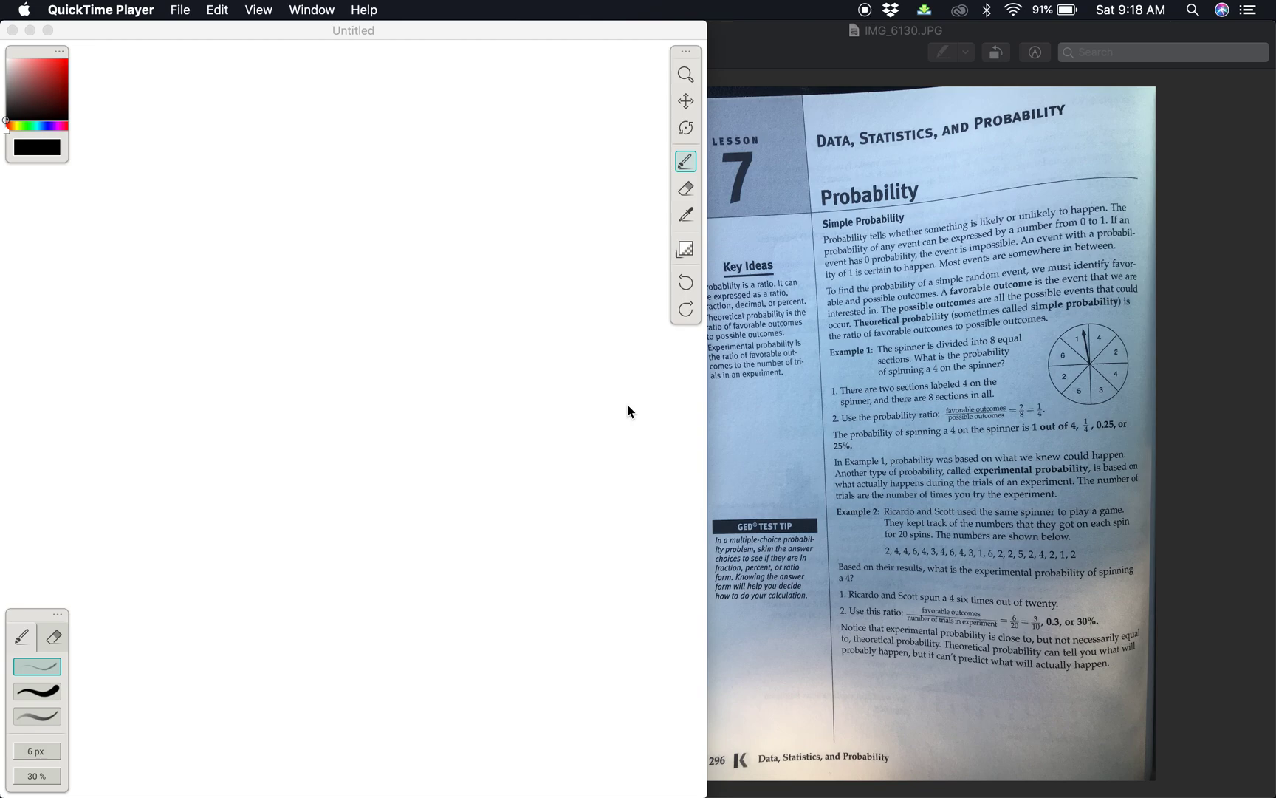
mouse_move(814, 21)
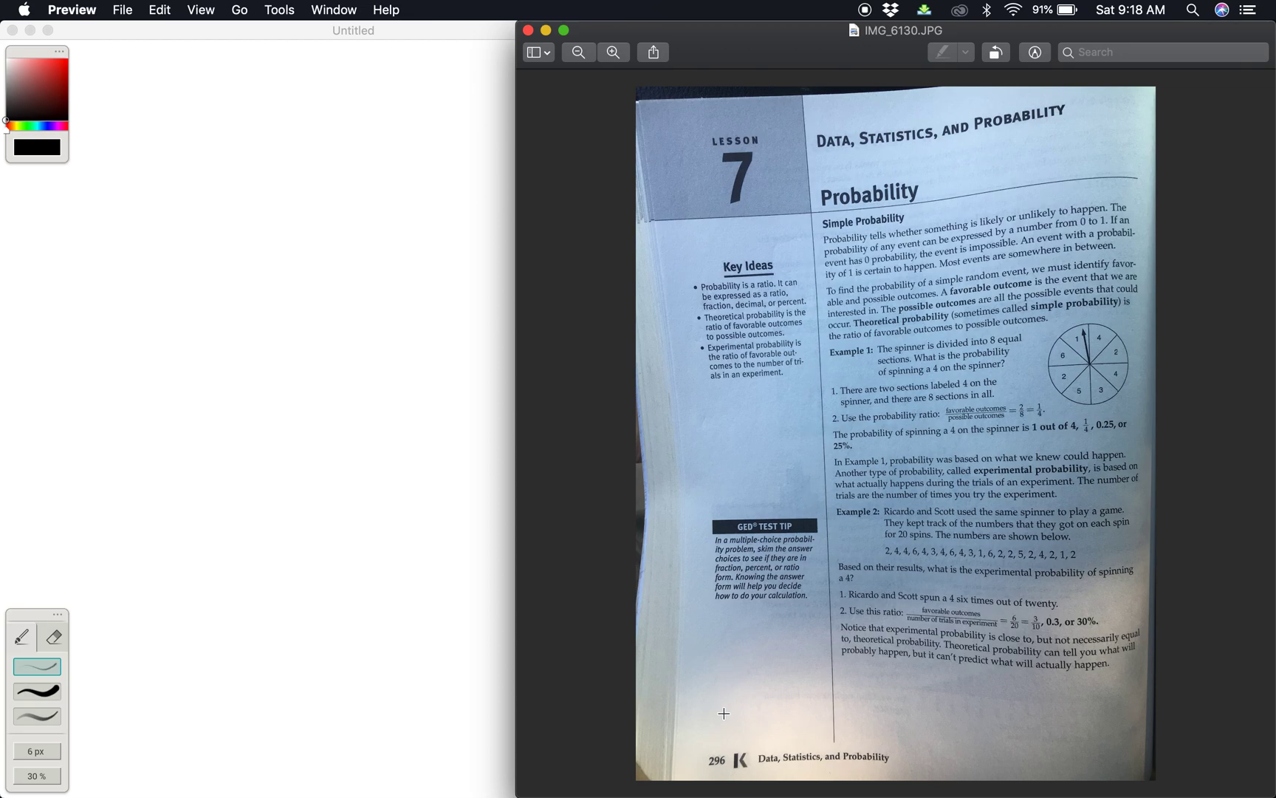
mouse_move(640, 627)
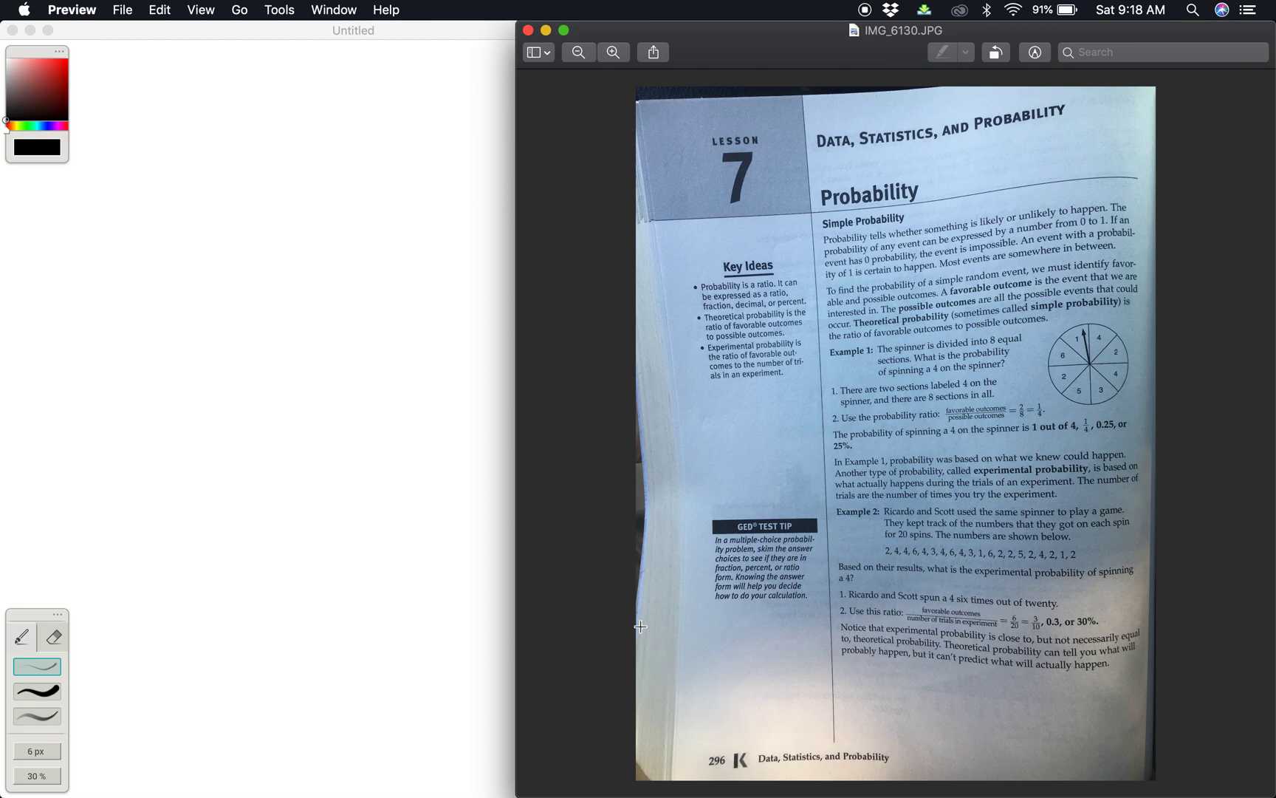
mouse_move(611, 554)
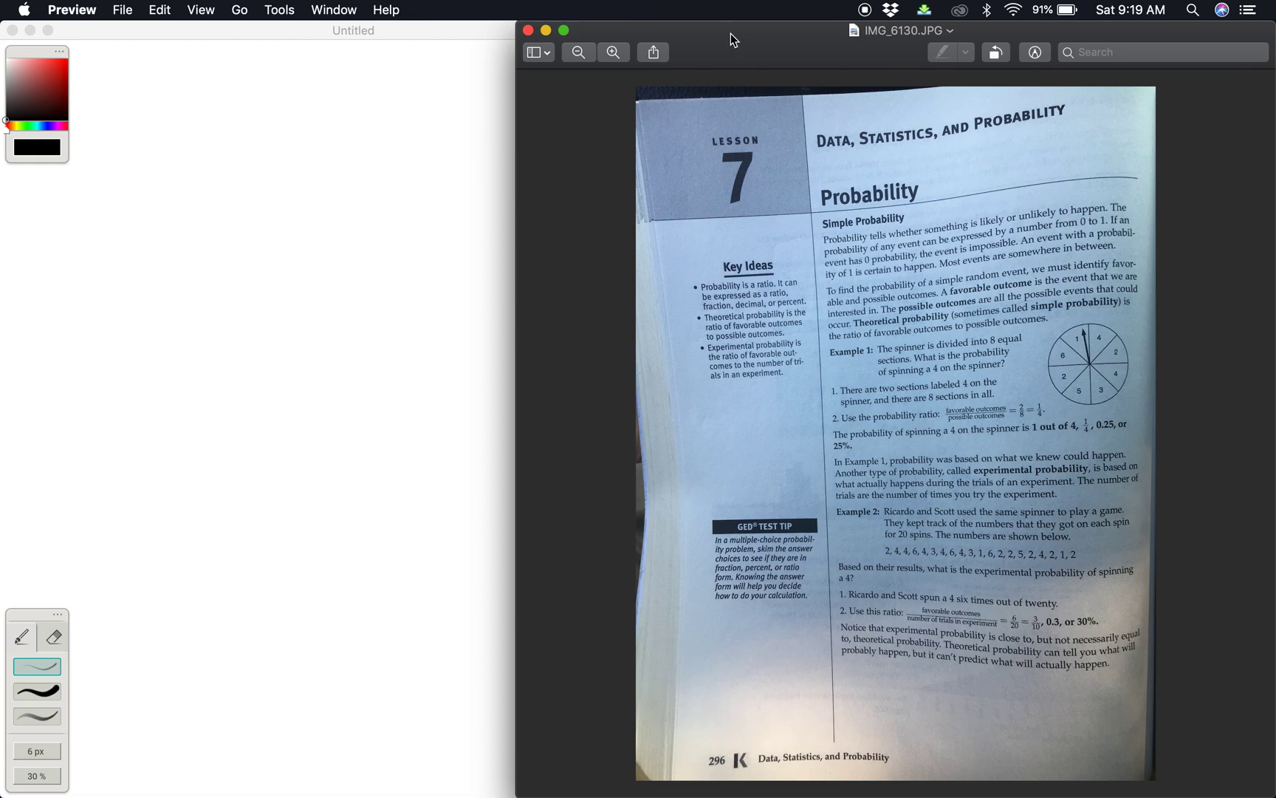
mouse_move(950, 207)
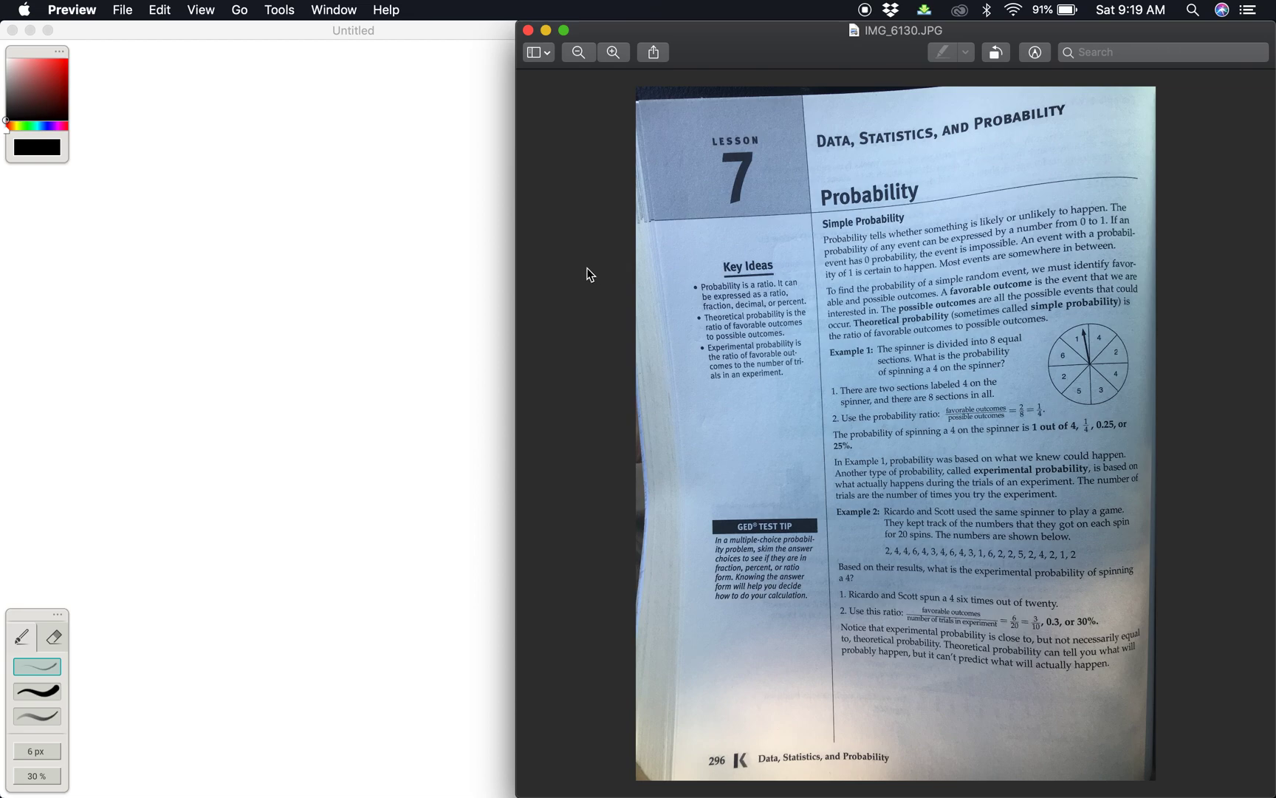
mouse_move(761, 337)
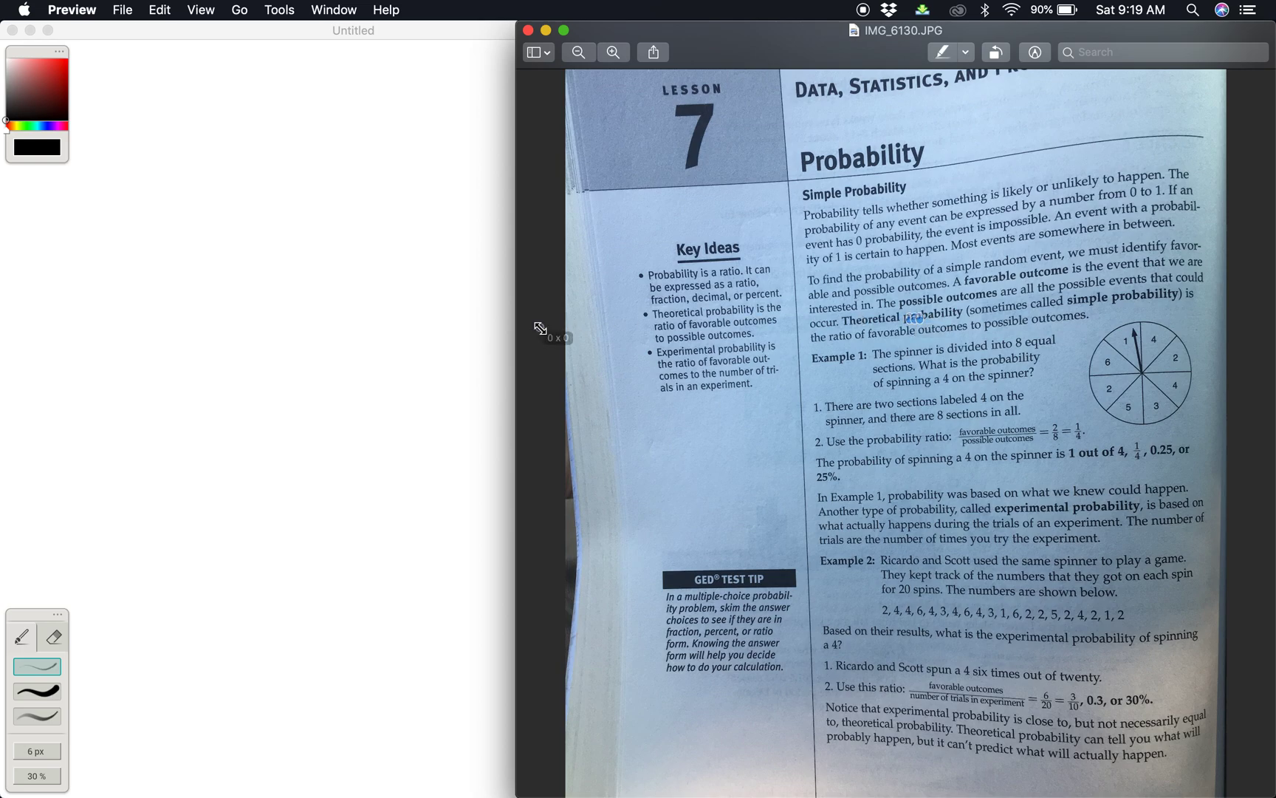
mouse_move(991, 233)
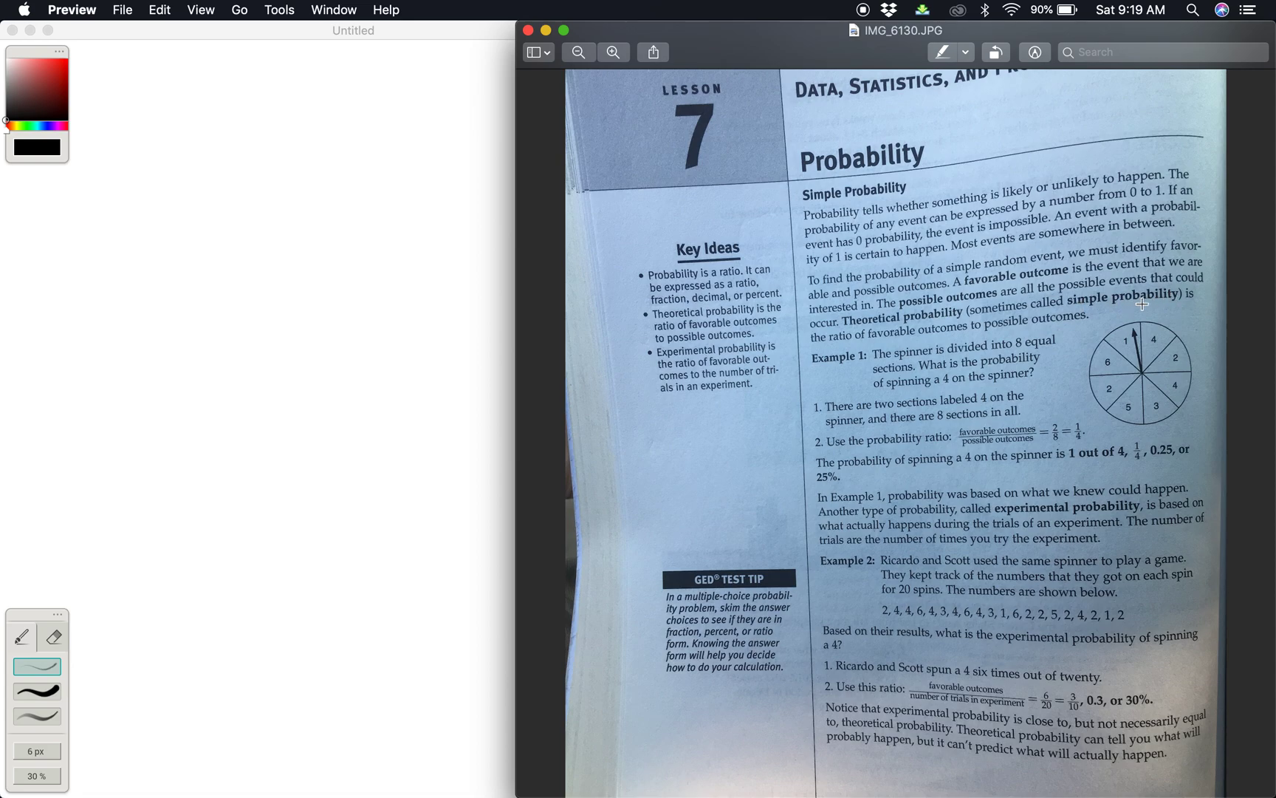
mouse_move(996, 520)
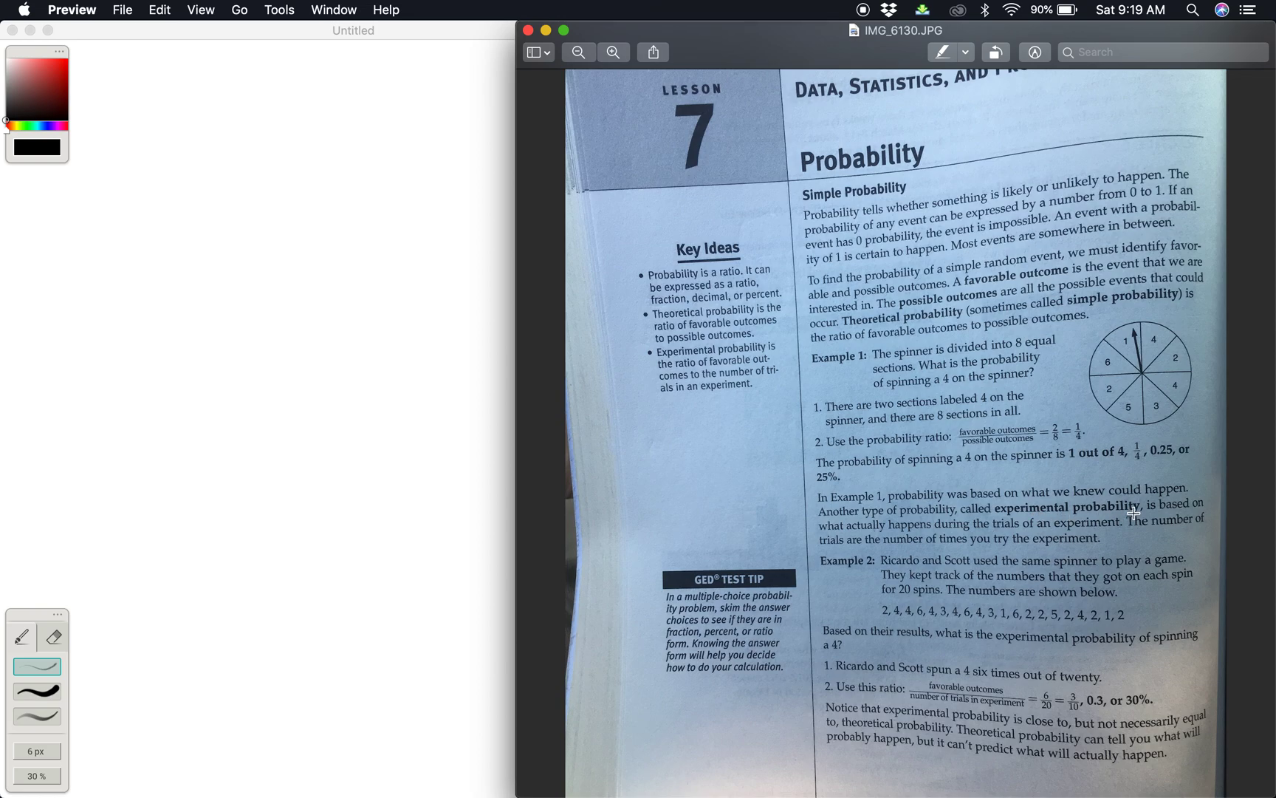
mouse_move(800, 491)
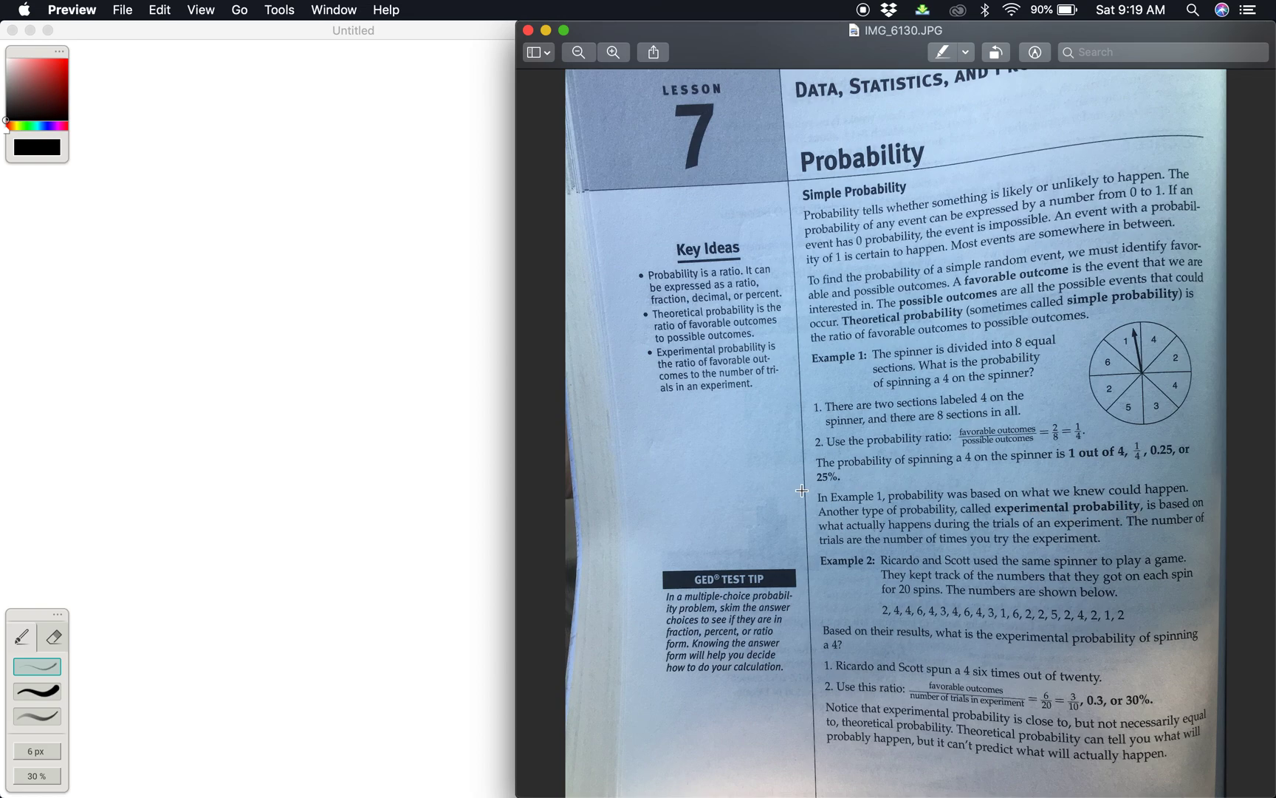
mouse_move(1146, 353)
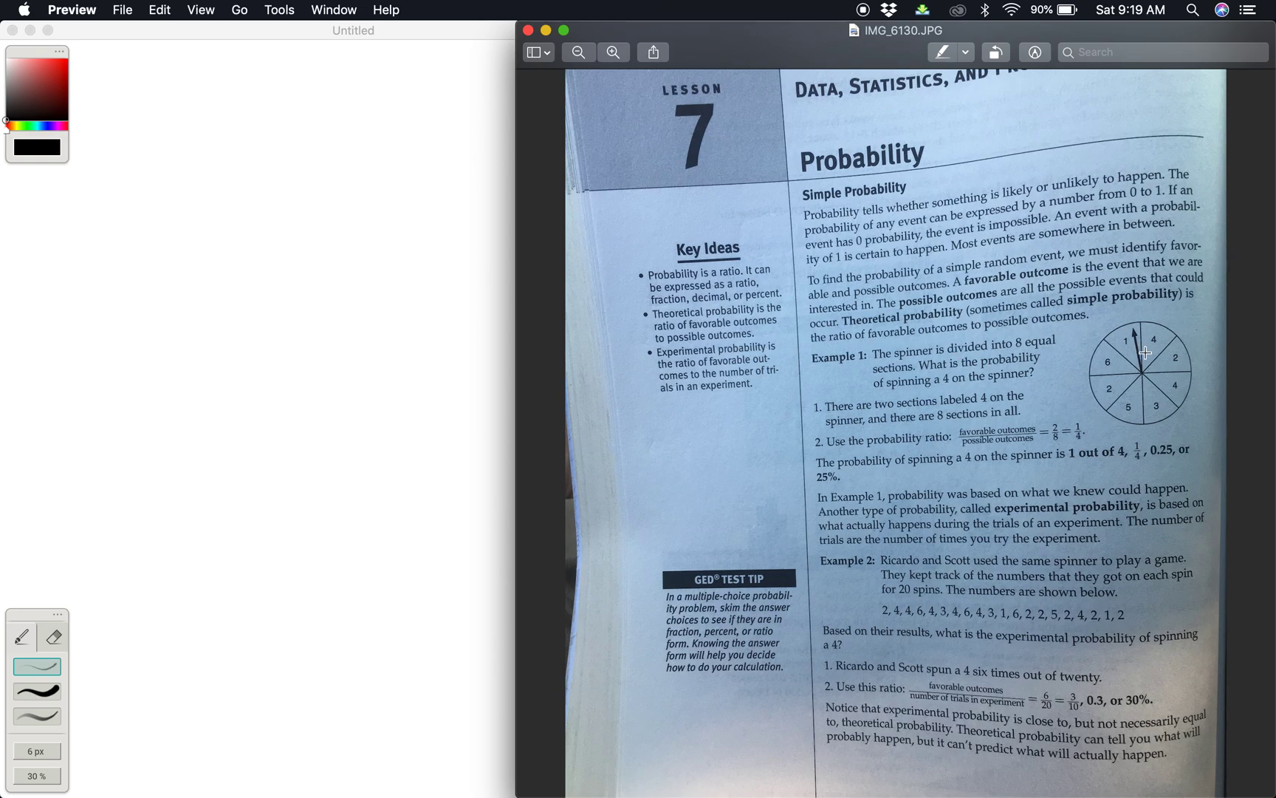
mouse_move(1191, 343)
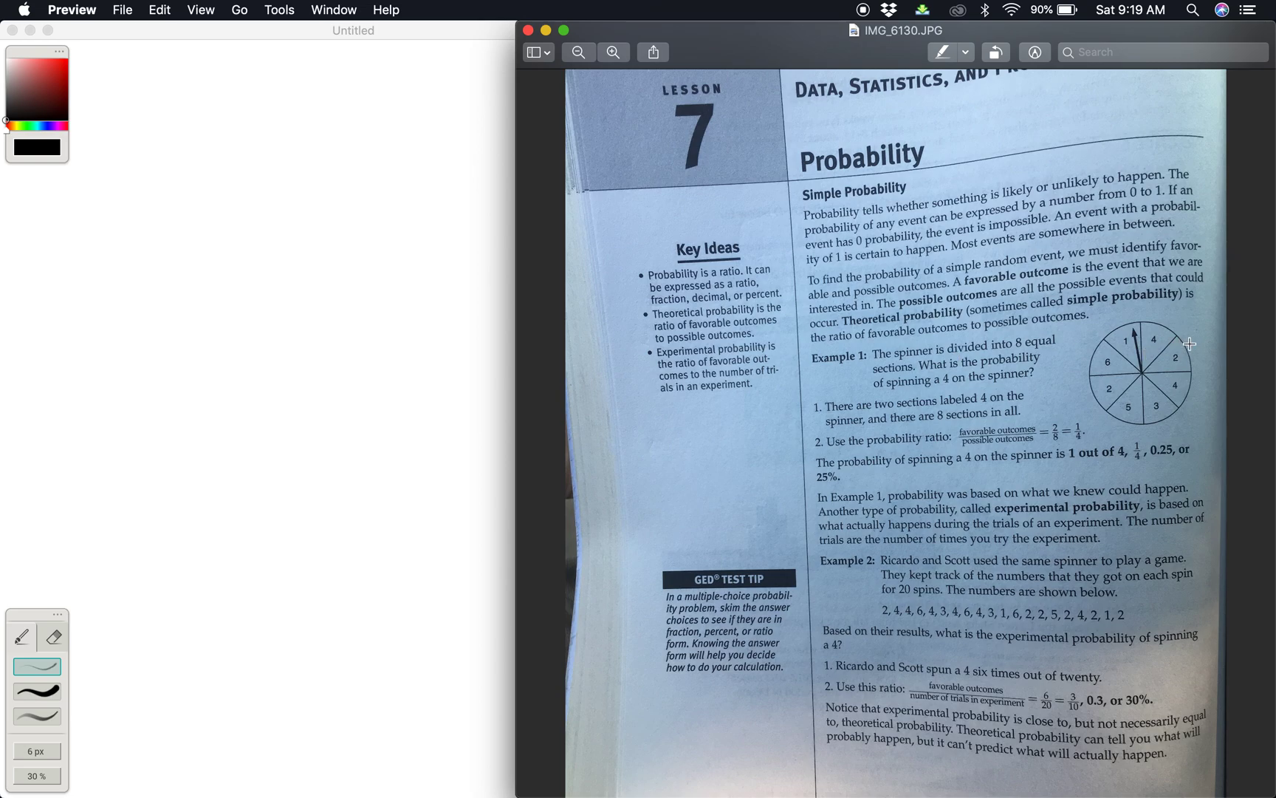
mouse_move(1139, 410)
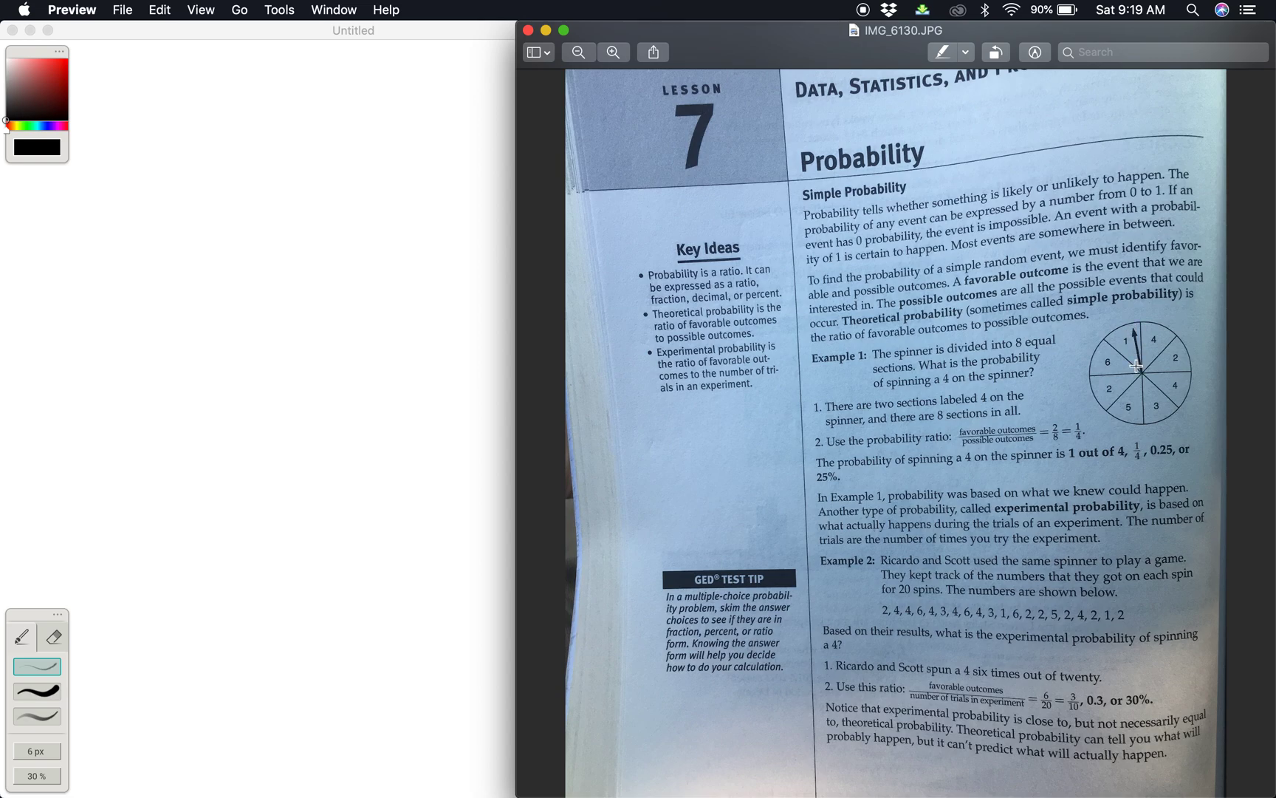
mouse_move(1129, 342)
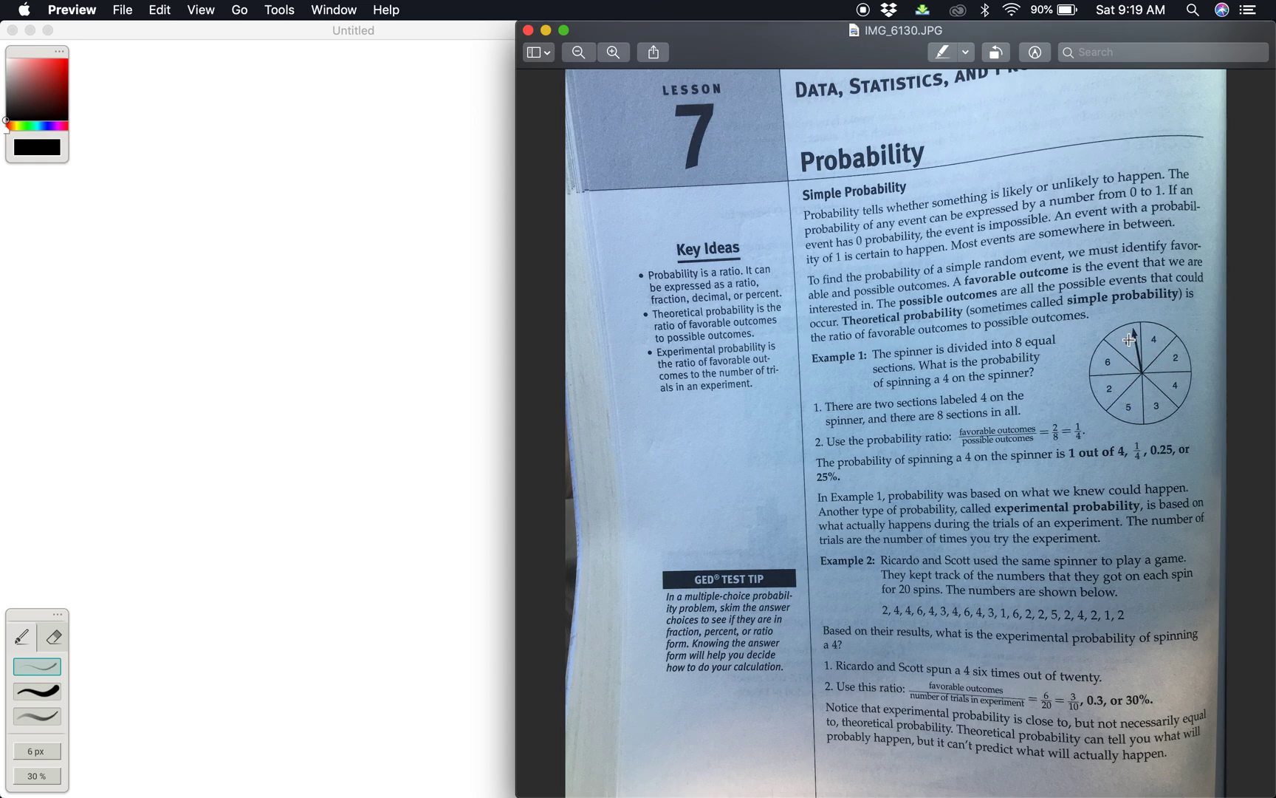
mouse_move(1130, 348)
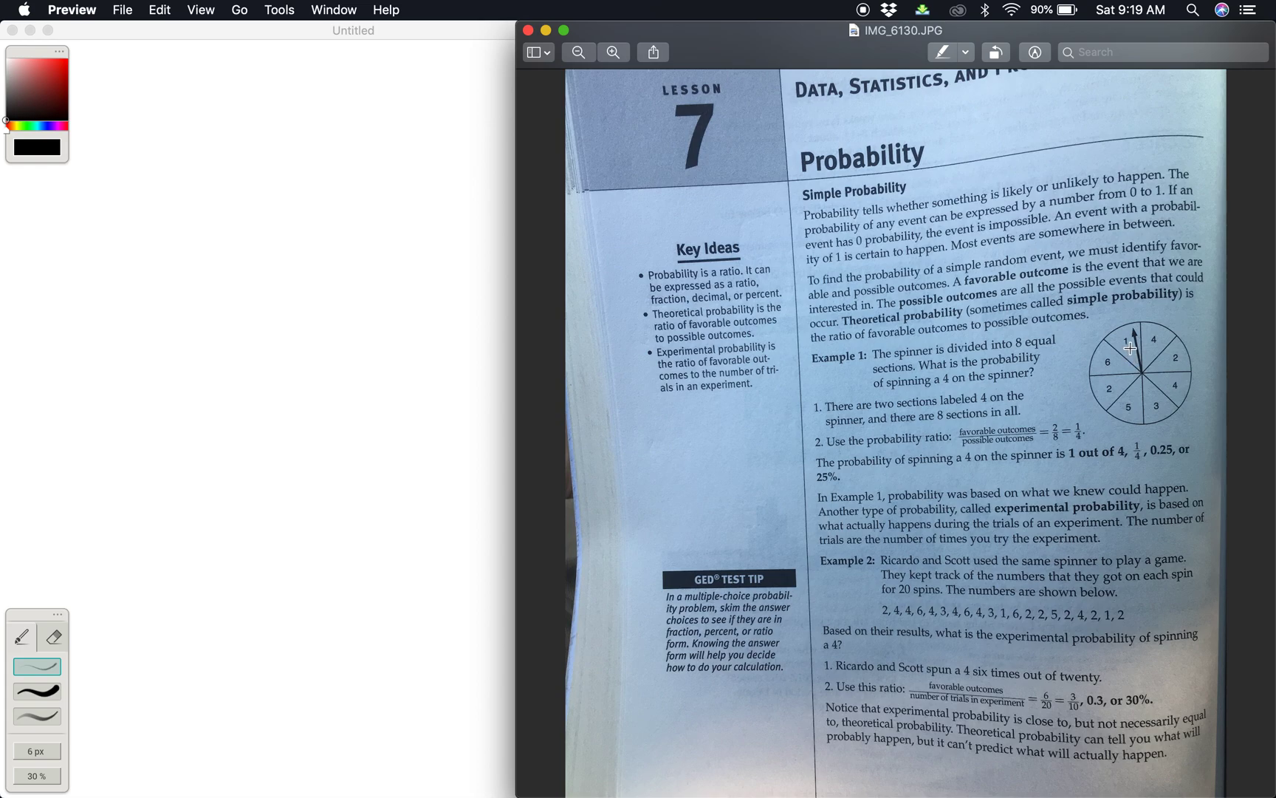
mouse_move(1163, 338)
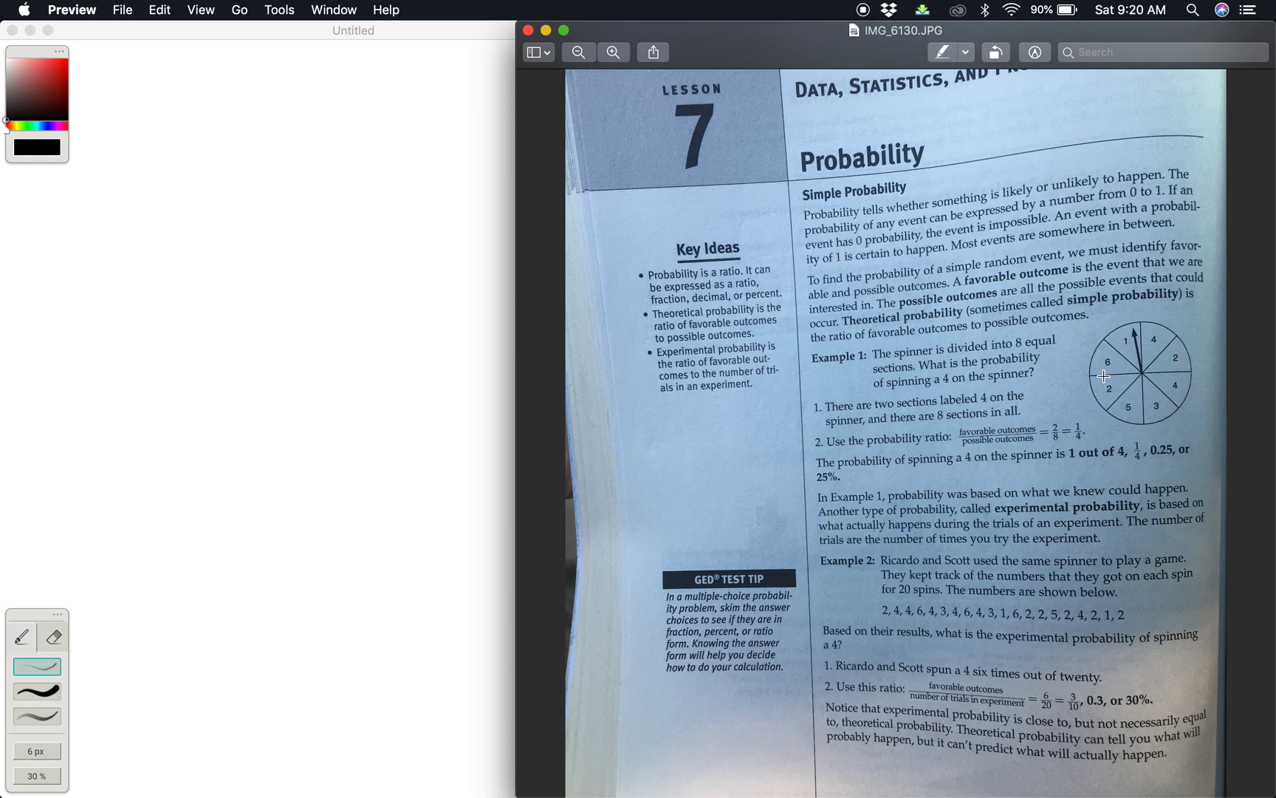
mouse_move(1104, 354)
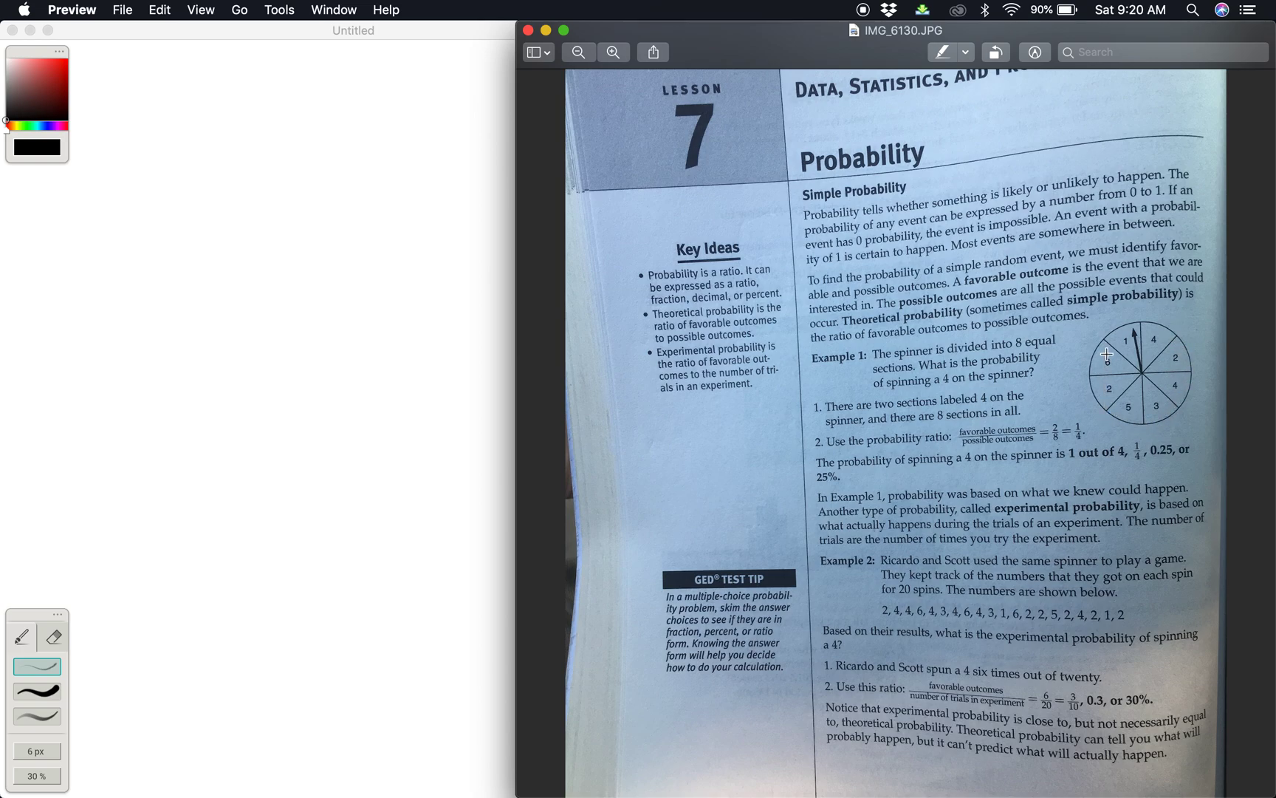
mouse_move(1127, 356)
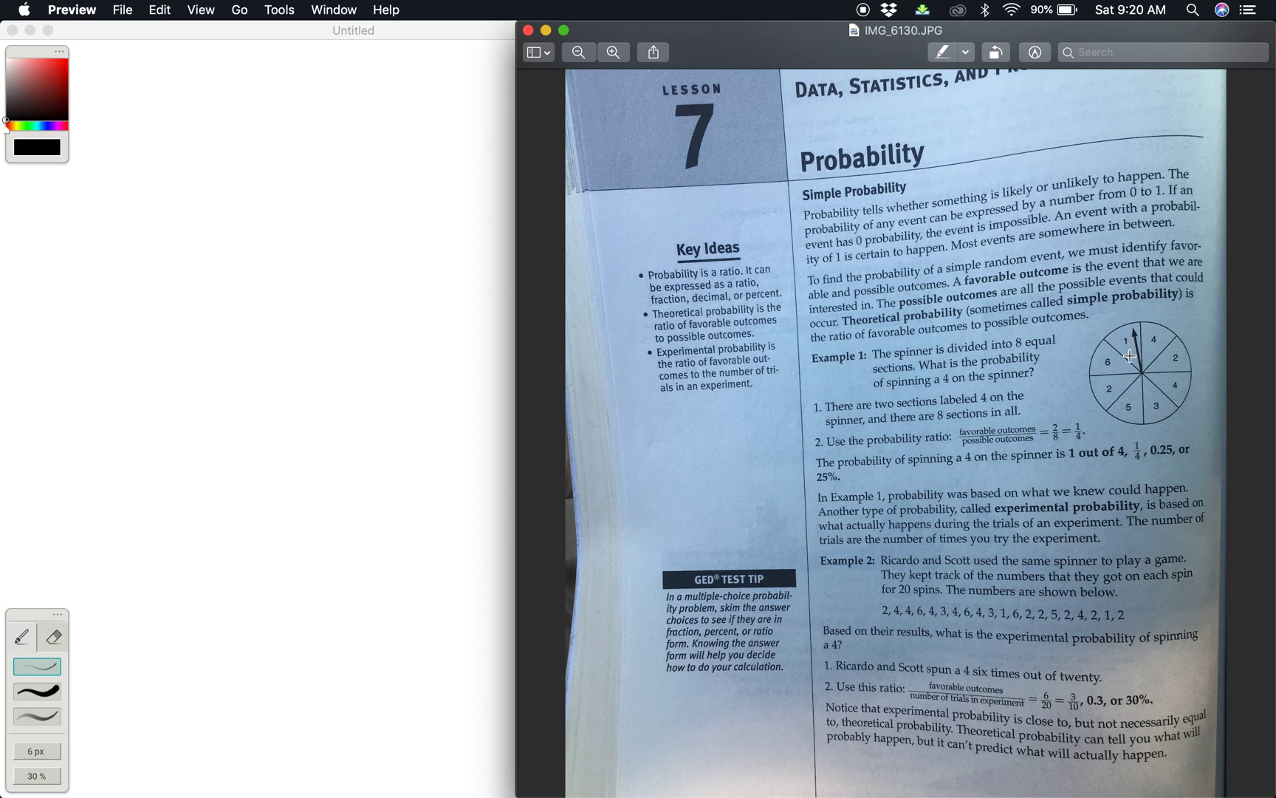
mouse_move(1127, 350)
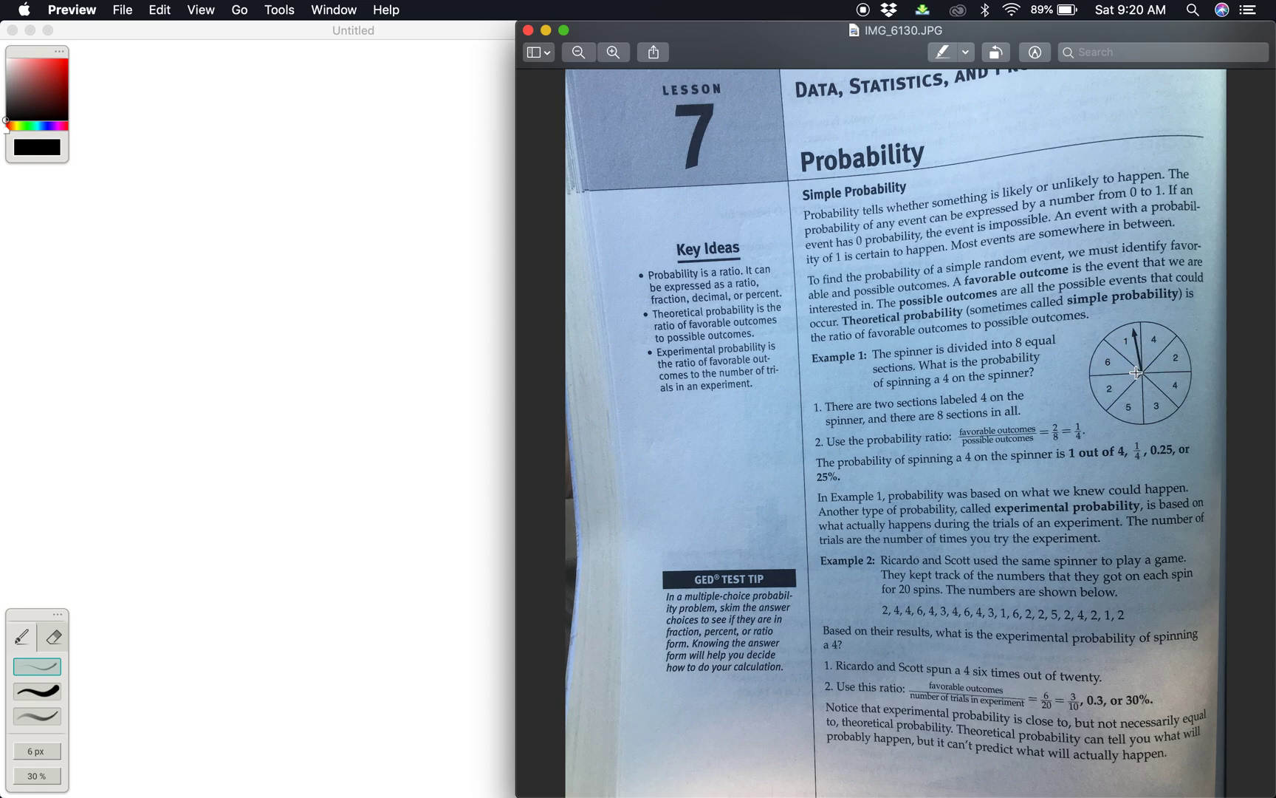
mouse_move(1156, 340)
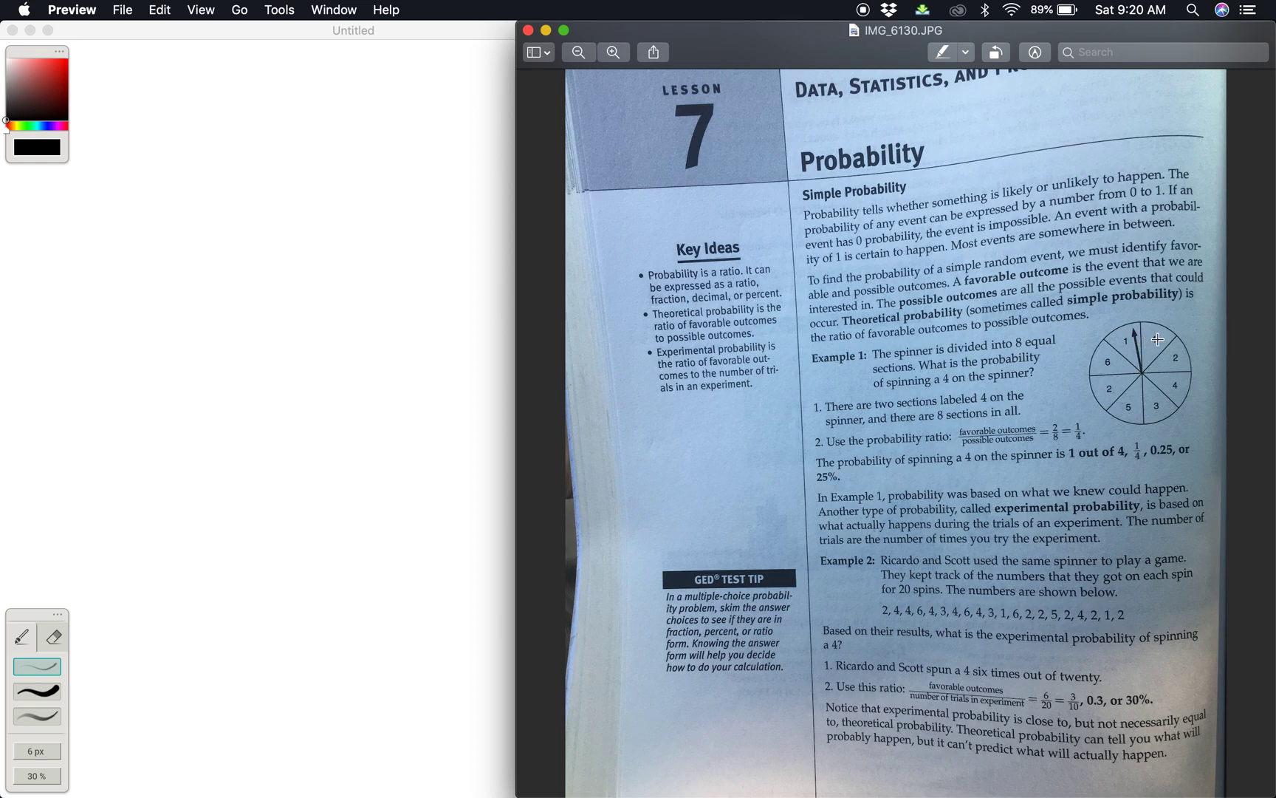
mouse_move(1148, 338)
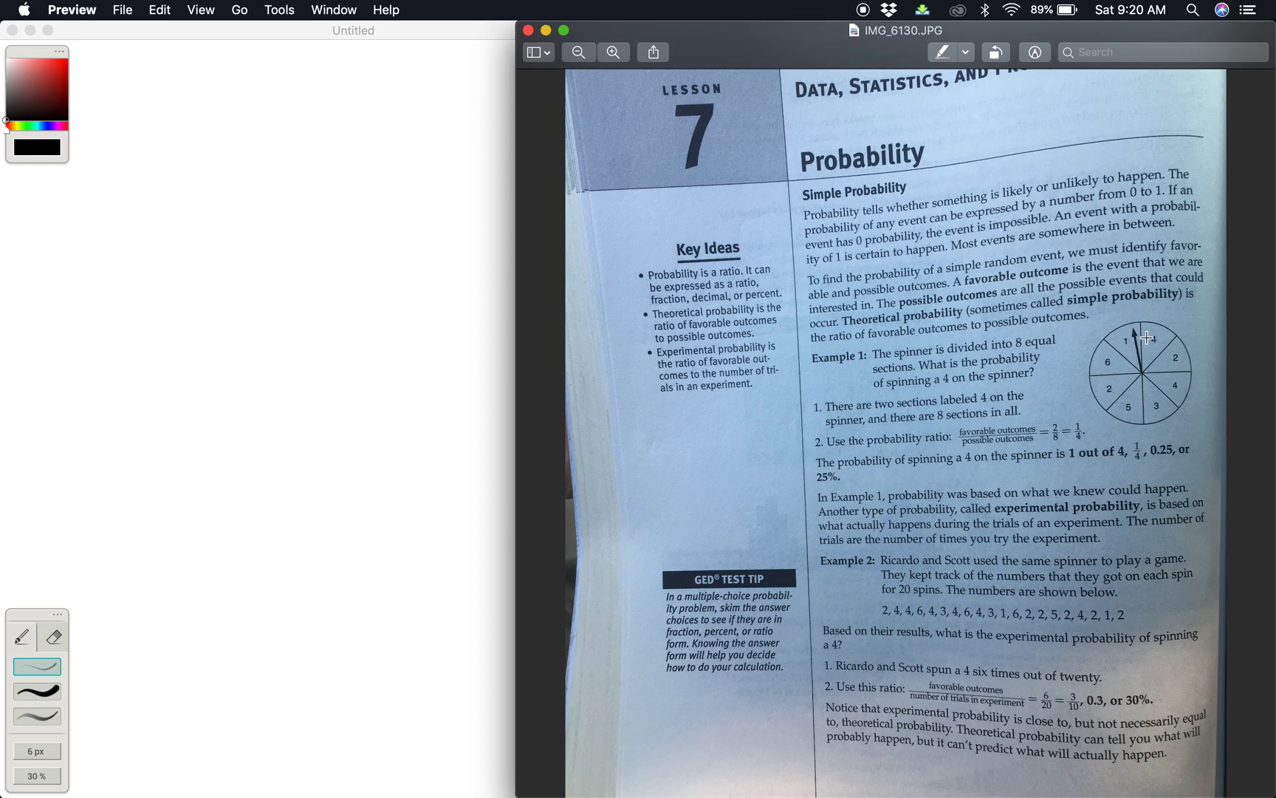
mouse_move(1178, 399)
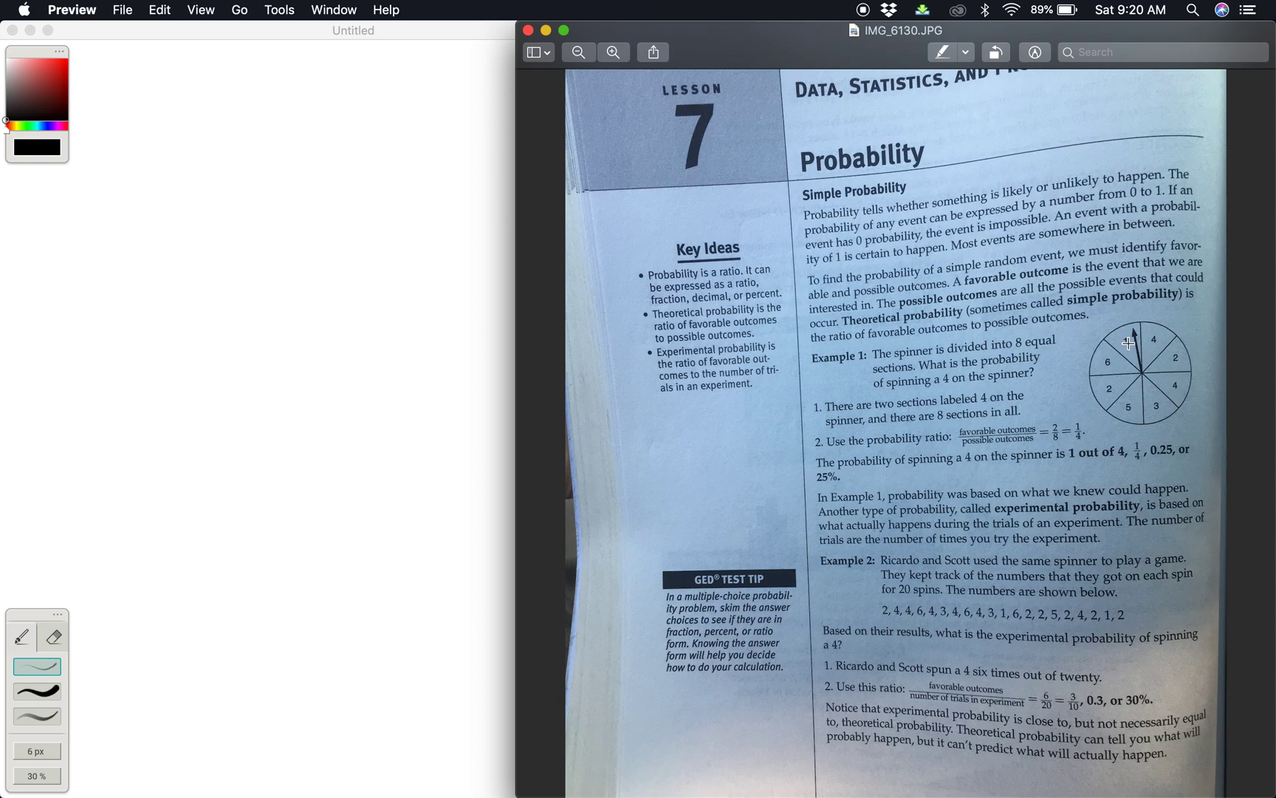
mouse_move(1125, 352)
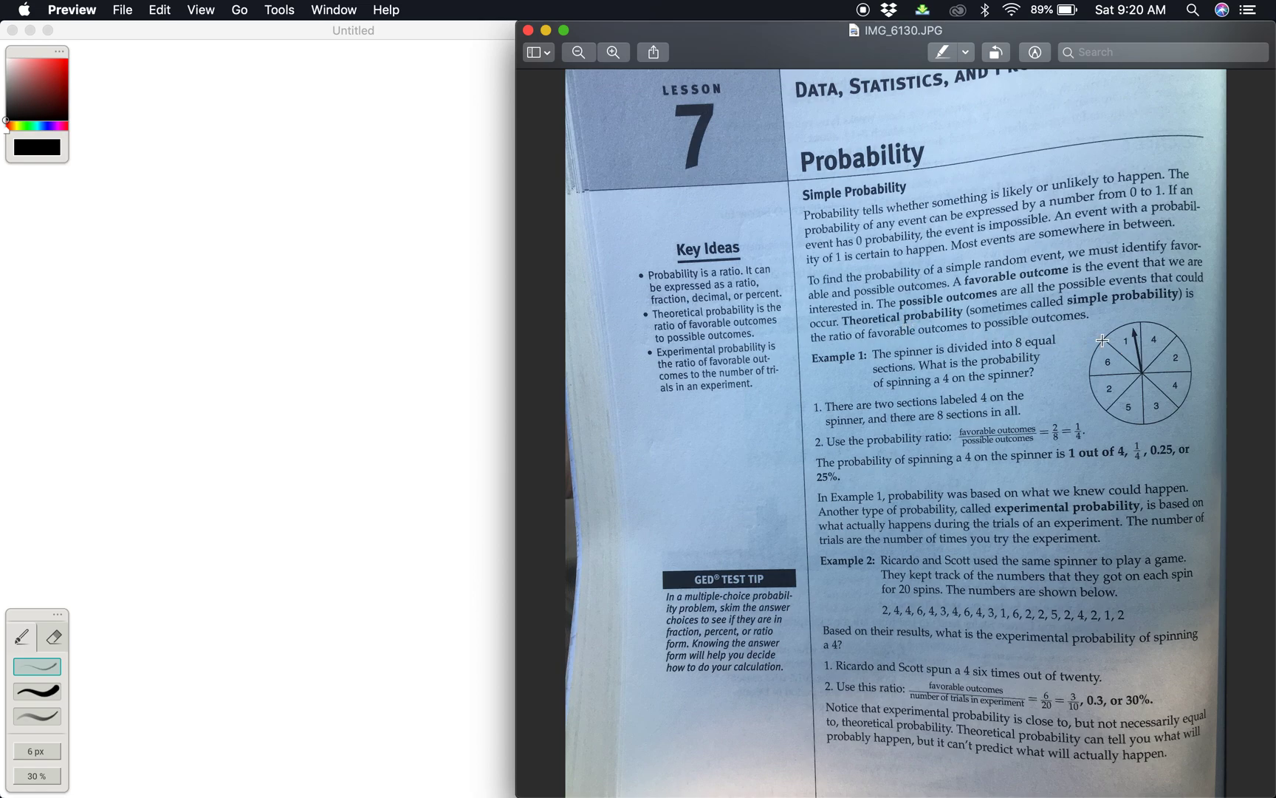
mouse_move(1132, 344)
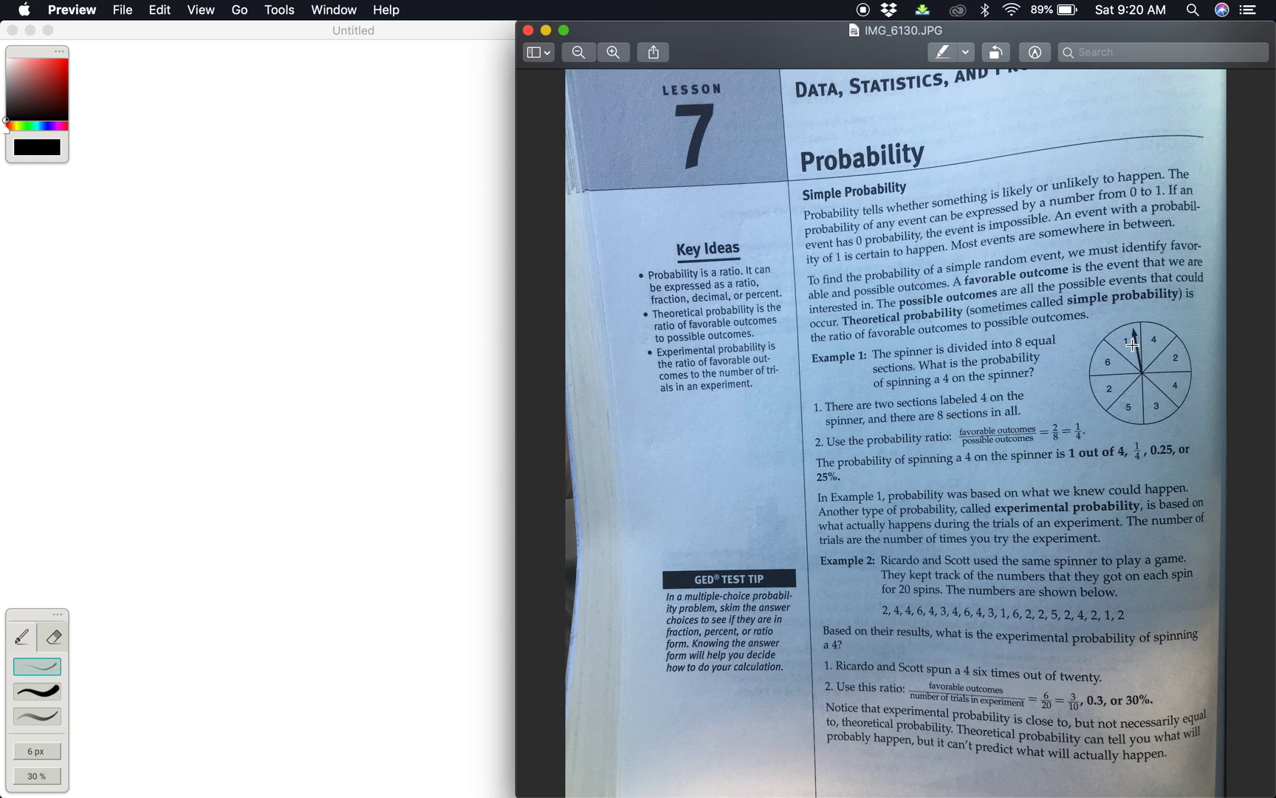
mouse_move(1170, 381)
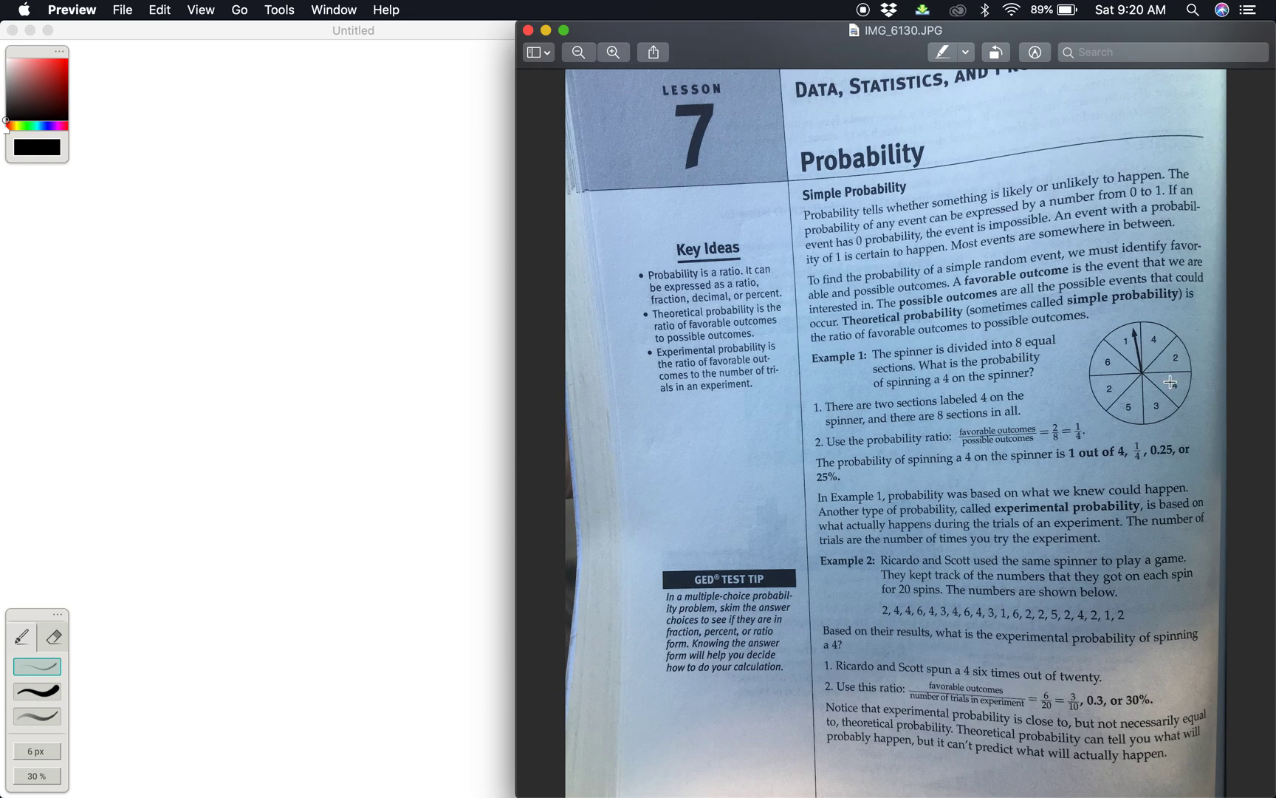
mouse_move(1093, 477)
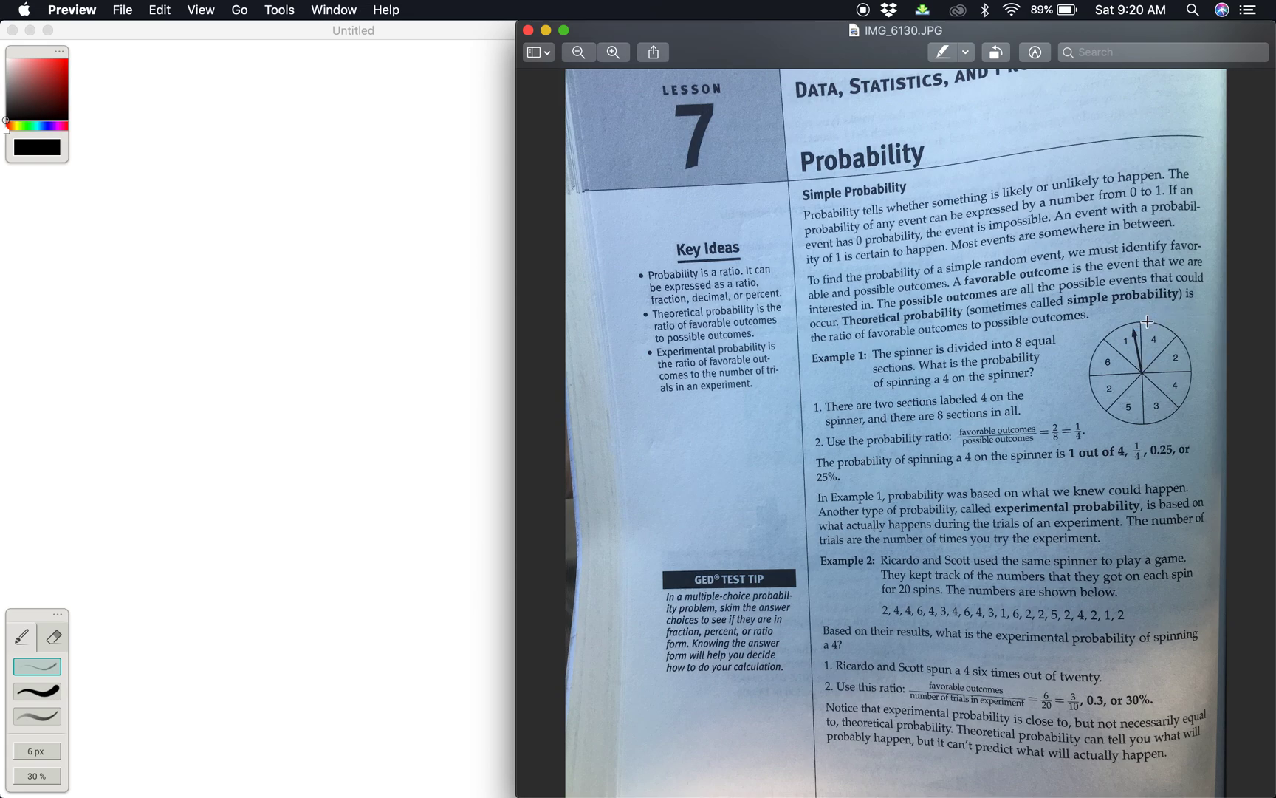
mouse_move(1180, 373)
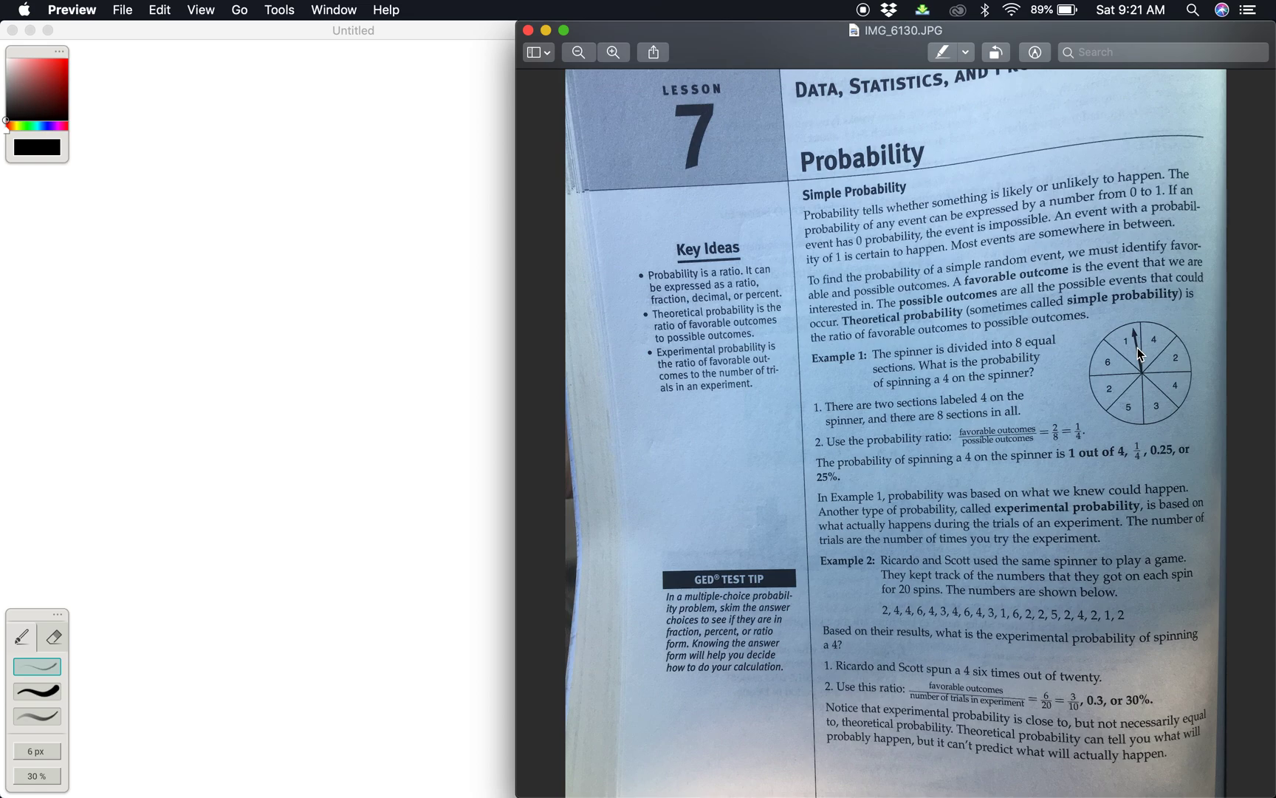
mouse_move(1015, 284)
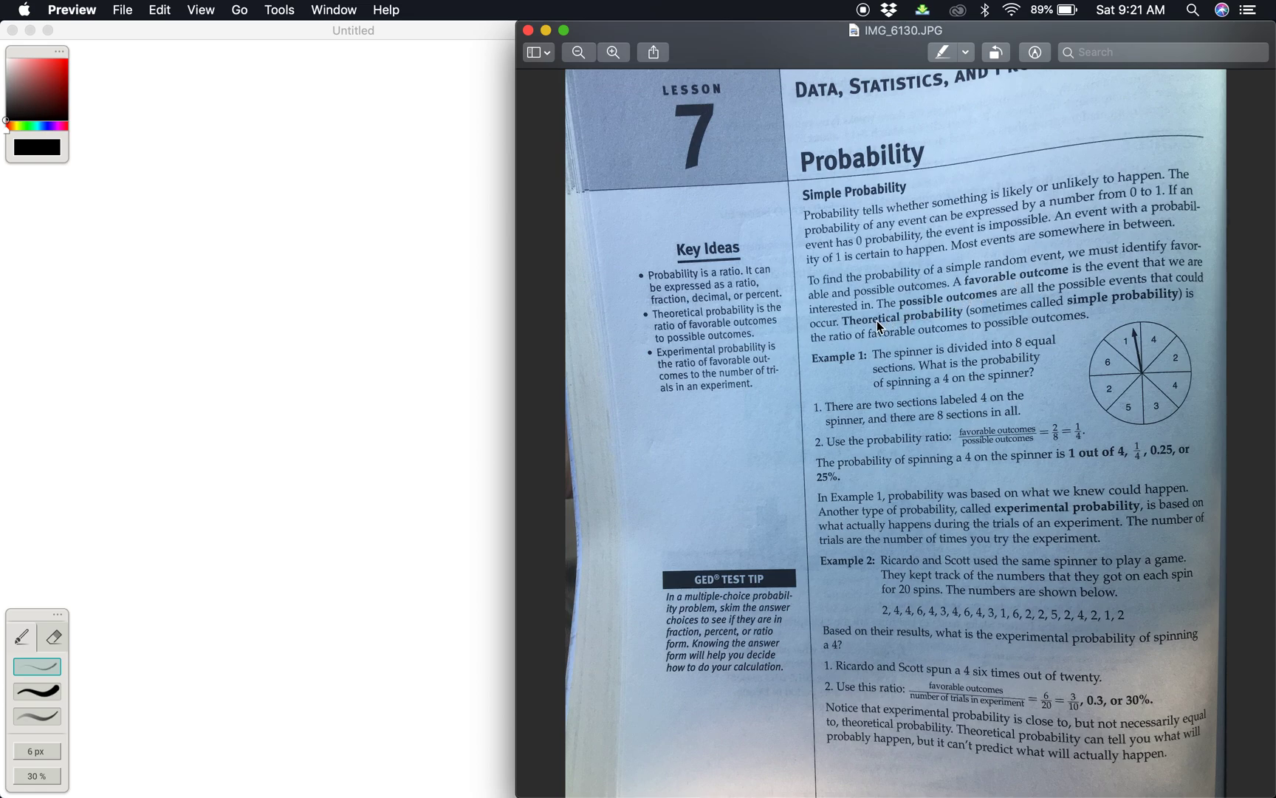
mouse_move(957, 615)
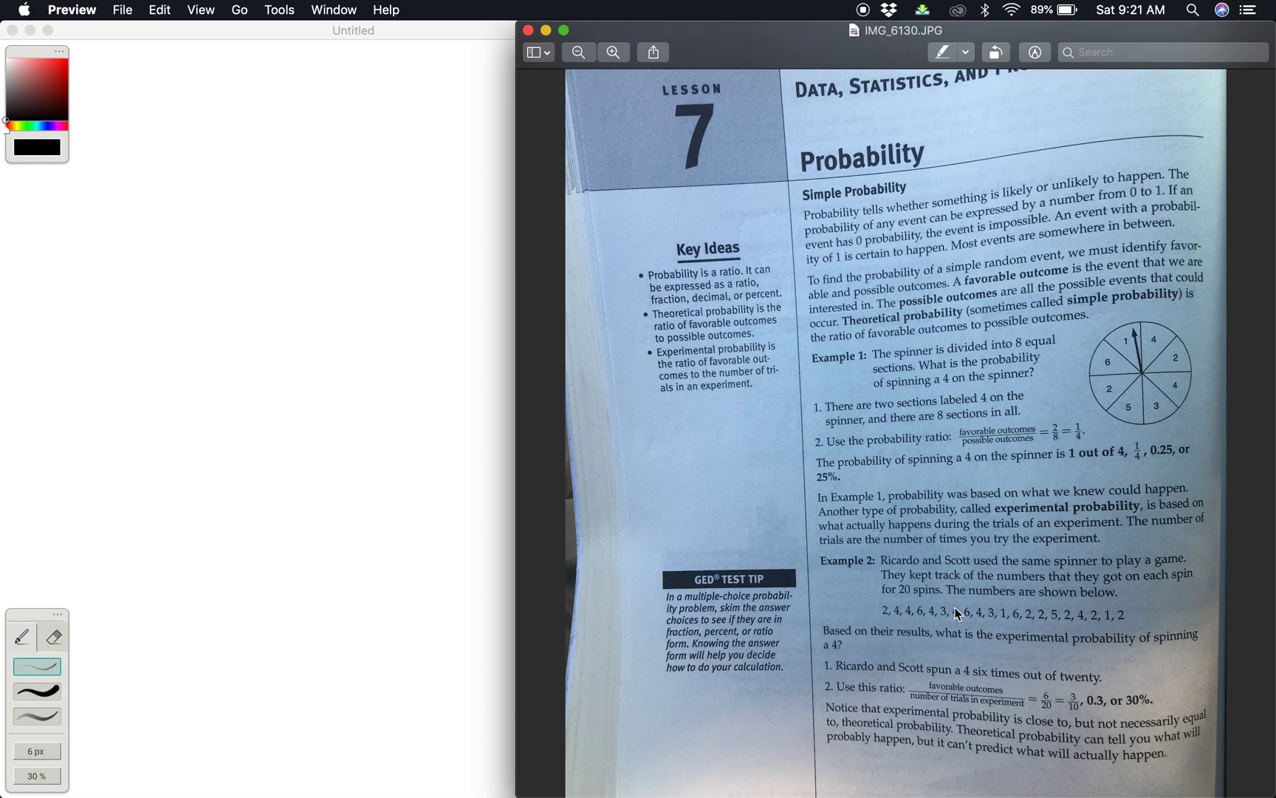
mouse_move(1063, 691)
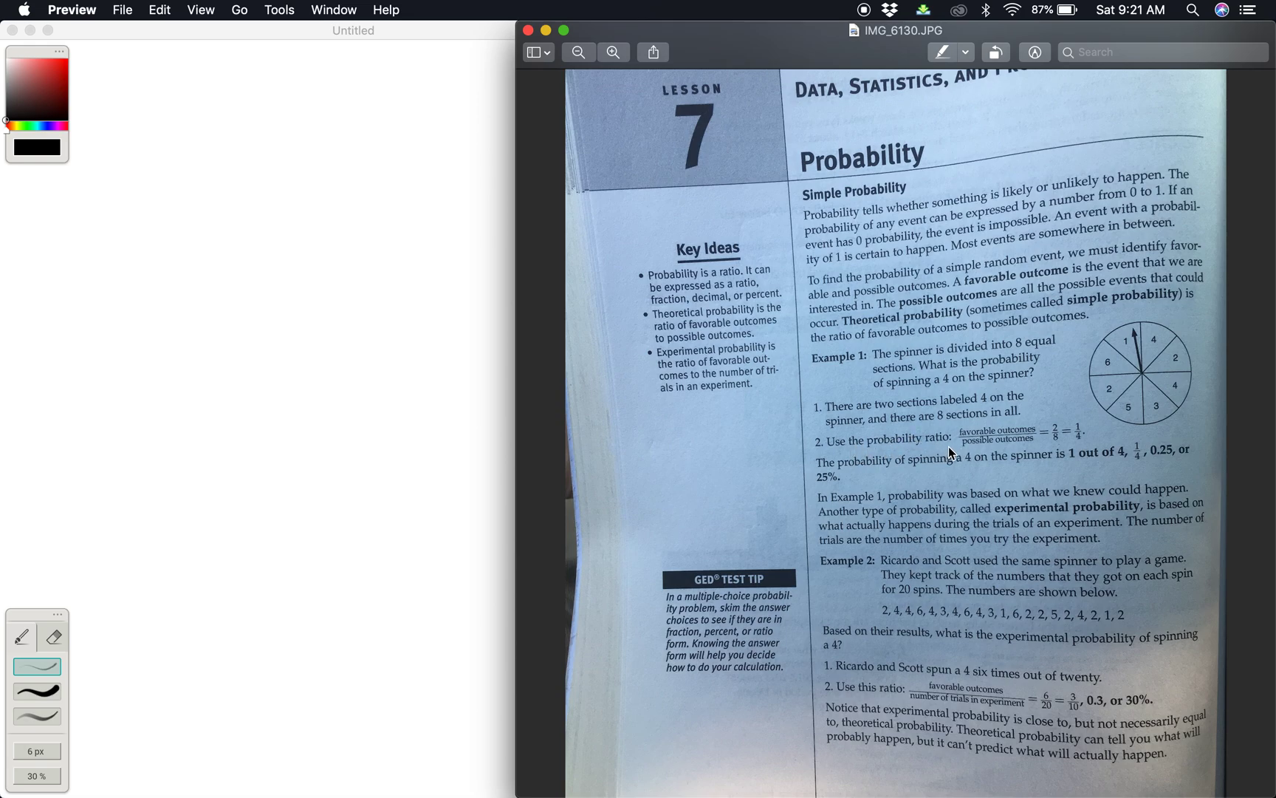
mouse_move(1025, 433)
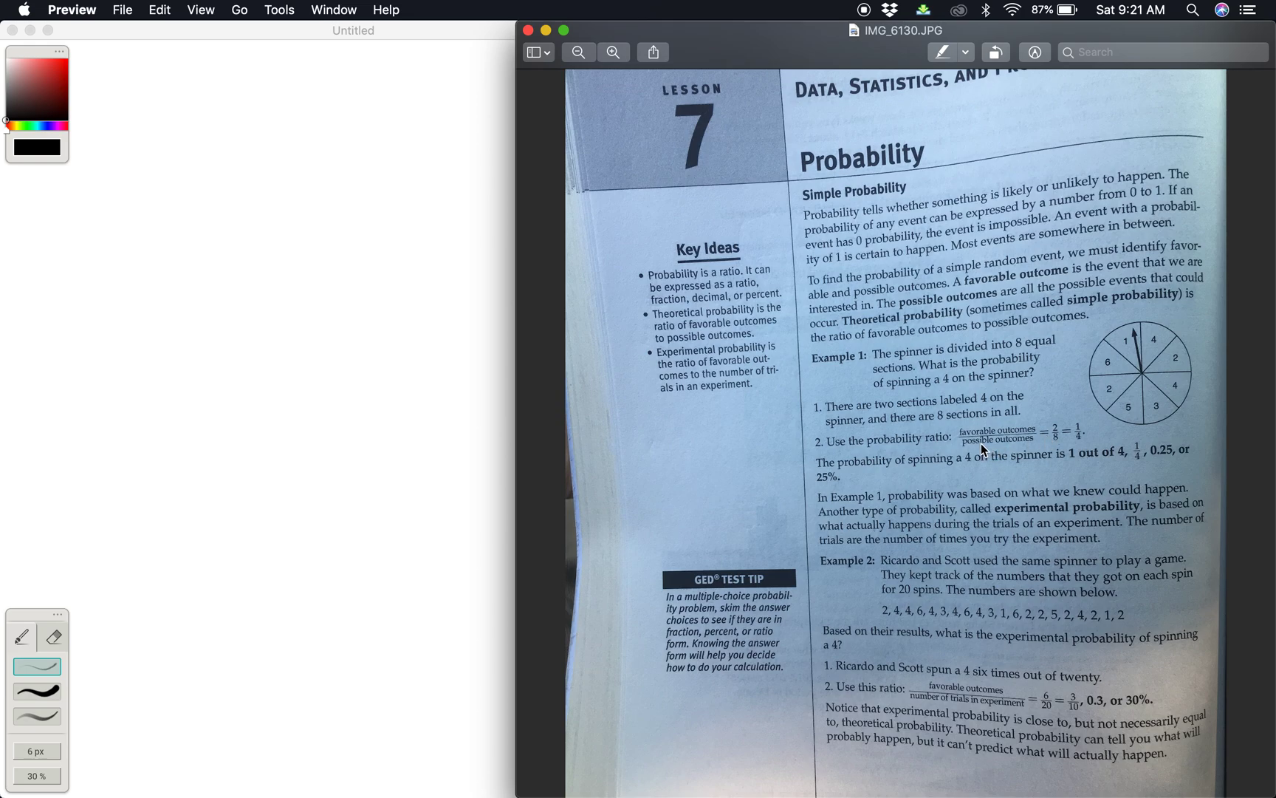
mouse_move(1022, 450)
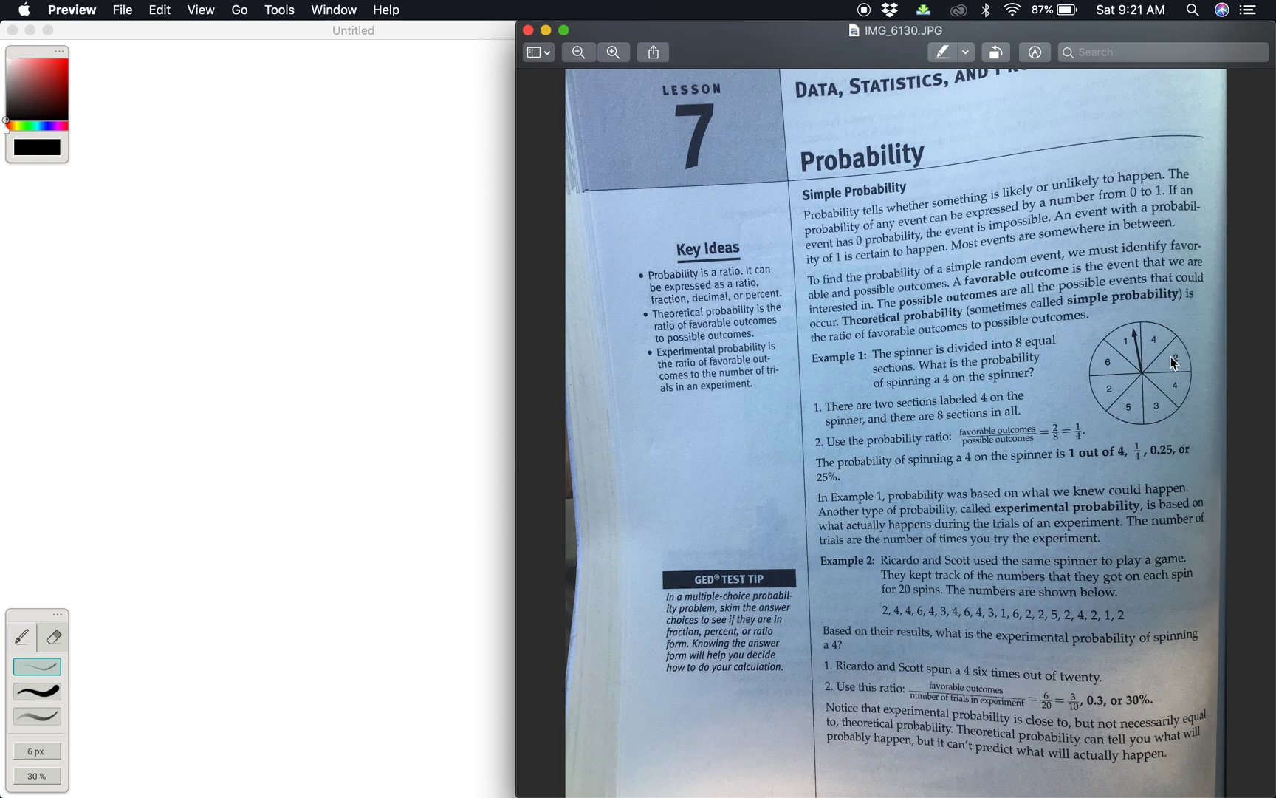
mouse_move(1096, 418)
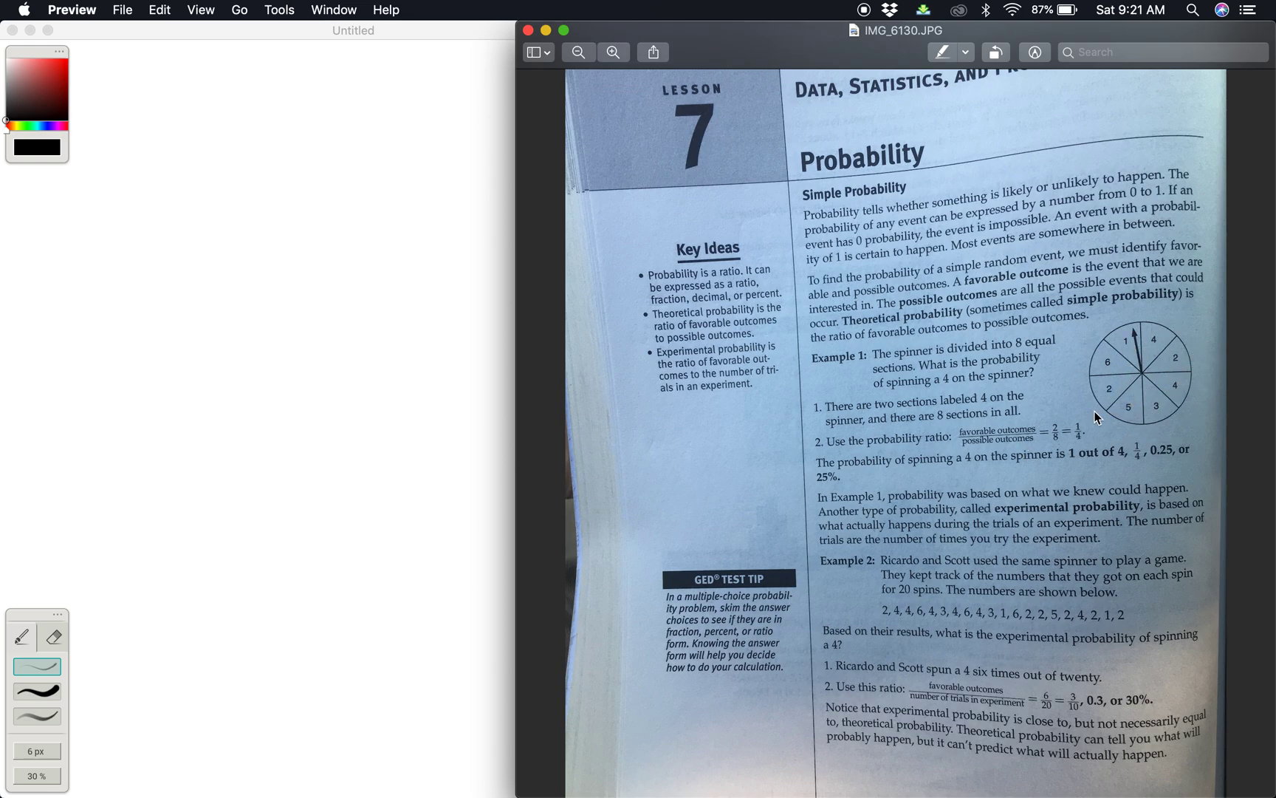
mouse_move(1100, 422)
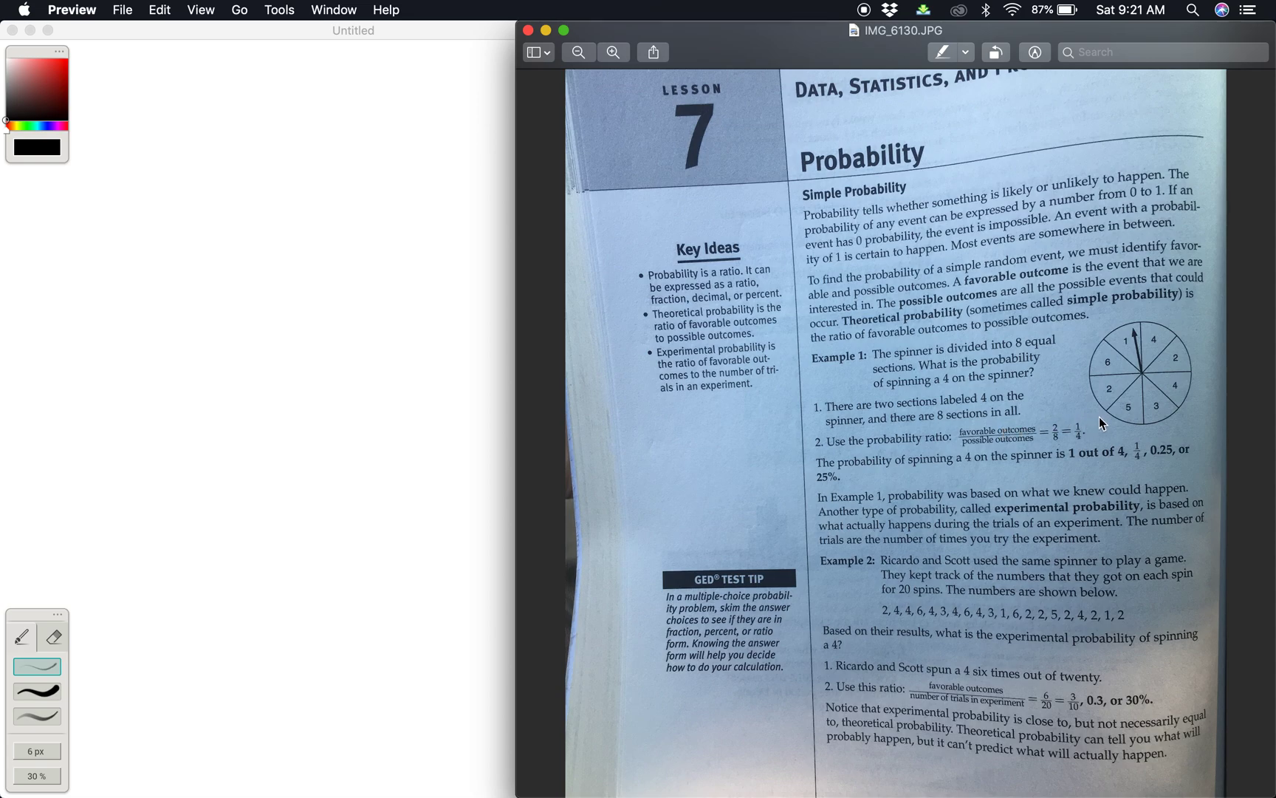
mouse_move(1158, 345)
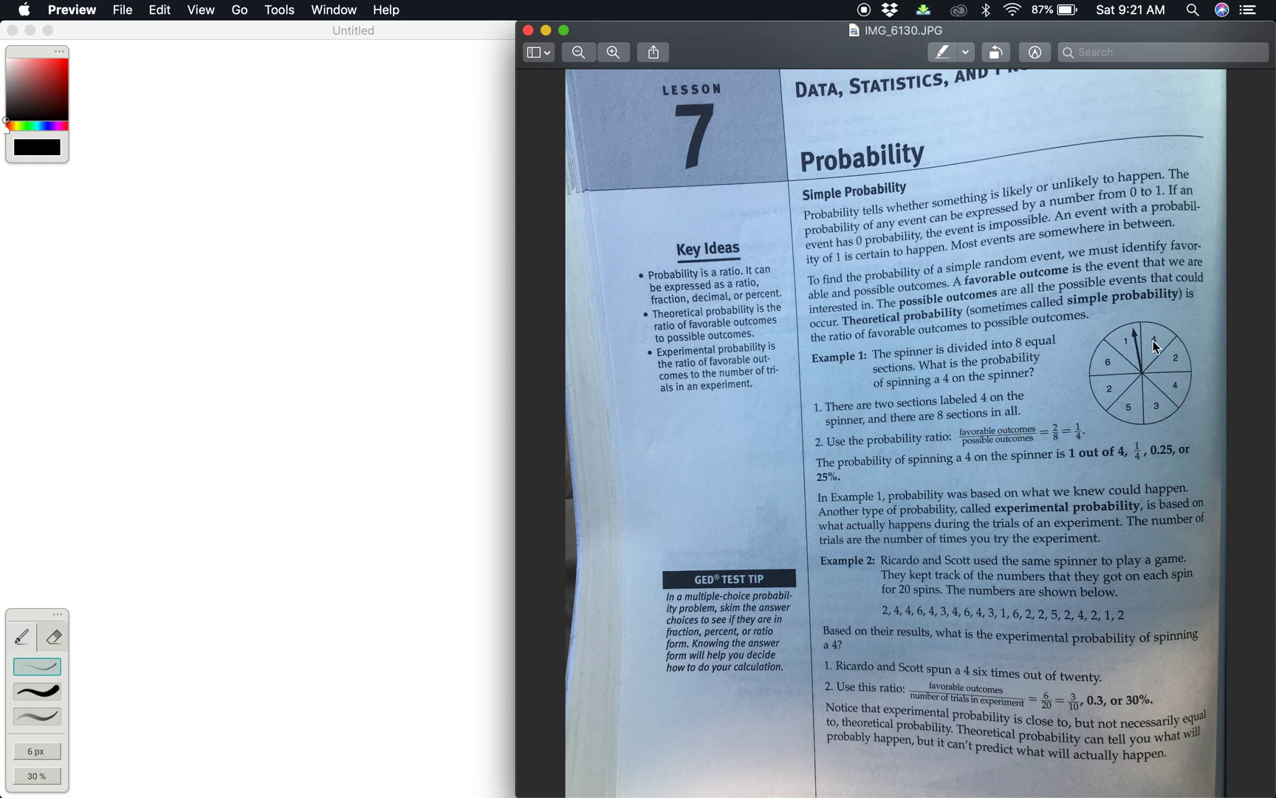
mouse_move(1070, 417)
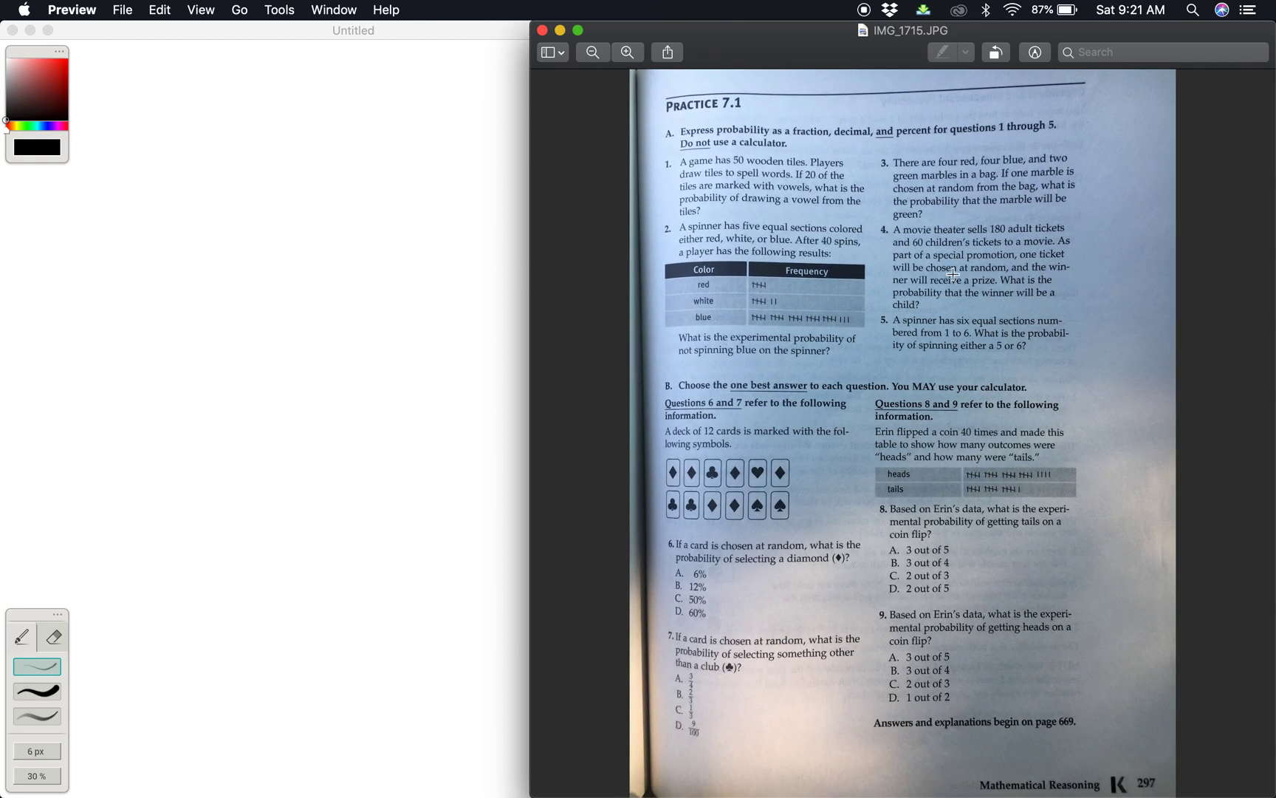
mouse_move(802, 138)
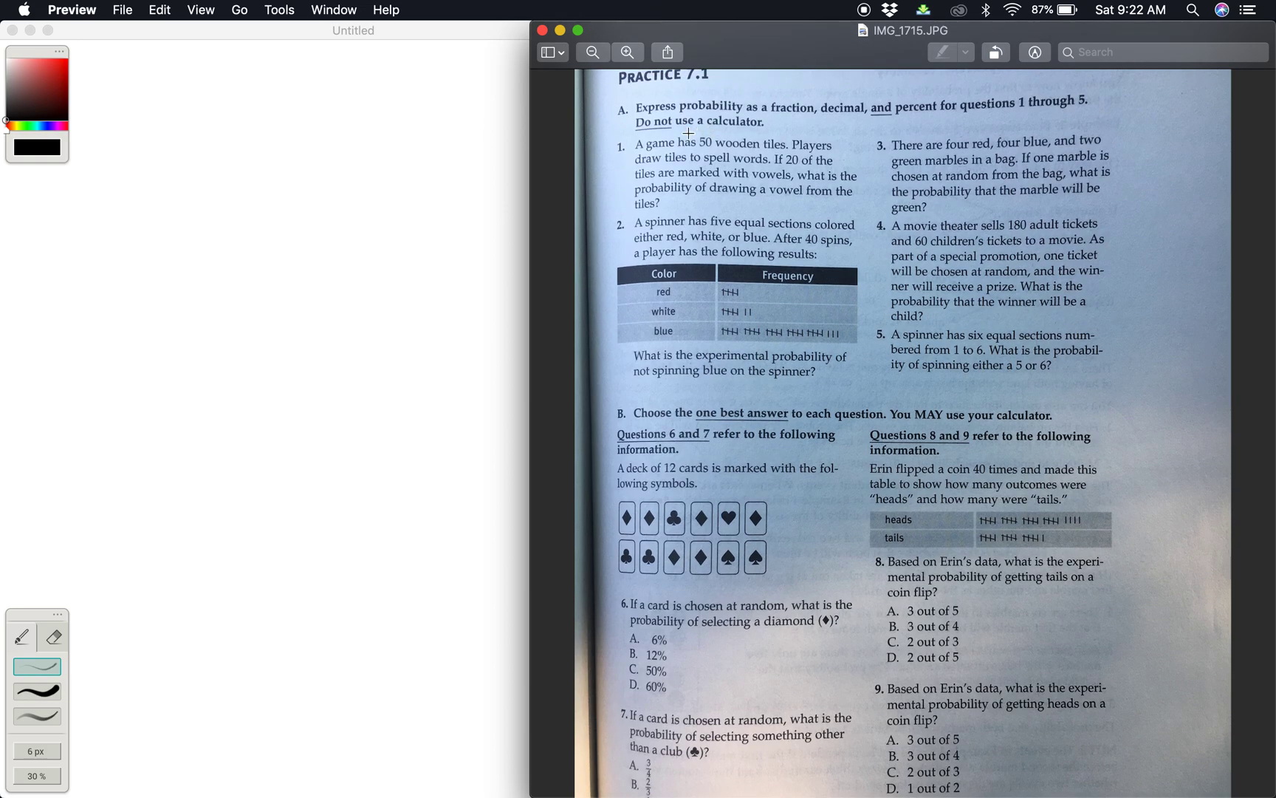
mouse_move(676, 124)
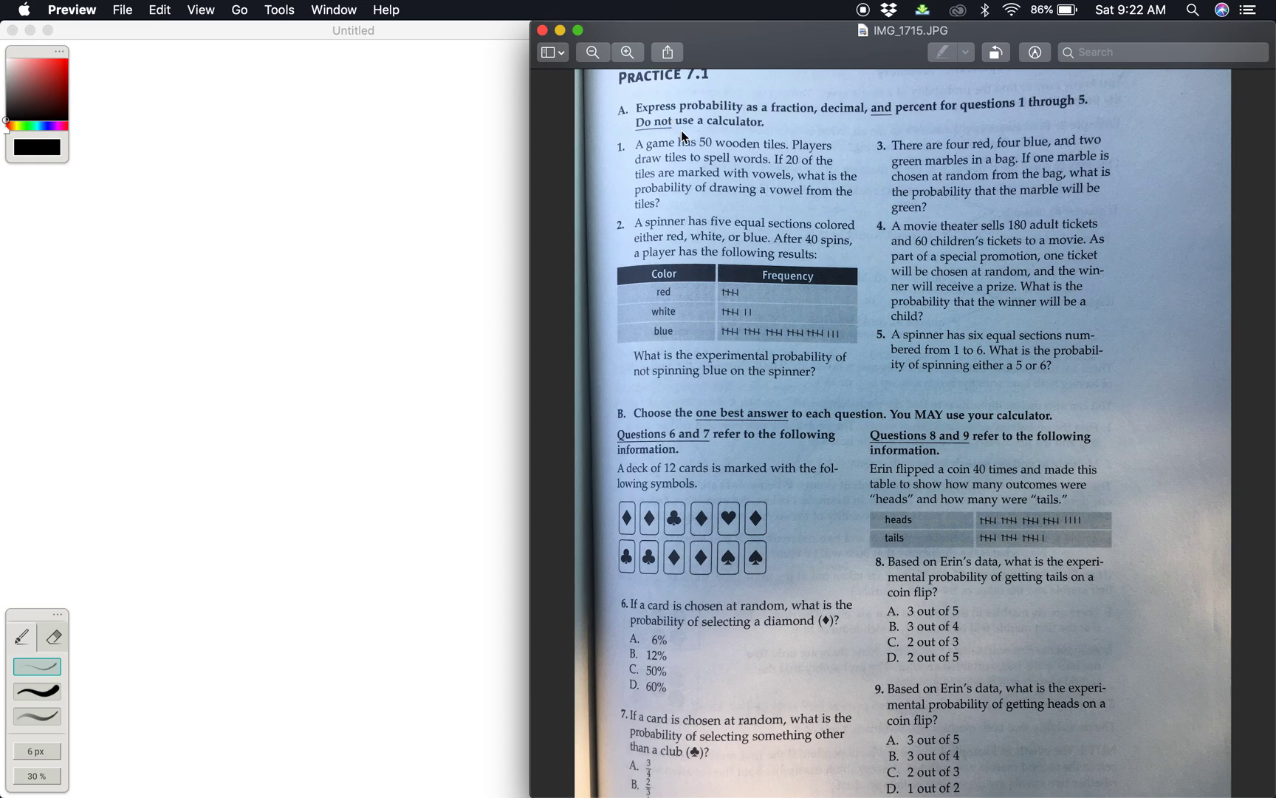
mouse_move(589, 152)
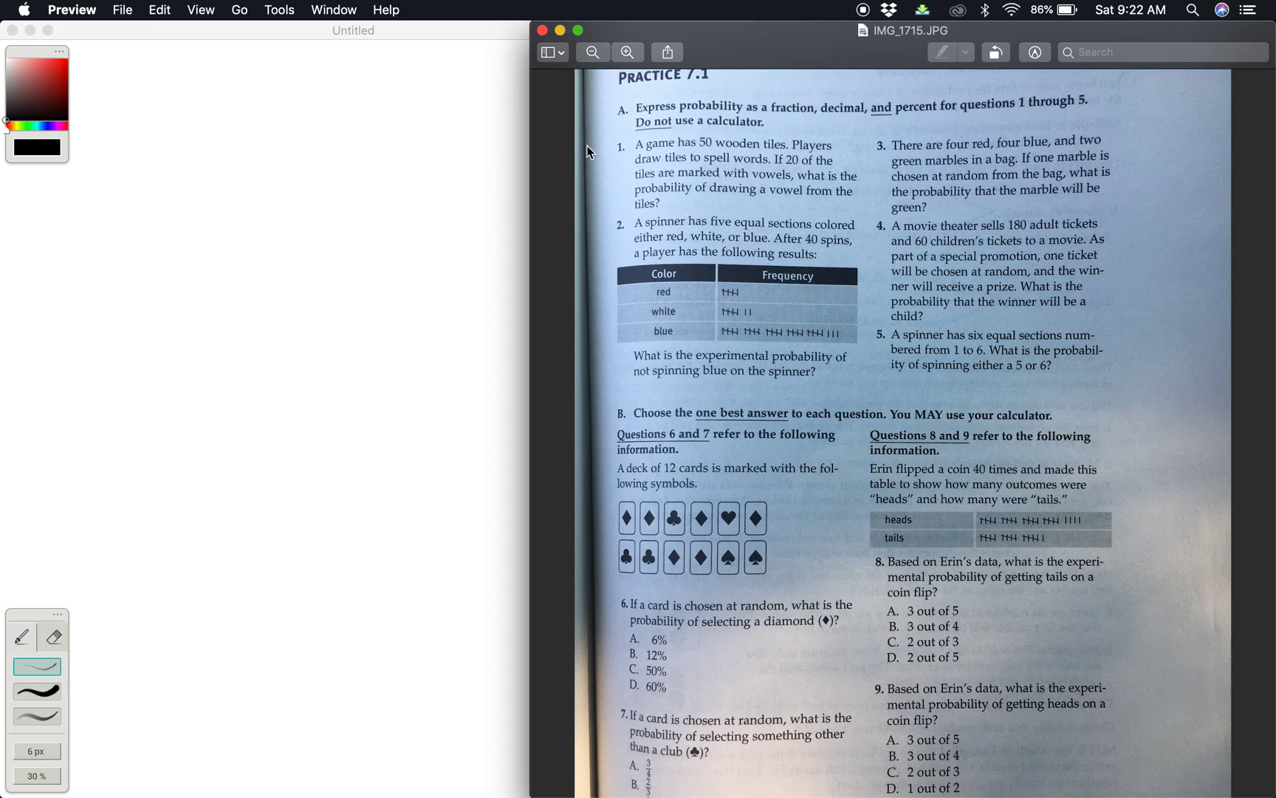
mouse_move(731, 139)
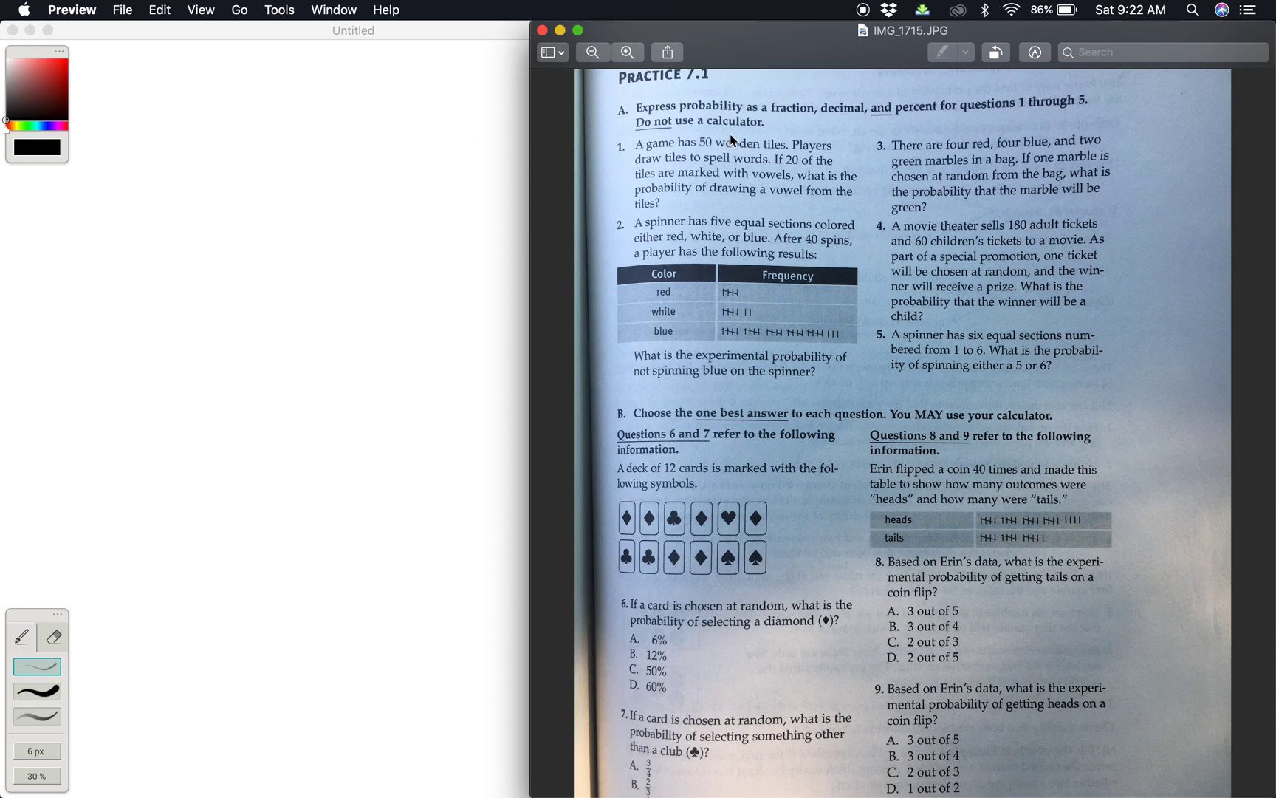
mouse_move(751, 158)
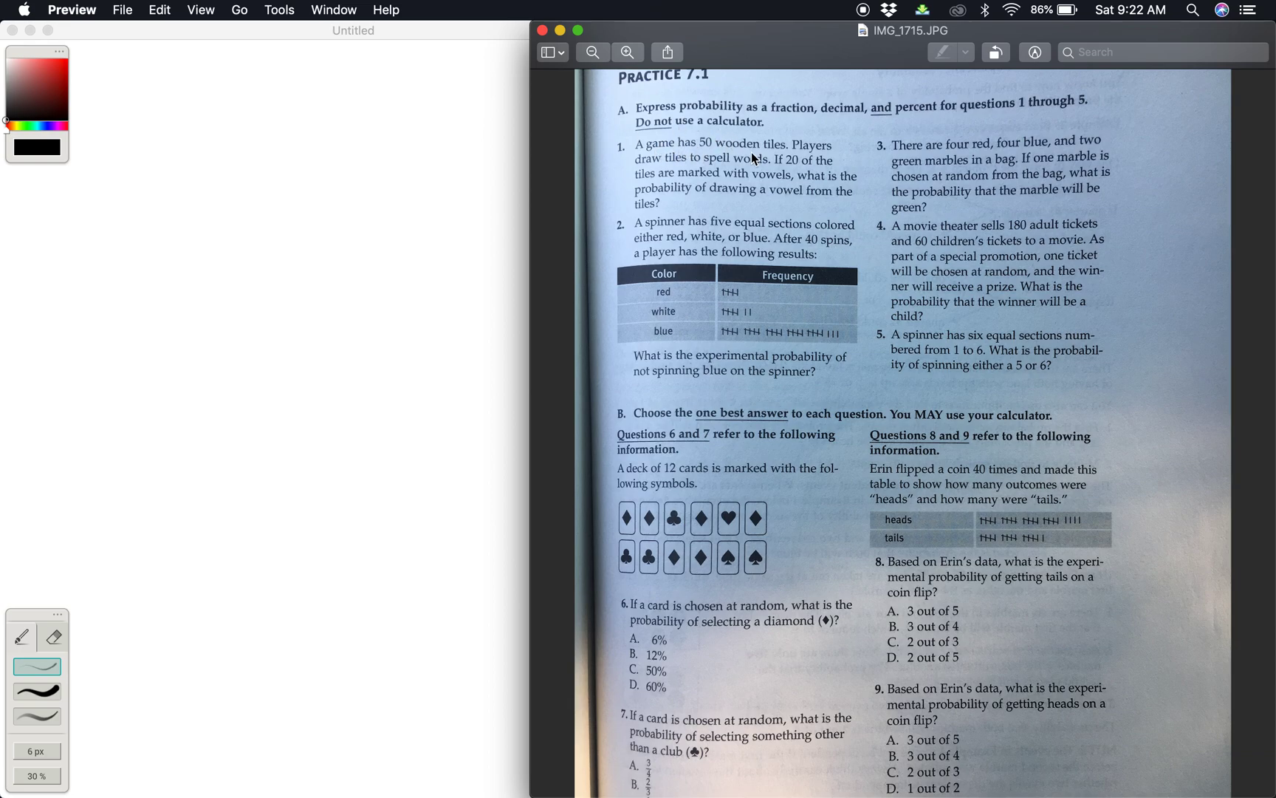
mouse_move(763, 162)
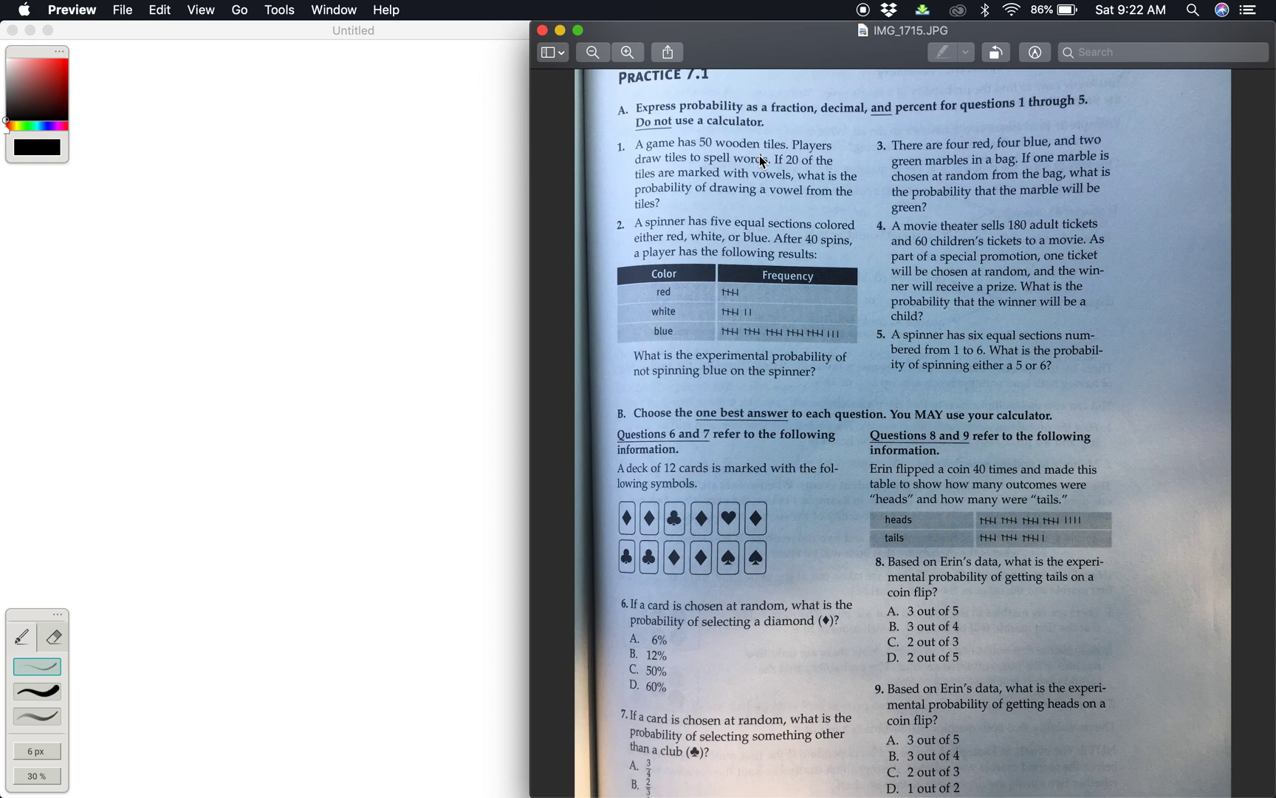
mouse_move(764, 150)
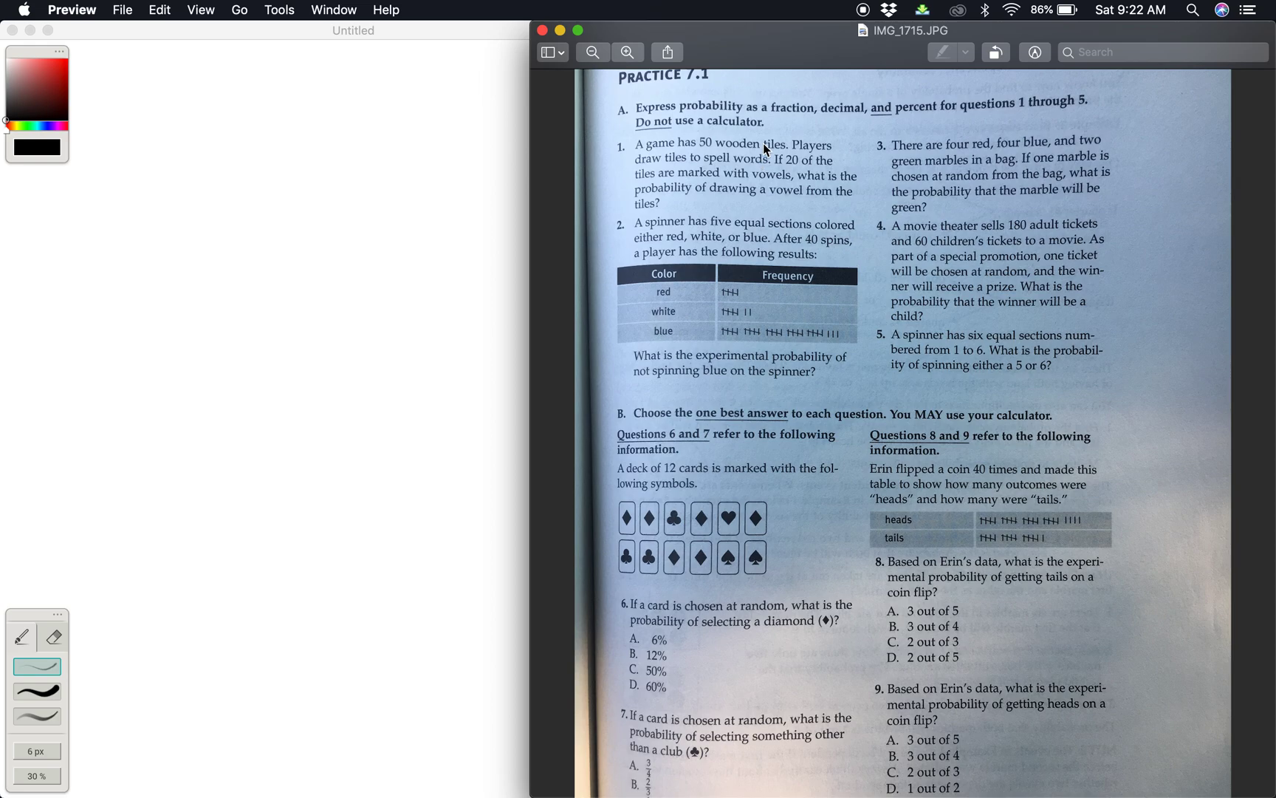
mouse_move(773, 122)
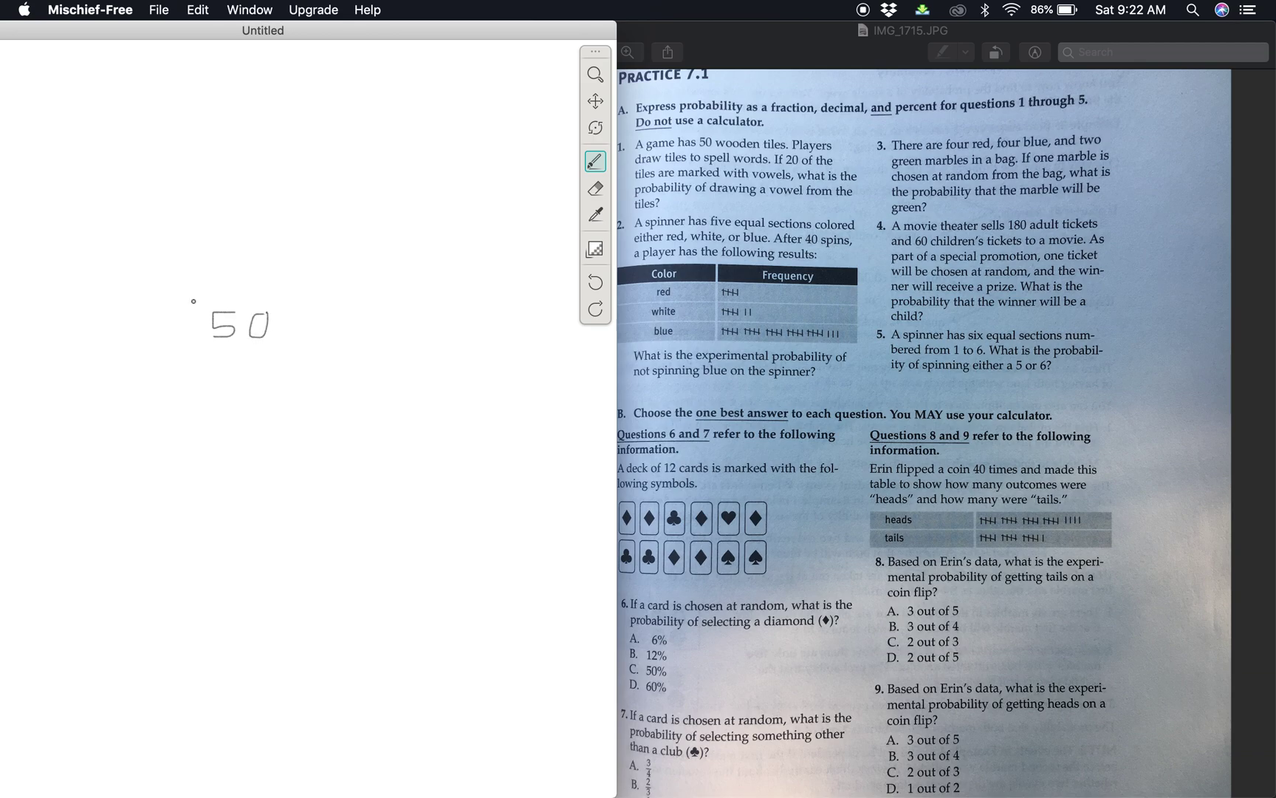
Handwrite question 1's probability as the fraction 20/50
drag(194, 301, 284, 298)
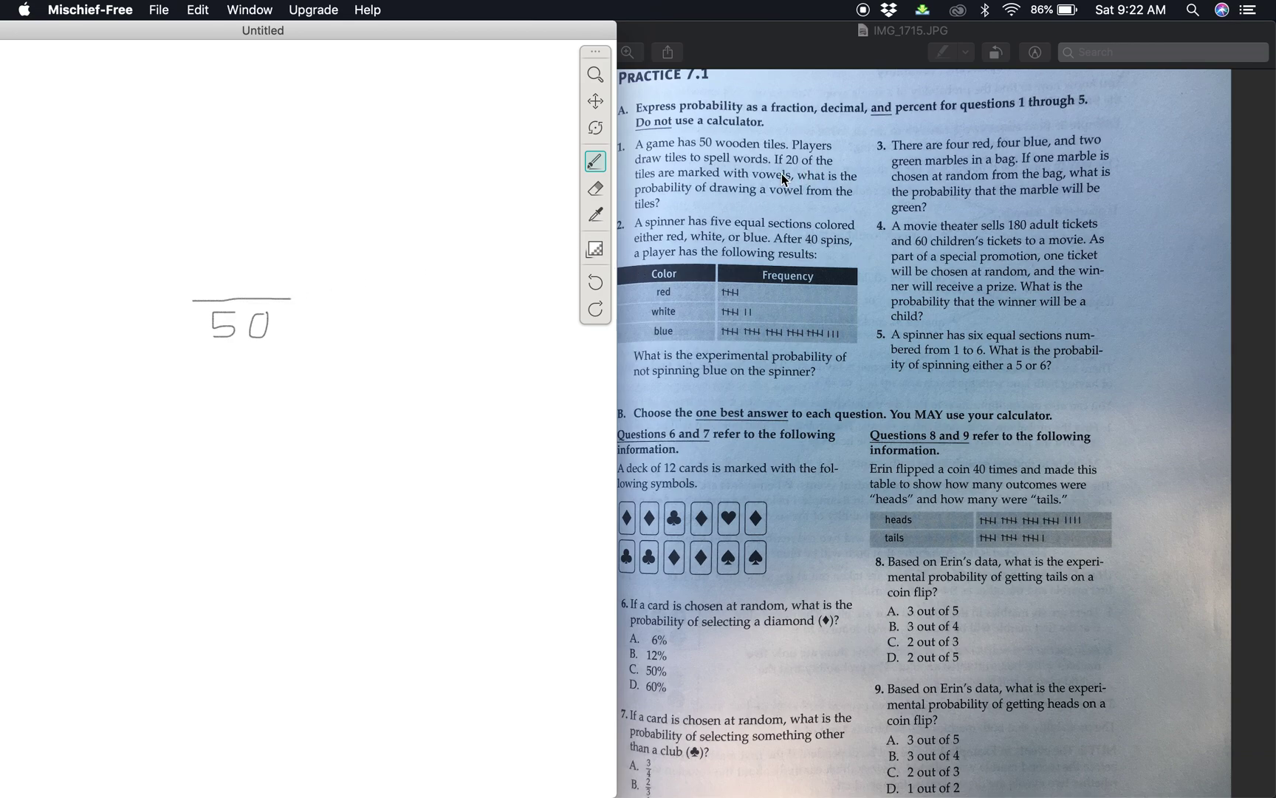
mouse_move(806, 187)
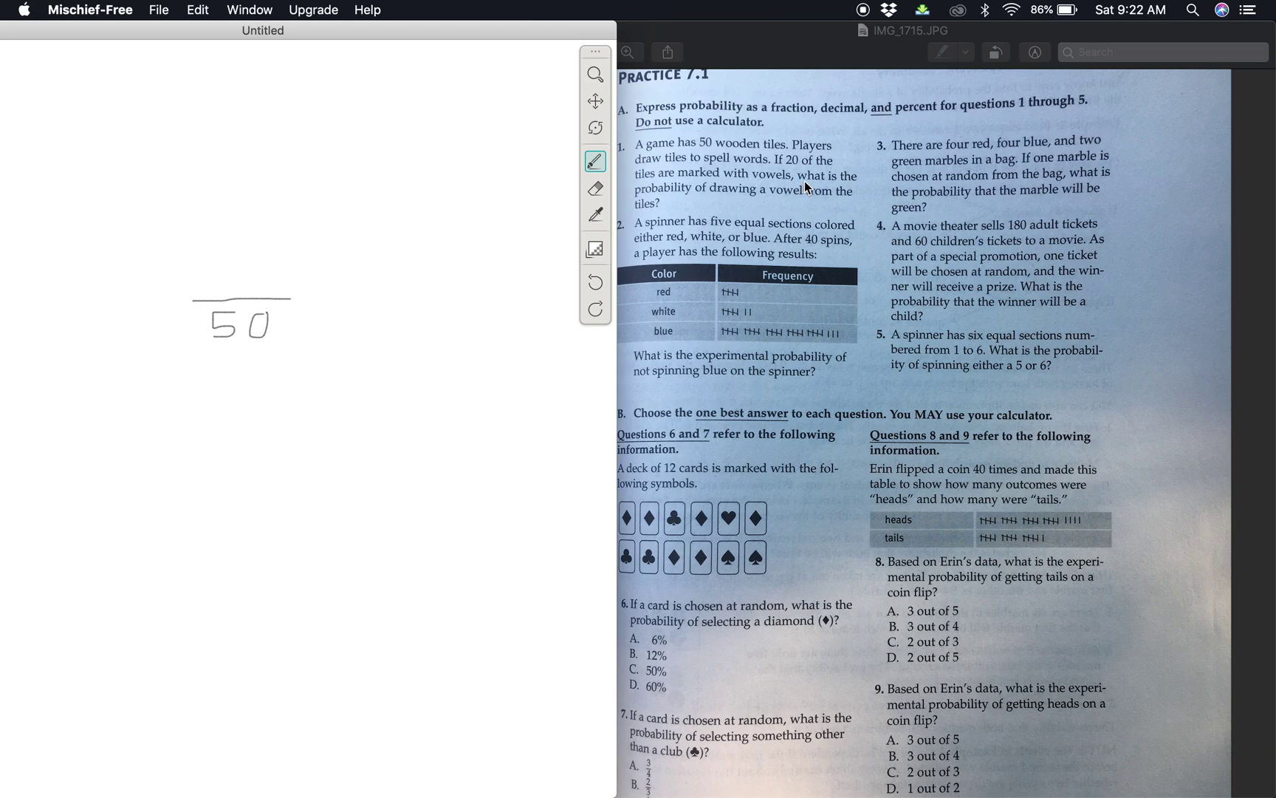
mouse_move(756, 201)
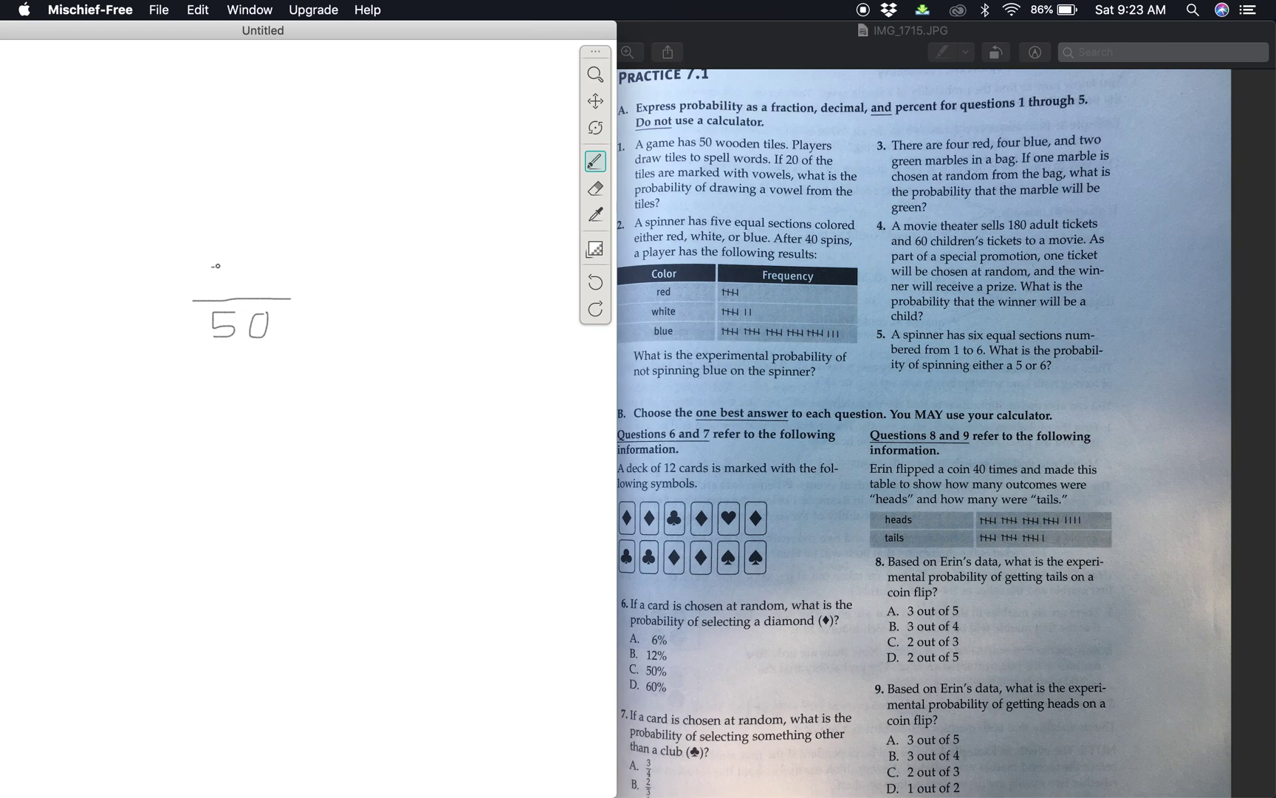
drag(217, 269, 232, 293)
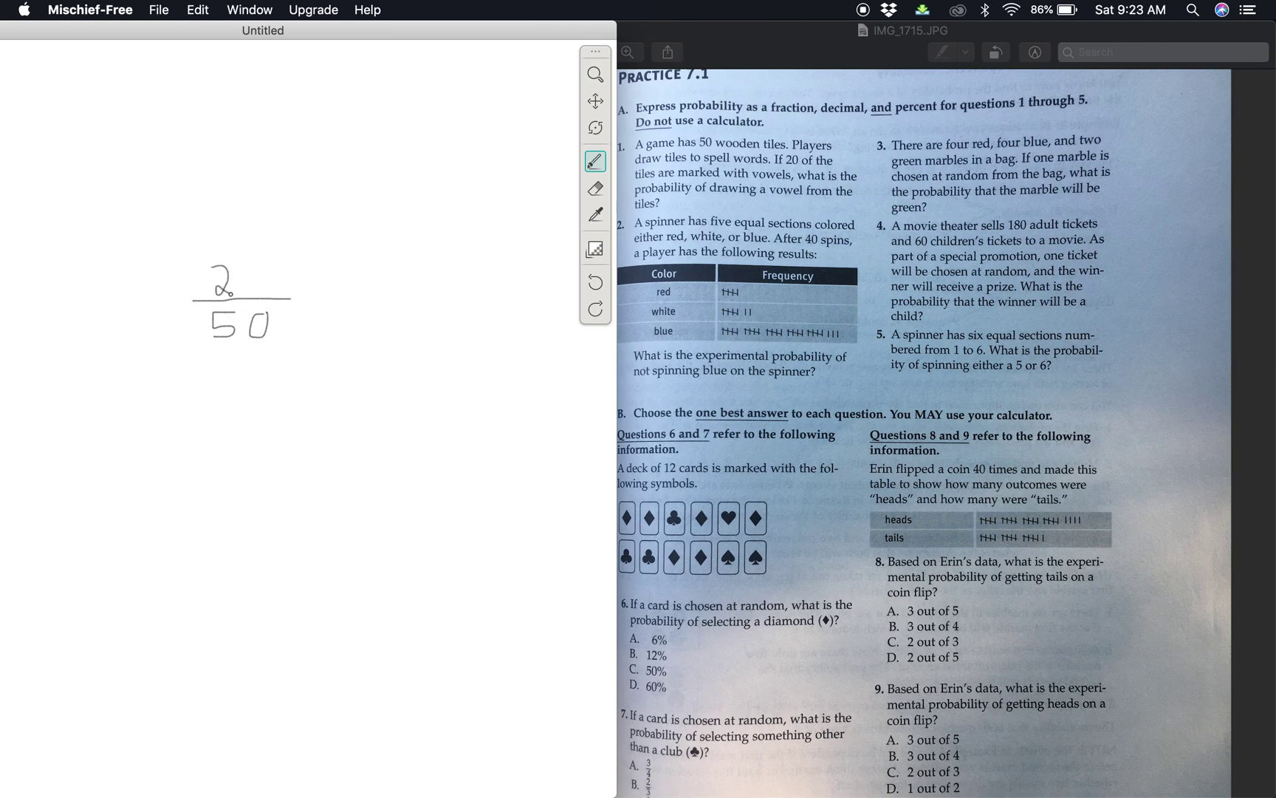
drag(244, 281, 265, 277)
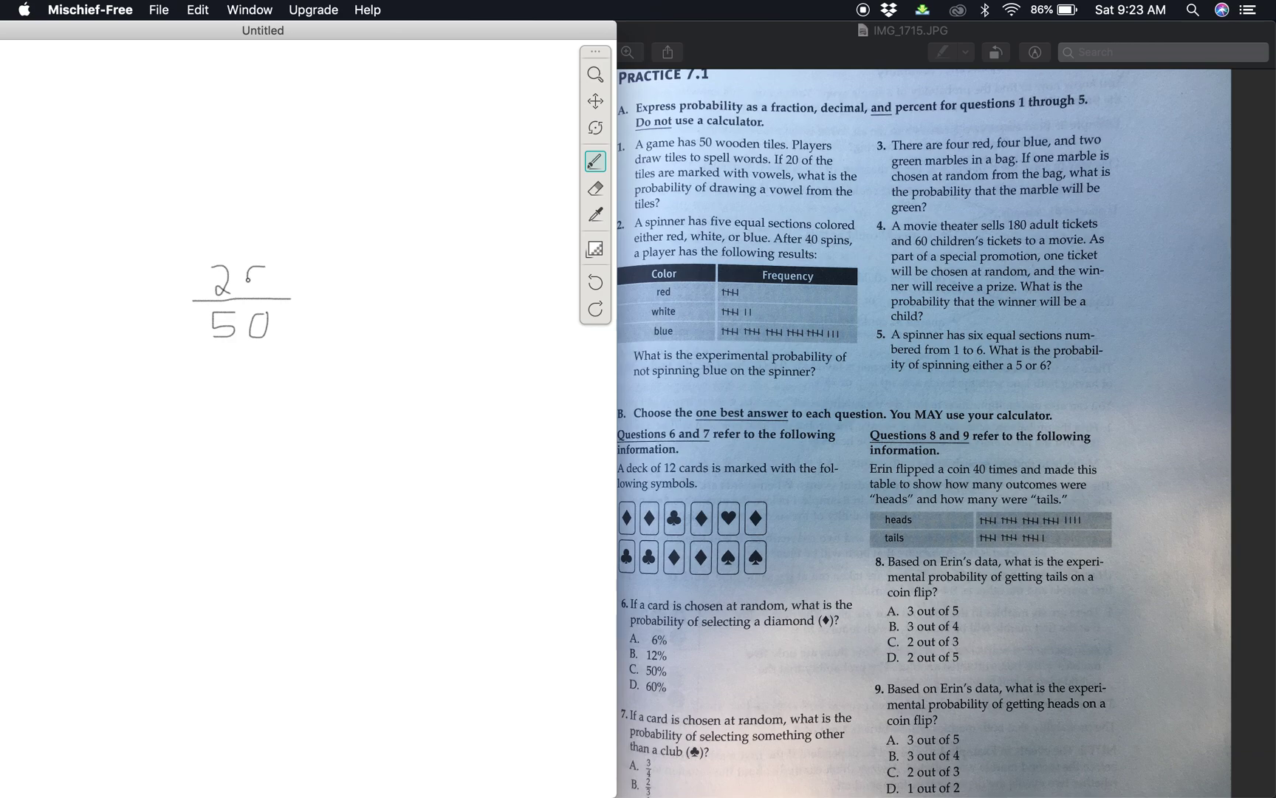
drag(269, 265, 261, 289)
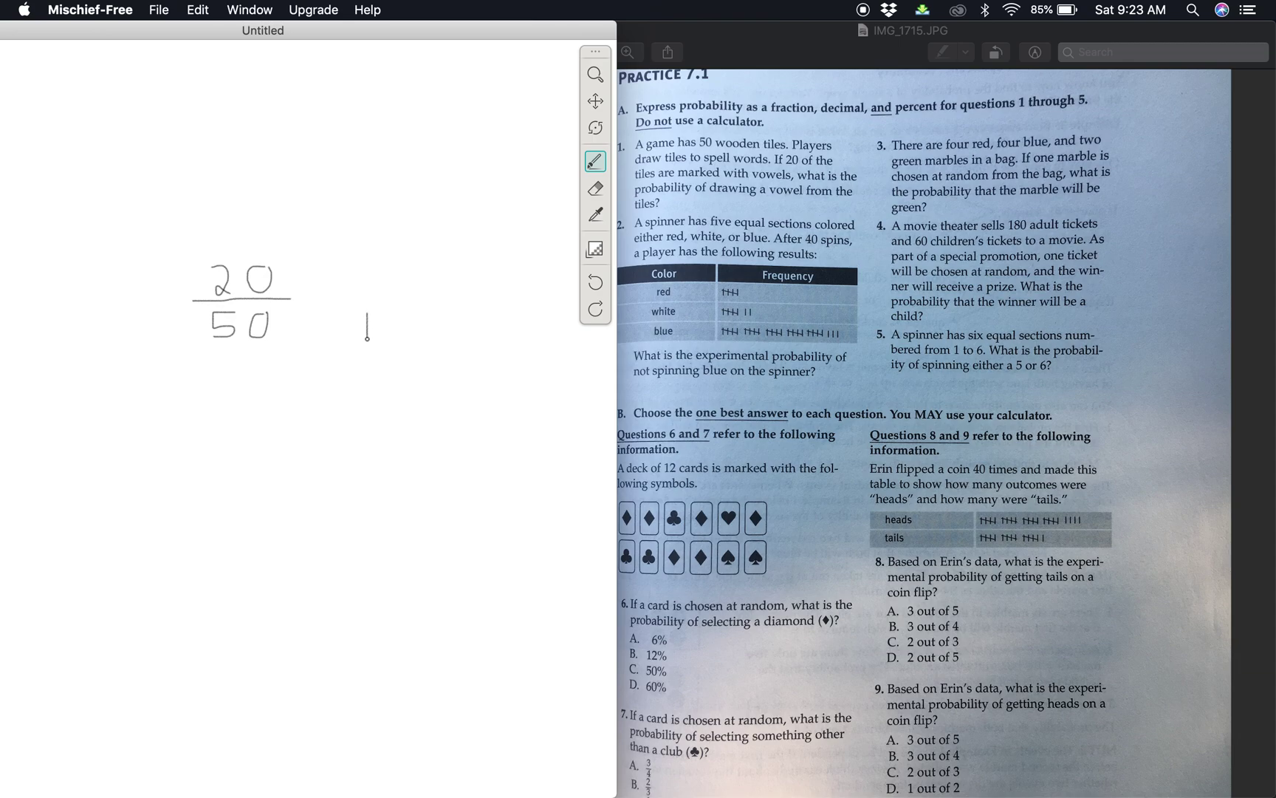
Write the equivalent fraction 40/100 beside 20/50
drag(399, 313, 395, 333)
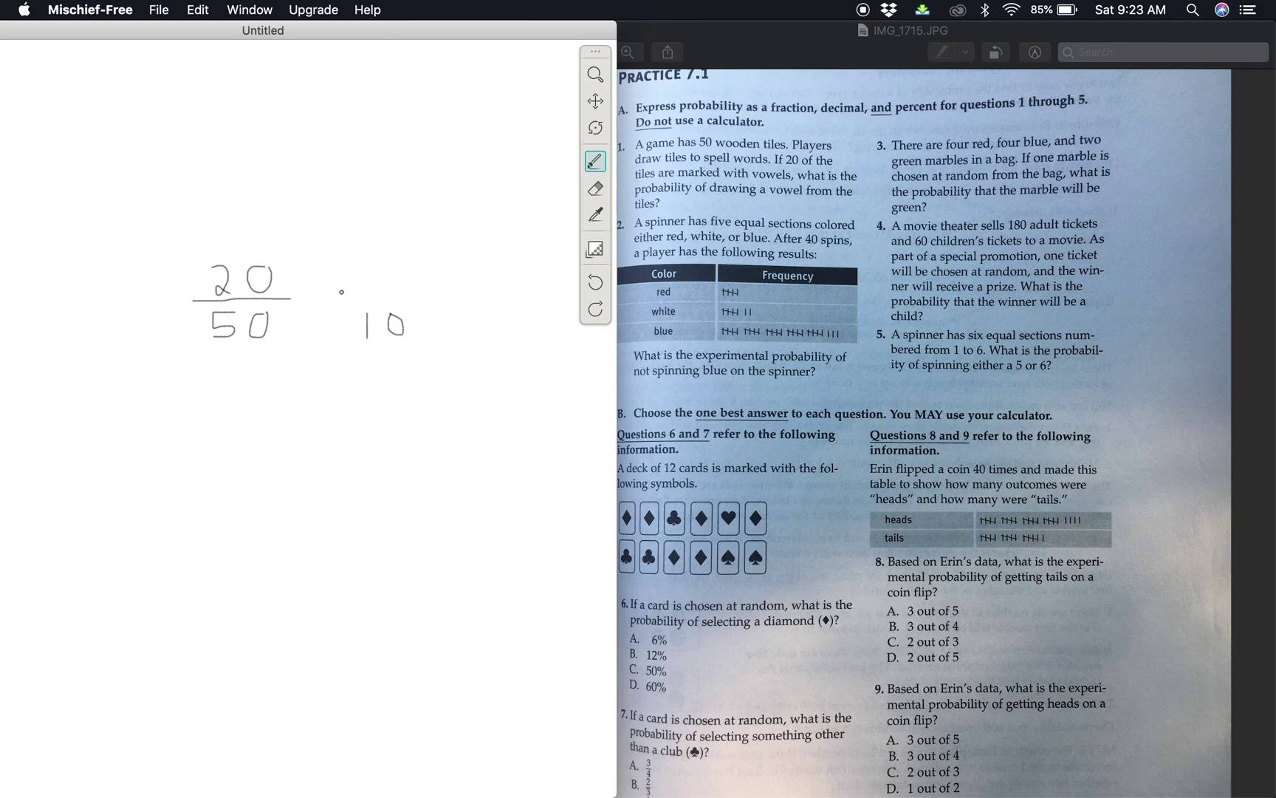
drag(420, 321, 431, 337)
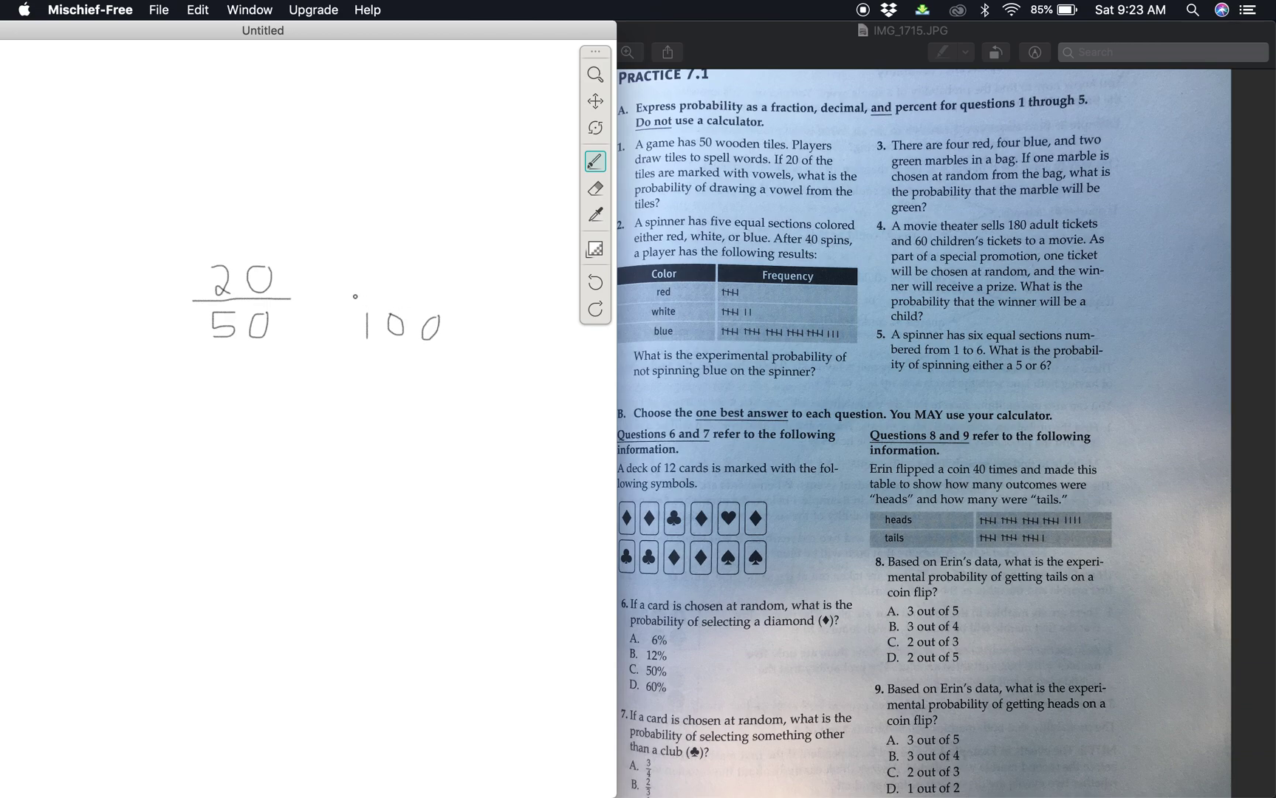
drag(355, 297, 465, 295)
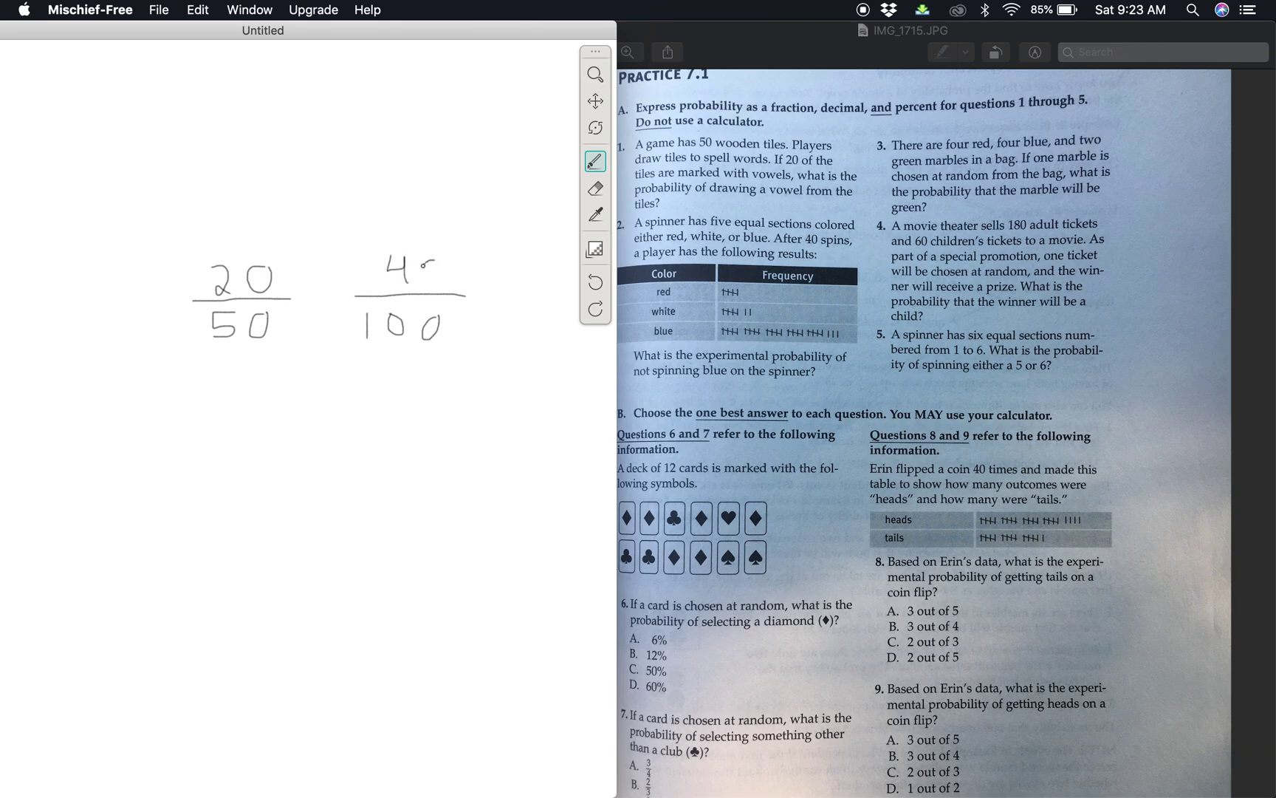
drag(424, 281, 428, 272)
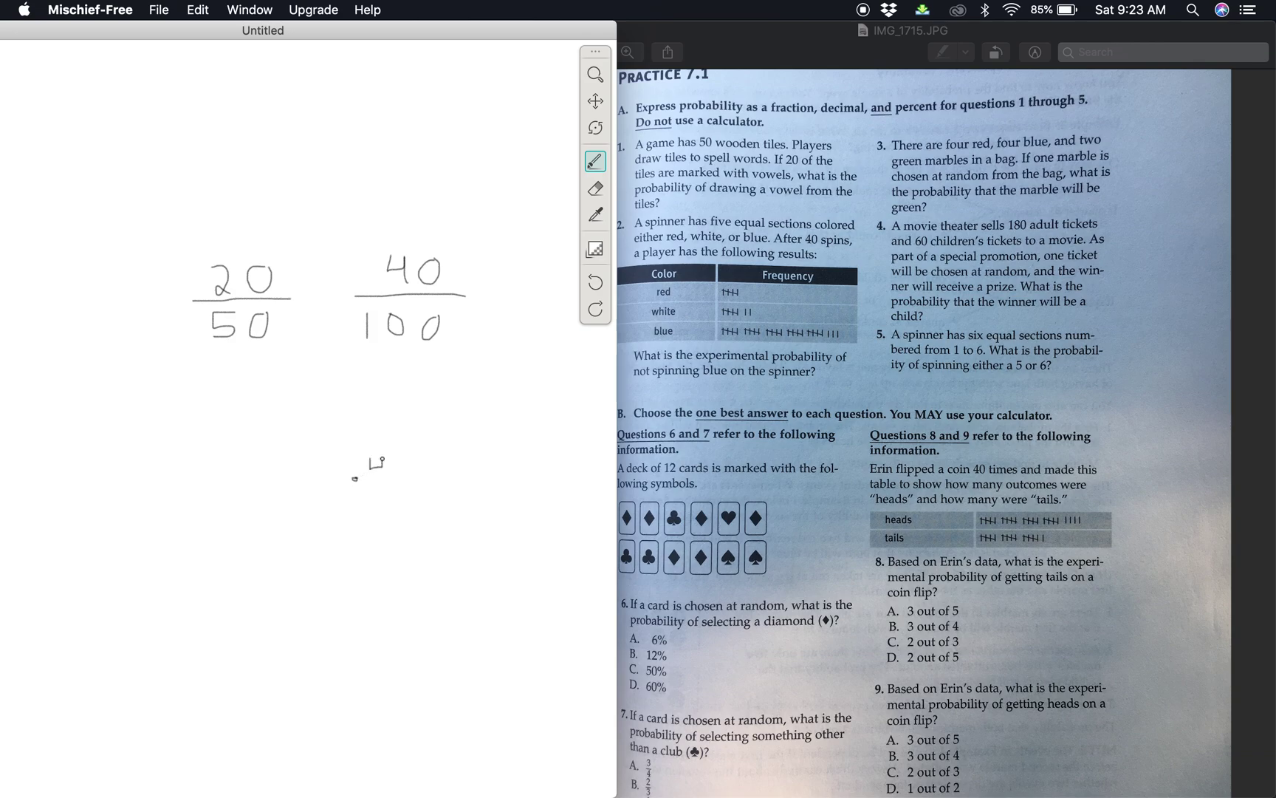
Write the decimal .4 below the fractions and add a percent sign making 40%
drag(370, 456, 383, 480)
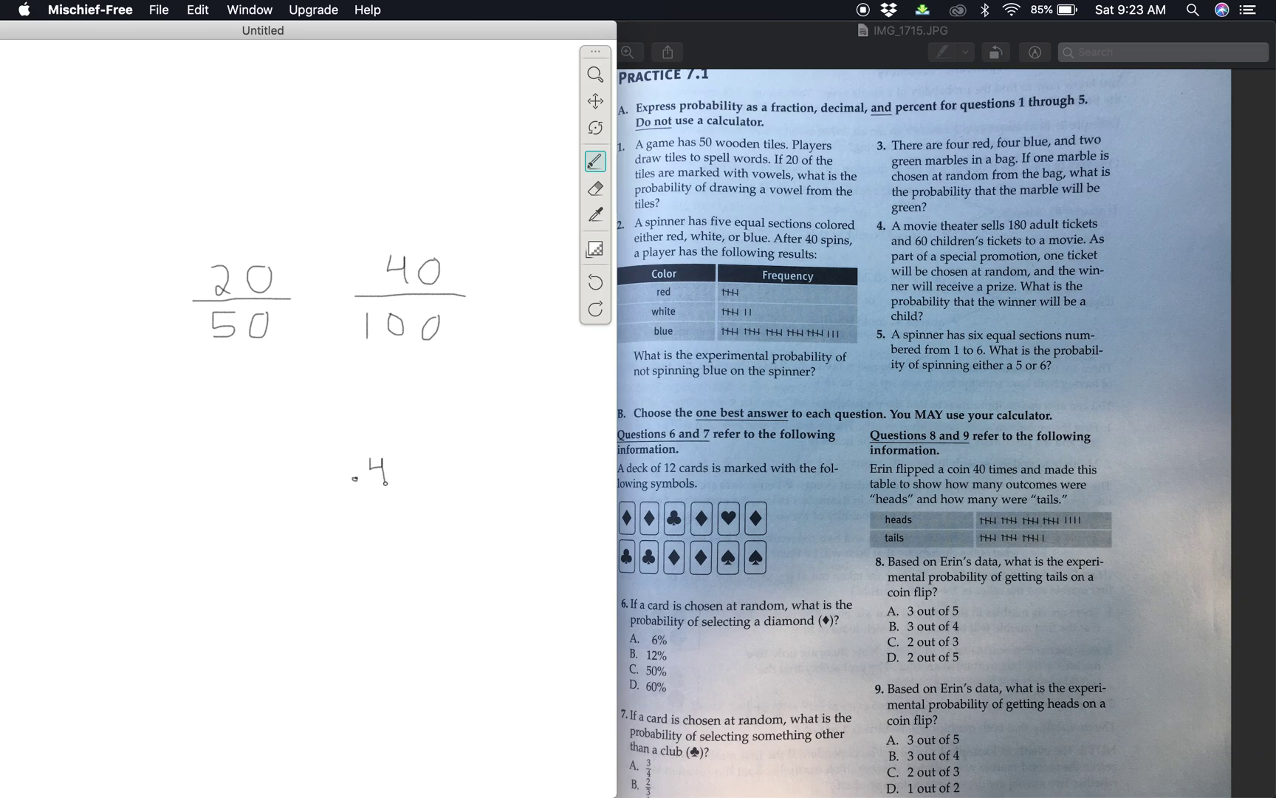
click(466, 255)
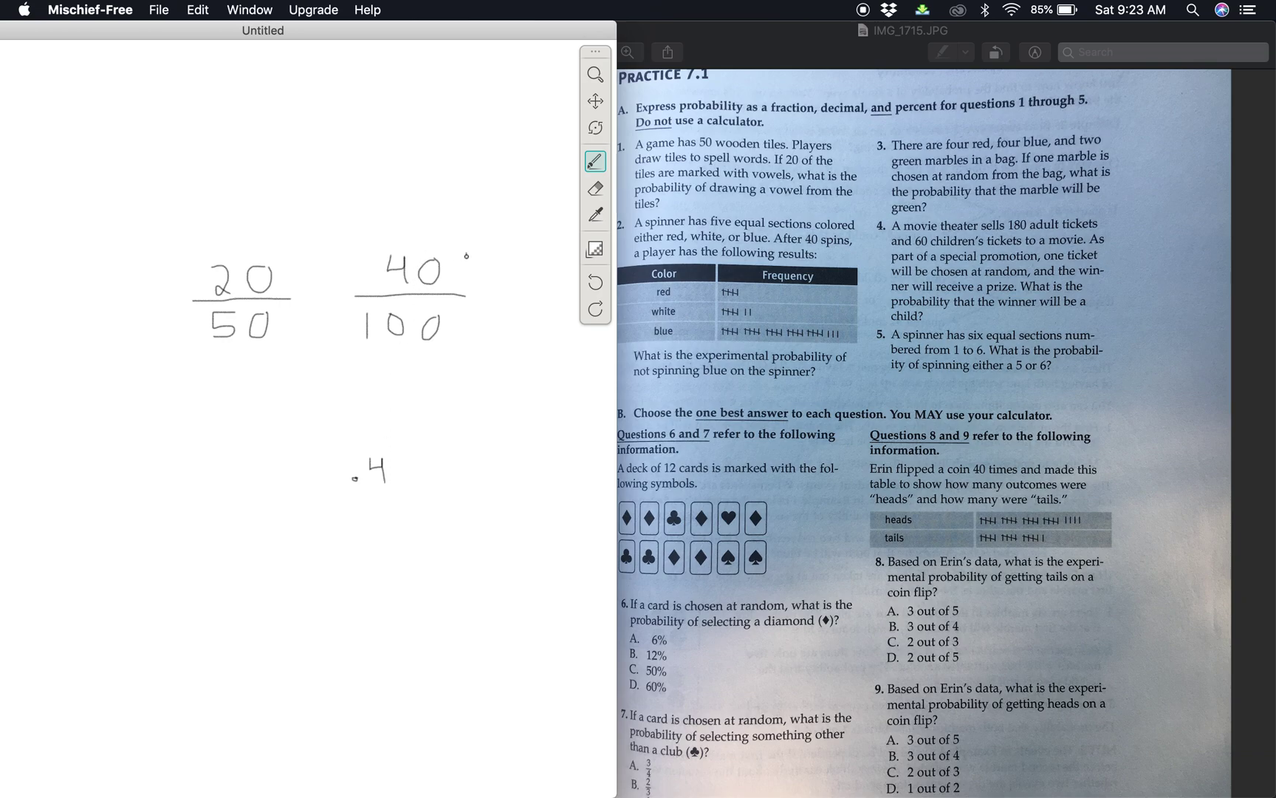
drag(468, 269, 485, 280)
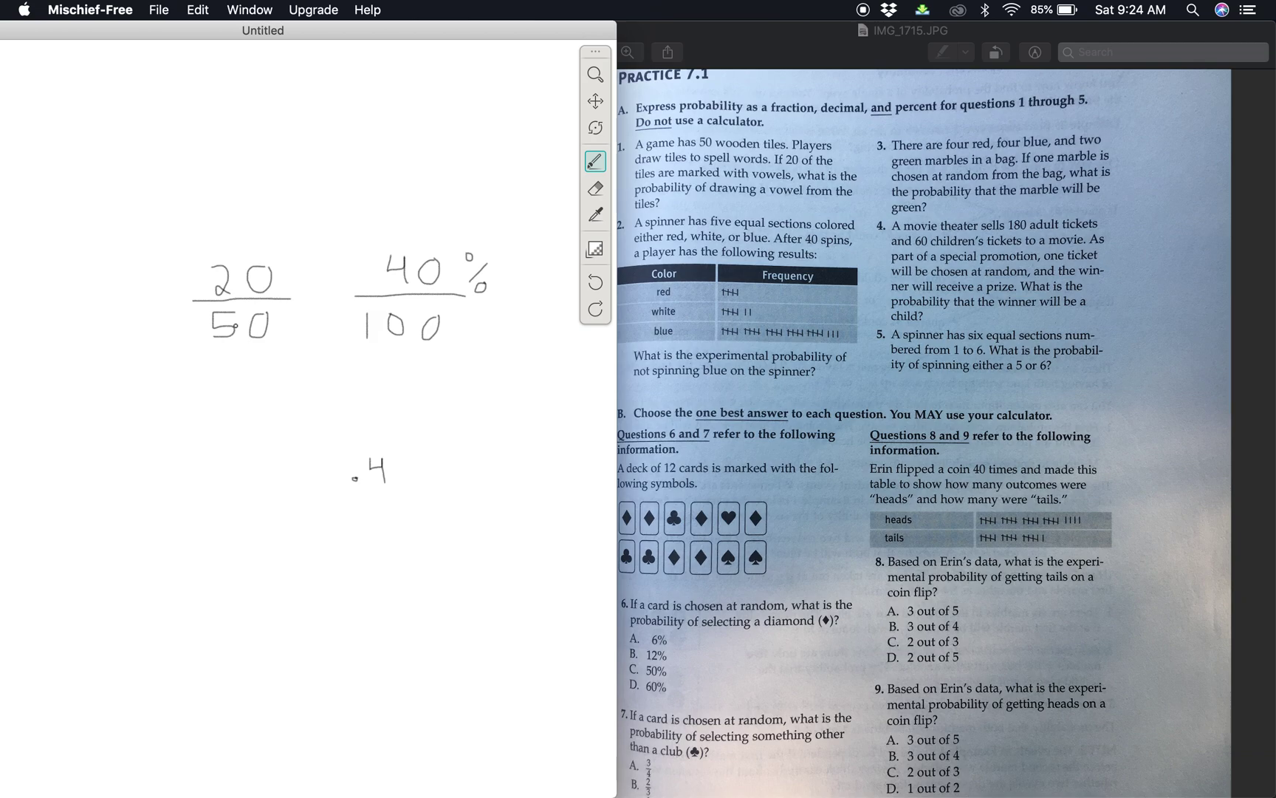
Write the simplified fraction 2/5 below 20/50
click(173, 481)
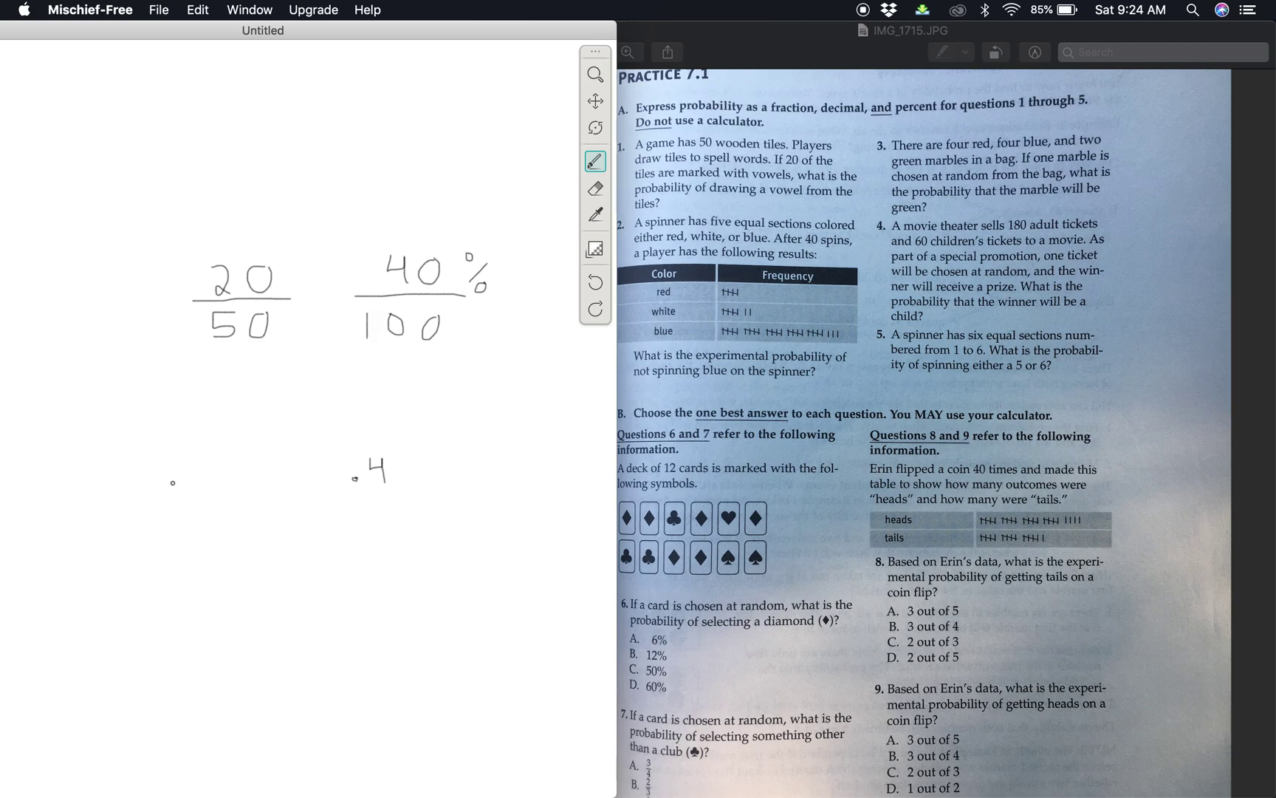
drag(170, 504, 187, 488)
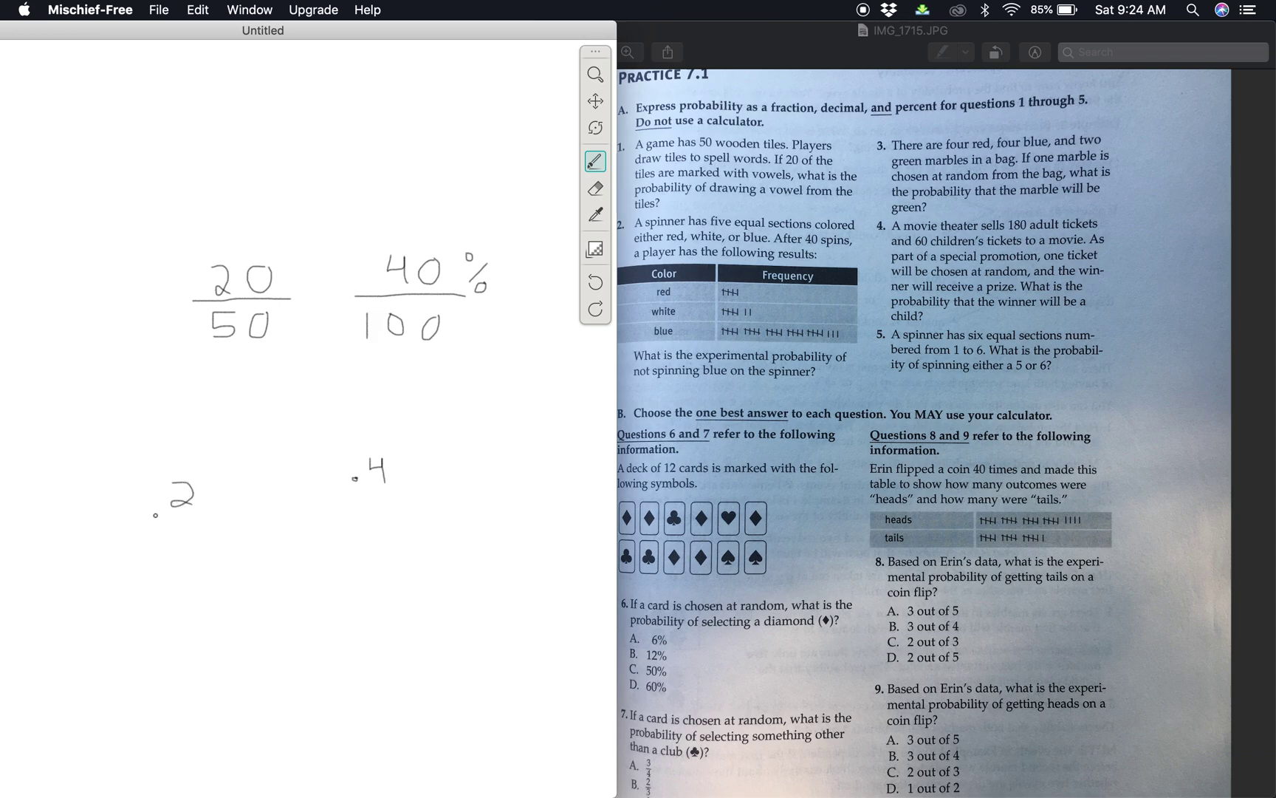
drag(155, 517, 207, 517)
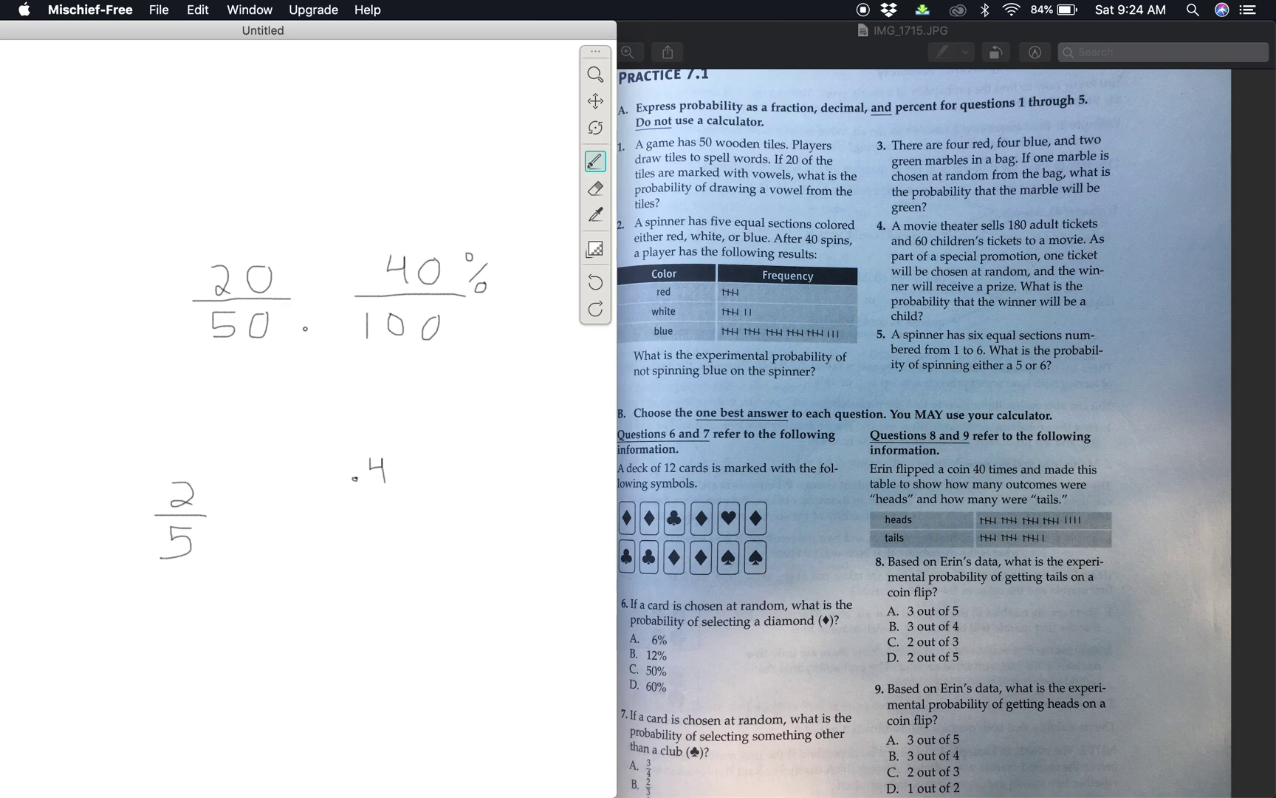
click(318, 313)
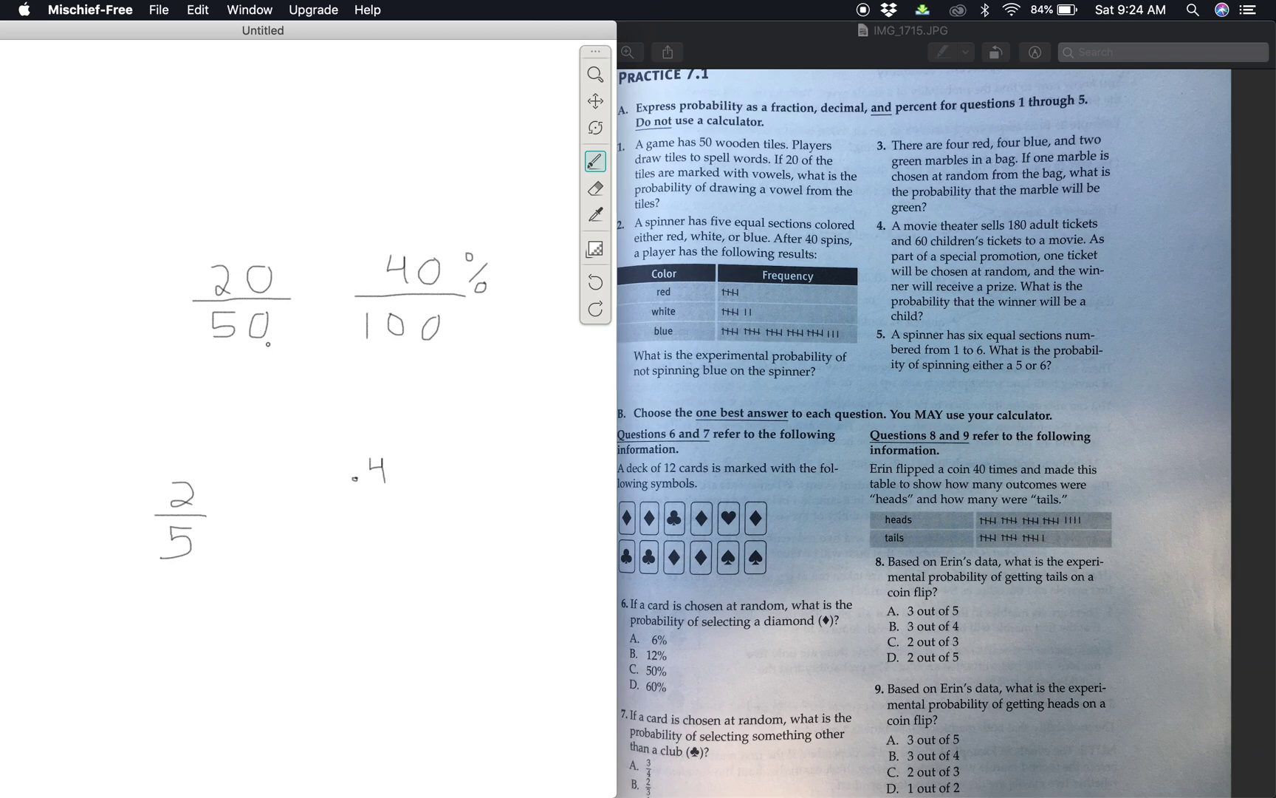
click(208, 533)
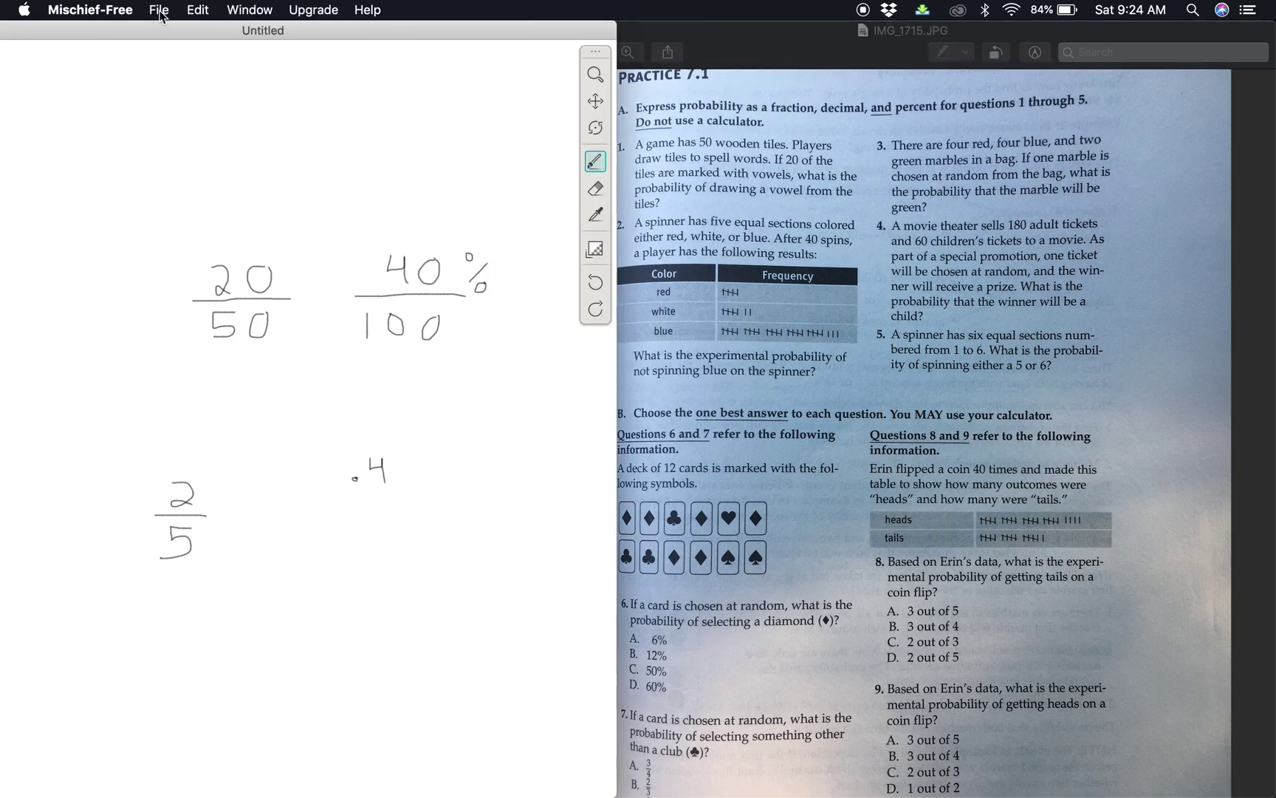
click(198, 10)
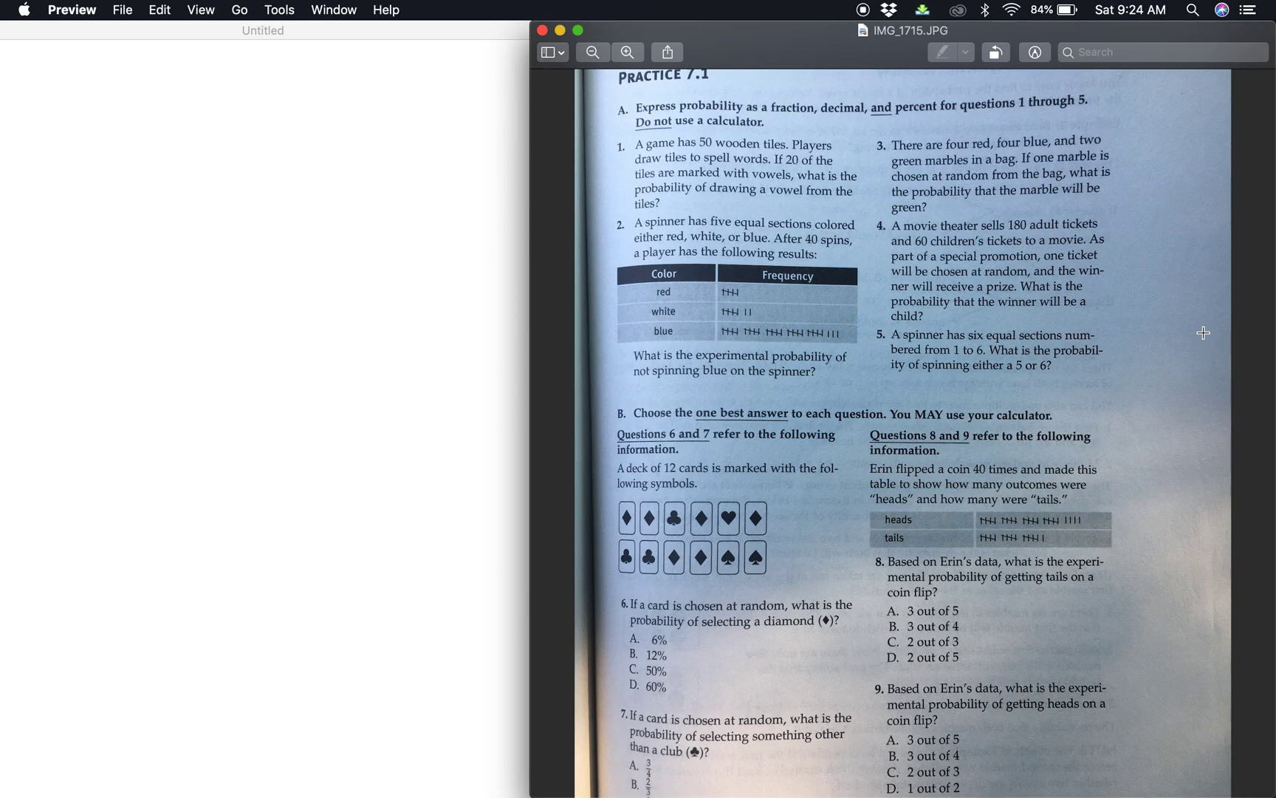
mouse_move(643, 237)
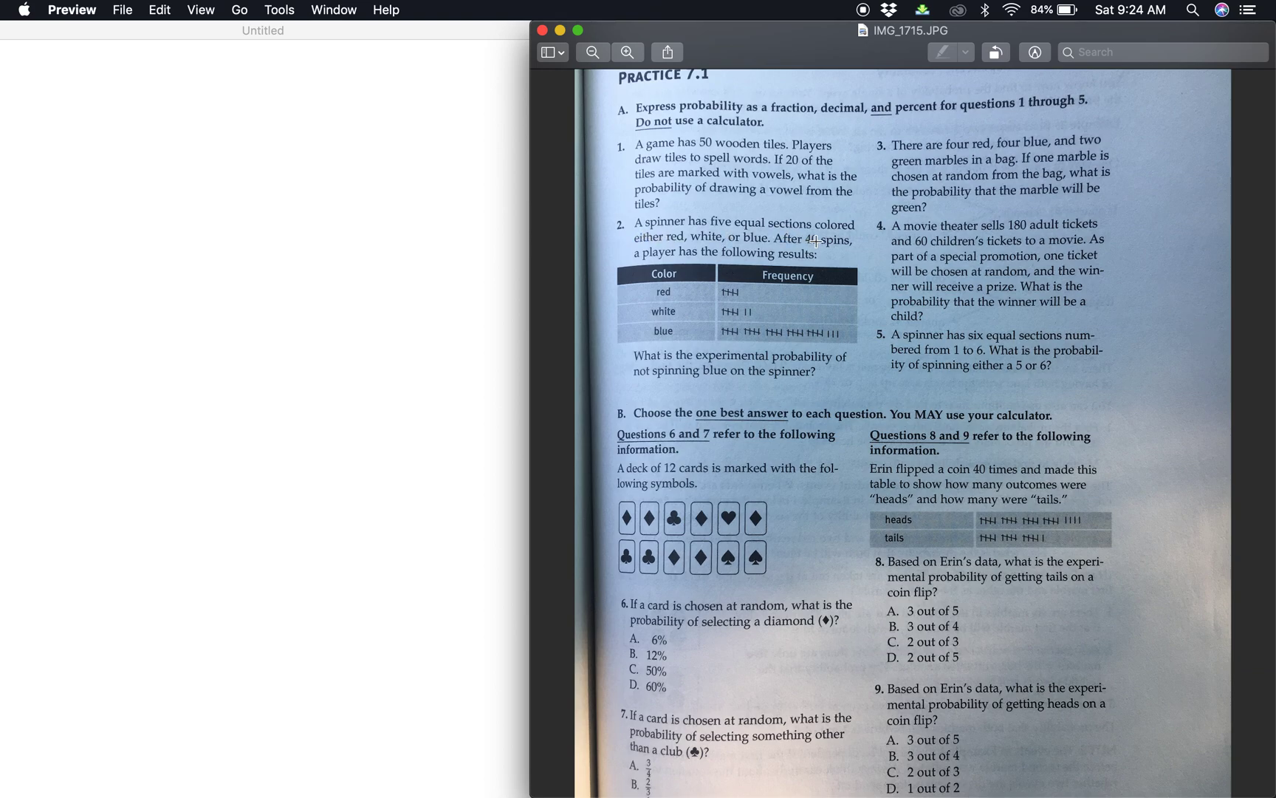
mouse_move(839, 242)
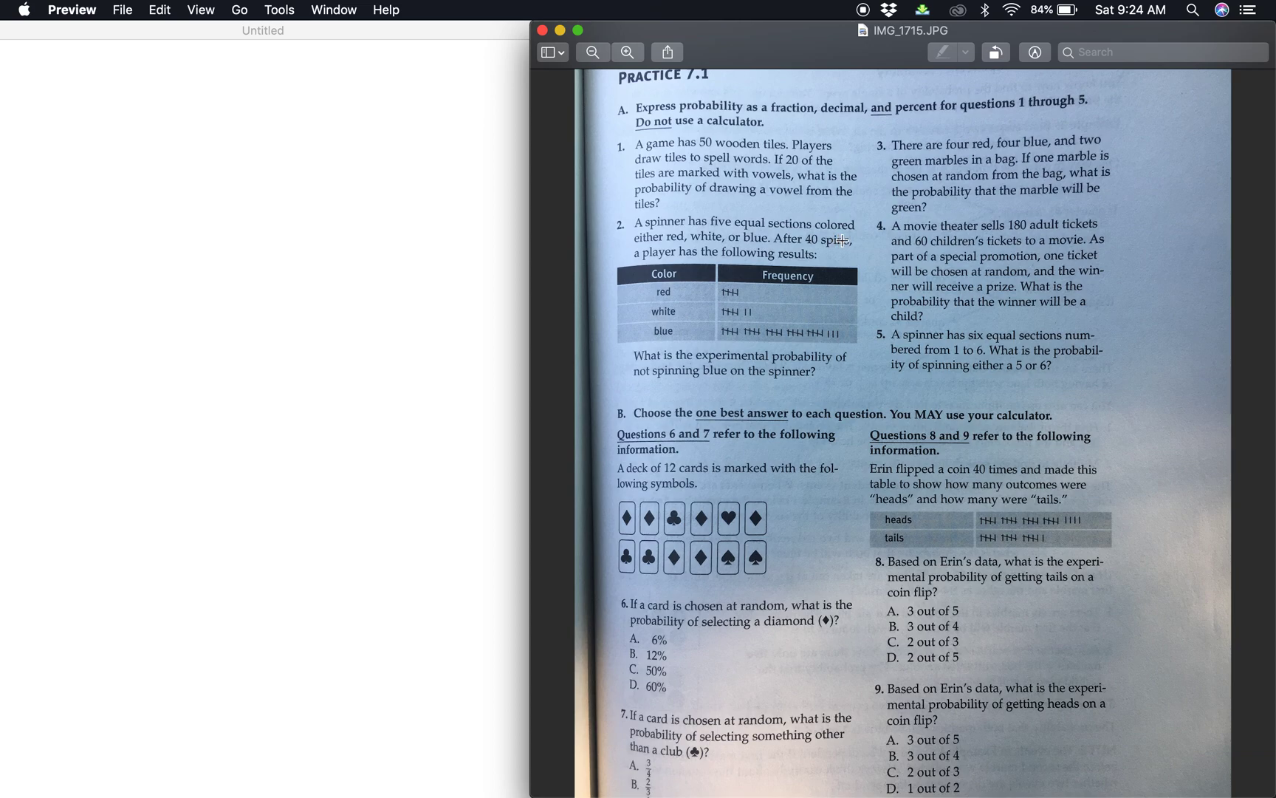
mouse_move(861, 250)
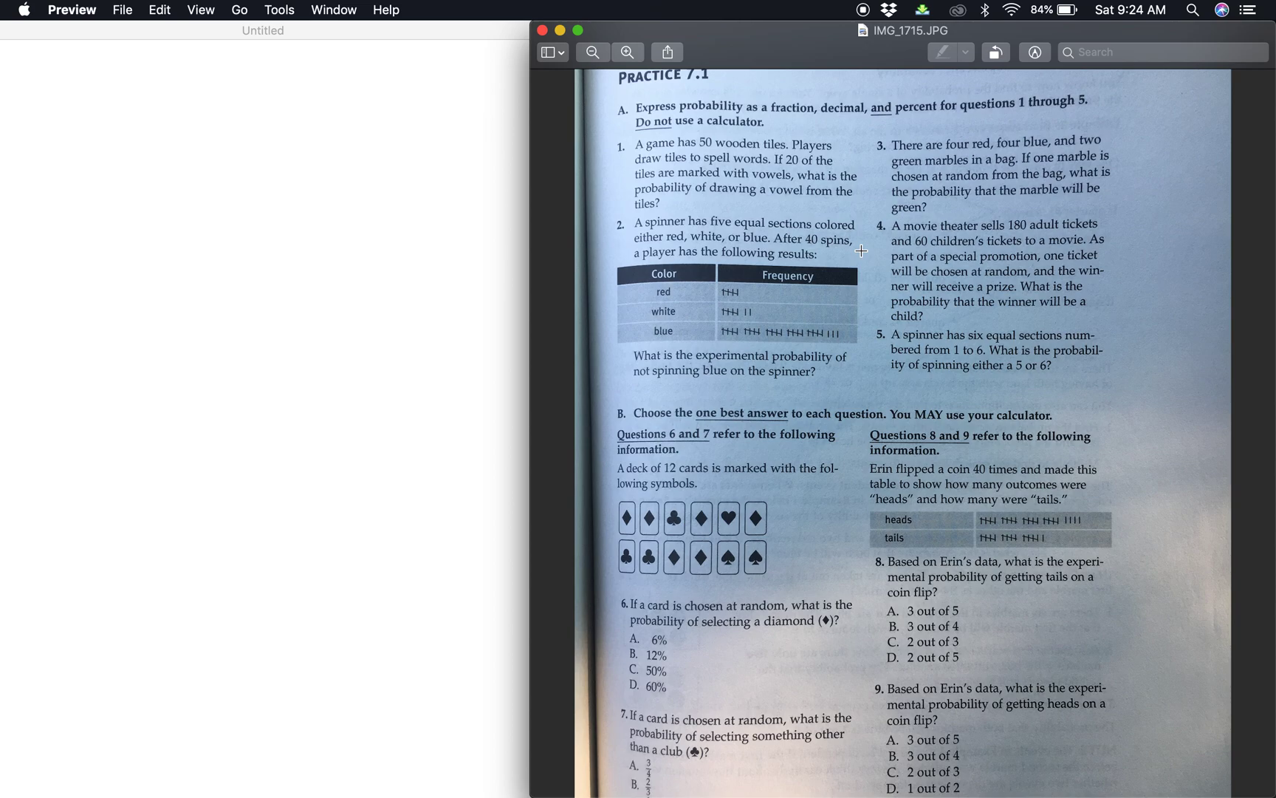
mouse_move(781, 299)
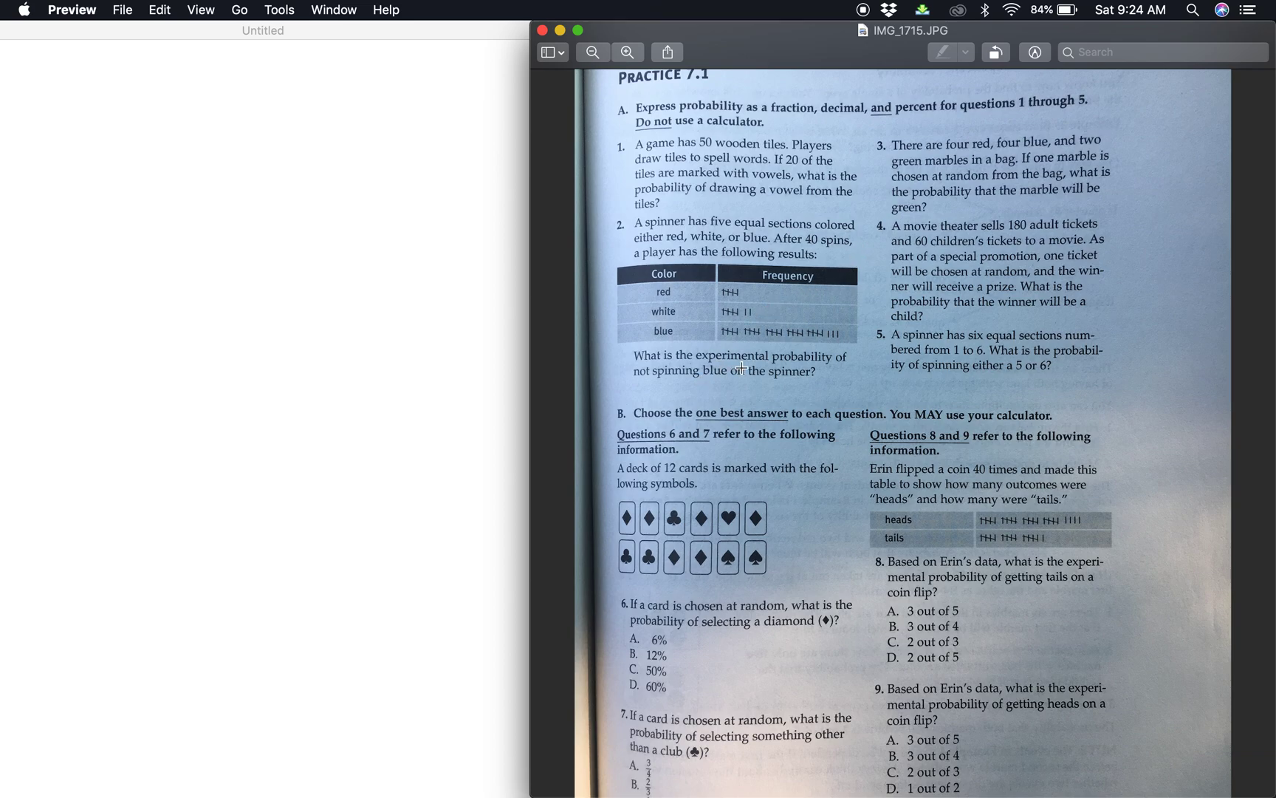
mouse_move(785, 375)
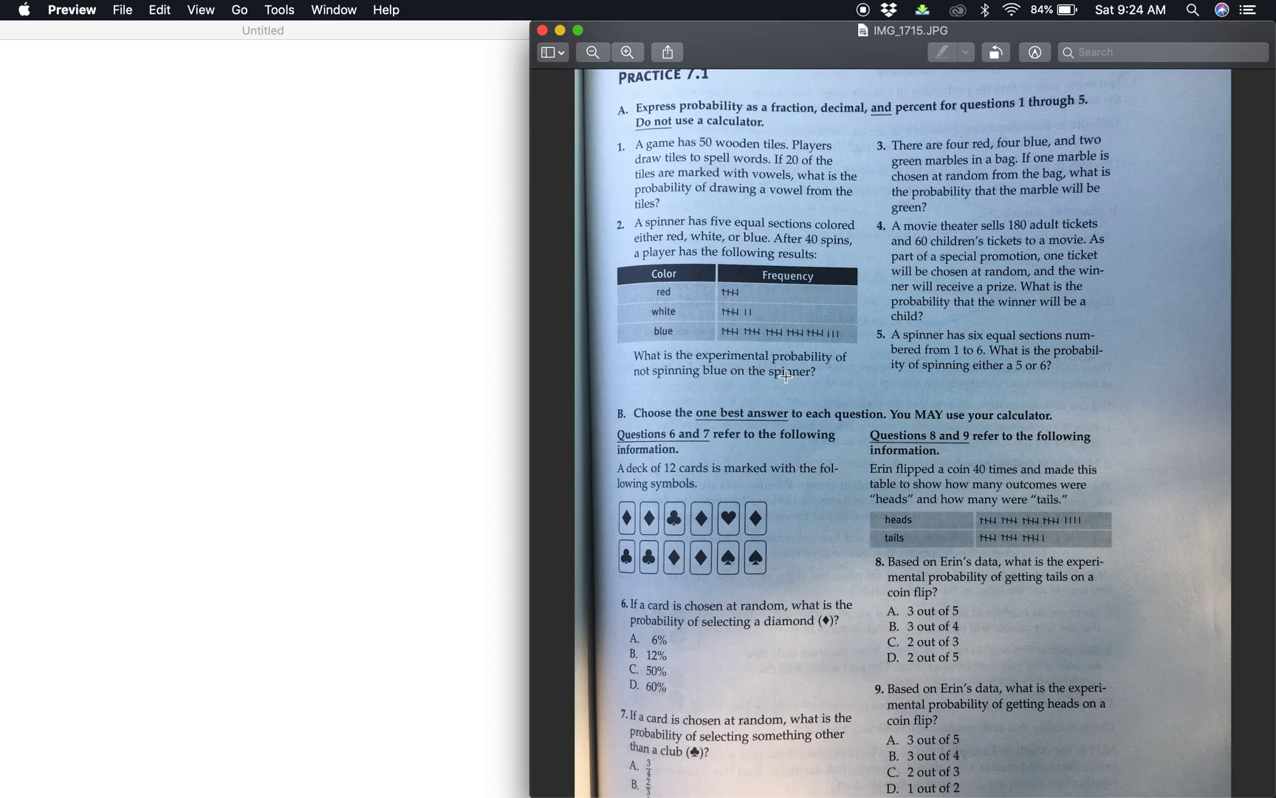
mouse_move(791, 383)
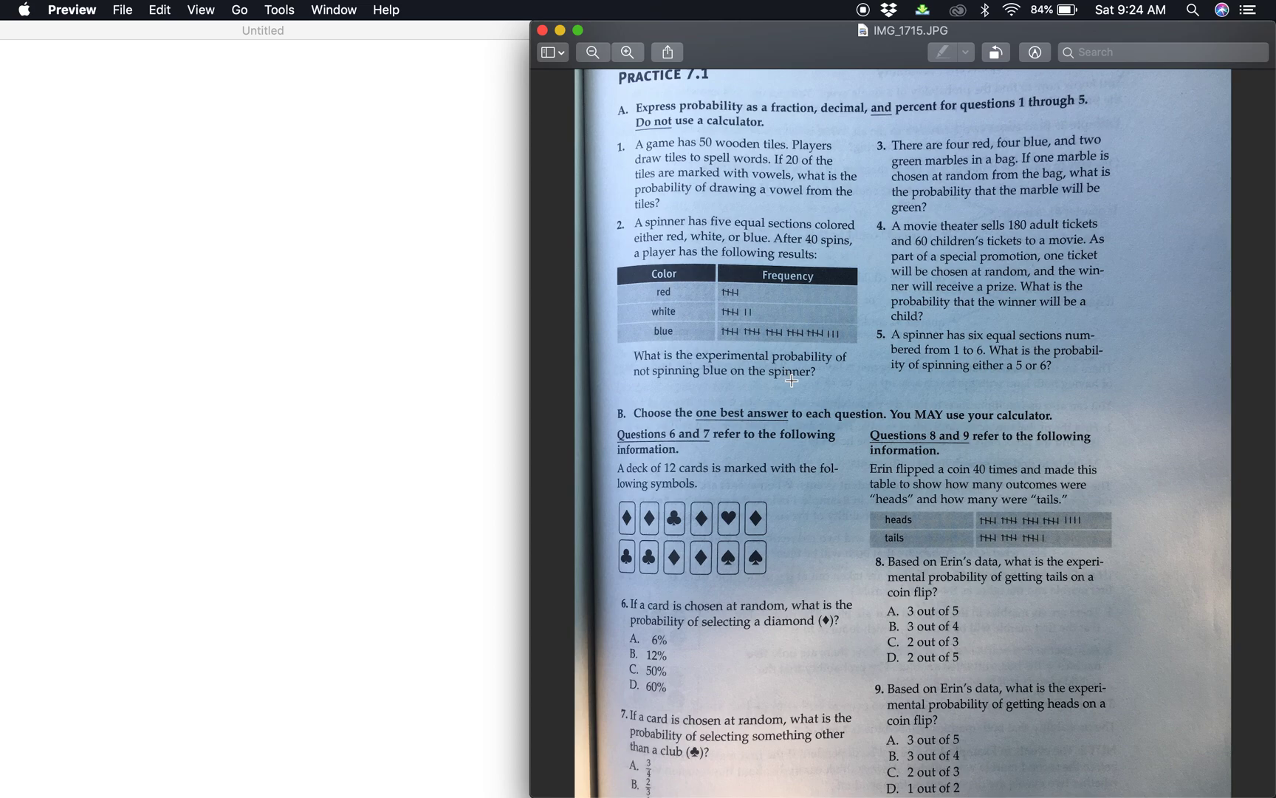
mouse_move(736, 340)
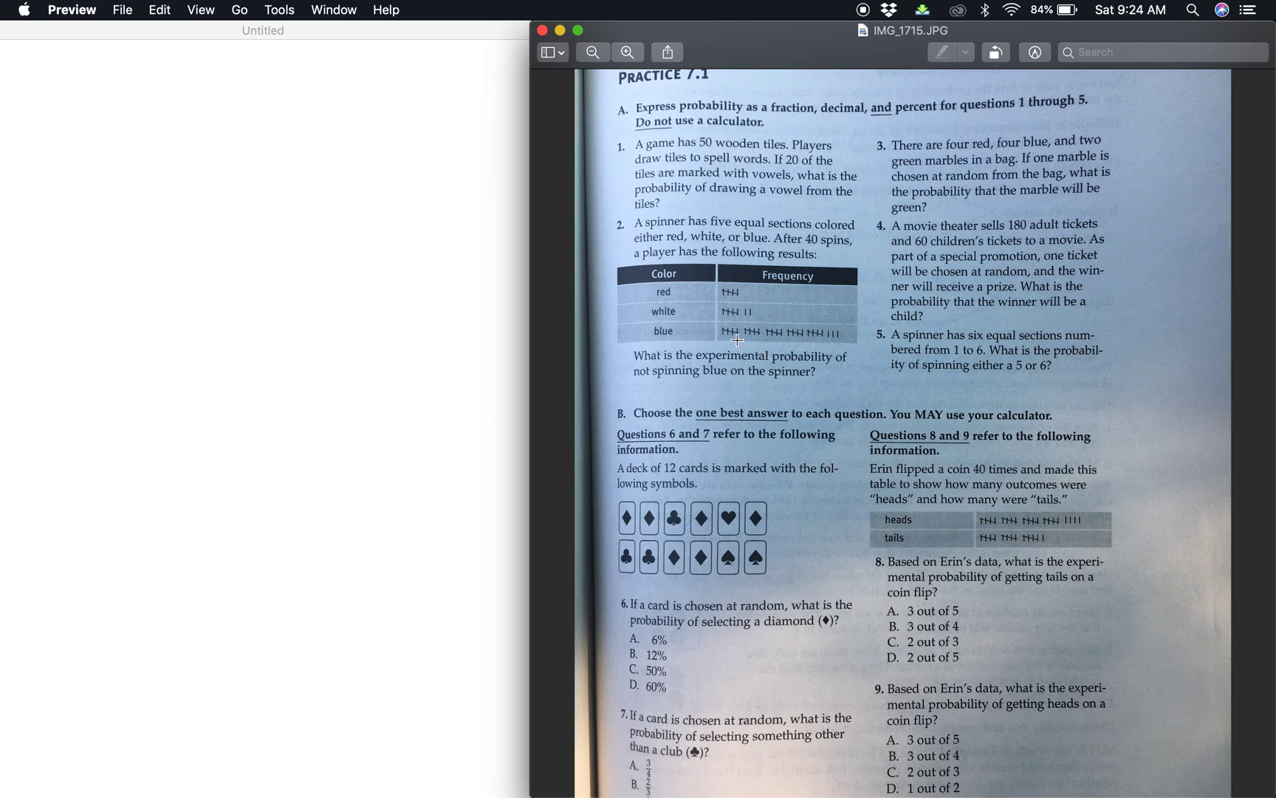
mouse_move(797, 242)
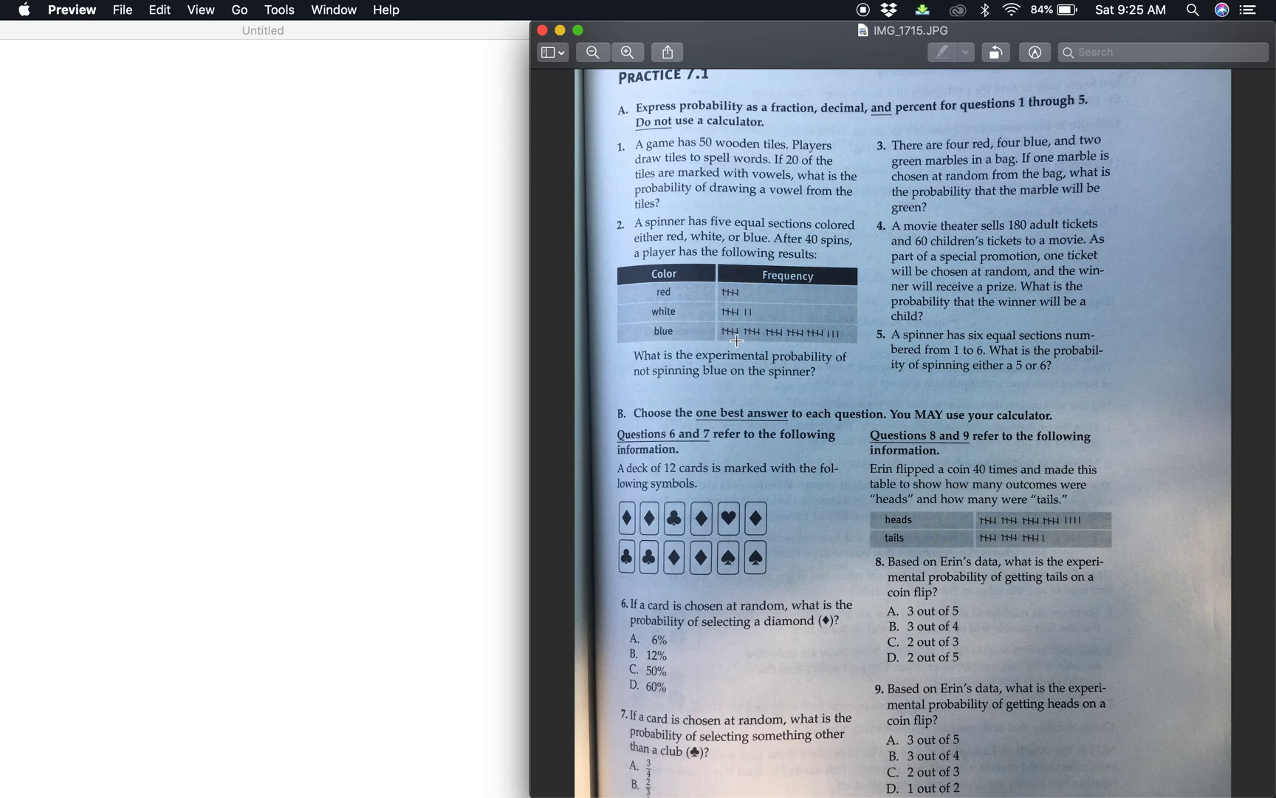
mouse_move(774, 336)
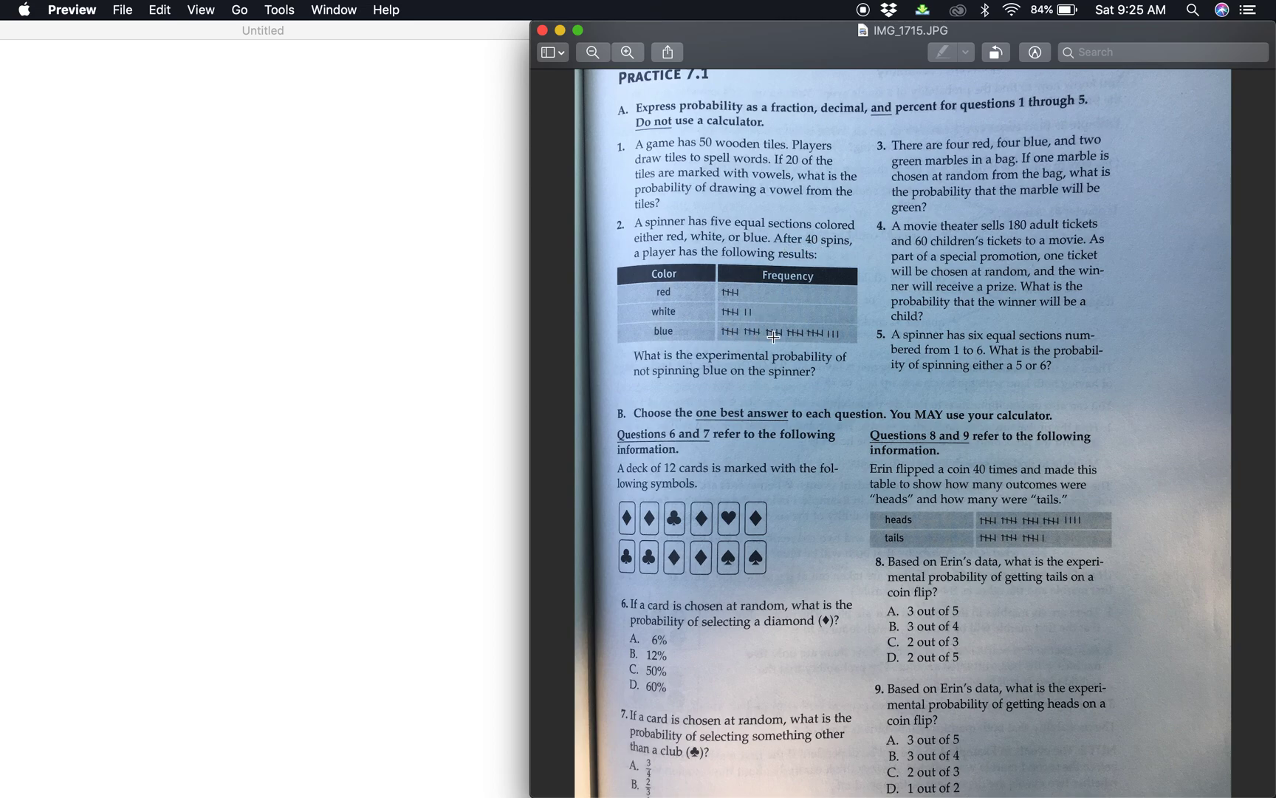
mouse_move(831, 334)
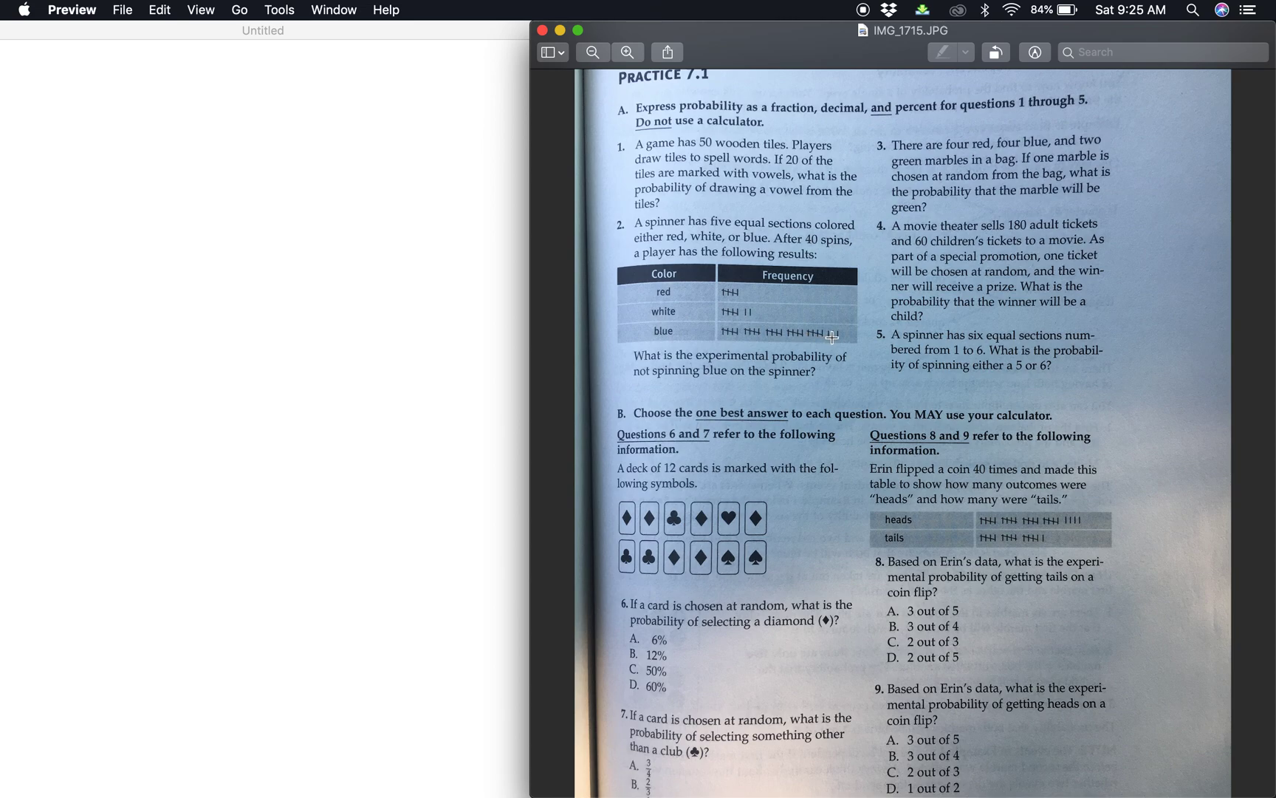
mouse_move(835, 339)
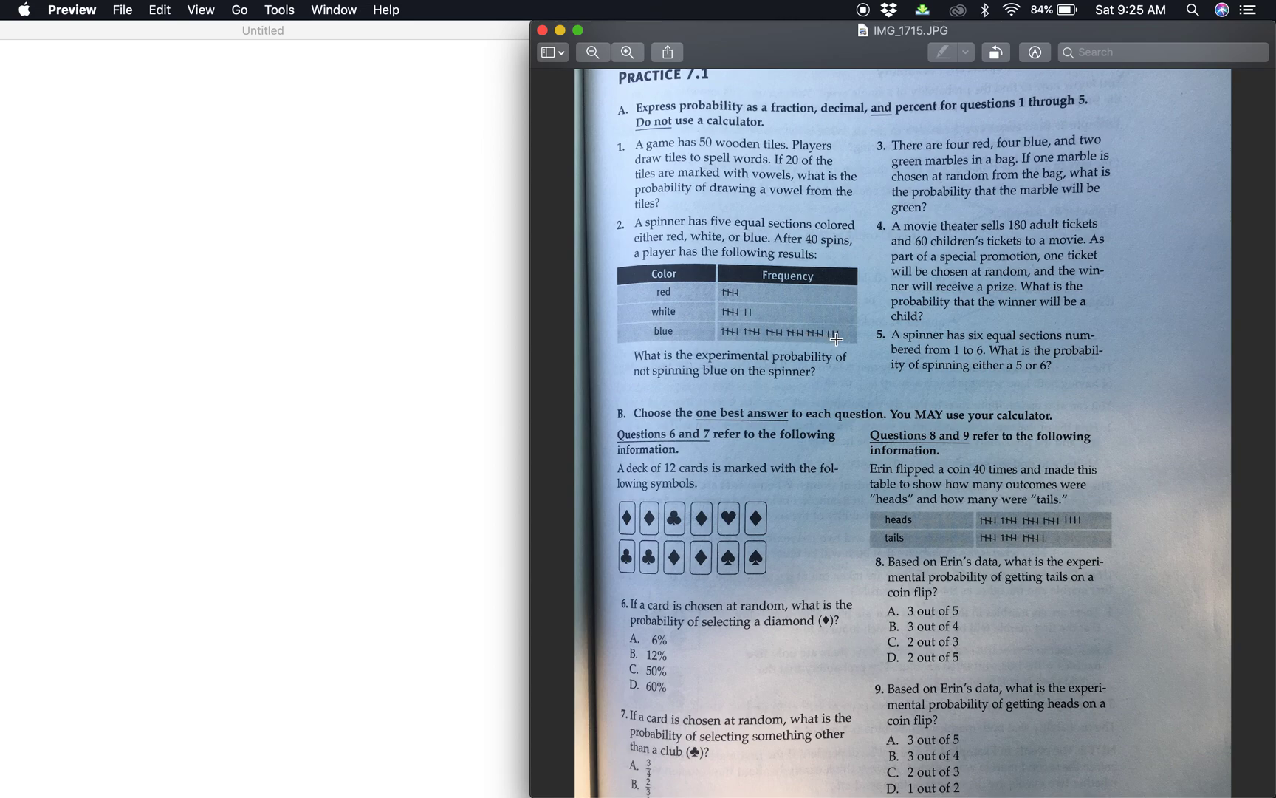
mouse_move(851, 350)
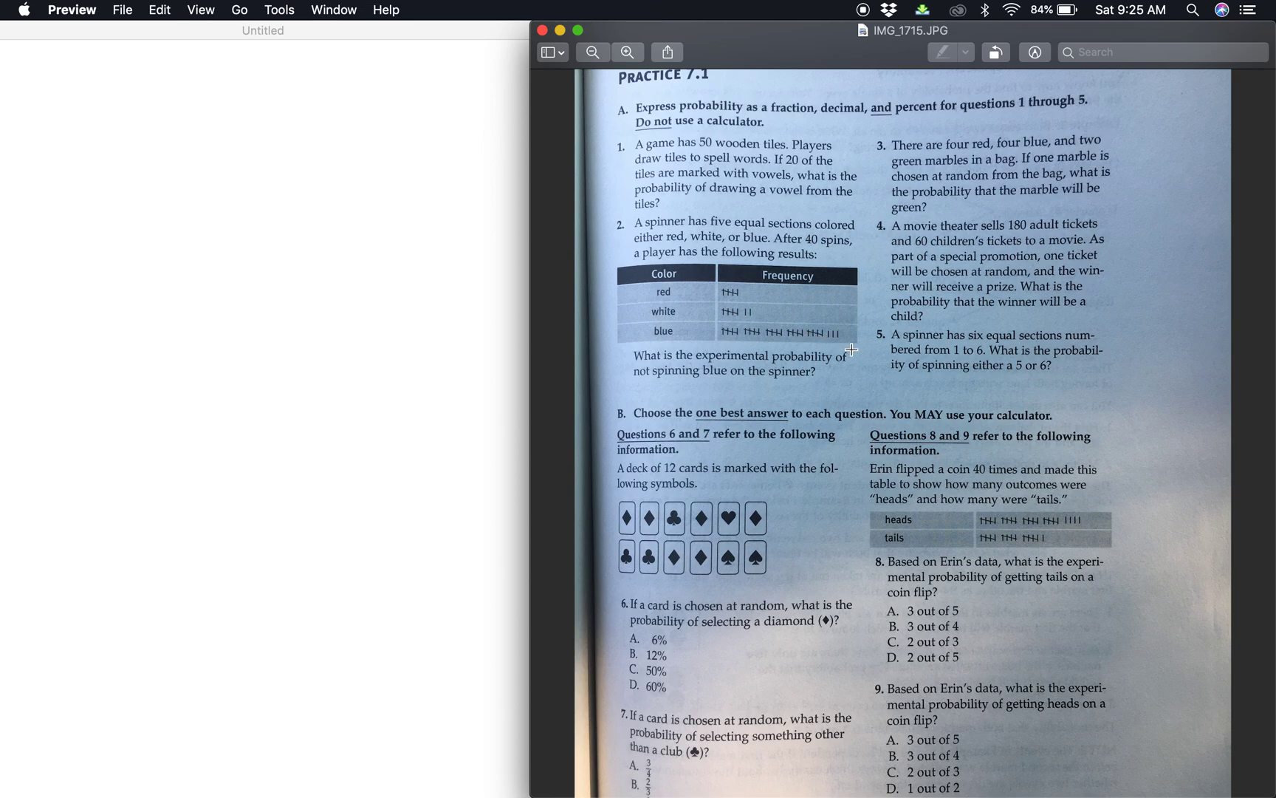
mouse_move(840, 336)
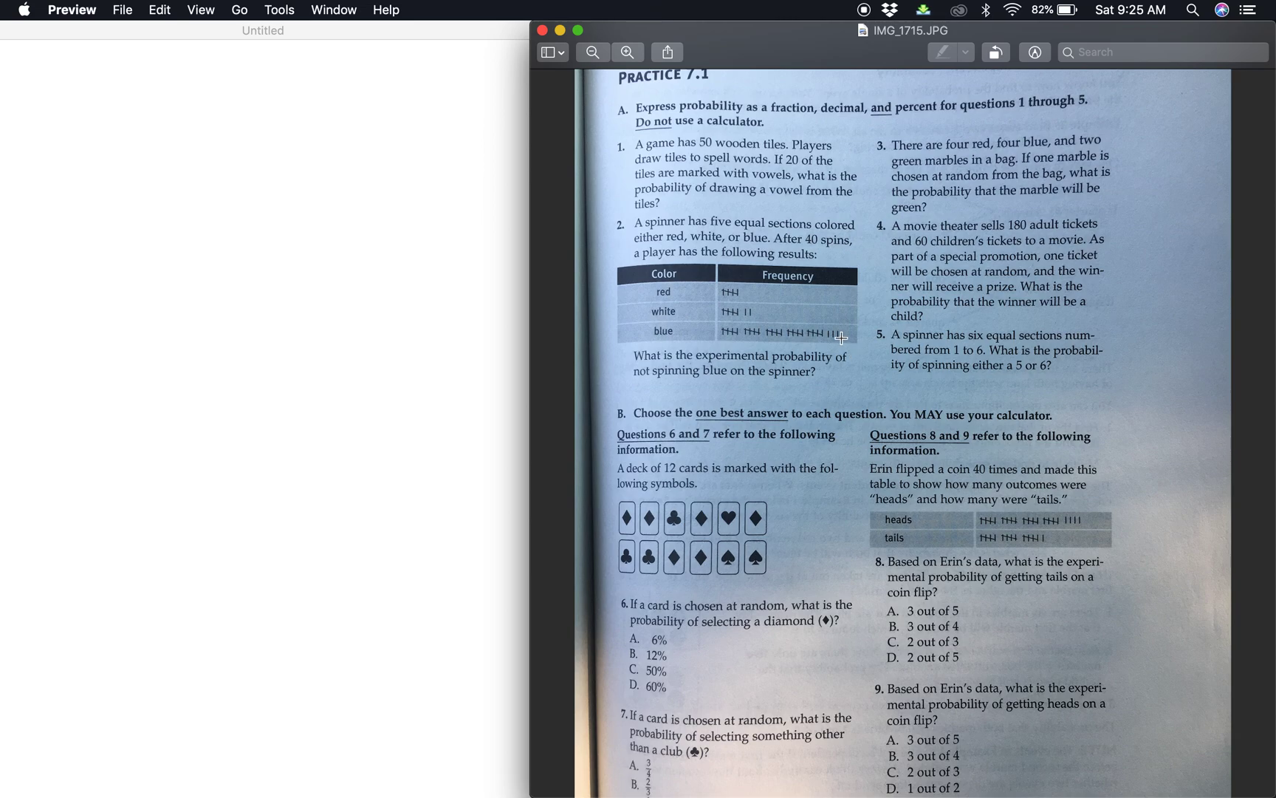
mouse_move(188, 365)
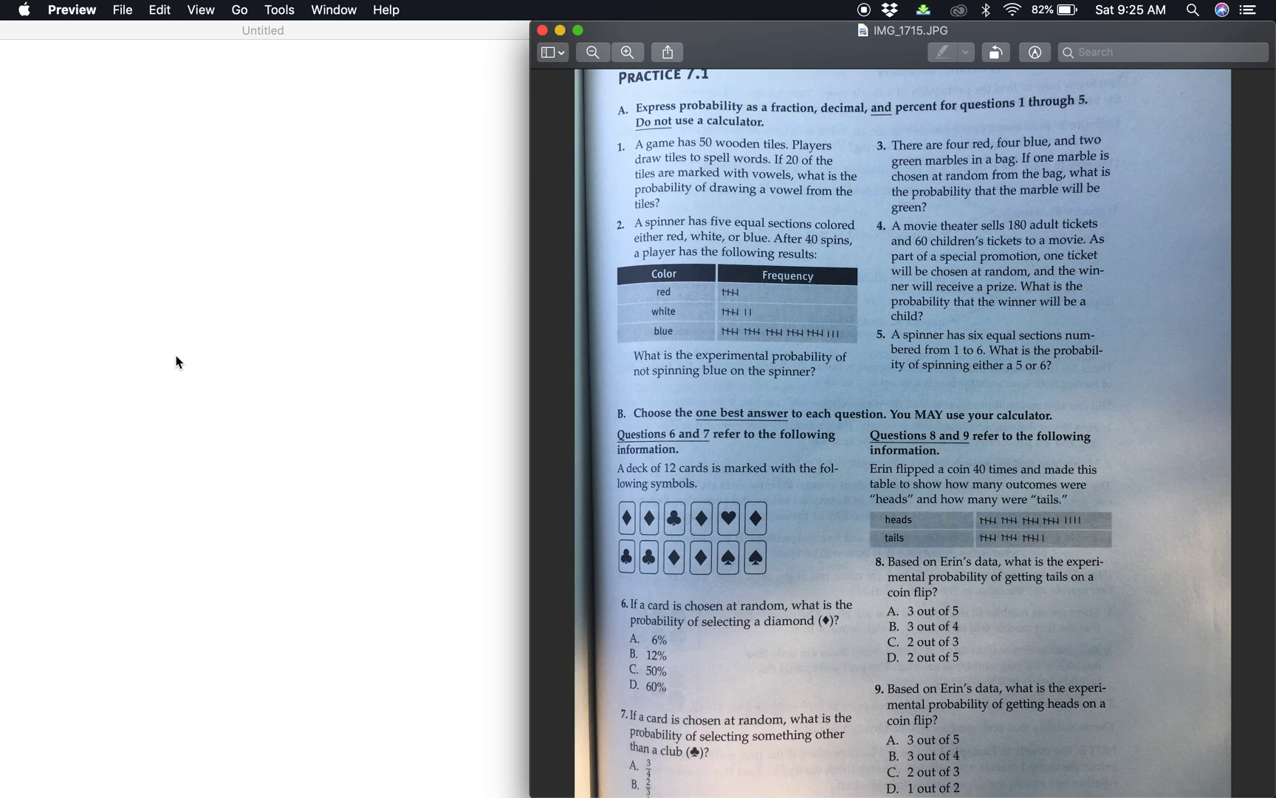
mouse_move(144, 276)
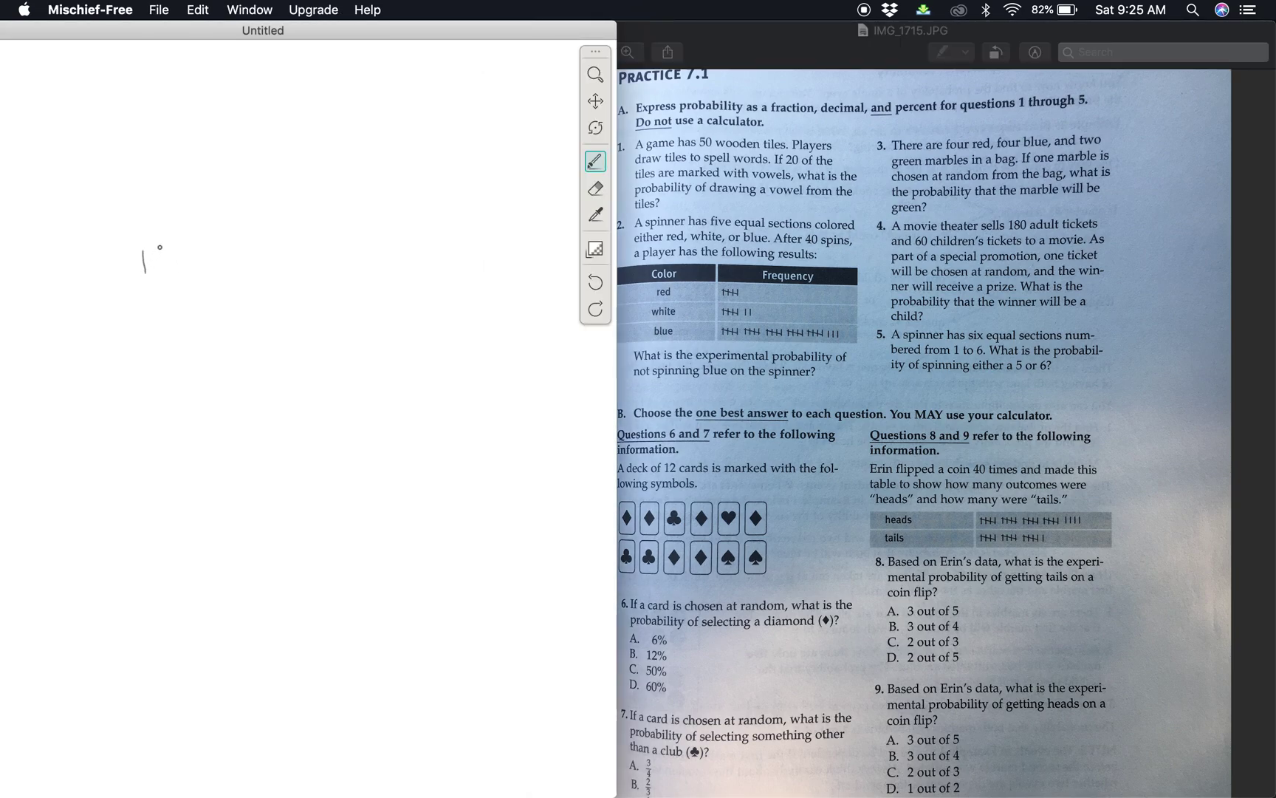
Handwrite question 2's probability as the fraction 12/40
drag(154, 248, 171, 280)
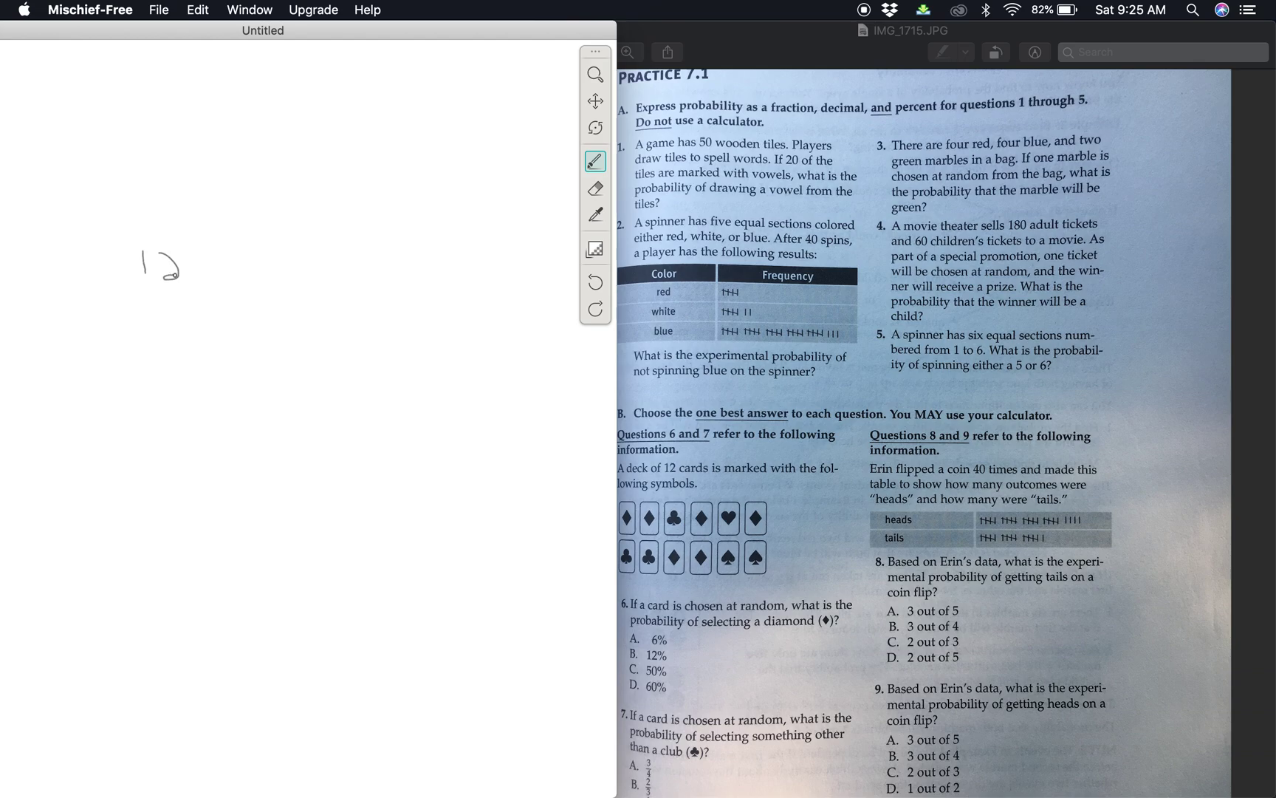
drag(175, 269, 139, 295)
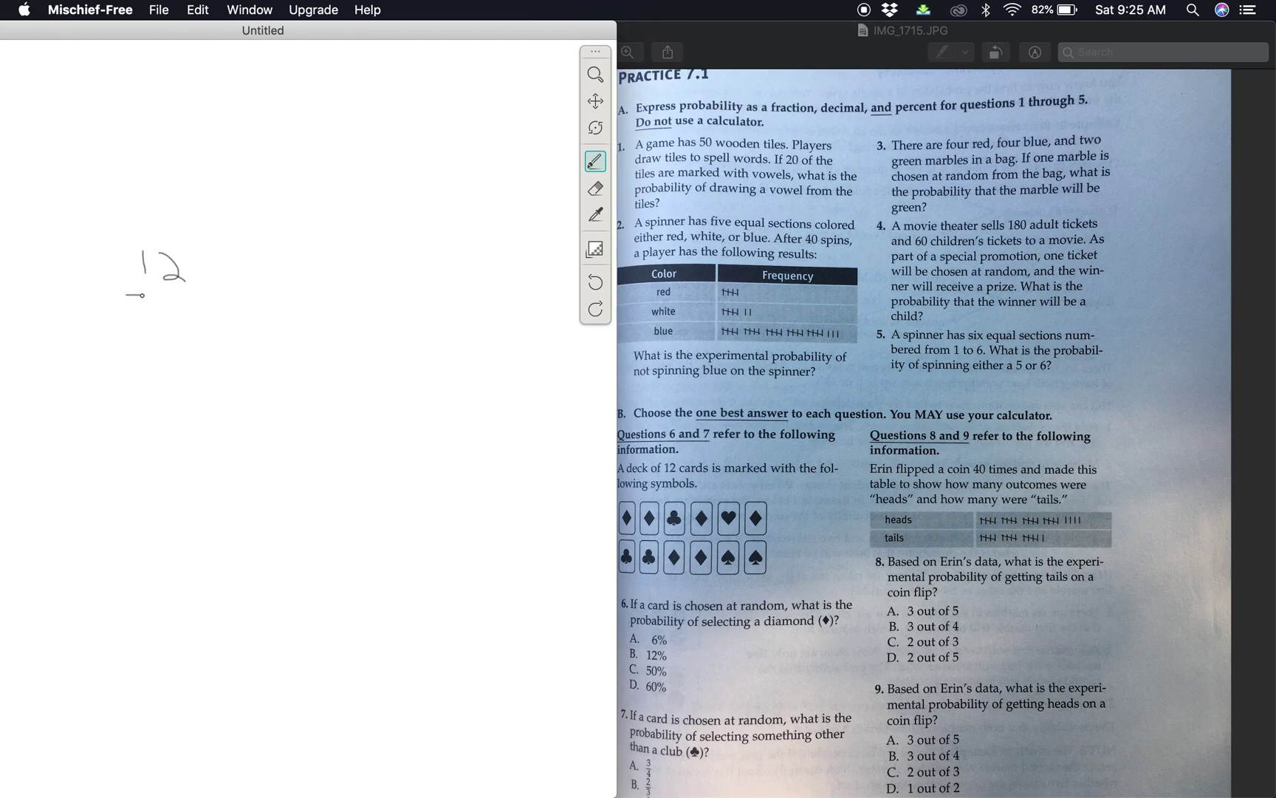
drag(141, 295, 206, 294)
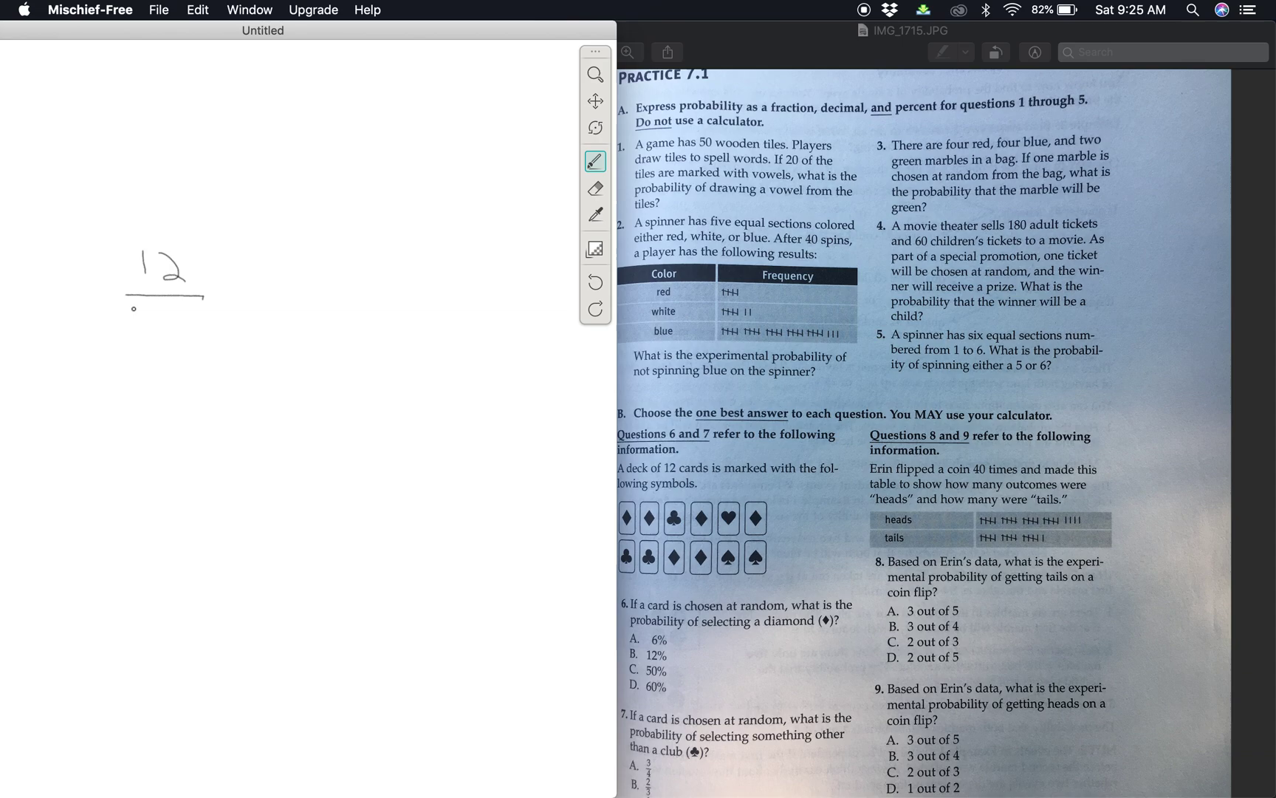
drag(136, 313, 145, 337)
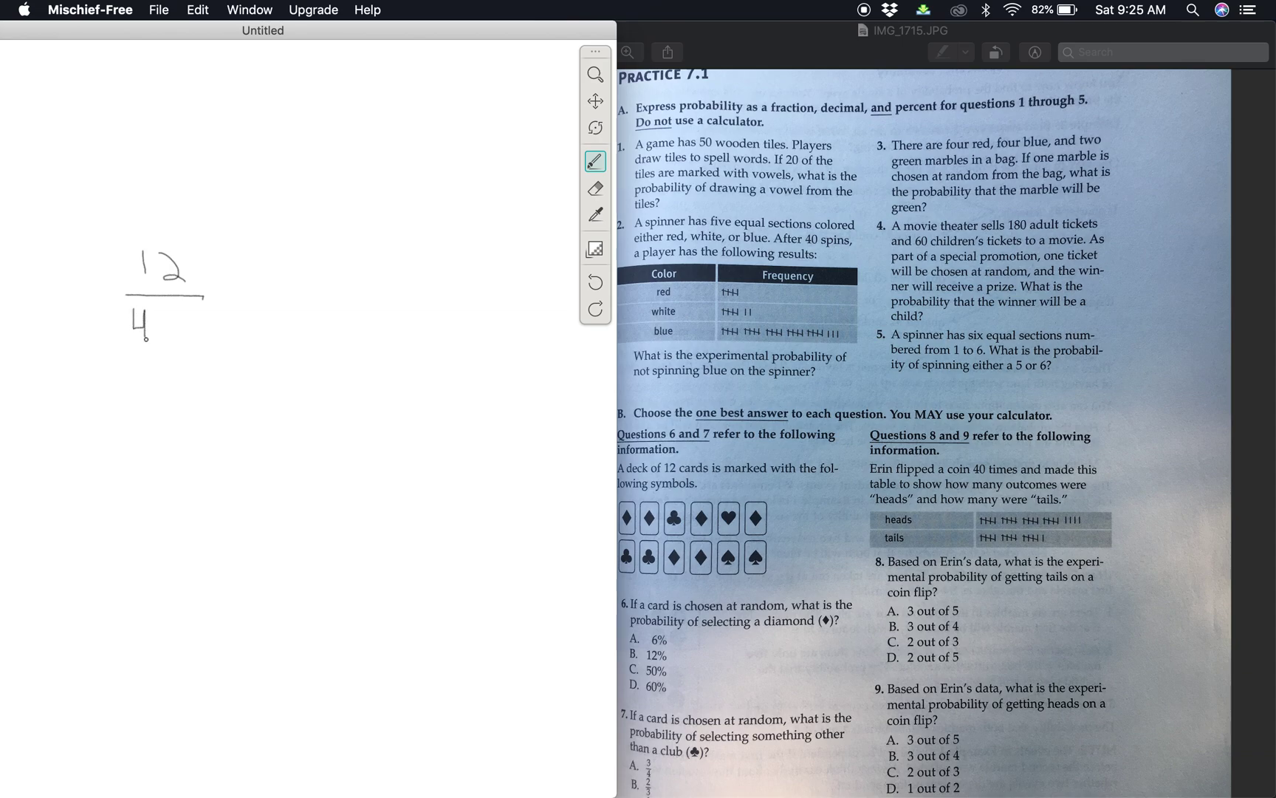
drag(159, 317, 170, 325)
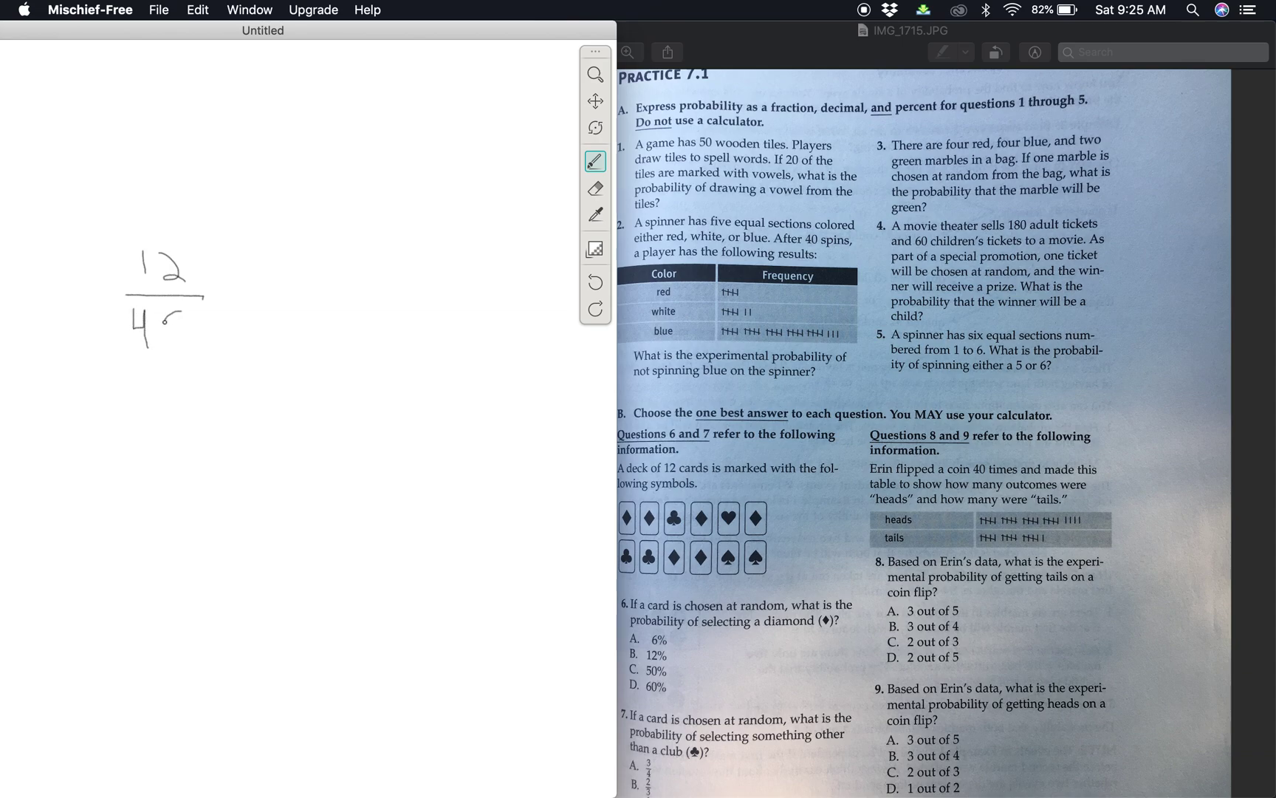
drag(159, 305, 175, 334)
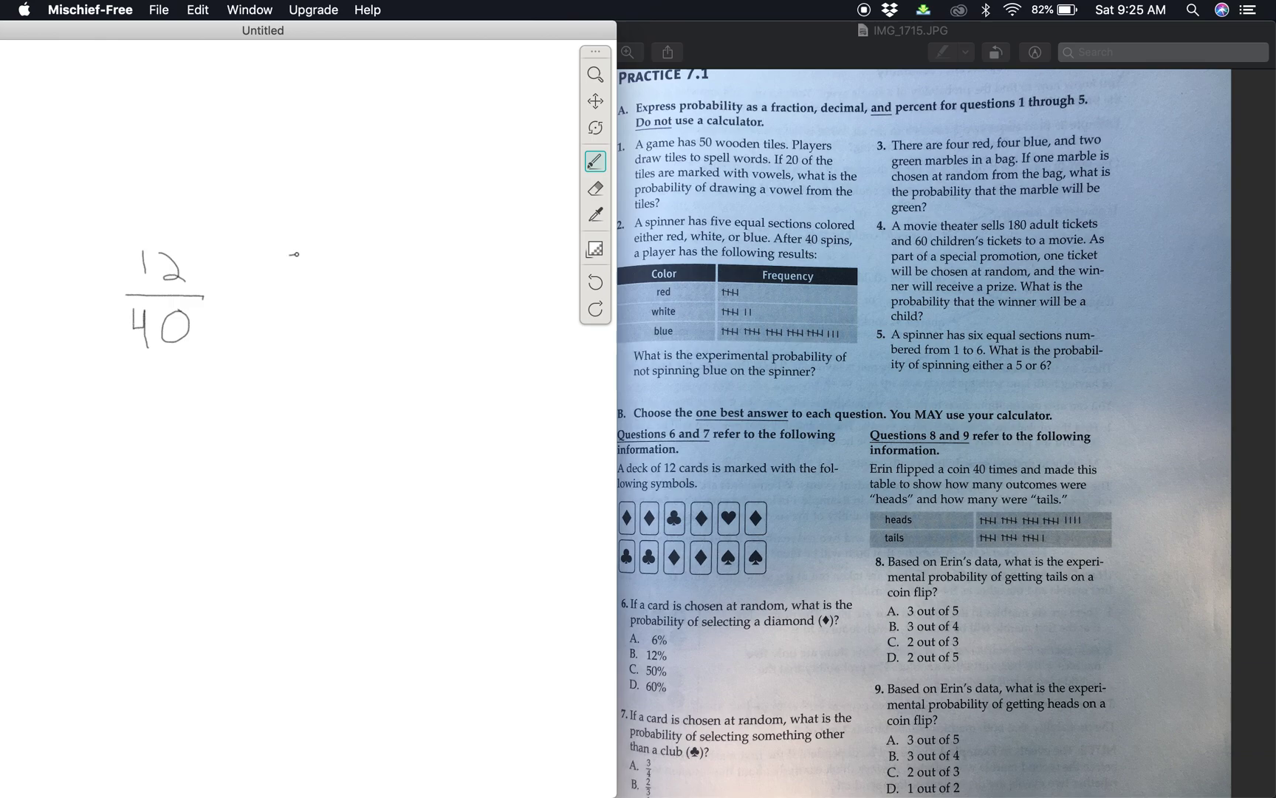
Mark a divisor of 2 and write the reduced fraction 6/20
drag(300, 251, 292, 275)
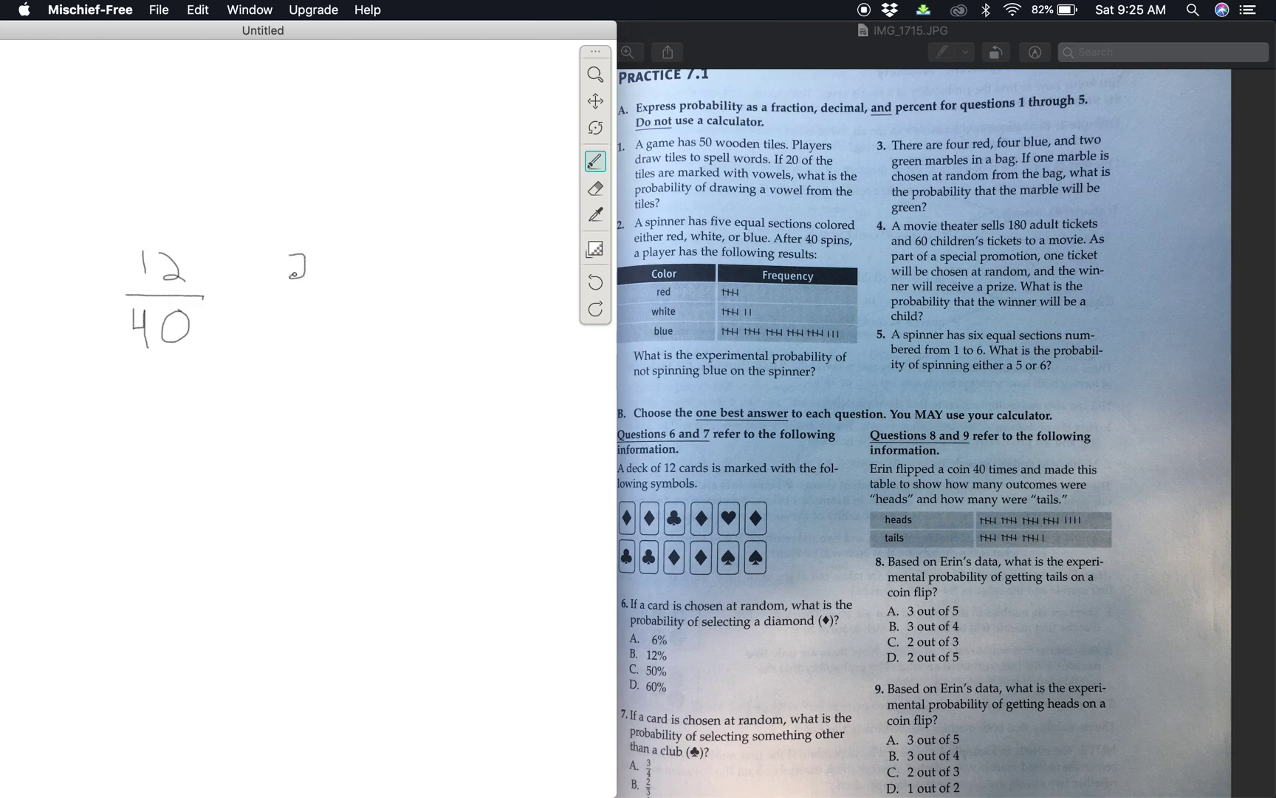
drag(290, 273, 302, 280)
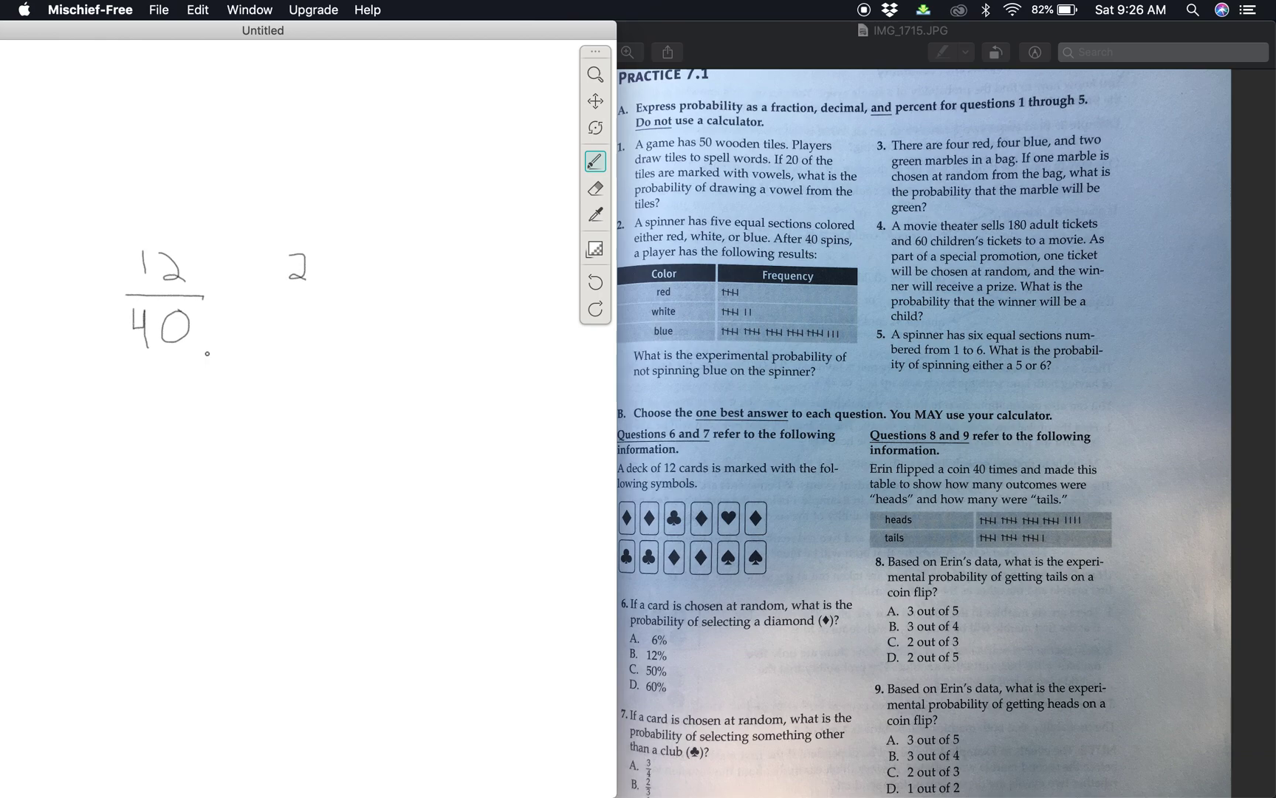
drag(124, 436, 133, 477)
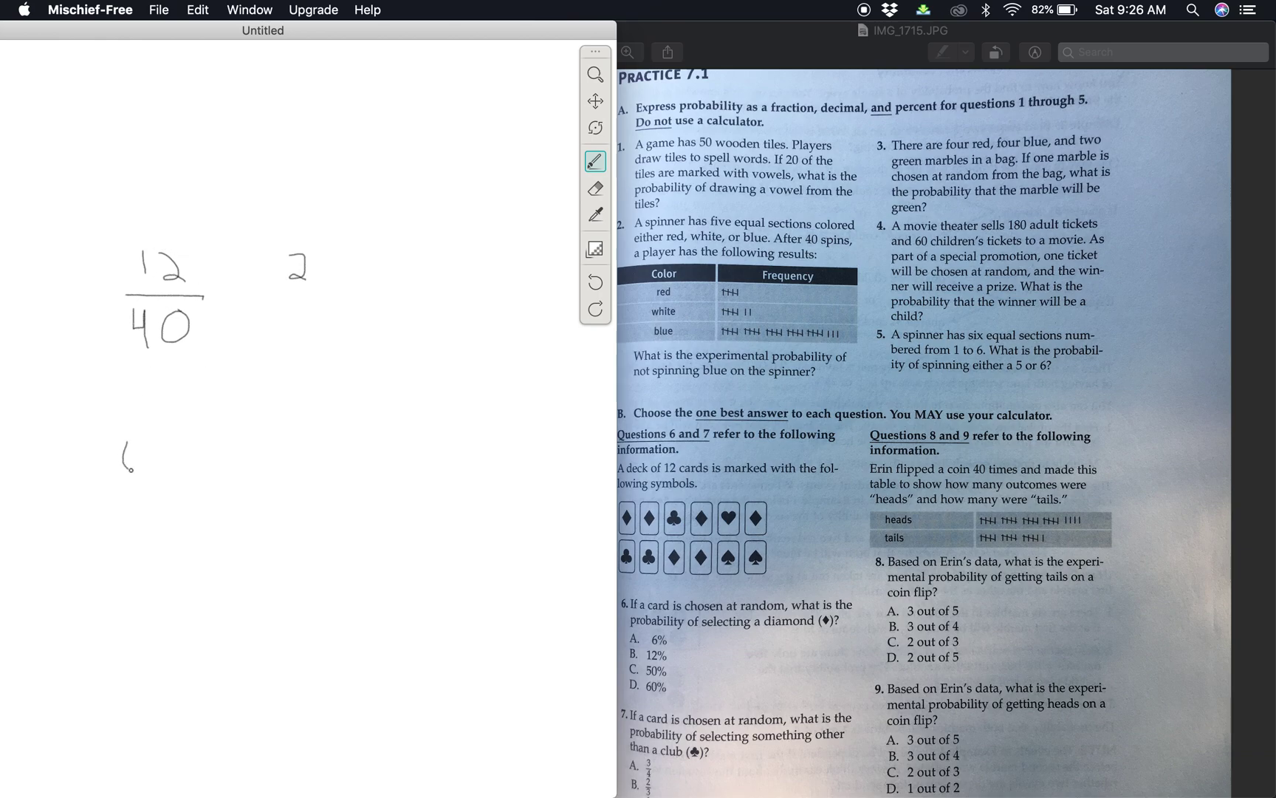
drag(130, 444, 122, 488)
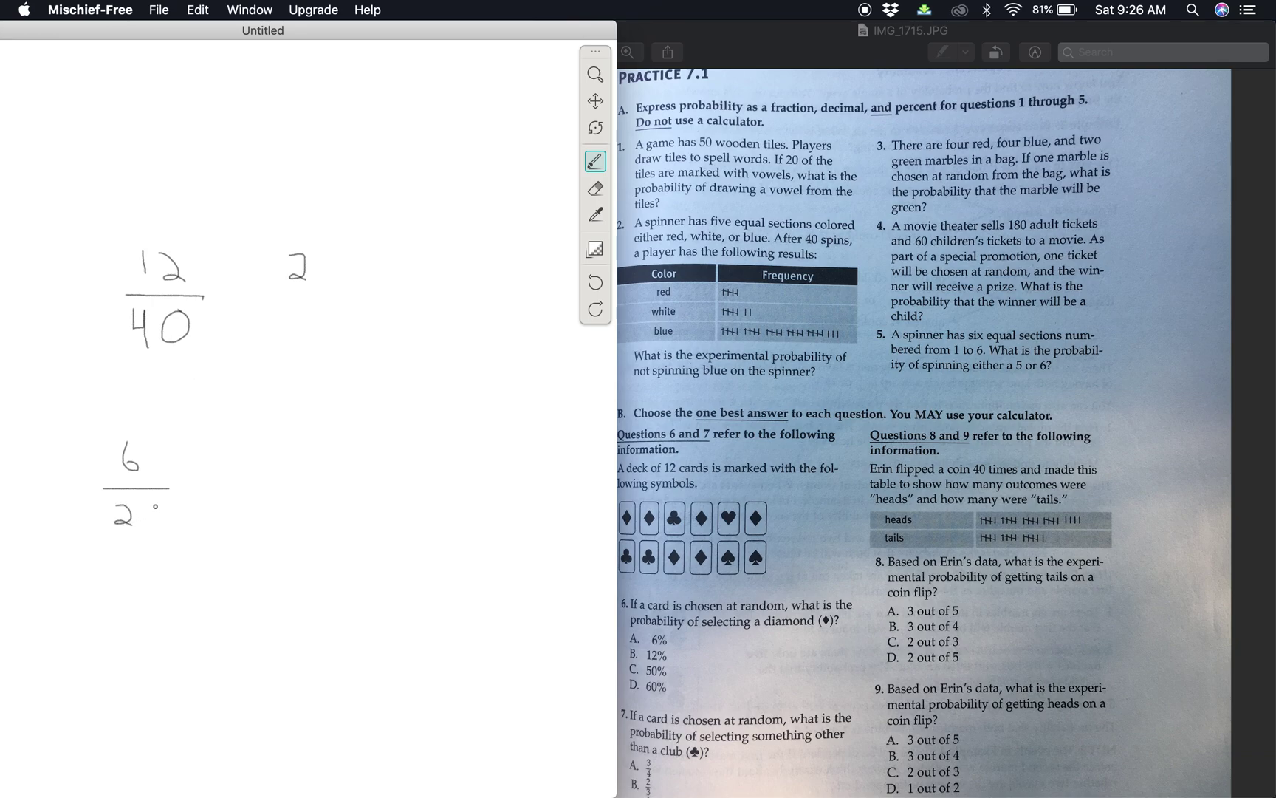
drag(151, 517, 162, 521)
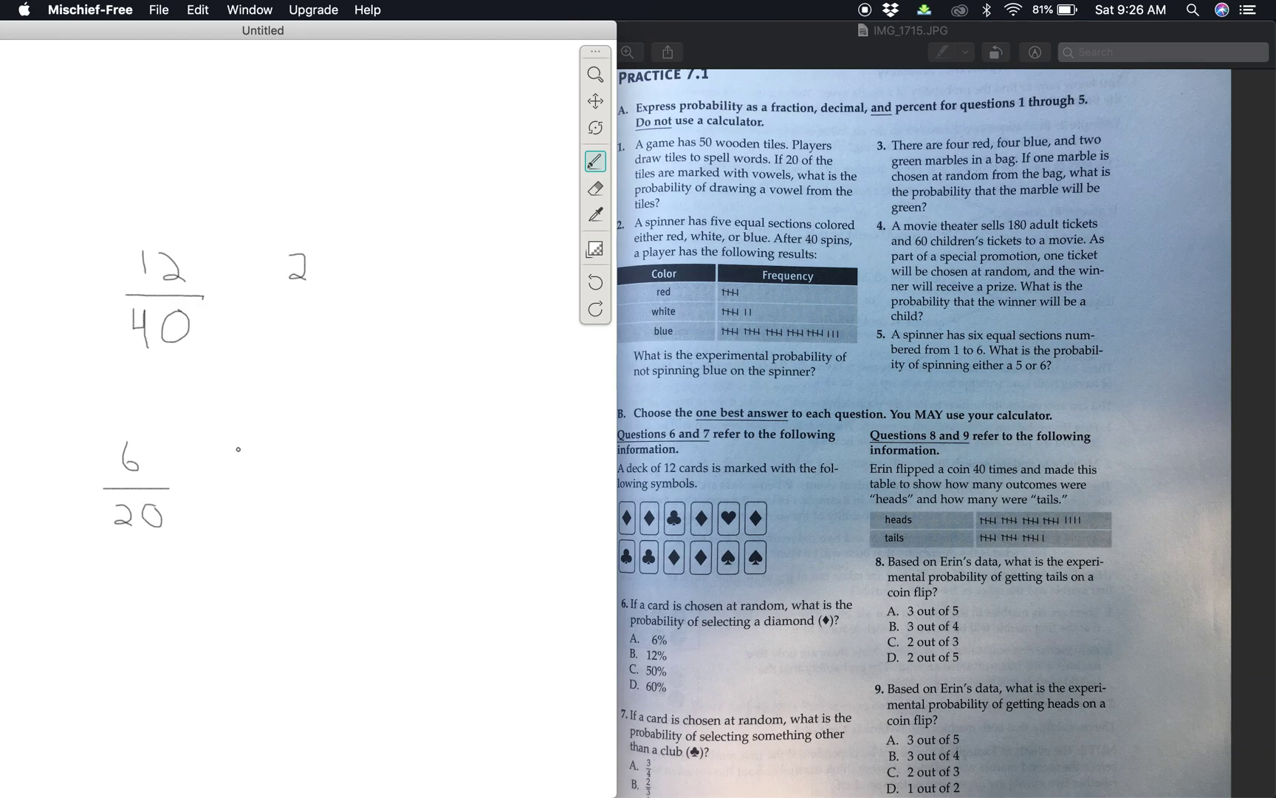
Mark a divisor of 3 to reach 3/10, erase working, and return to the brush
drag(237, 452, 248, 468)
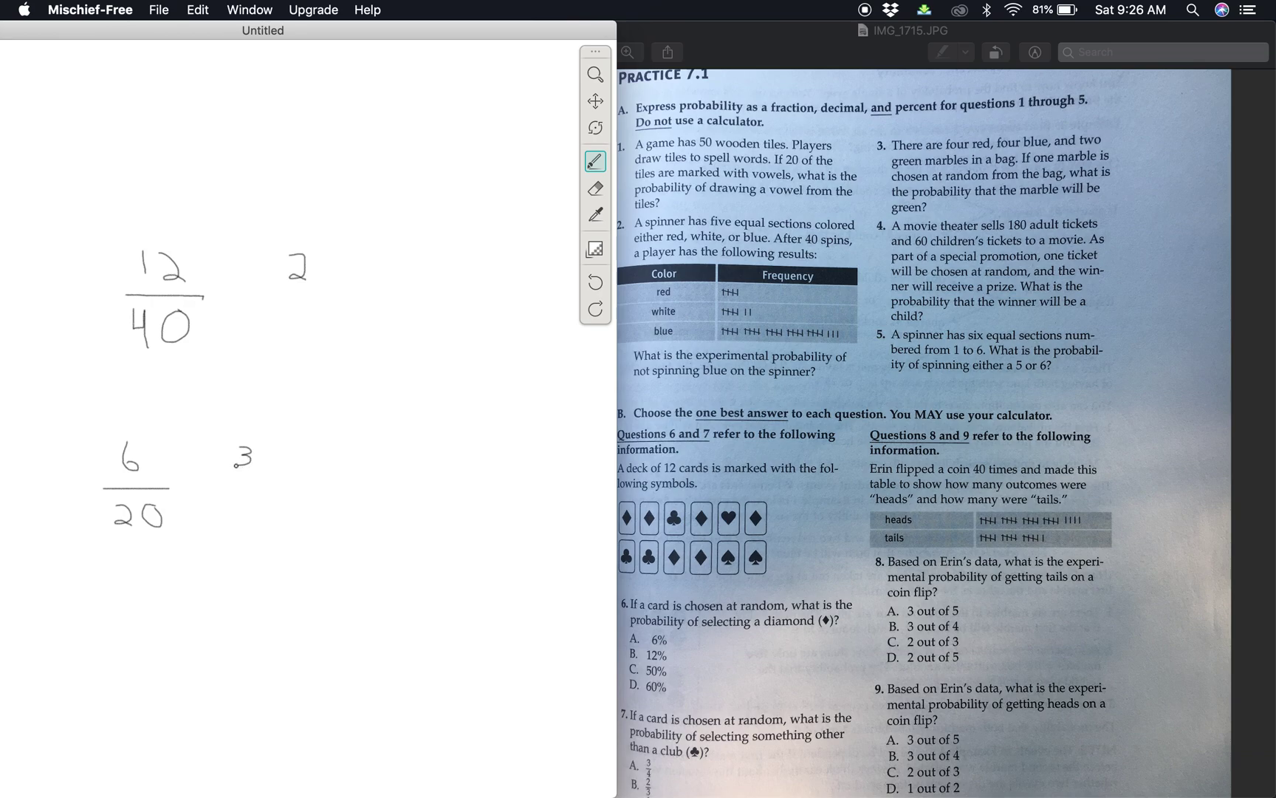
click(240, 485)
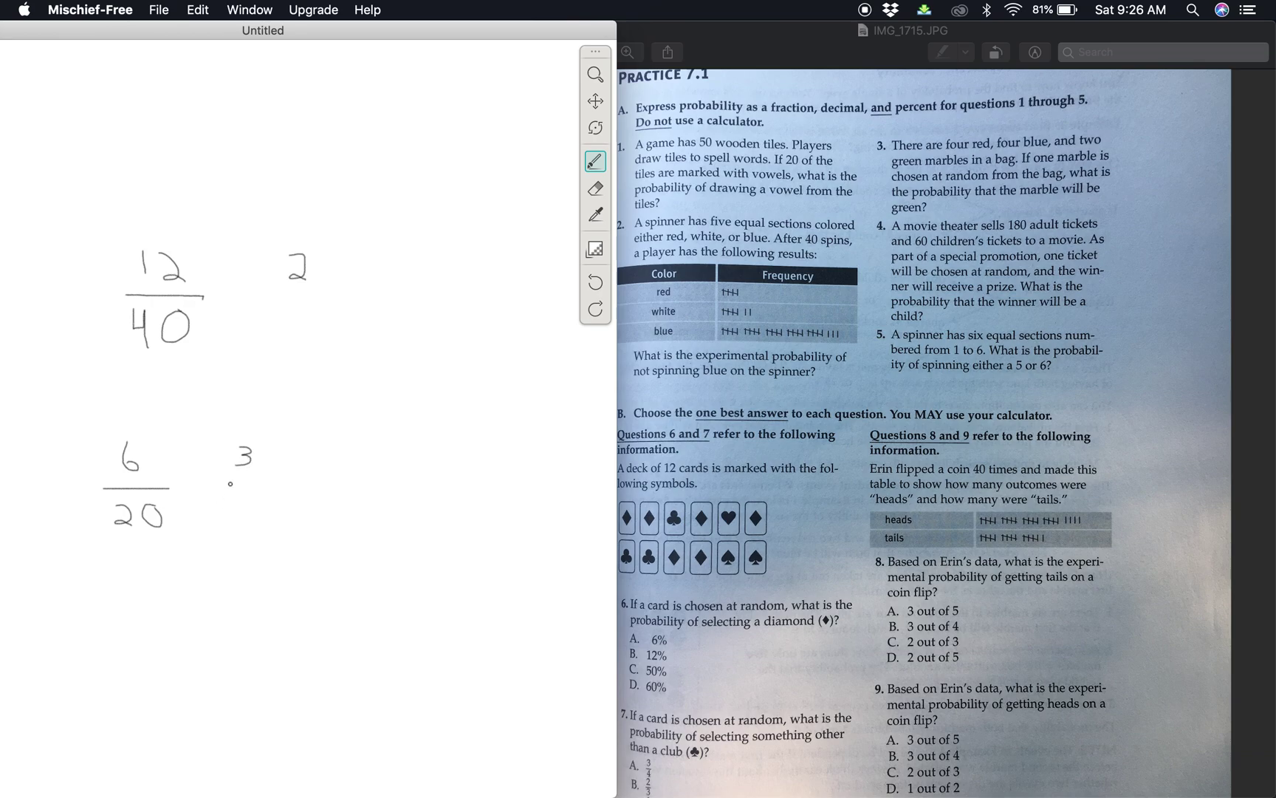
drag(226, 482, 262, 481)
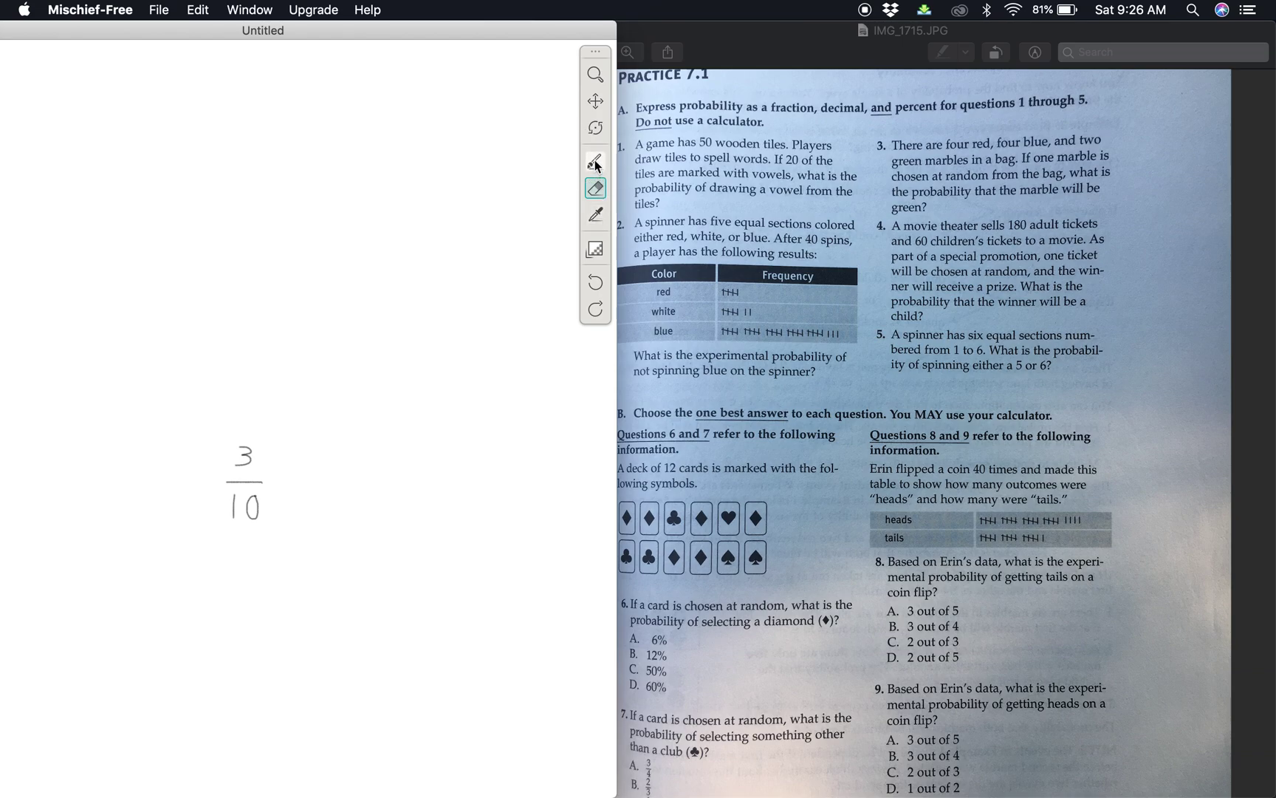
click(595, 161)
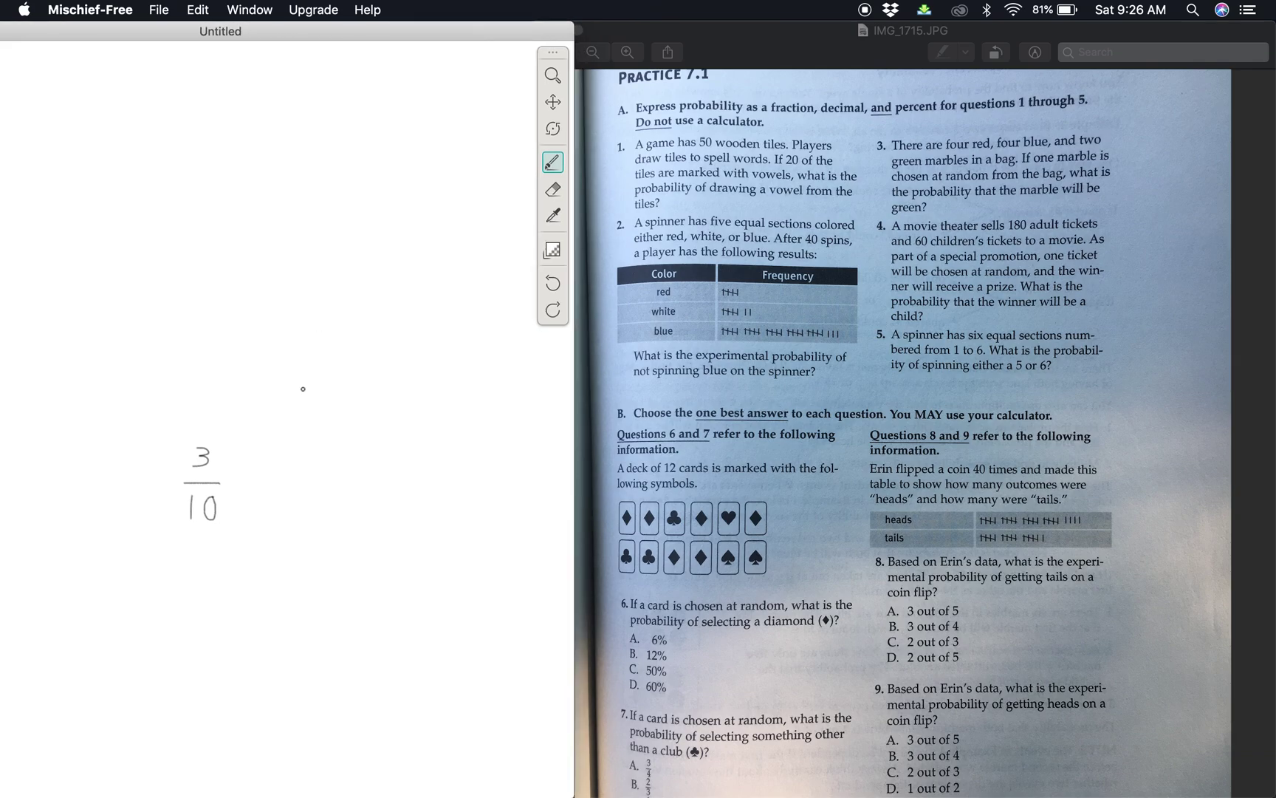
mouse_move(333, 488)
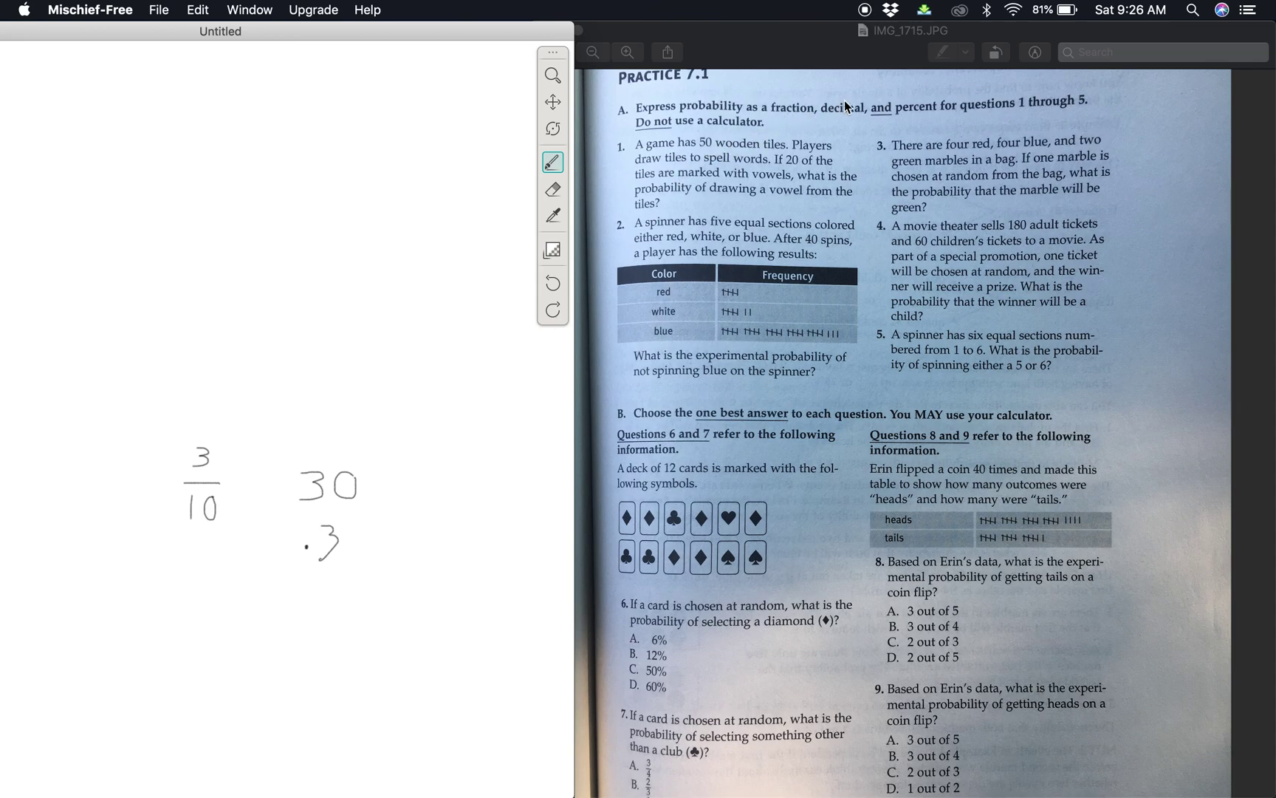
mouse_move(851, 119)
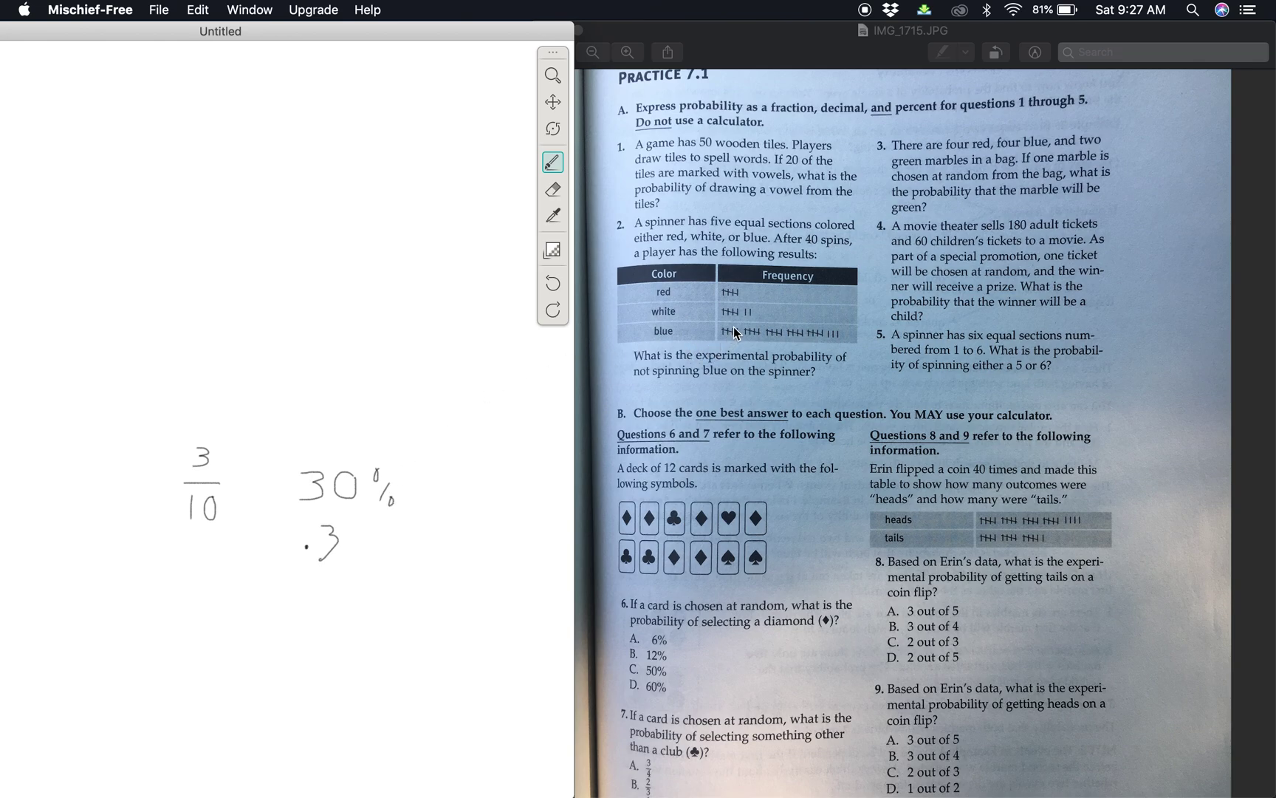
mouse_move(671, 344)
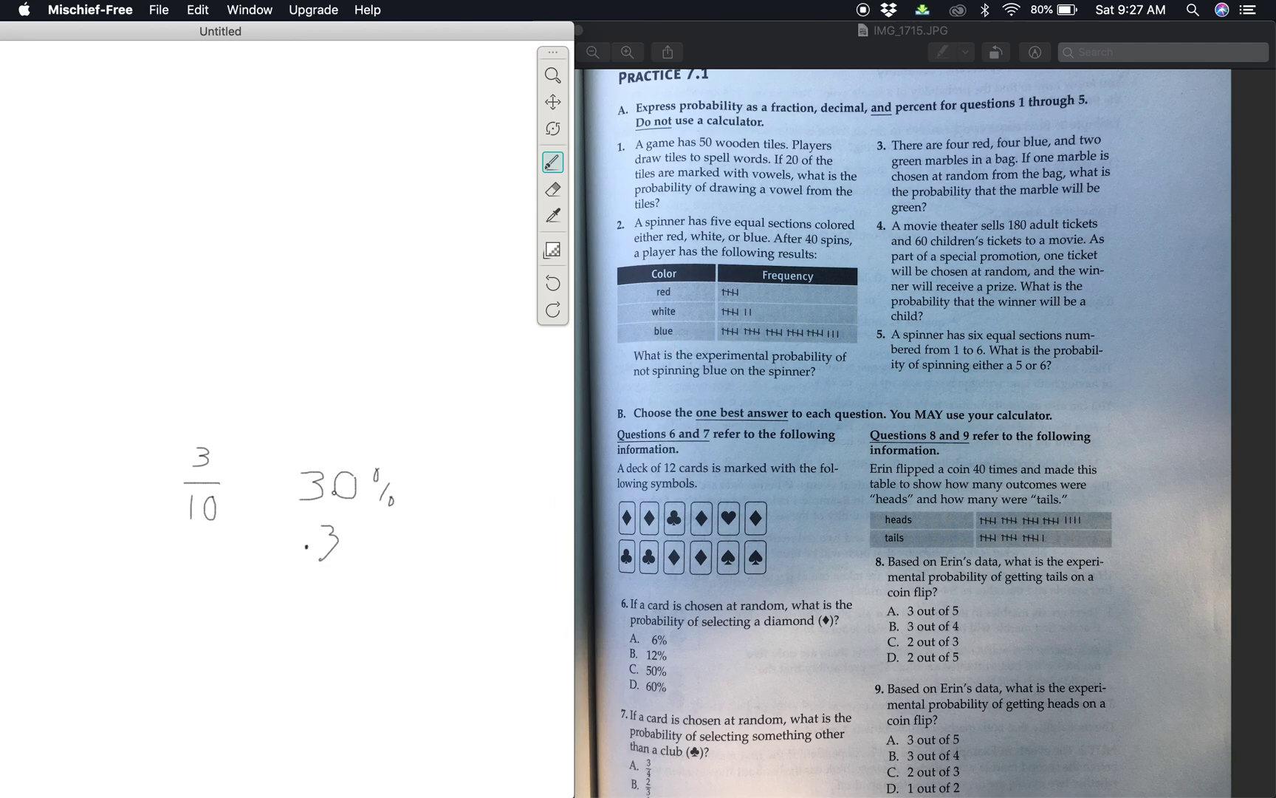
Clear question 2's 3/10, .3 and 30% work with Edit > Clear Canvas
click(159, 10)
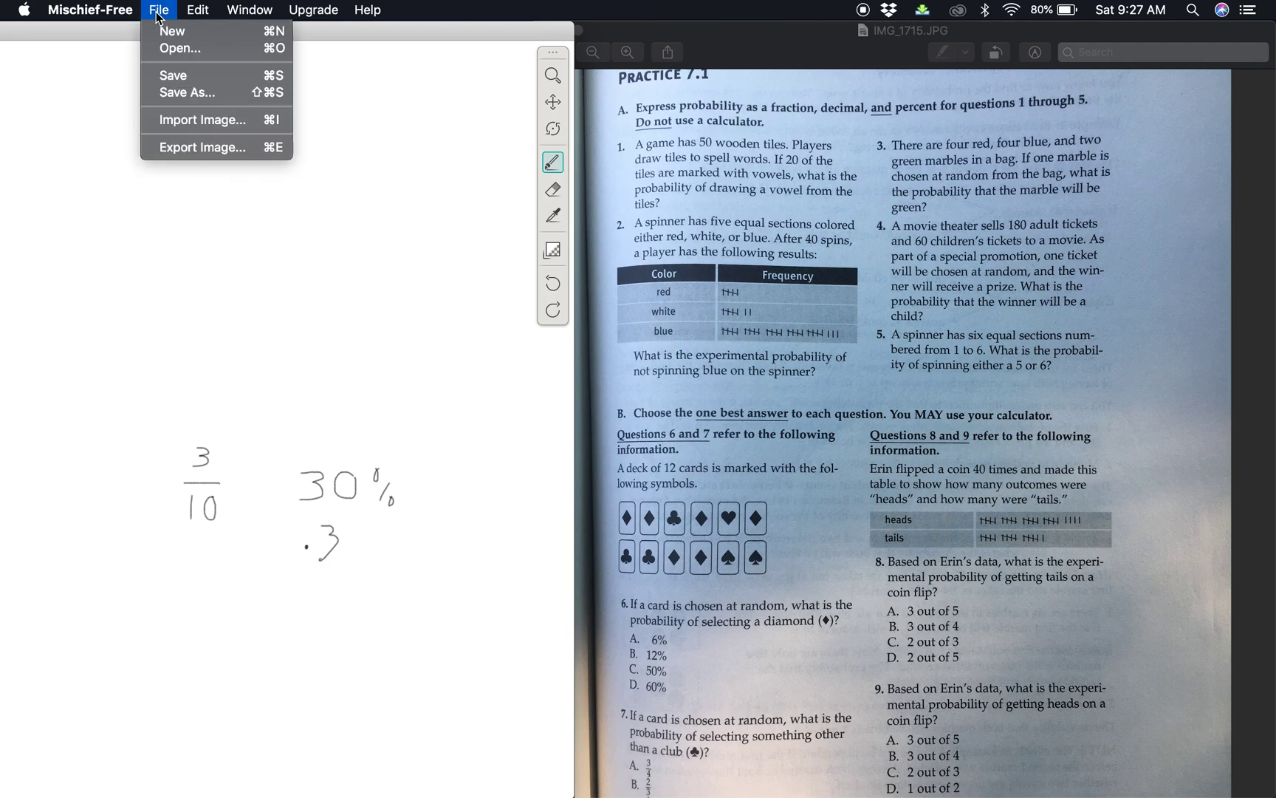
click(197, 10)
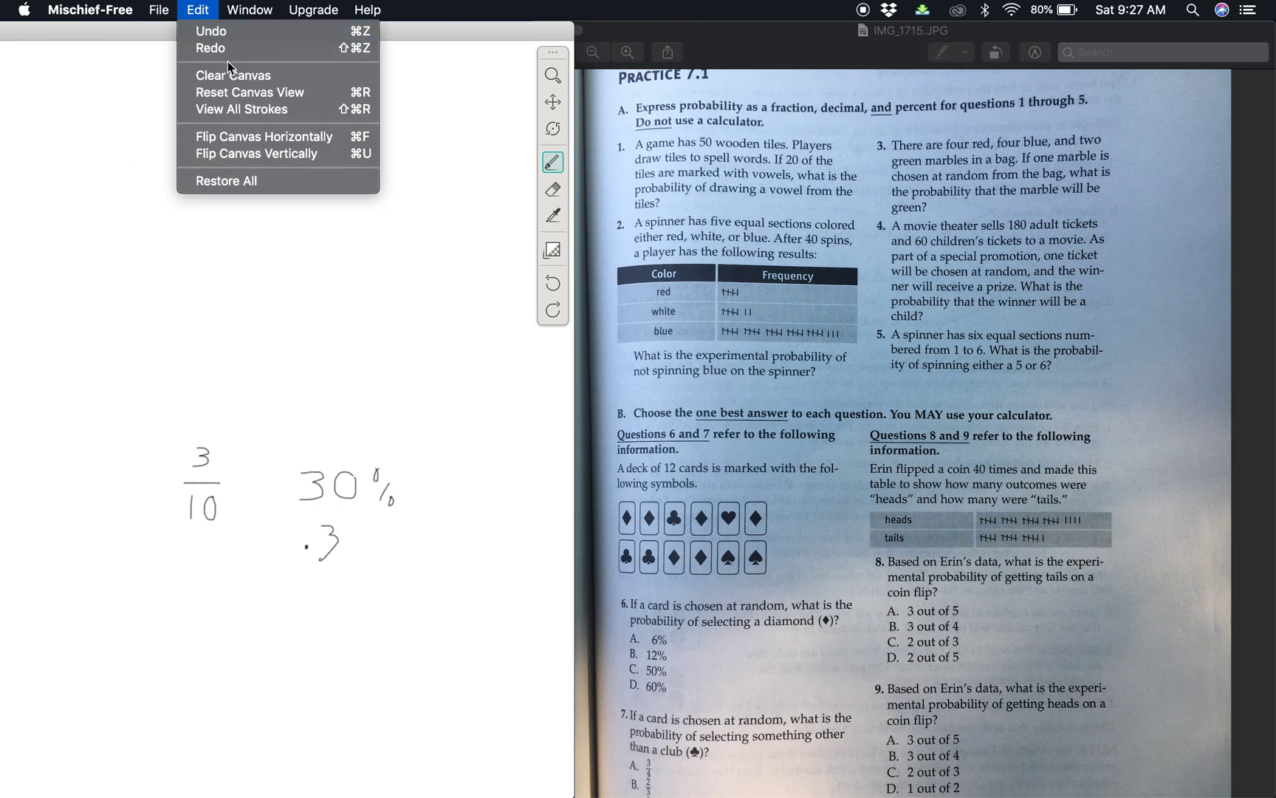
click(233, 75)
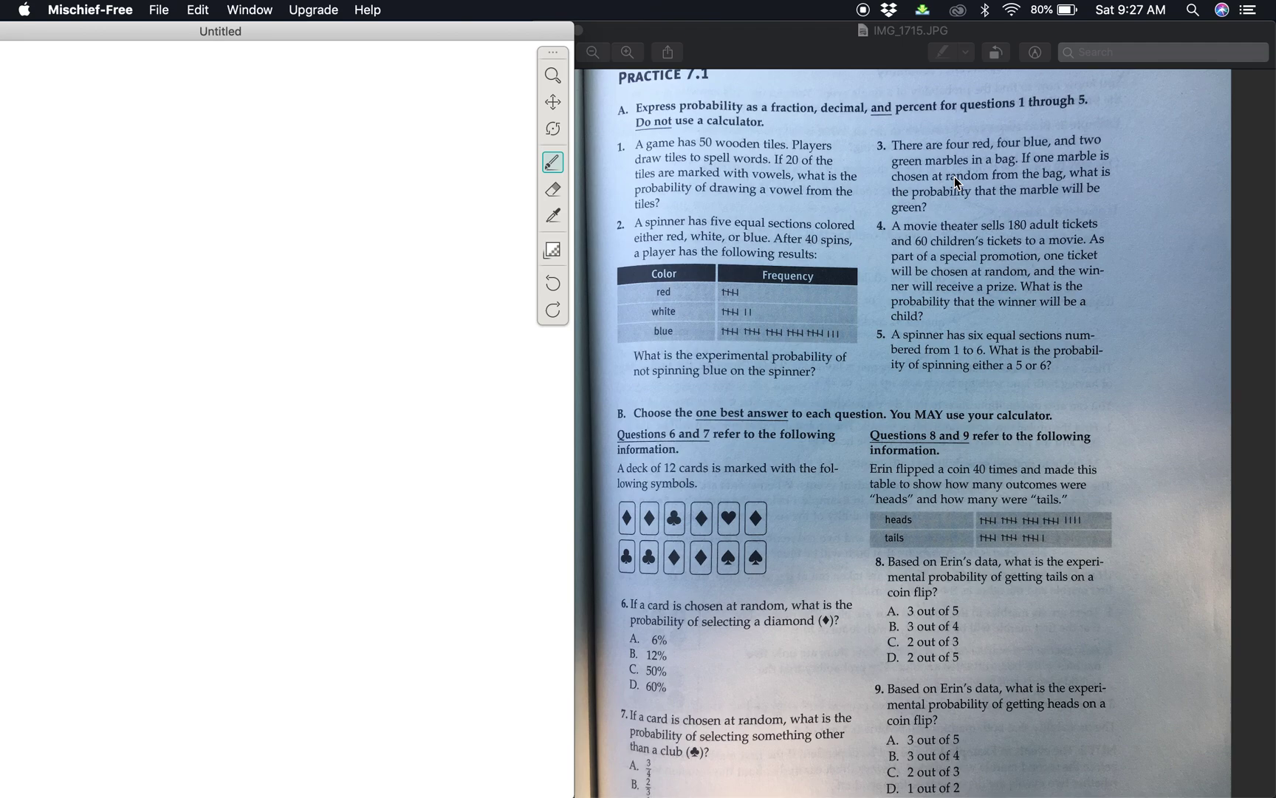
mouse_move(1005, 213)
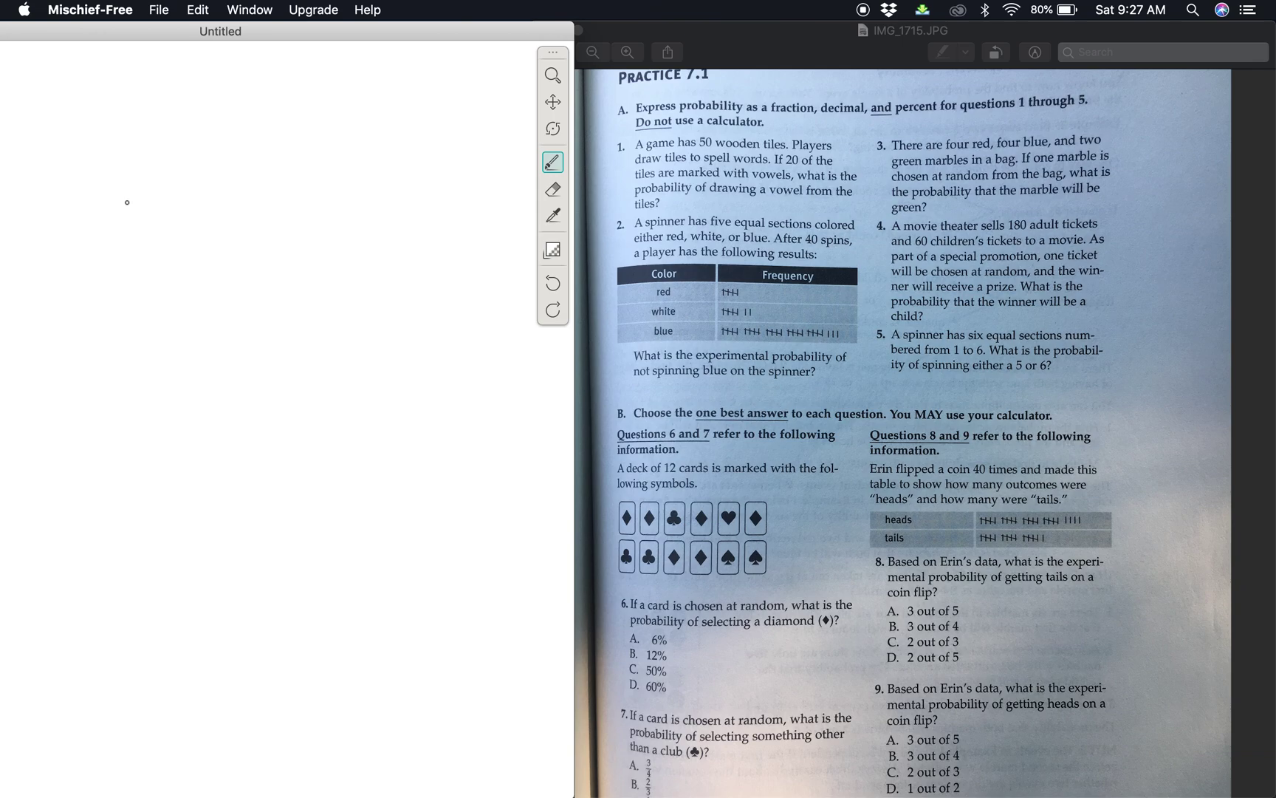
Handwrite the green-marble answer as 2/10, the decimal .2, and 20%
drag(128, 201, 130, 224)
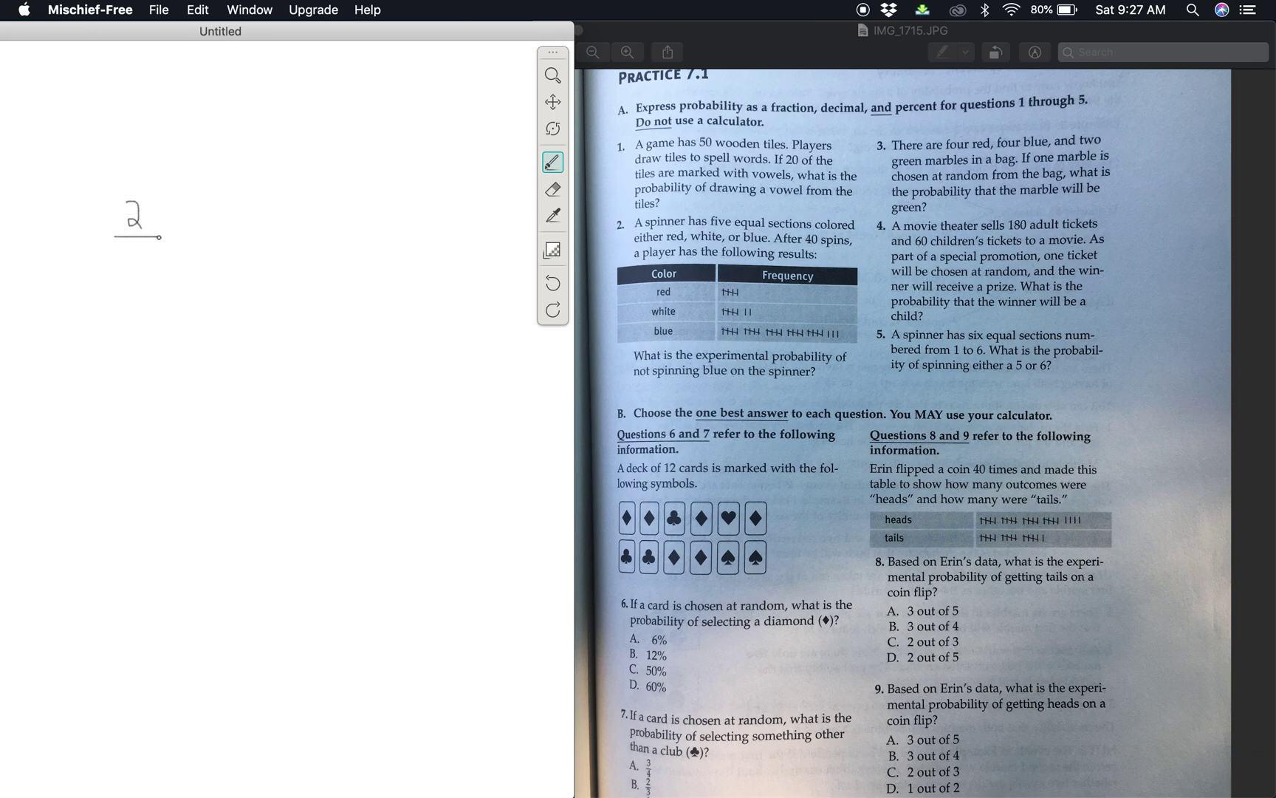
drag(127, 236, 154, 269)
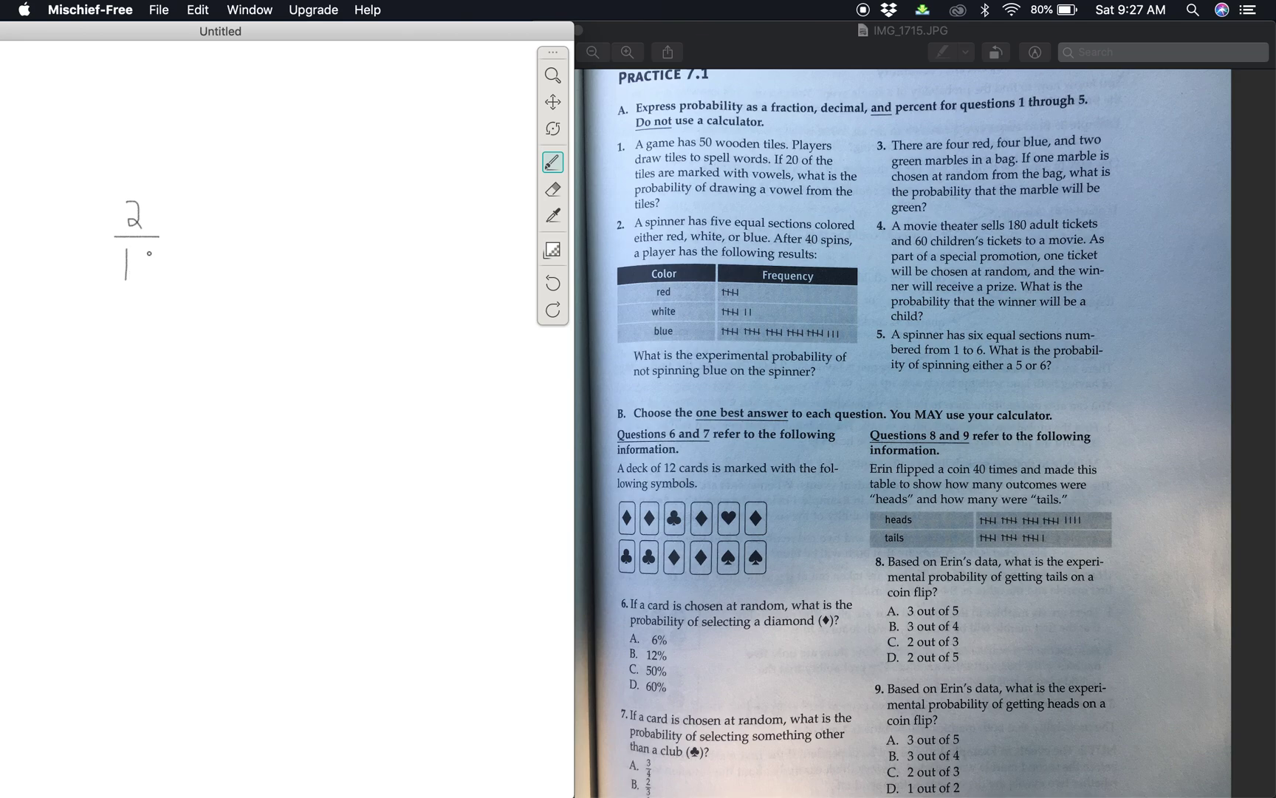
drag(136, 253, 151, 277)
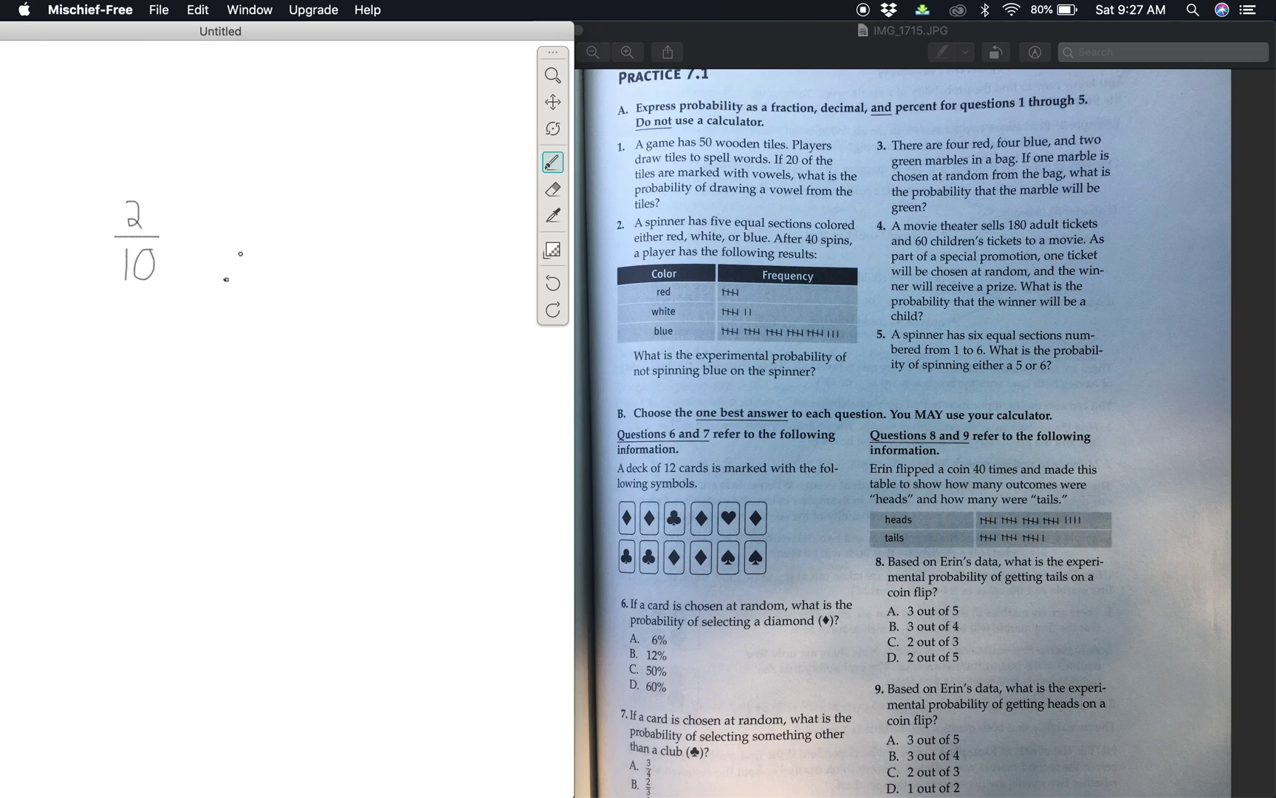
drag(240, 252, 264, 289)
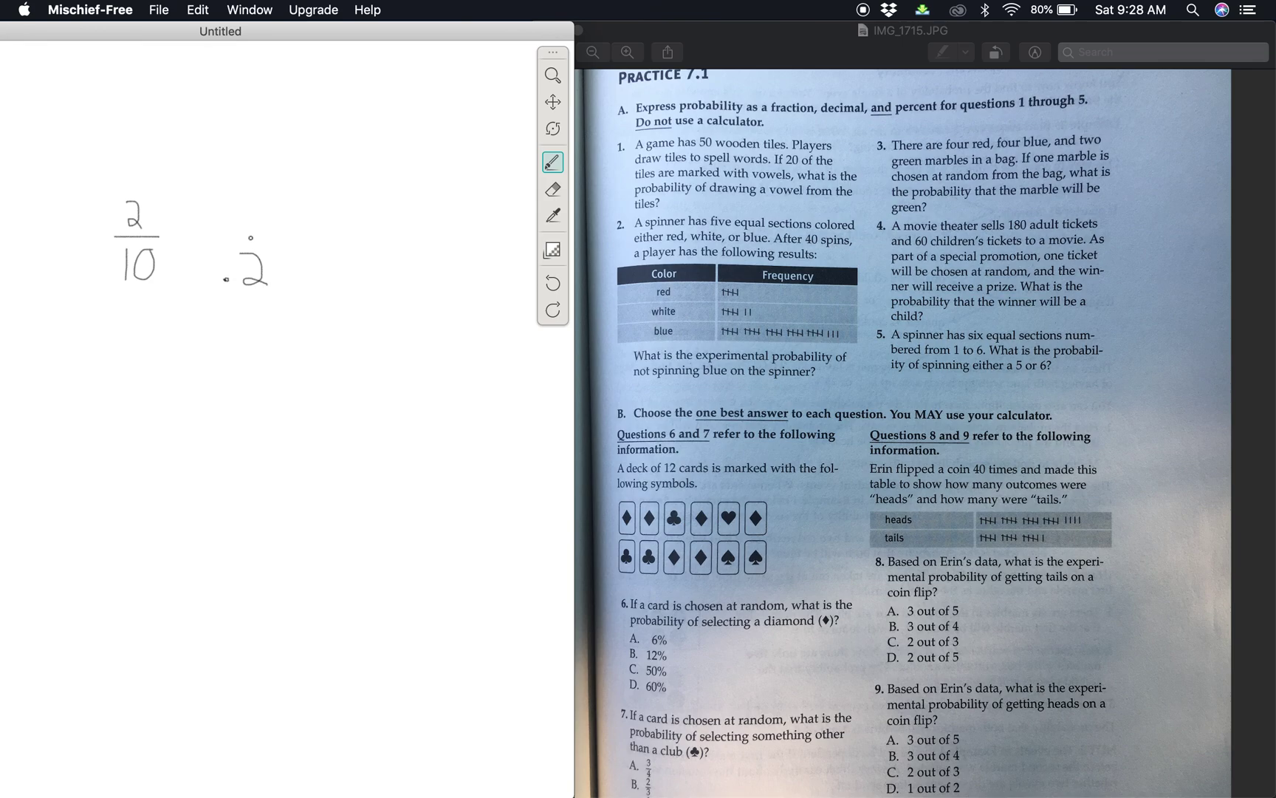
click(275, 290)
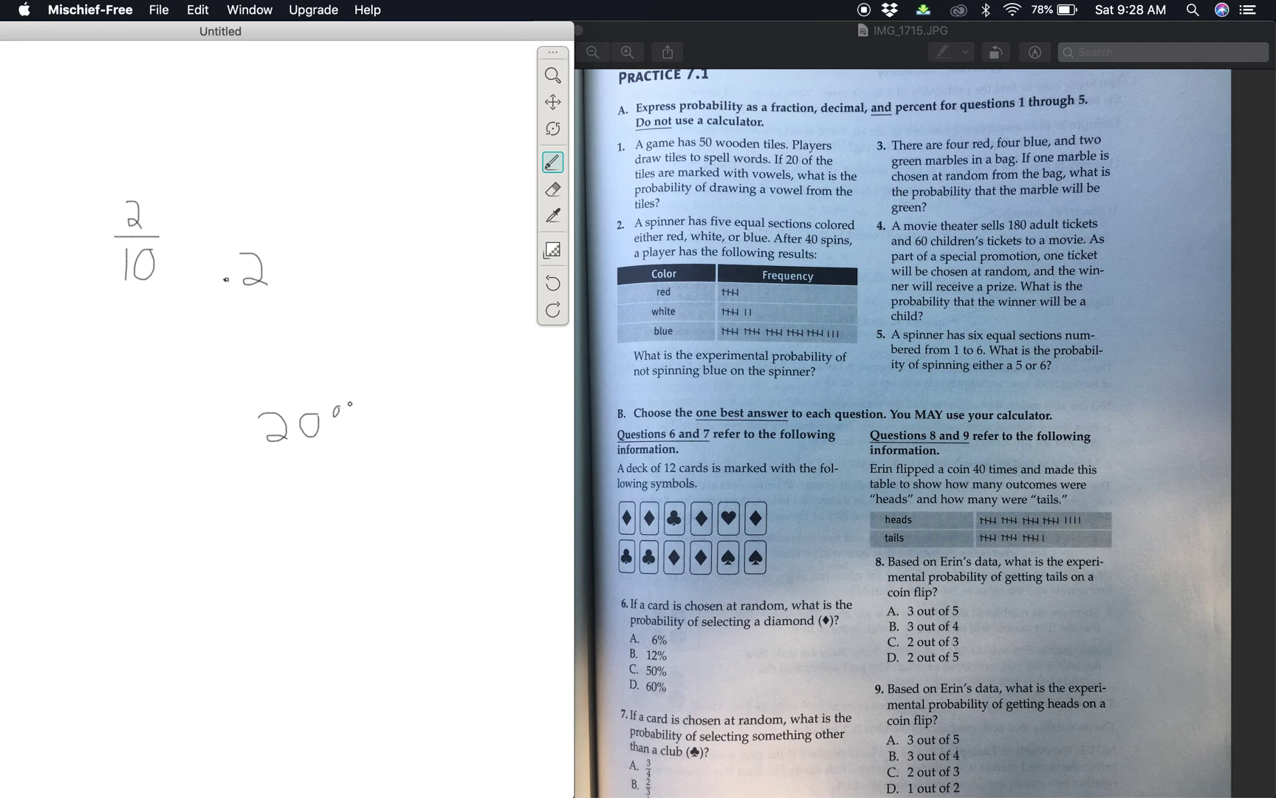
drag(353, 405, 333, 437)
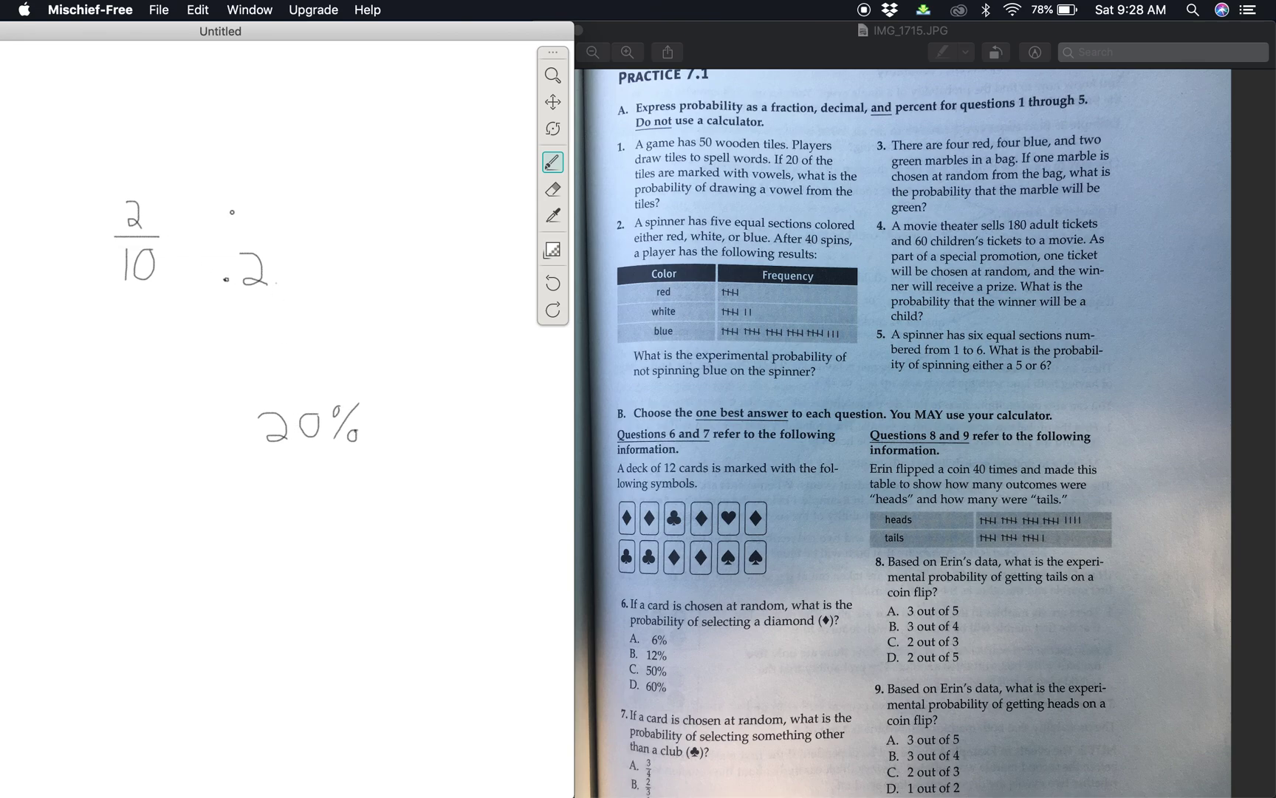
click(89, 9)
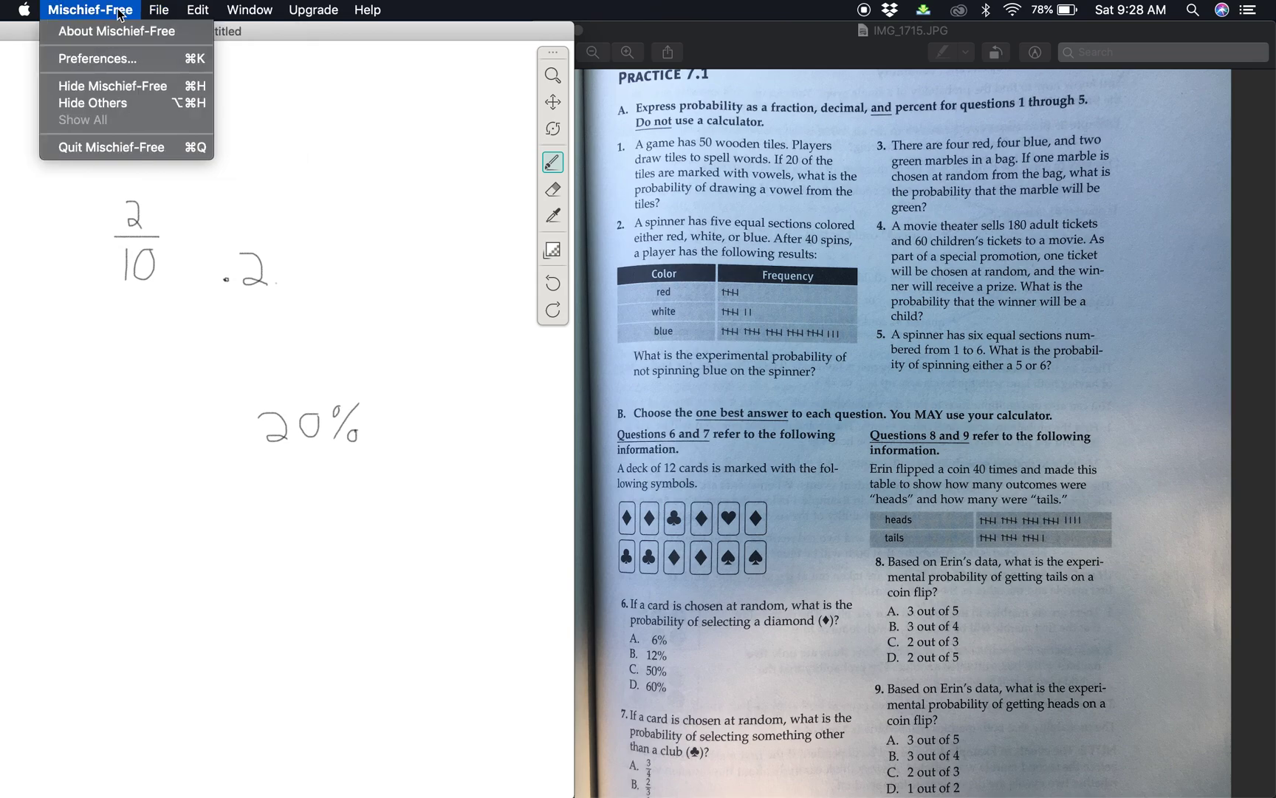
Wipe the marble answer from the canvas with Edit > Clear Canvas
click(159, 9)
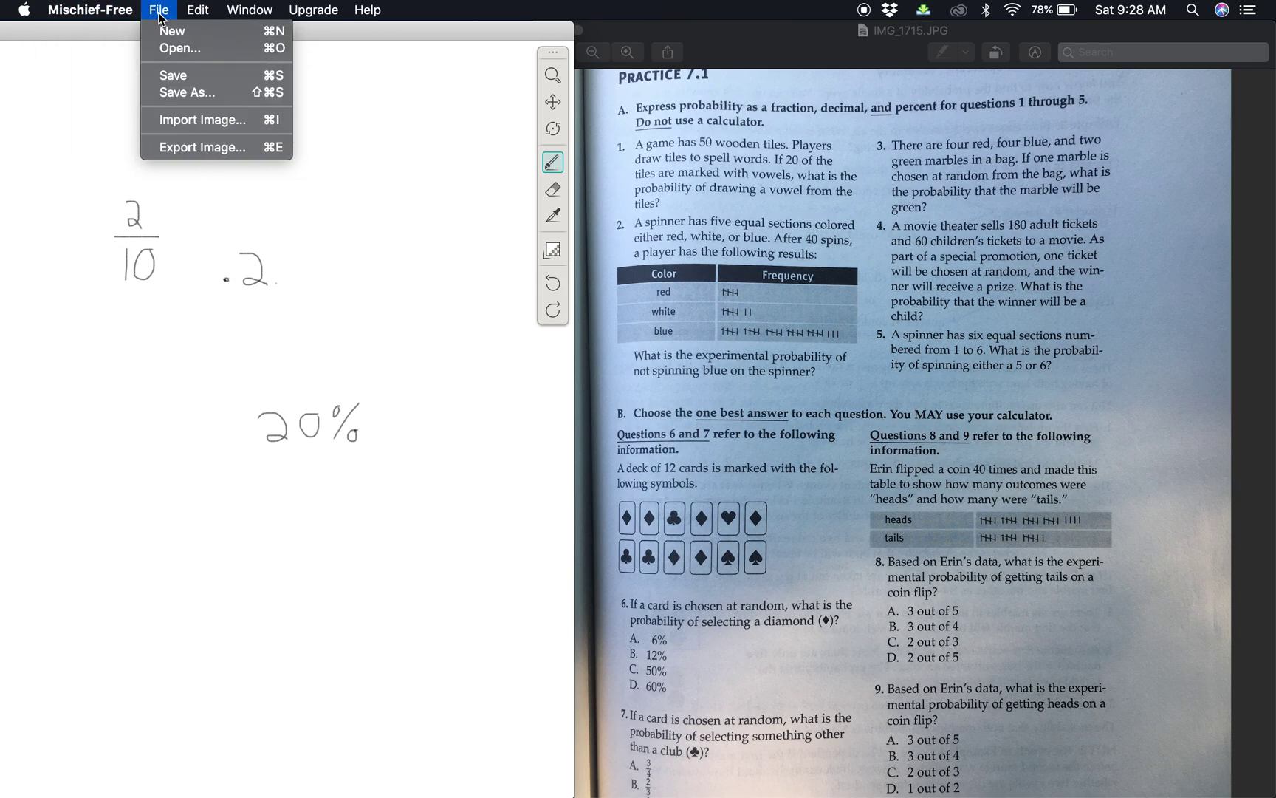
click(197, 9)
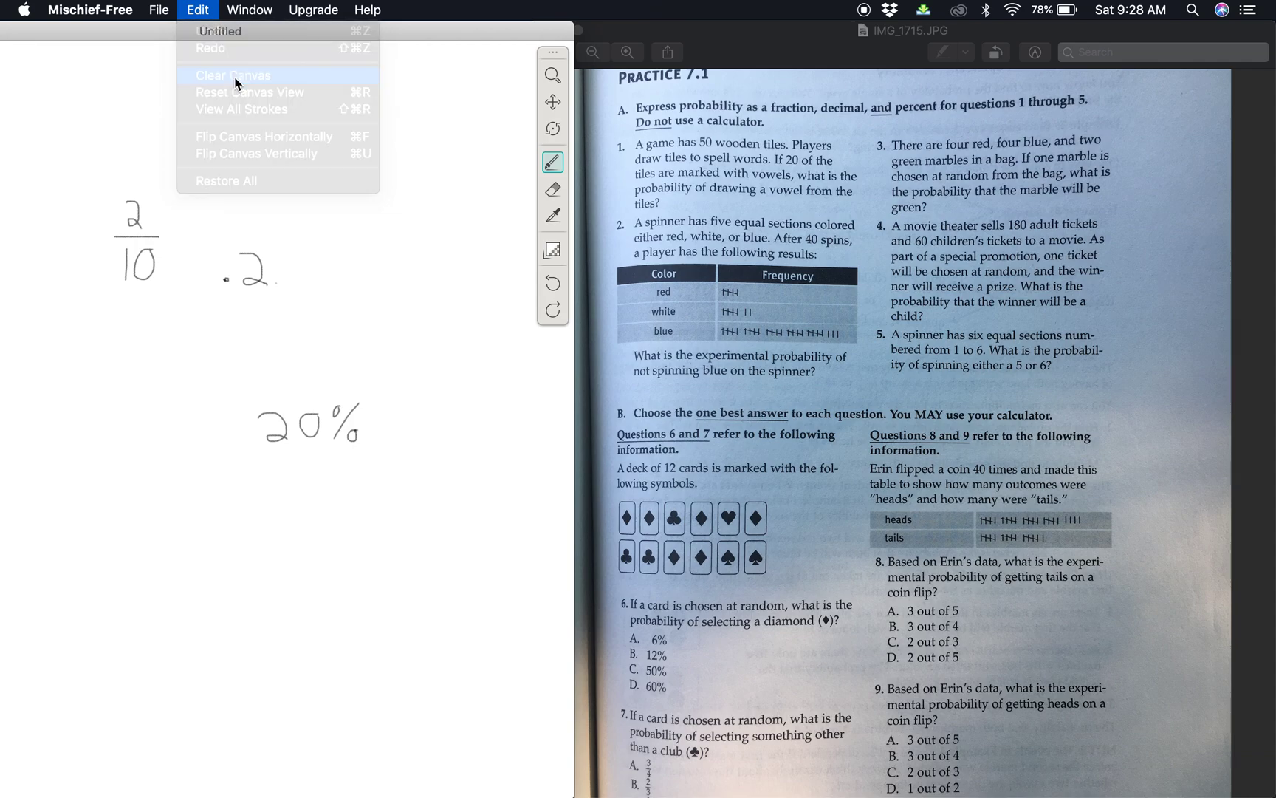
click(233, 74)
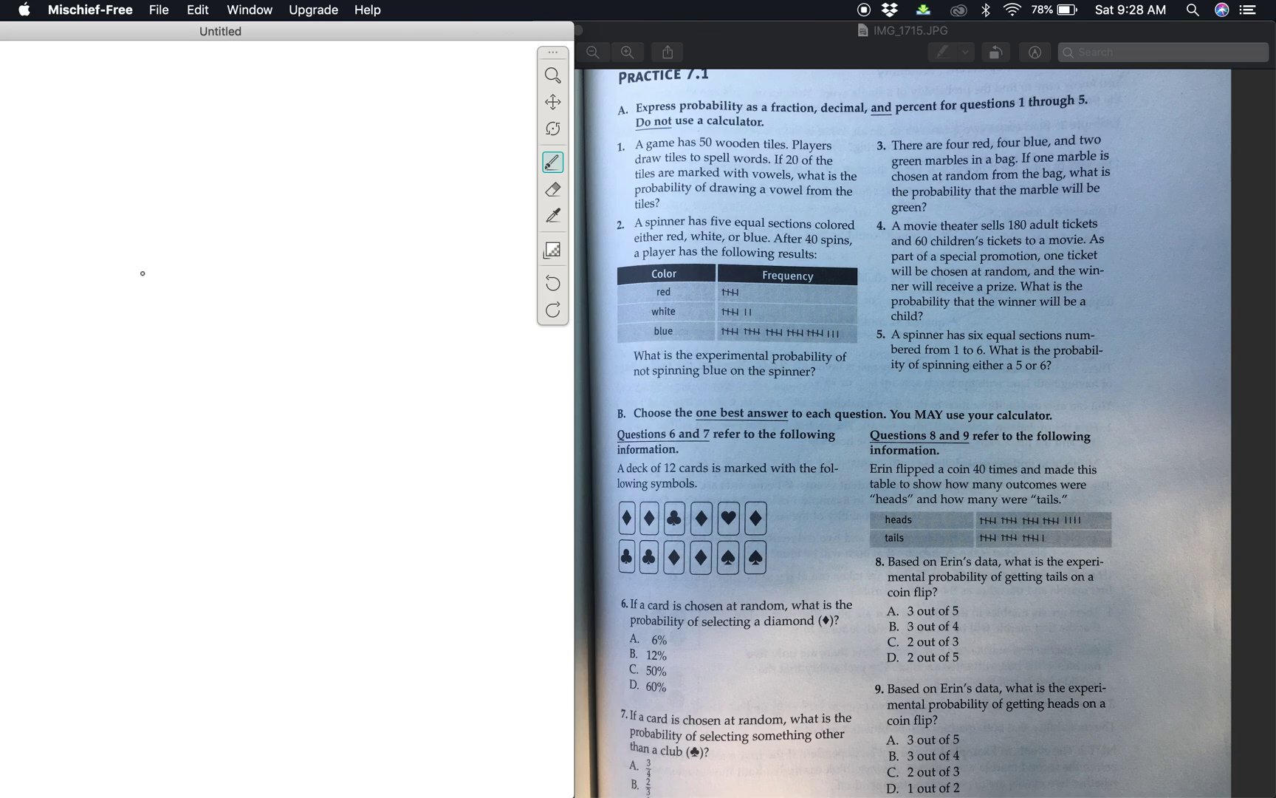
Handwrite the child-ticket probability as the fraction 60/240
drag(147, 271, 118, 308)
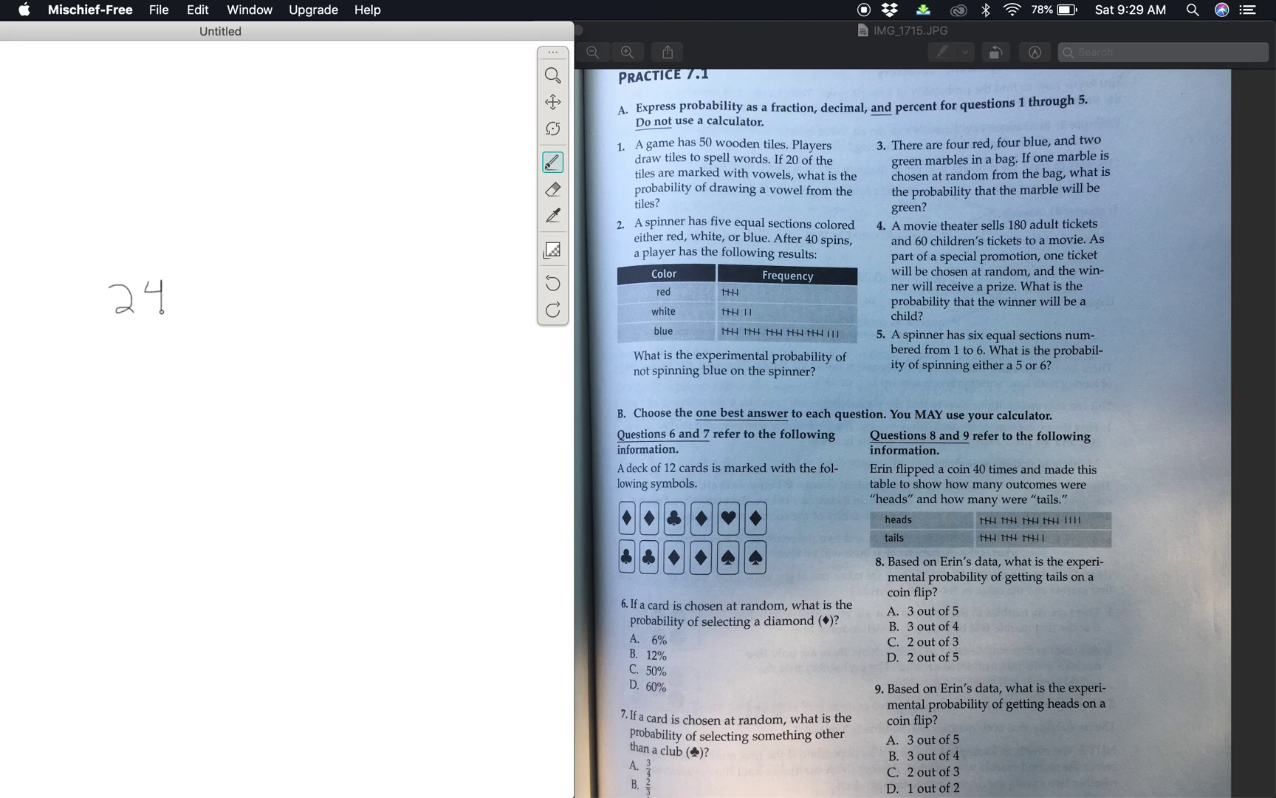
drag(184, 285, 191, 309)
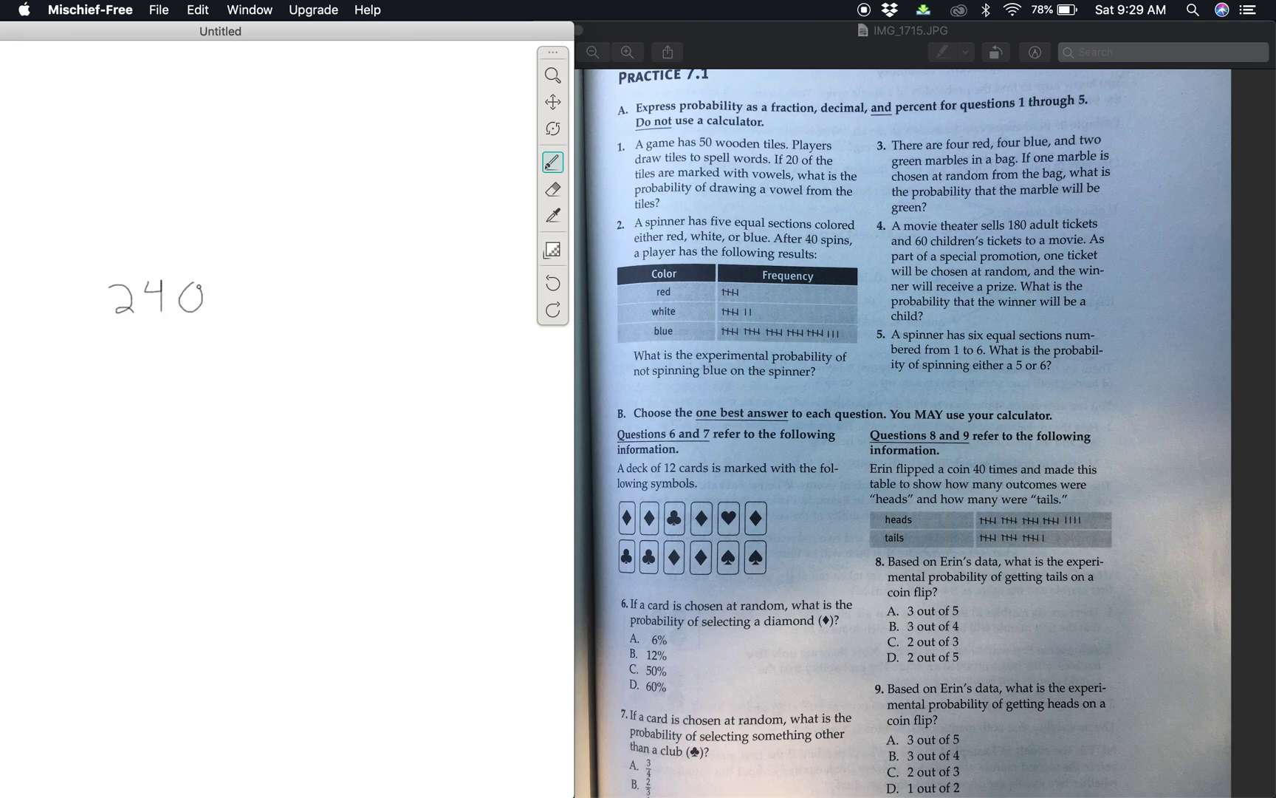
drag(86, 264, 110, 261)
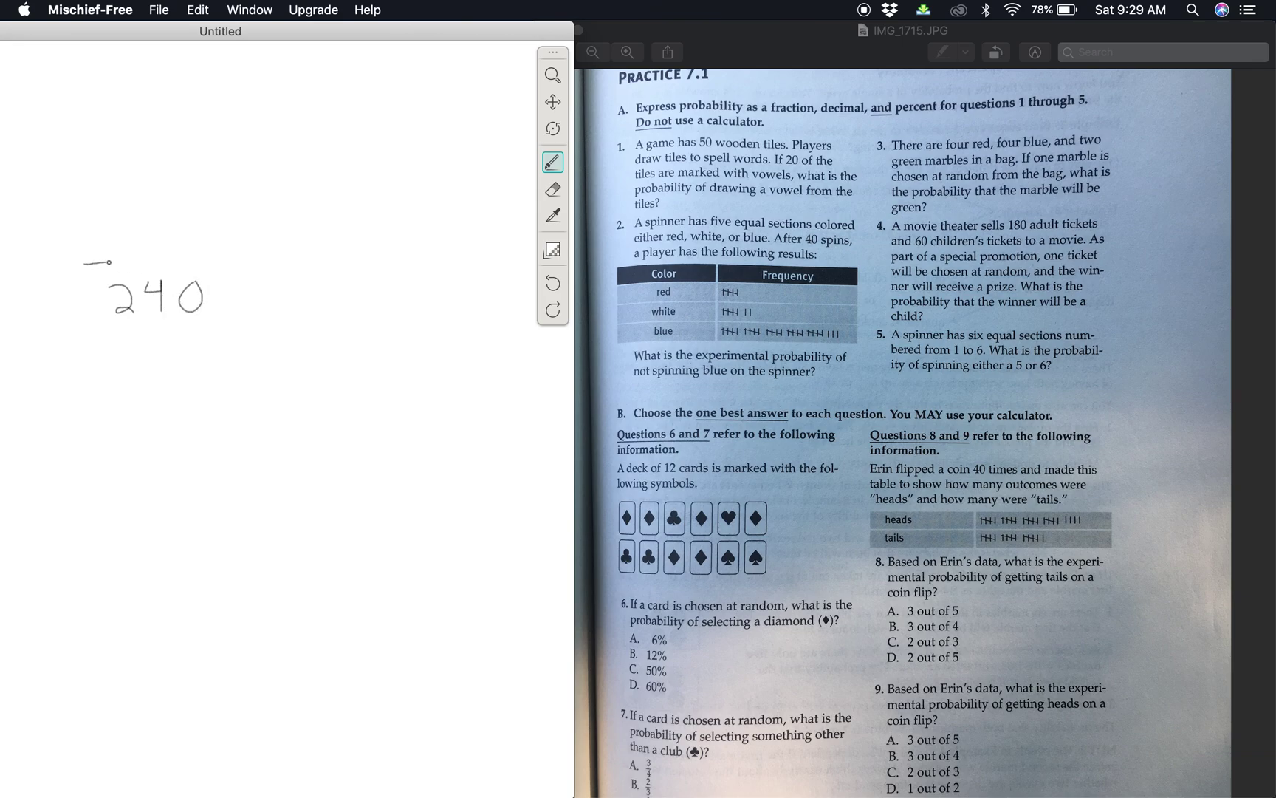
drag(104, 262, 198, 258)
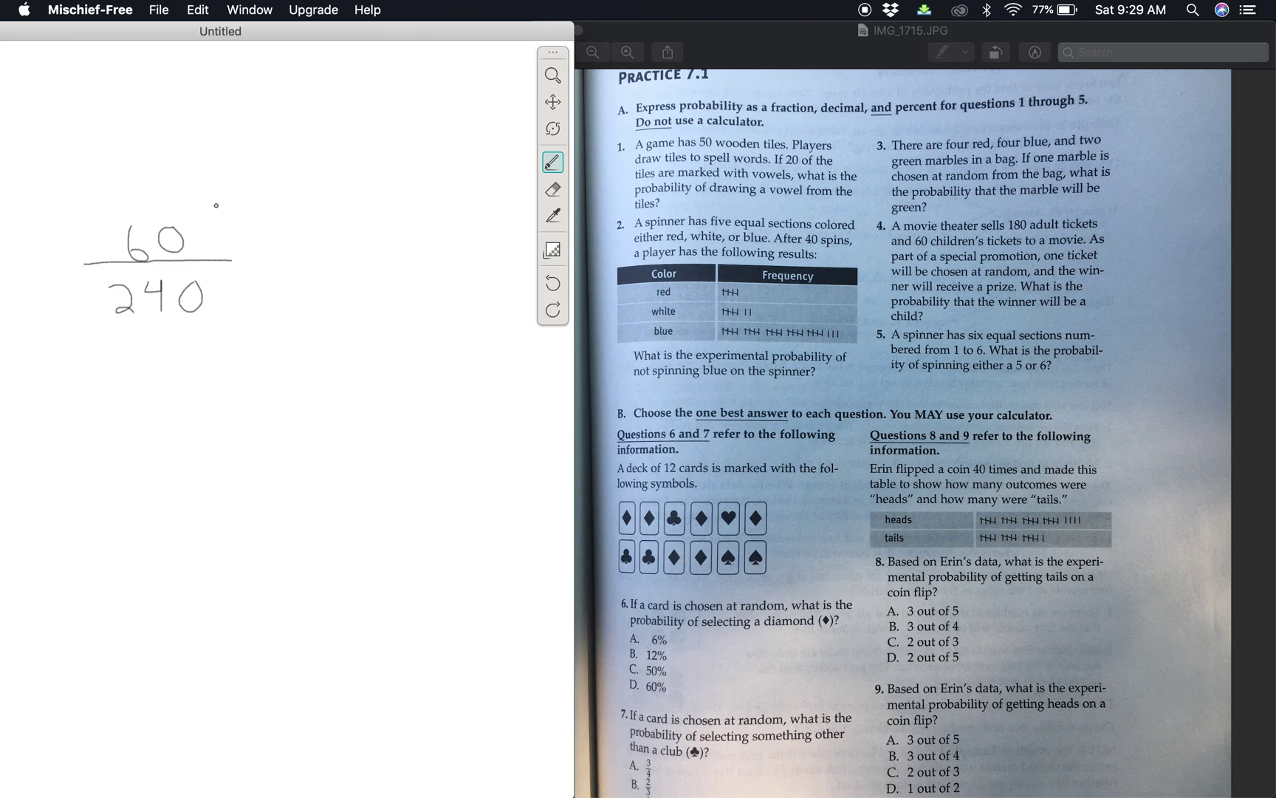
mouse_move(301, 232)
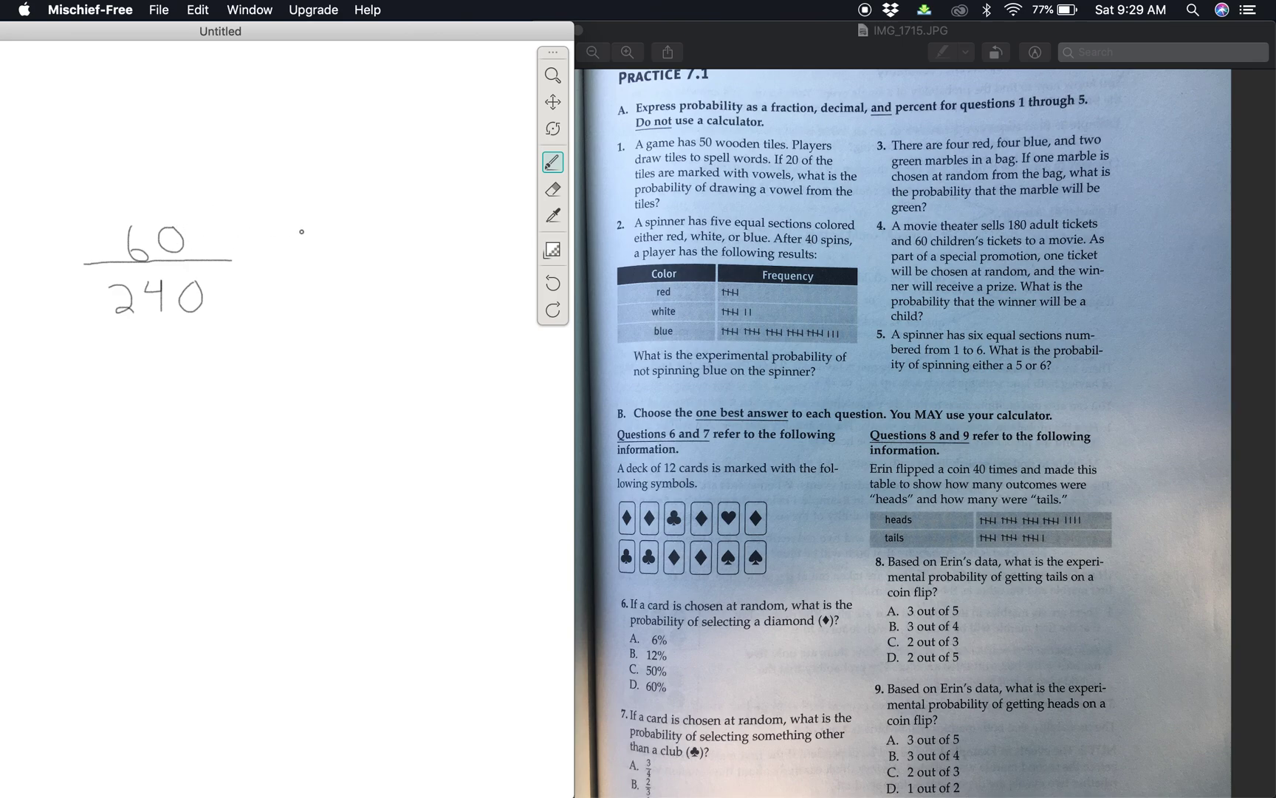
Write 40 with a bar beside 60/240, then erase its 0
click(185, 302)
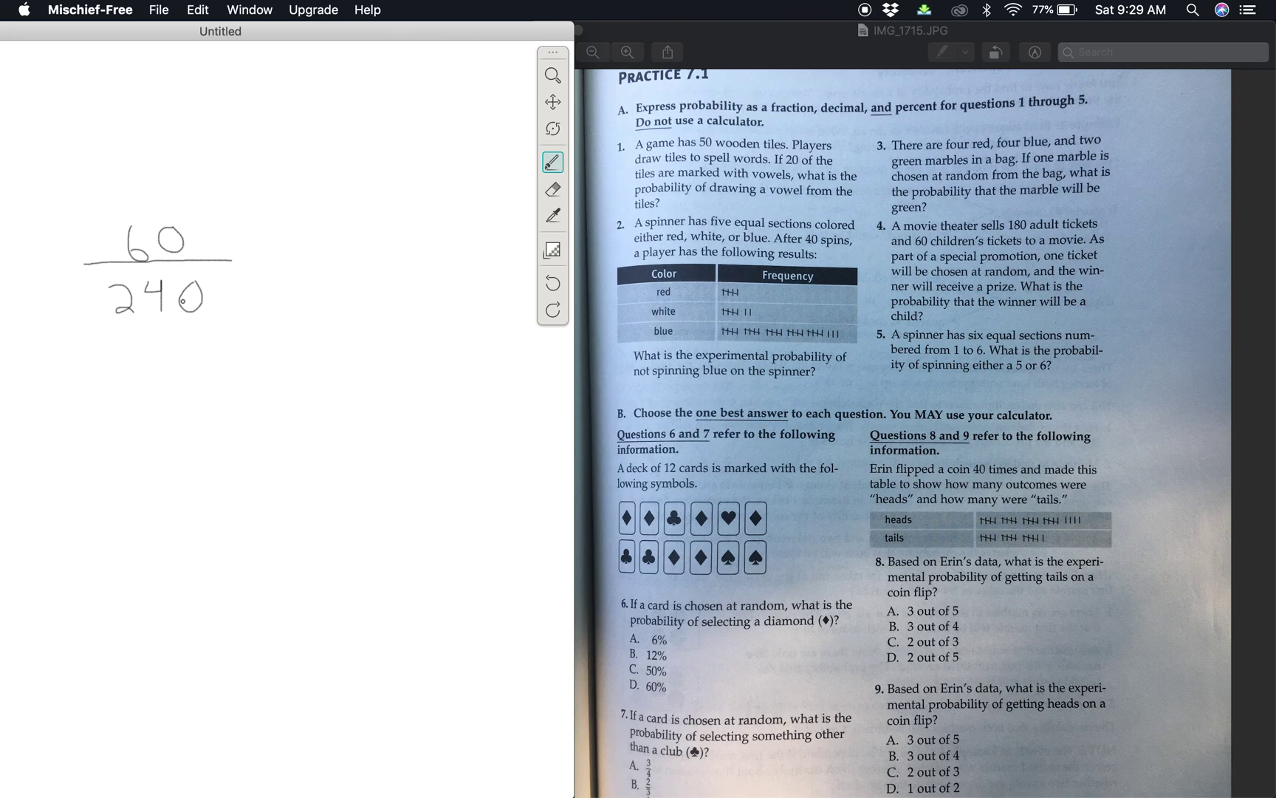
mouse_move(318, 278)
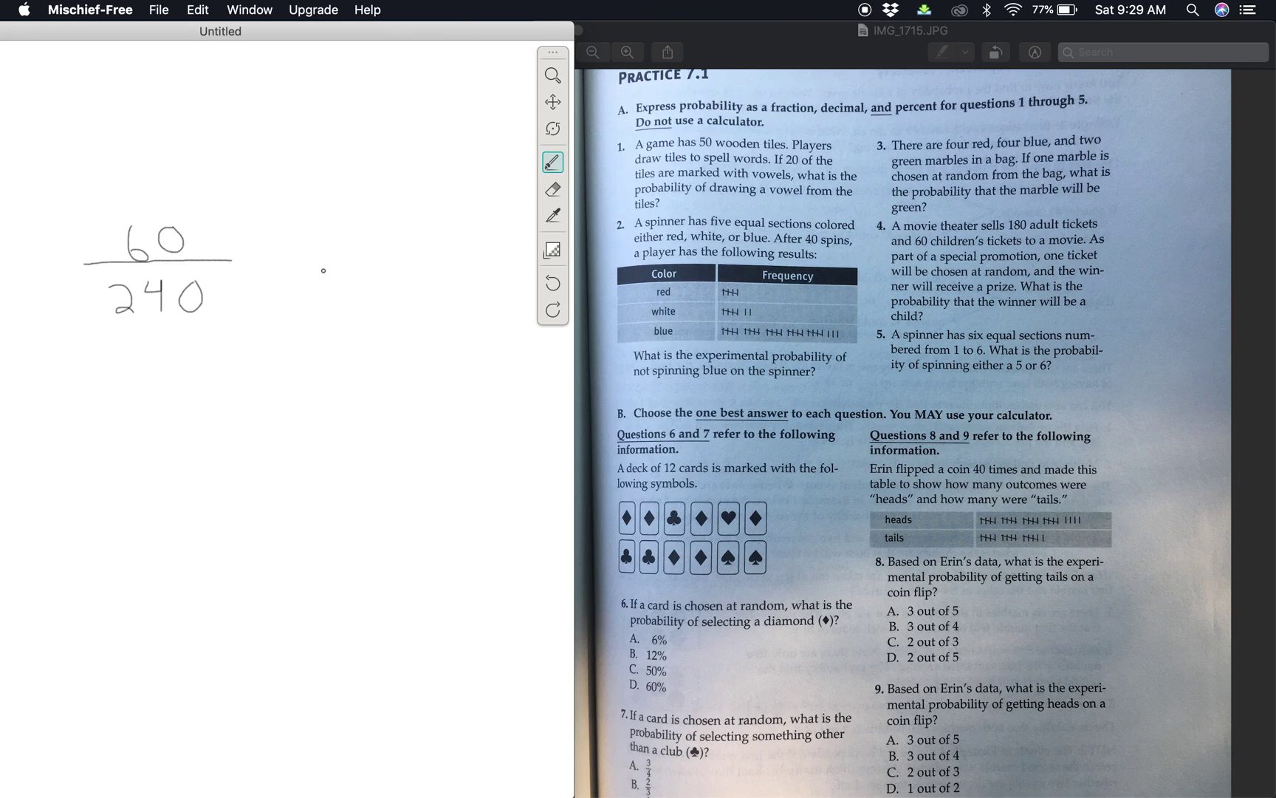
drag(324, 272, 327, 287)
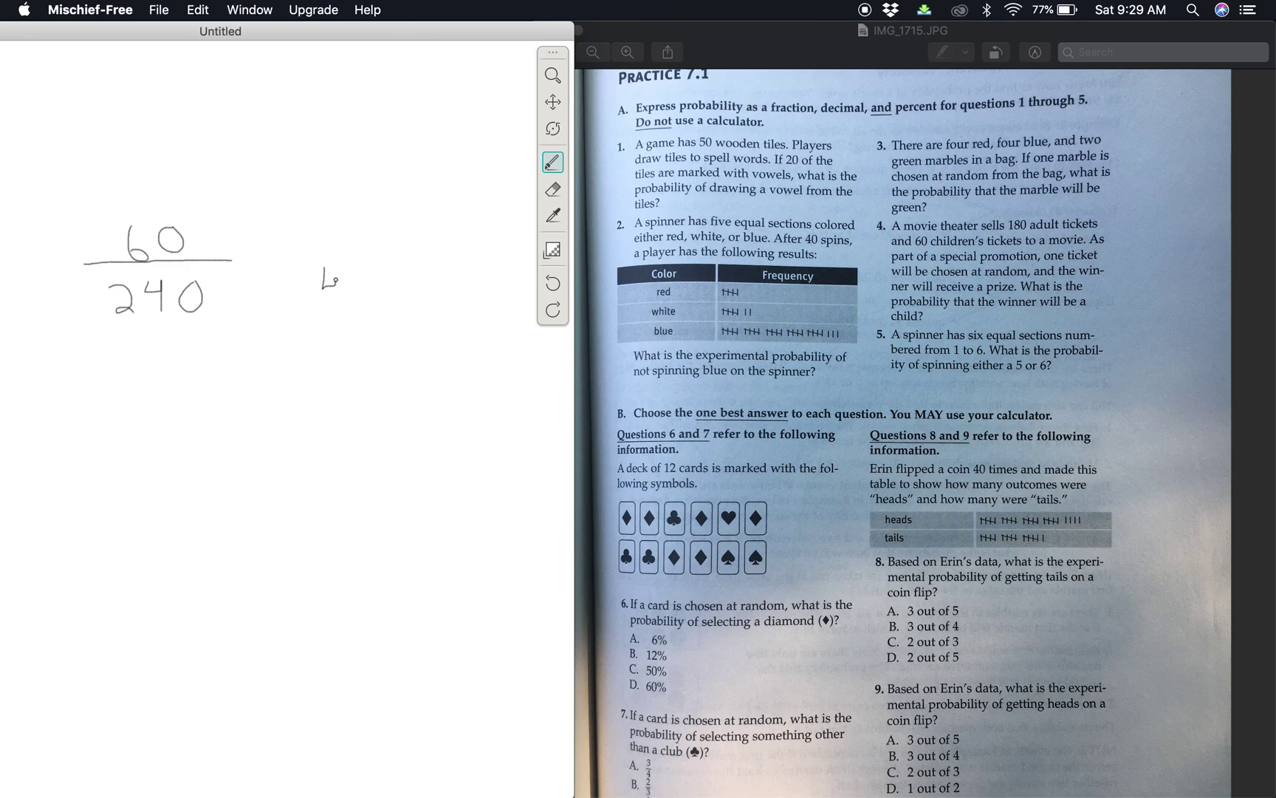
drag(329, 261, 334, 293)
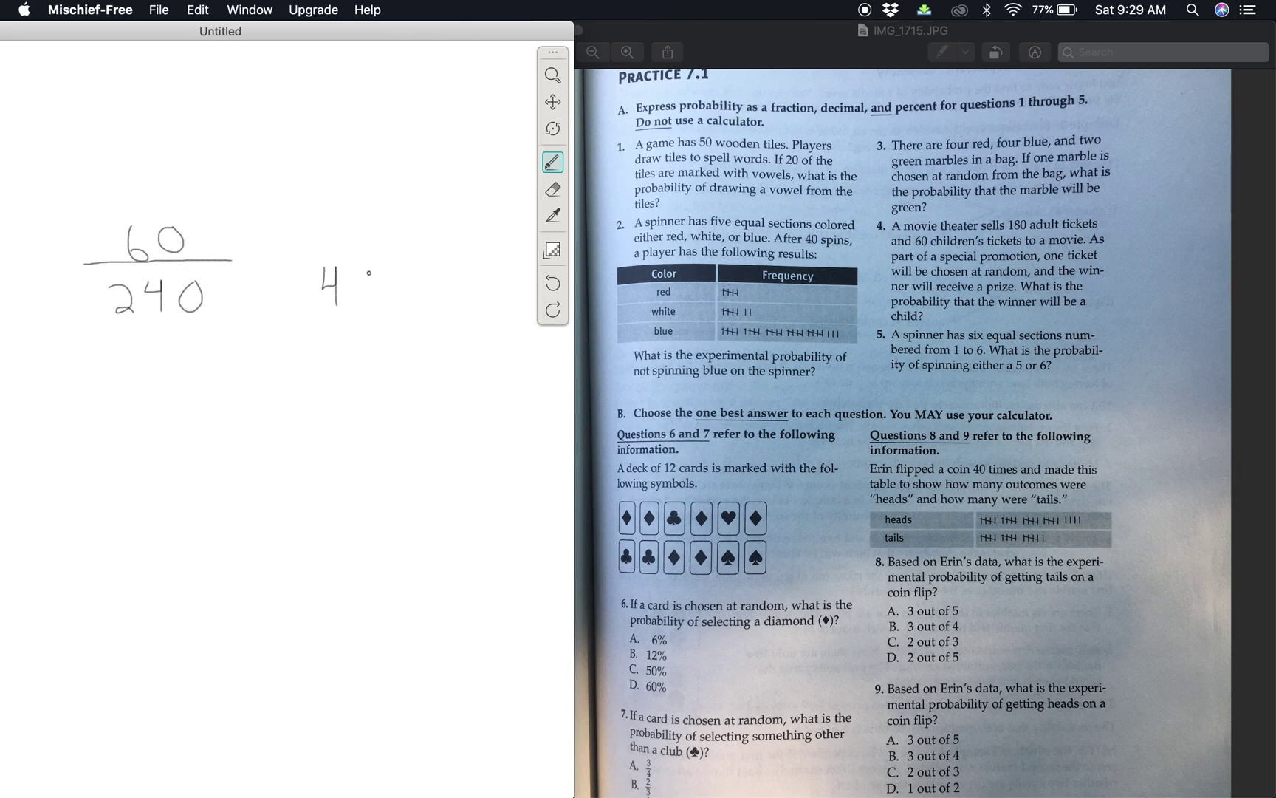
drag(359, 289, 370, 277)
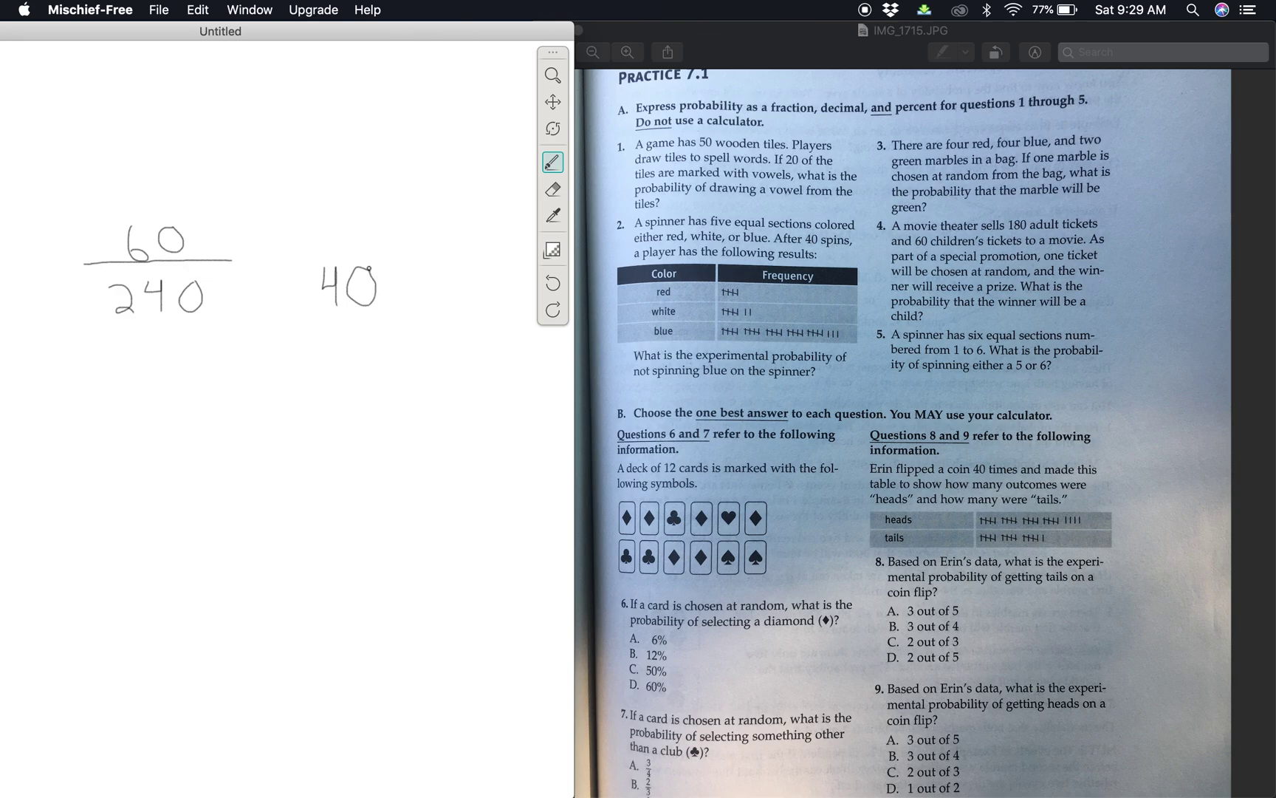
drag(296, 254, 356, 249)
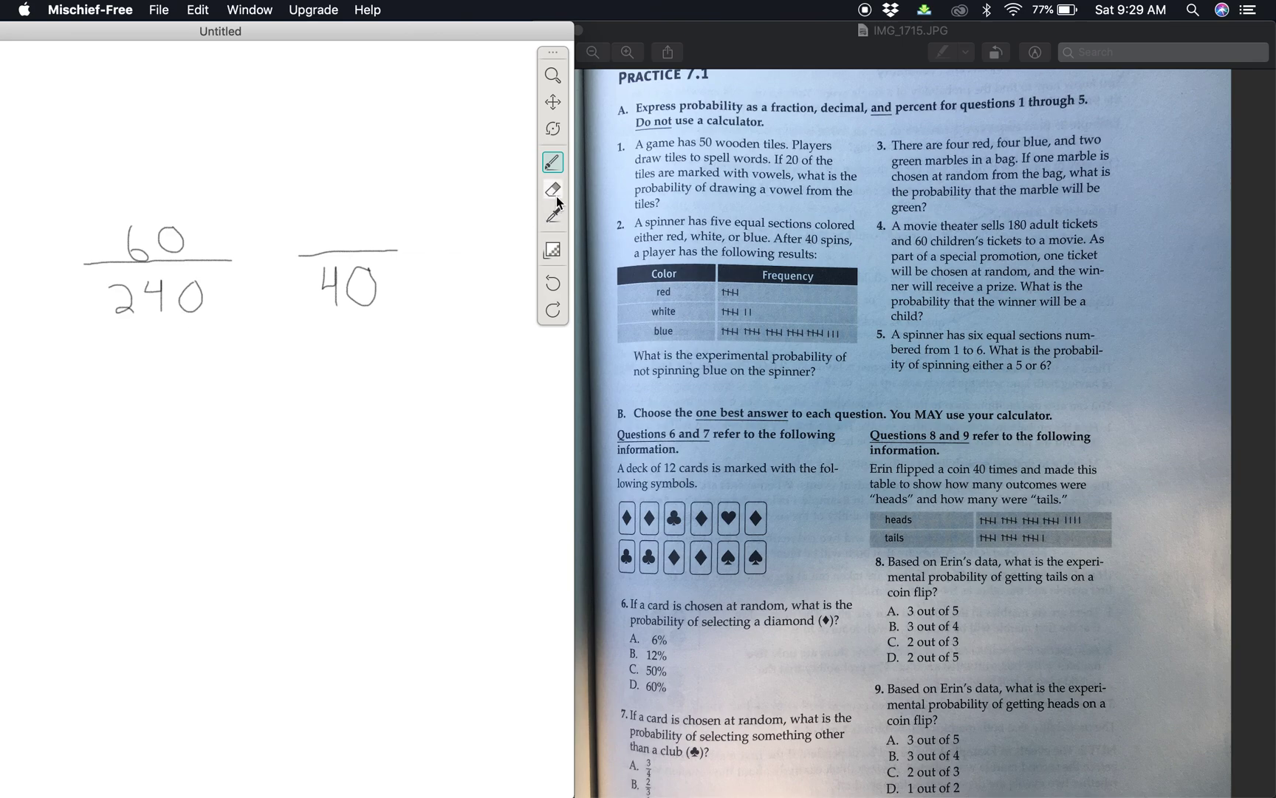
click(552, 190)
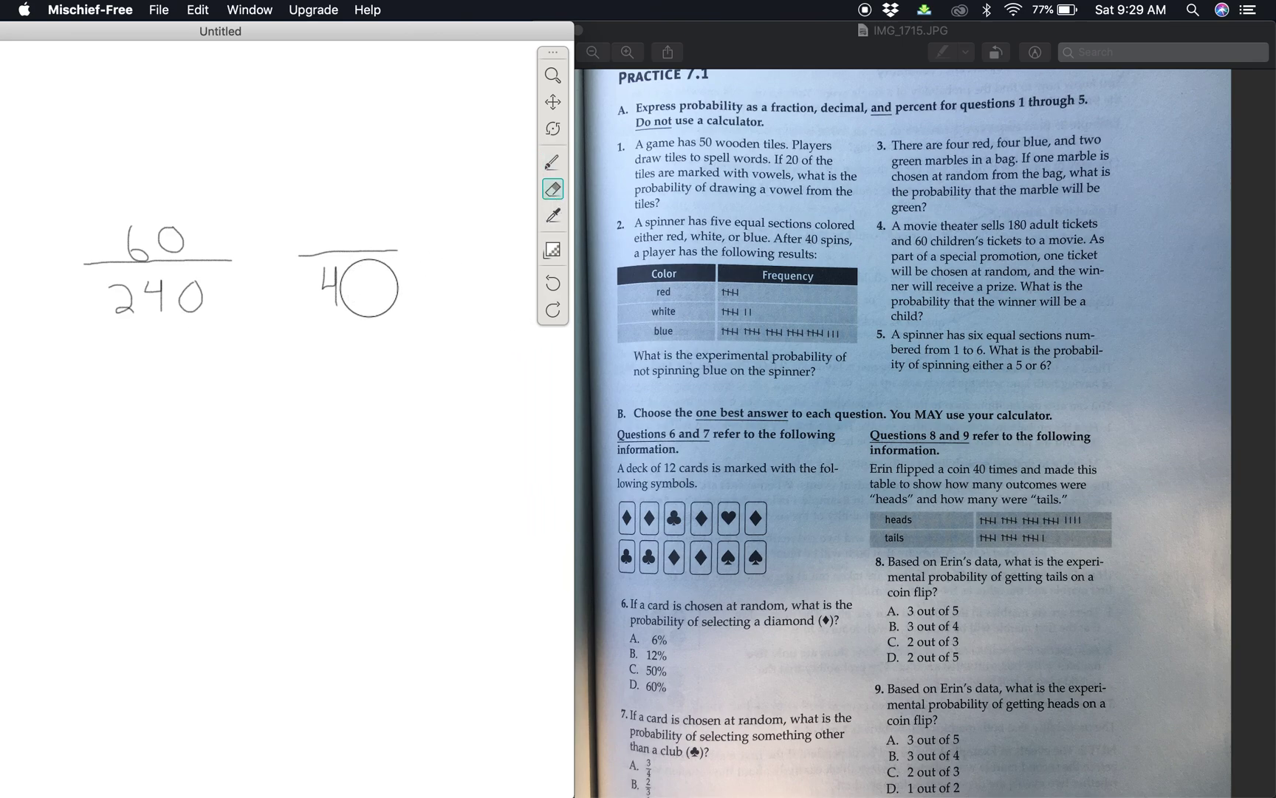
click(552, 160)
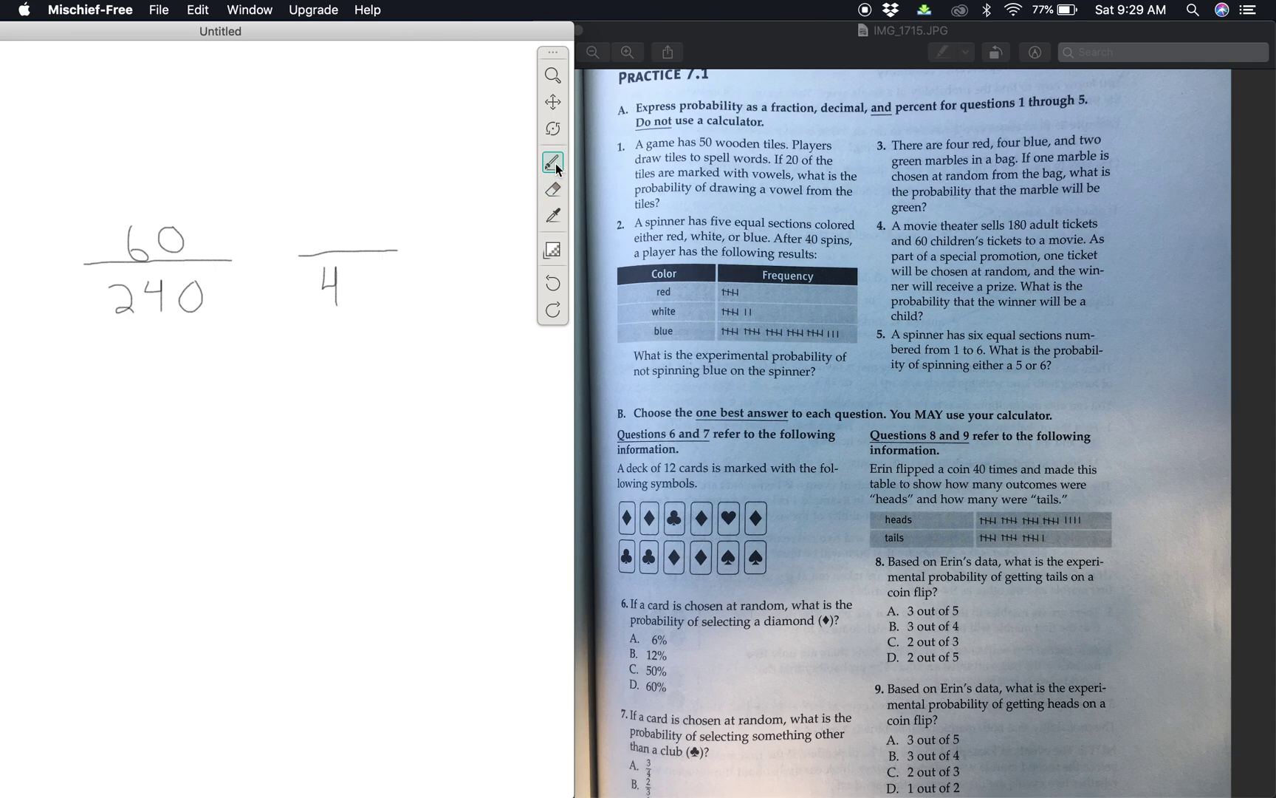
click(369, 259)
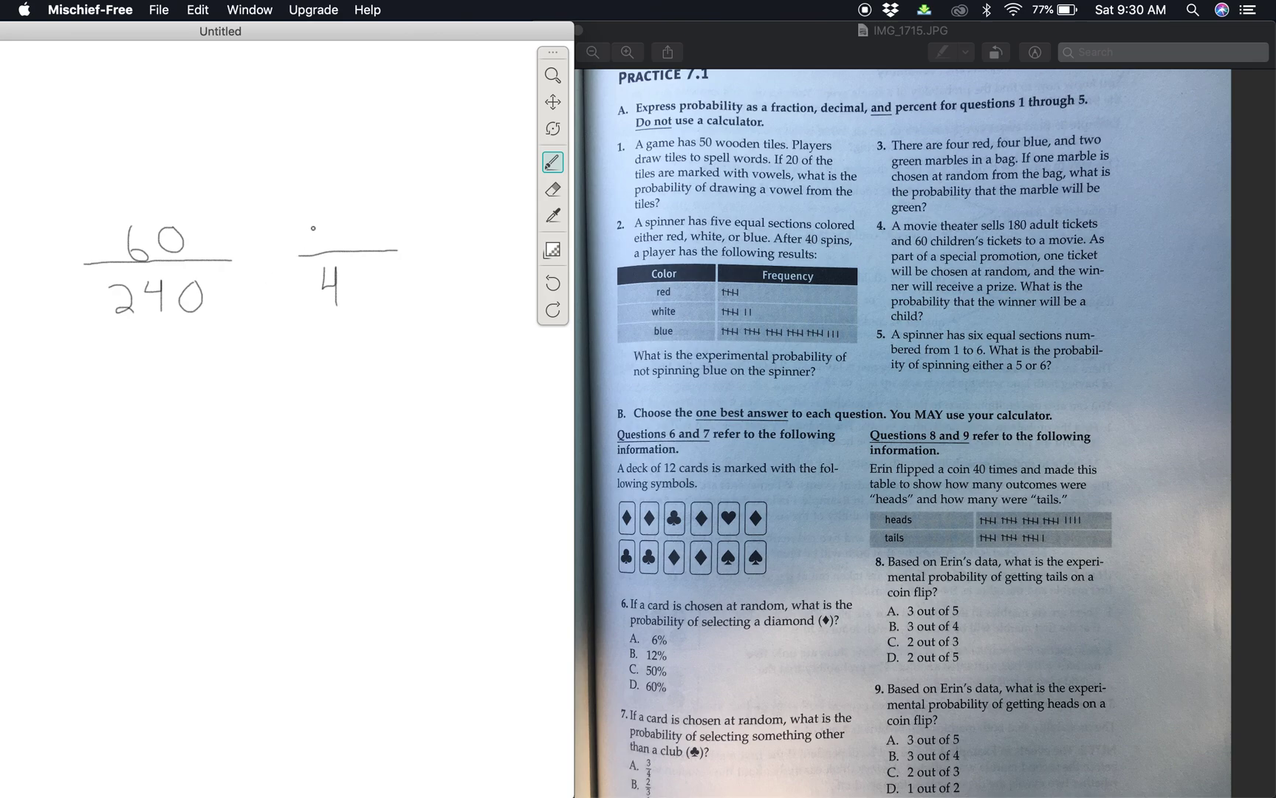
Write the simplified fraction 1/4 with the decimal .25 and 25%
click(187, 247)
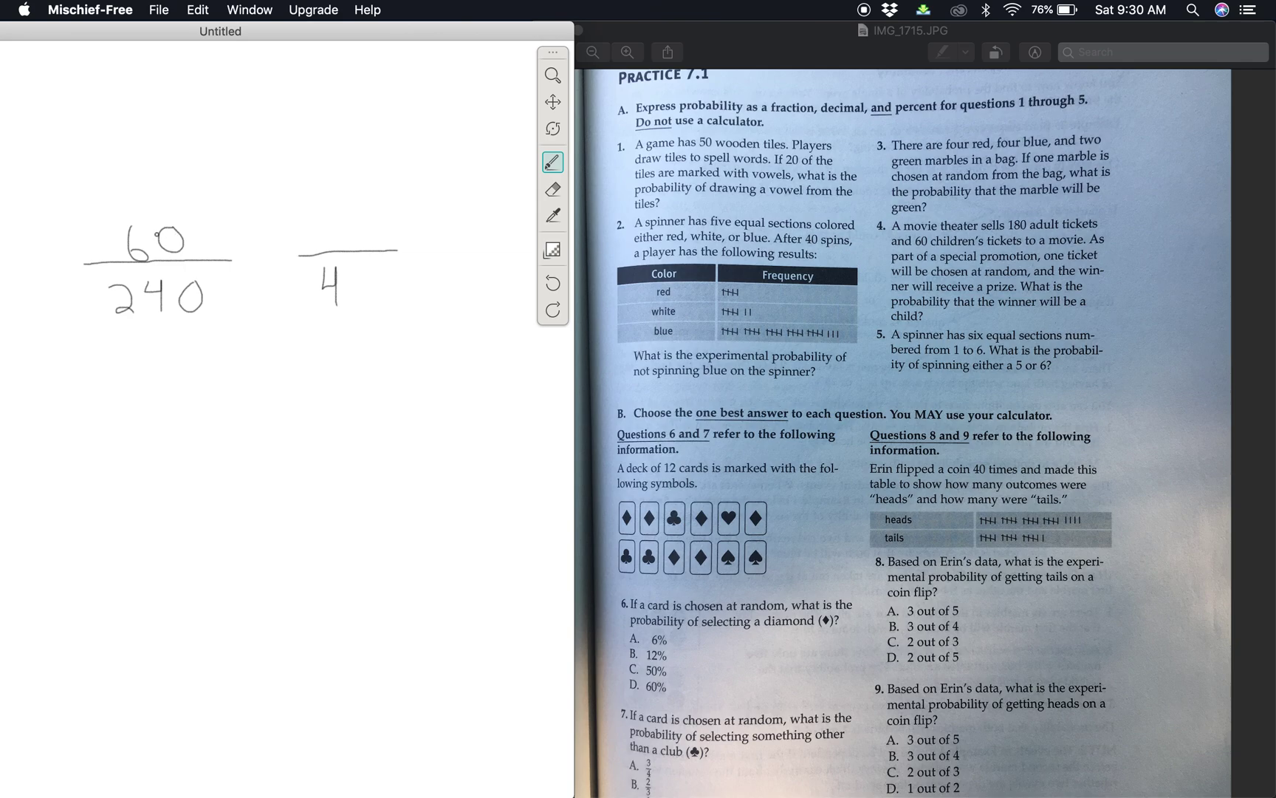
click(336, 226)
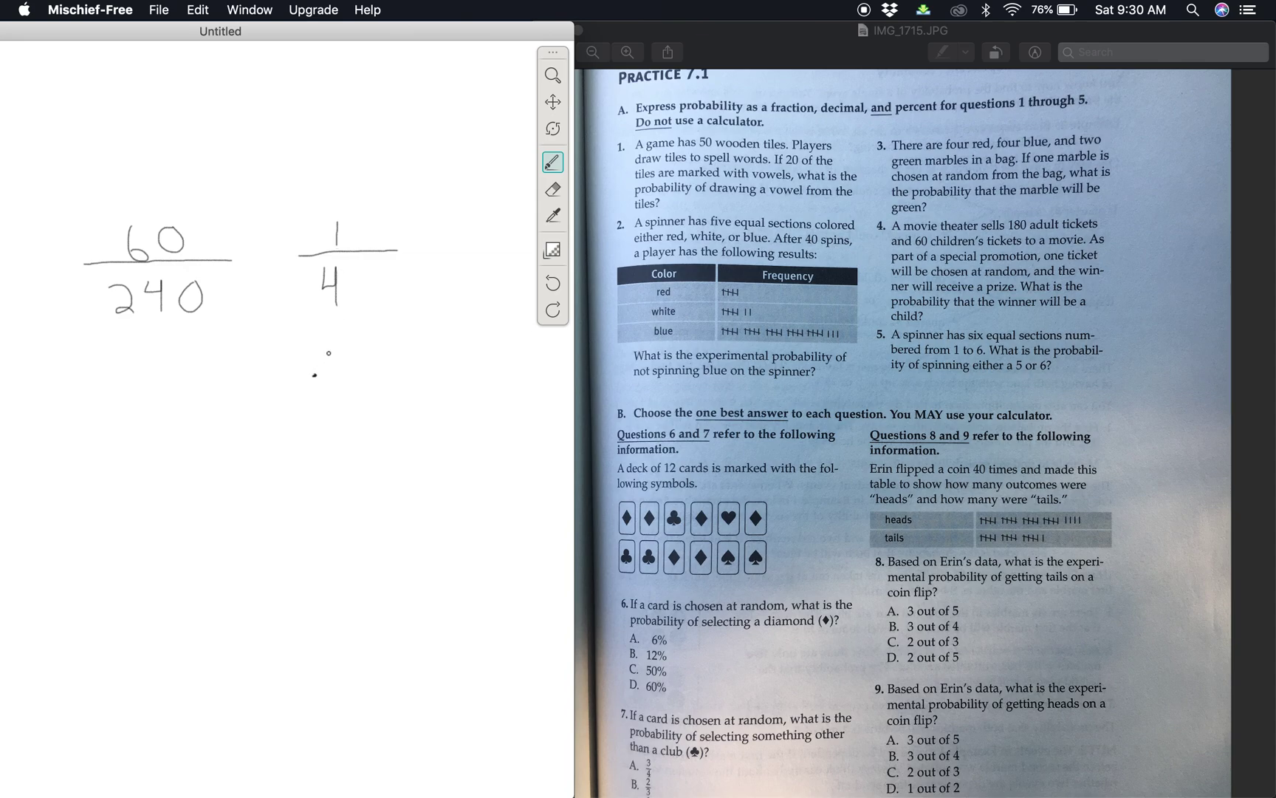
drag(313, 375, 342, 358)
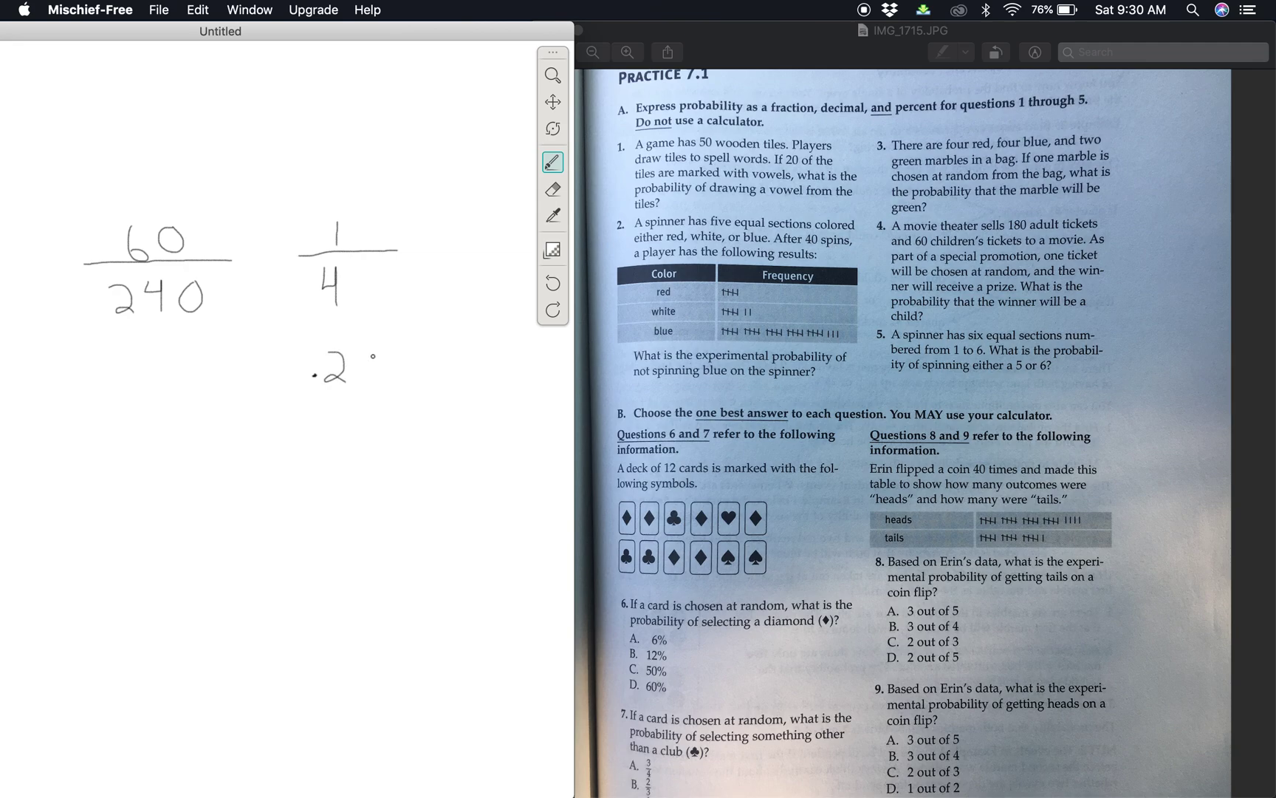
drag(358, 350, 370, 378)
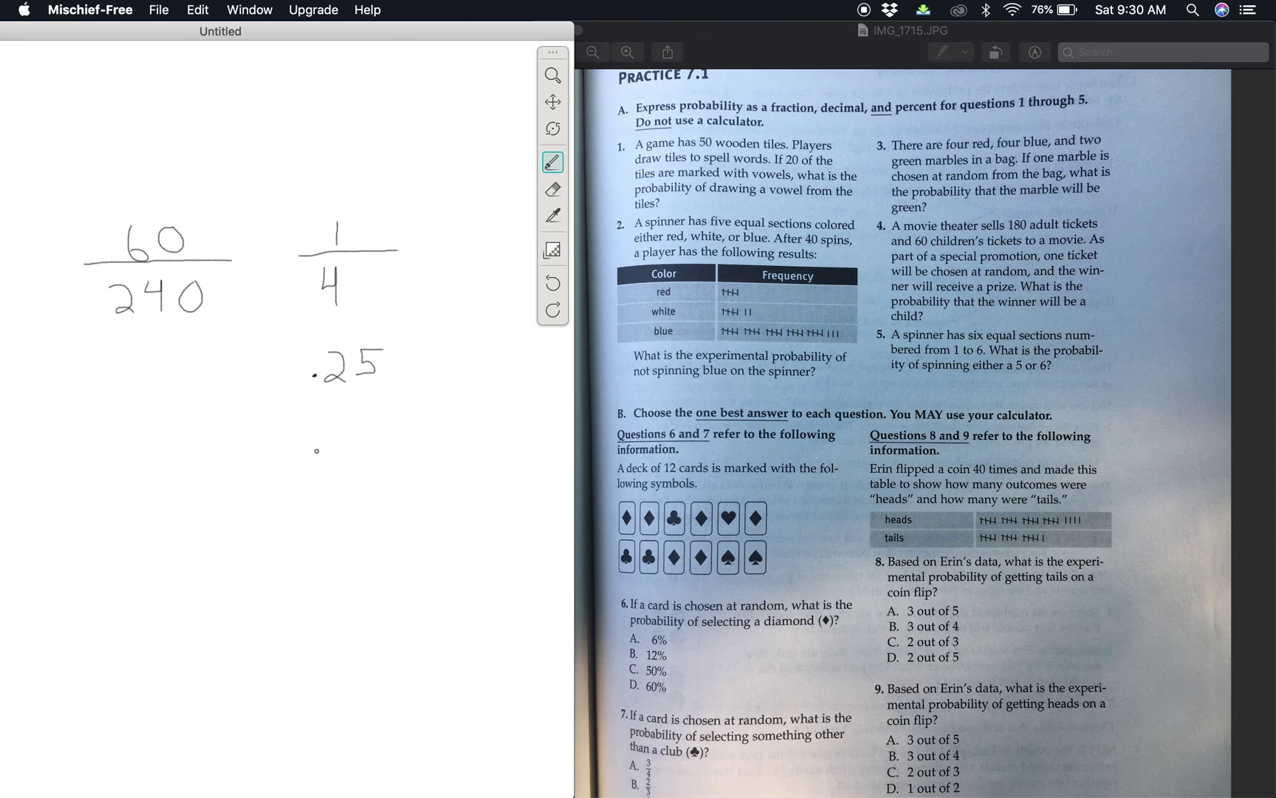
drag(316, 451, 334, 456)
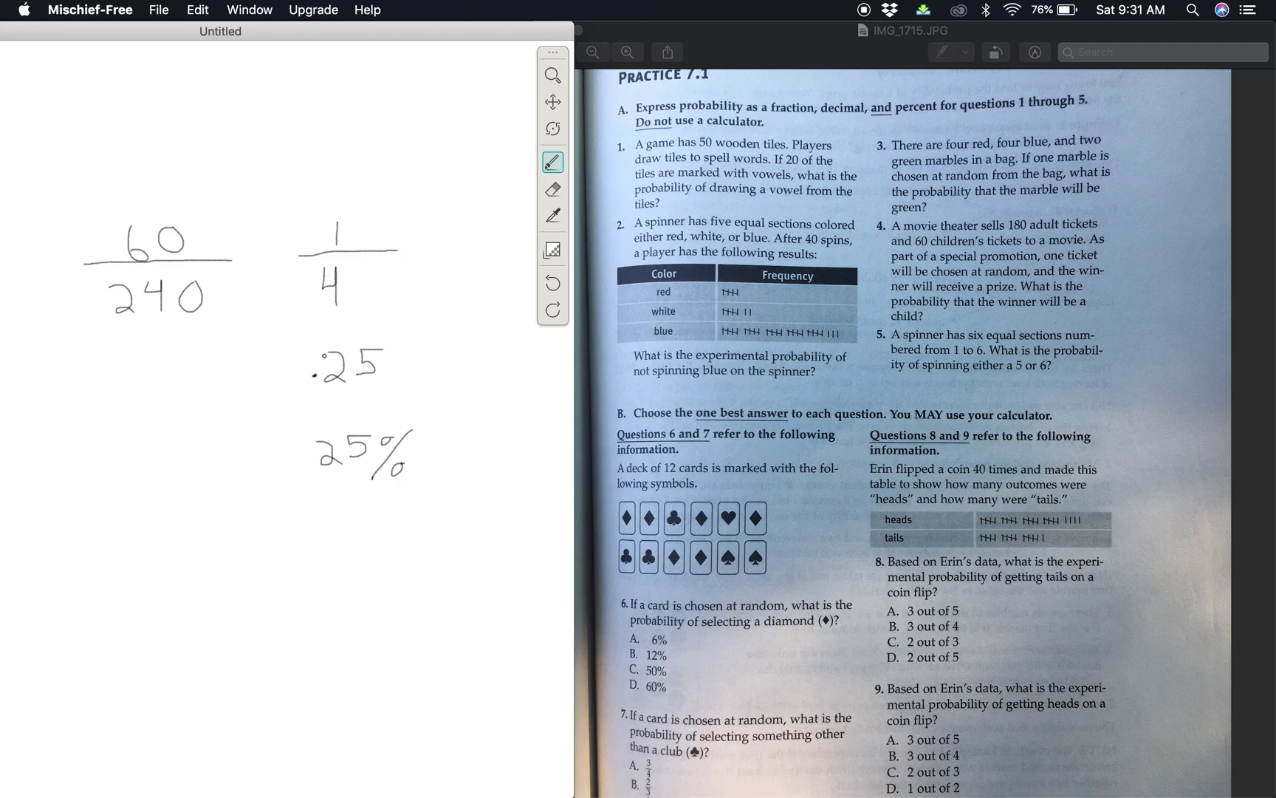
Handwrite problem 5's fraction 2/6 and its reduced form 1/3
click(198, 9)
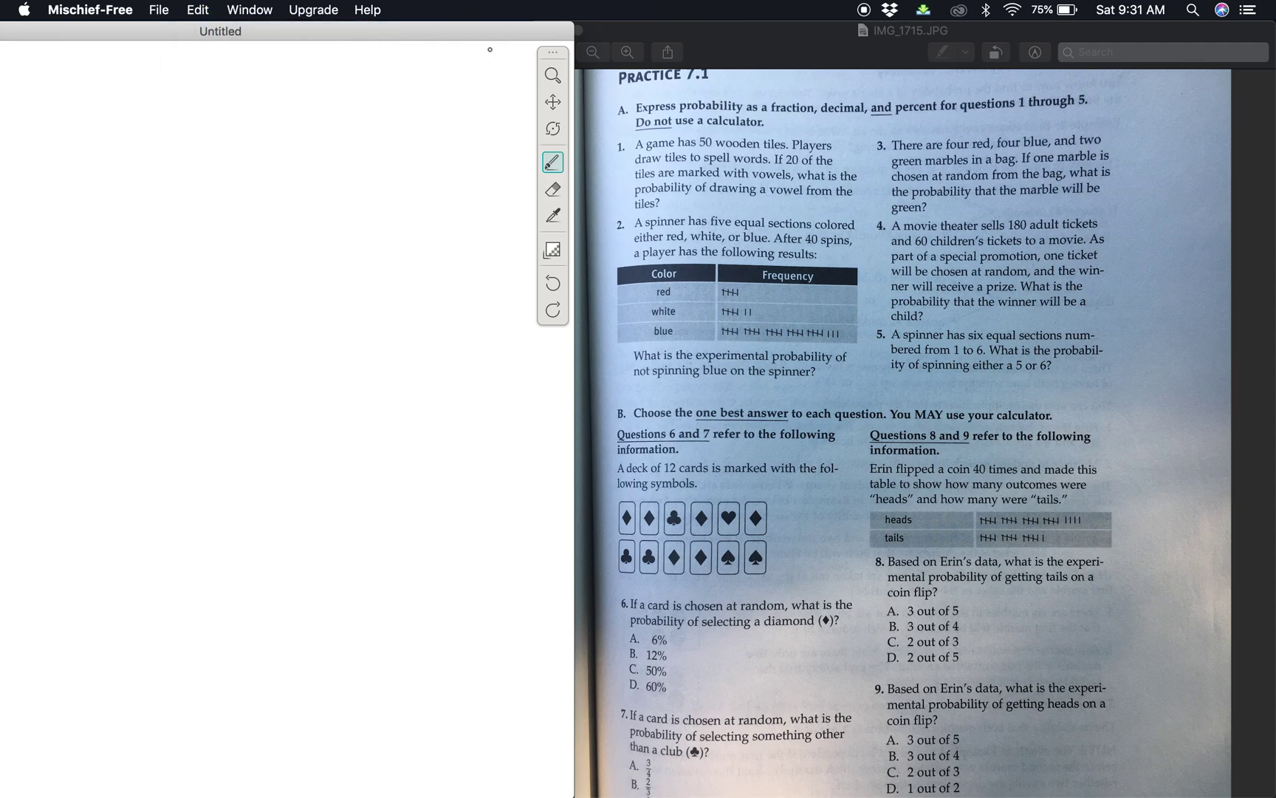
mouse_move(1031, 356)
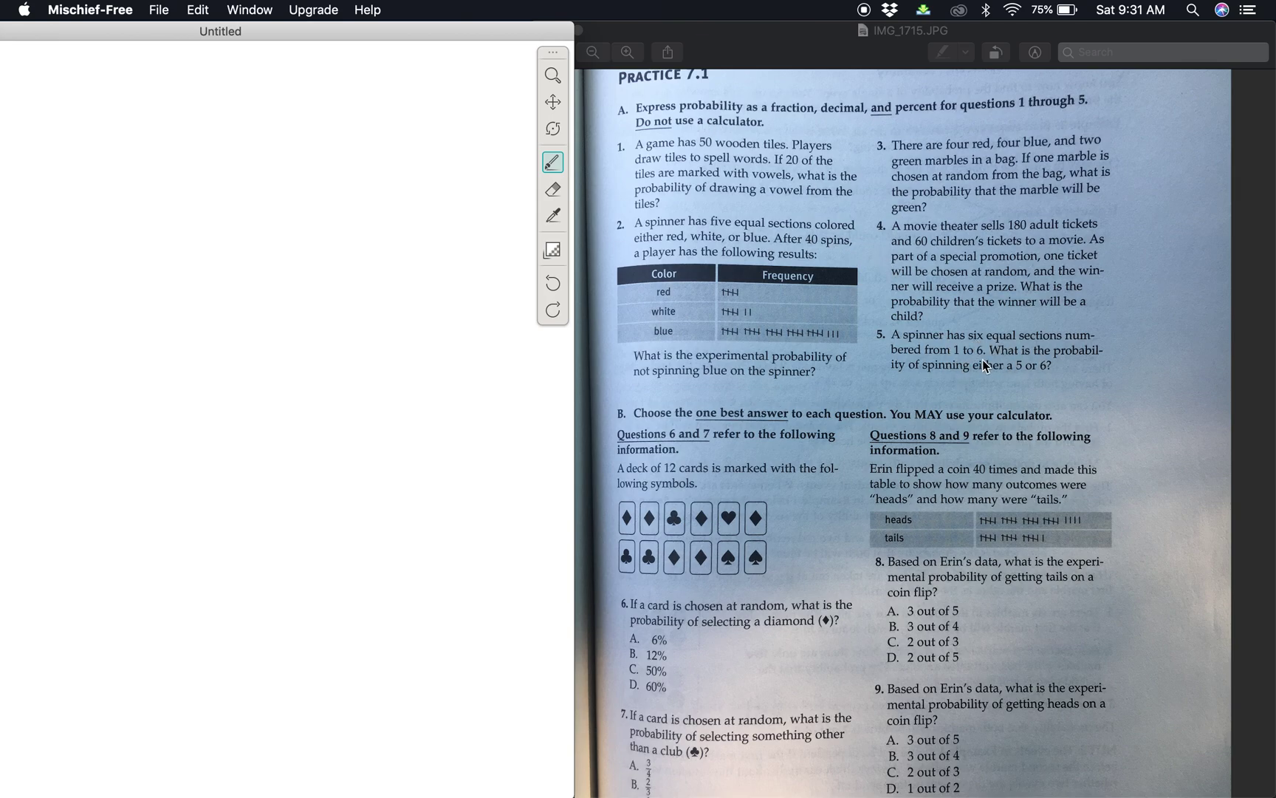
mouse_move(1011, 359)
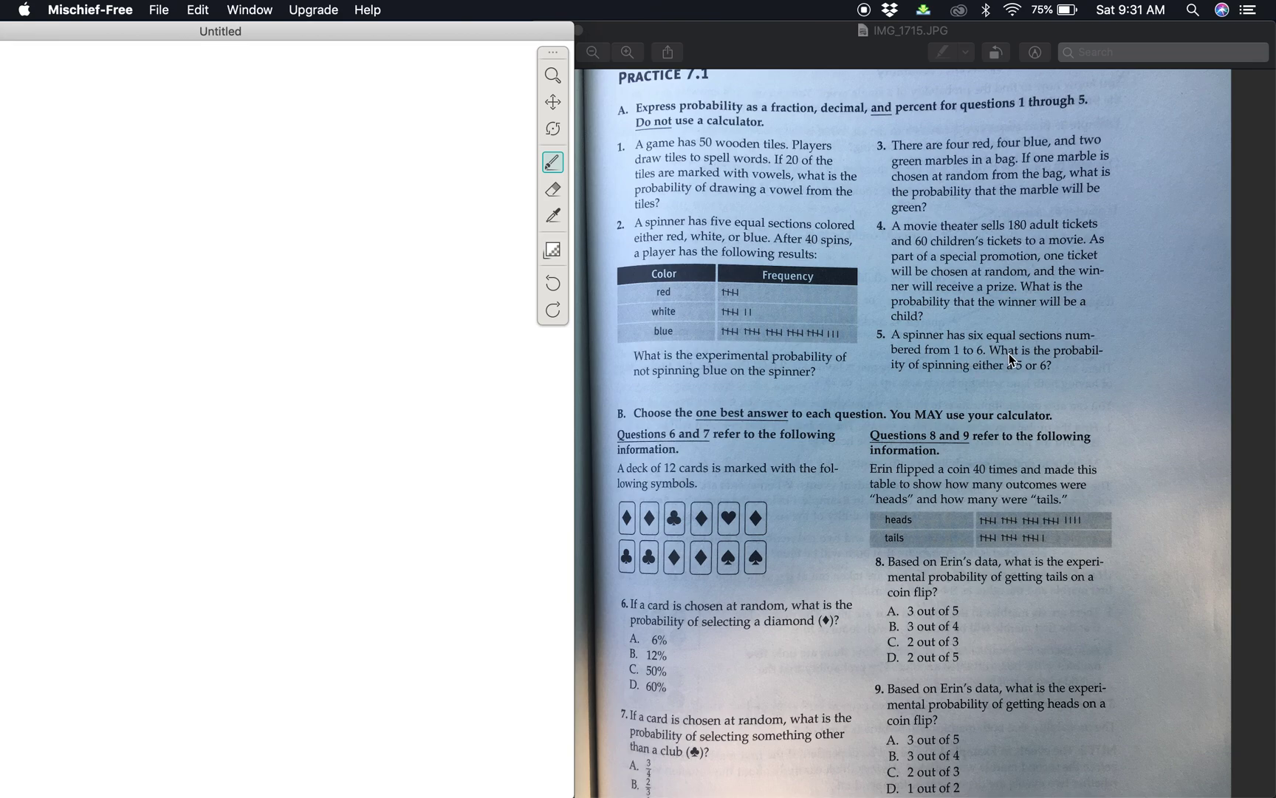
mouse_move(1133, 374)
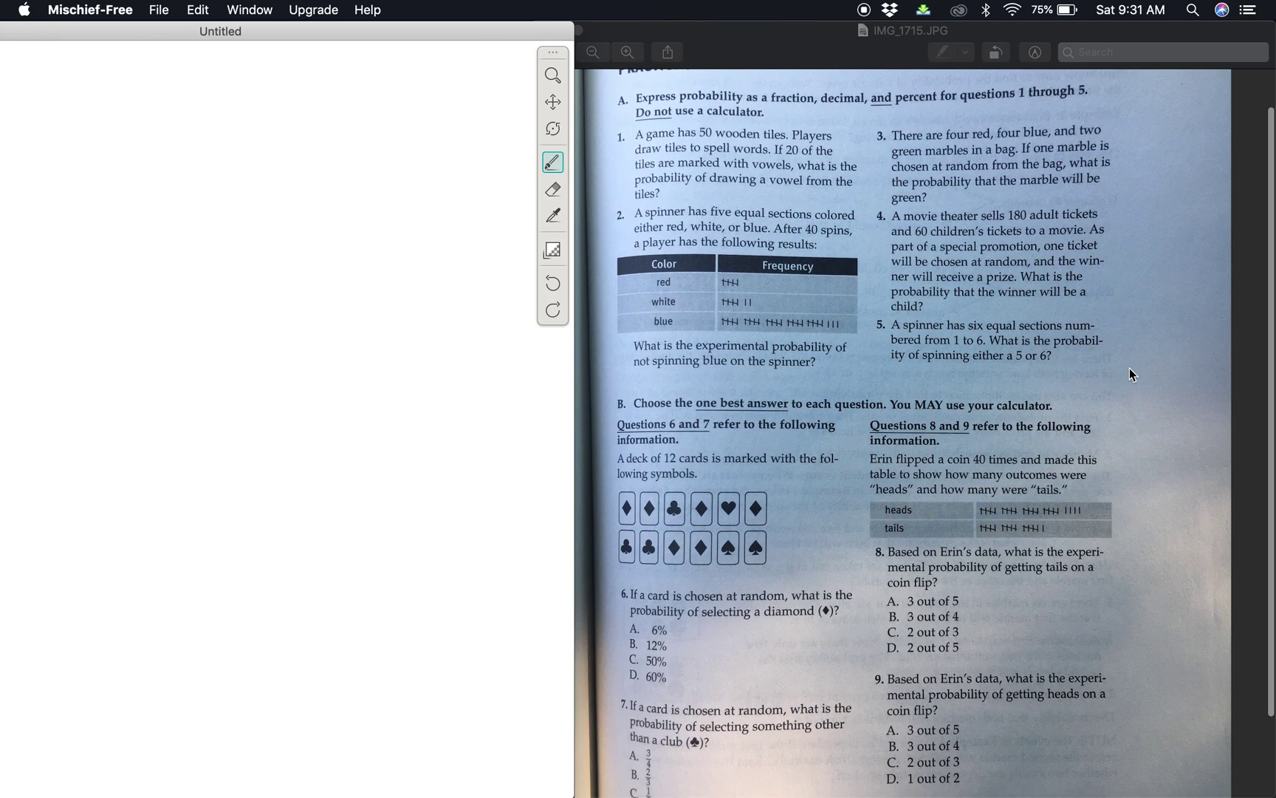
mouse_move(934, 354)
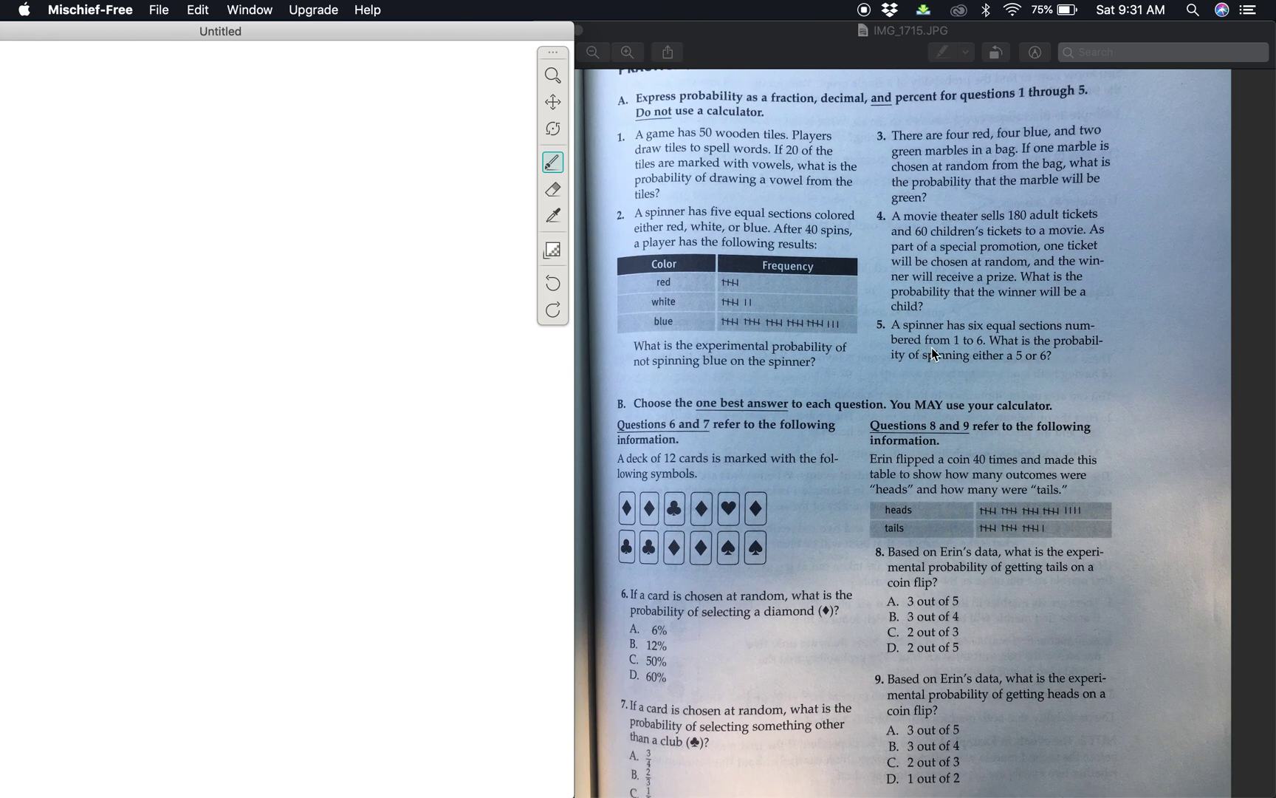
mouse_move(1015, 330)
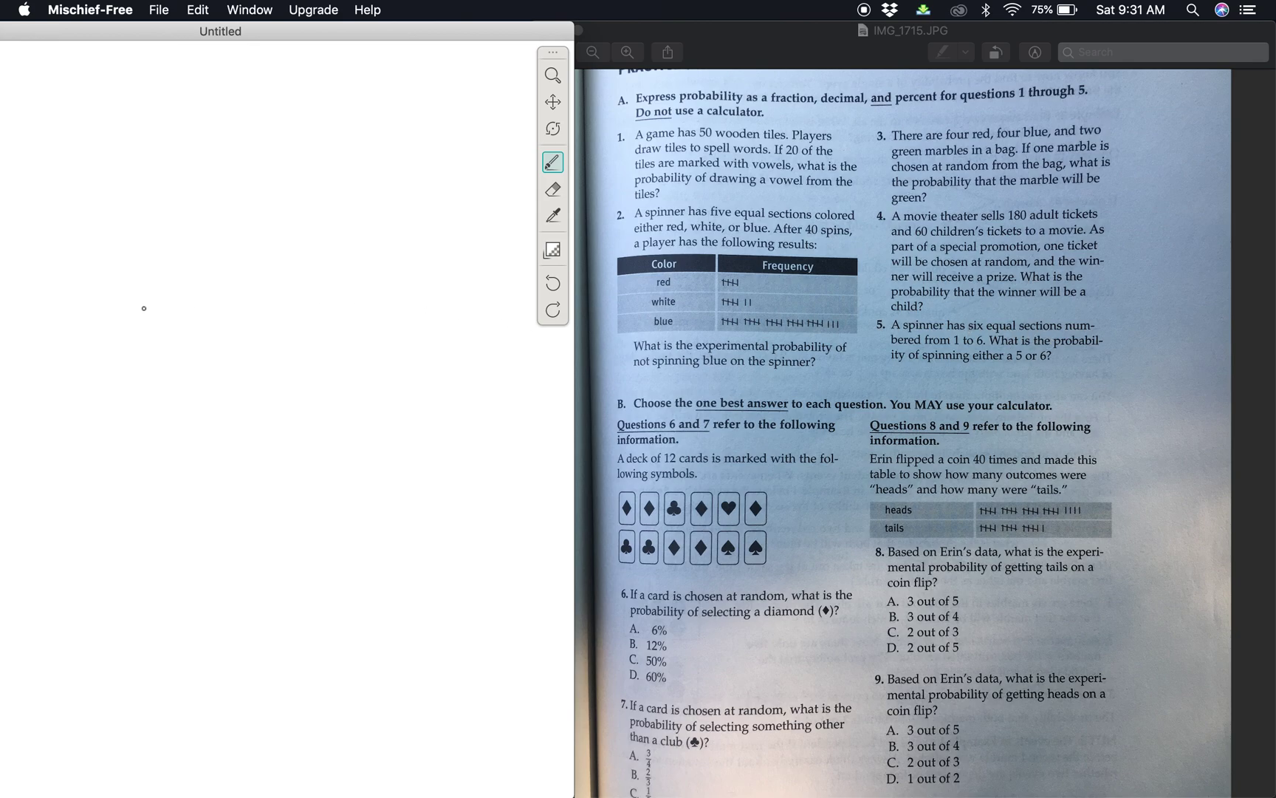
drag(147, 309, 130, 344)
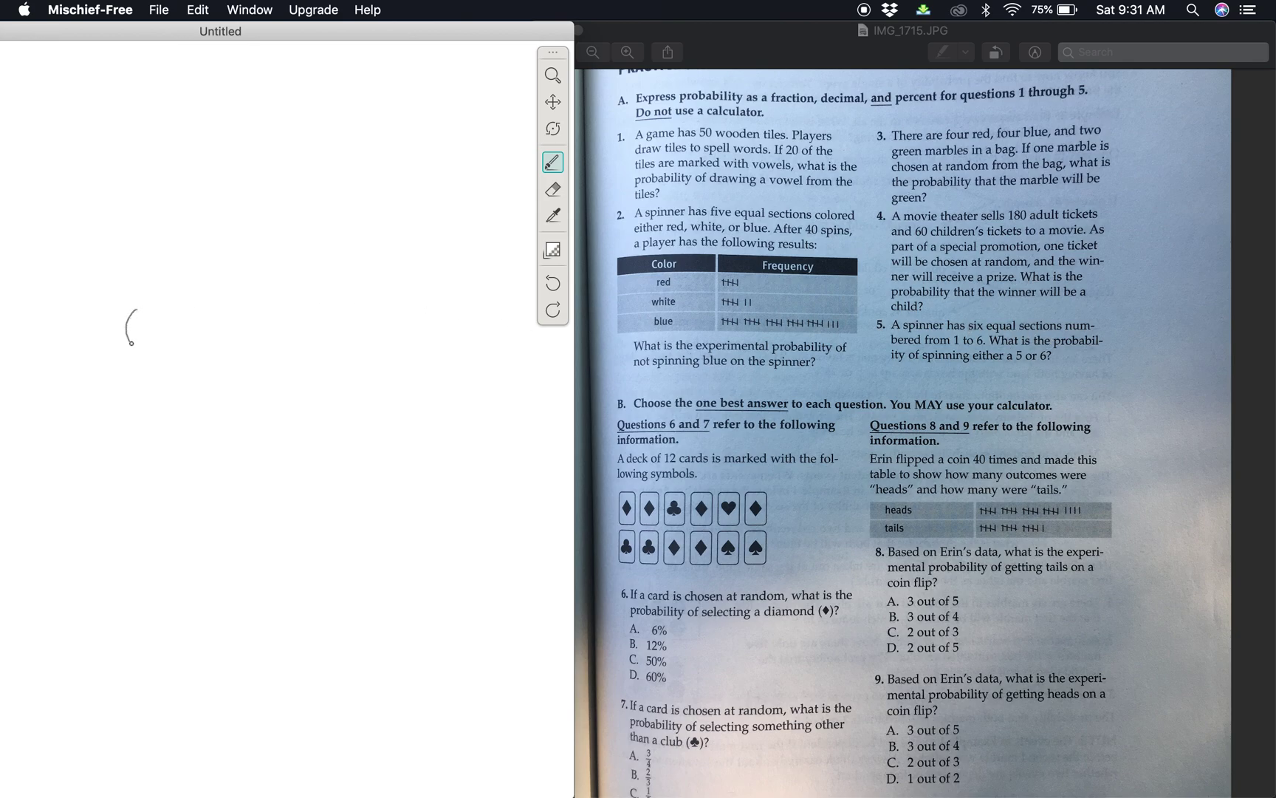
drag(136, 321, 136, 350)
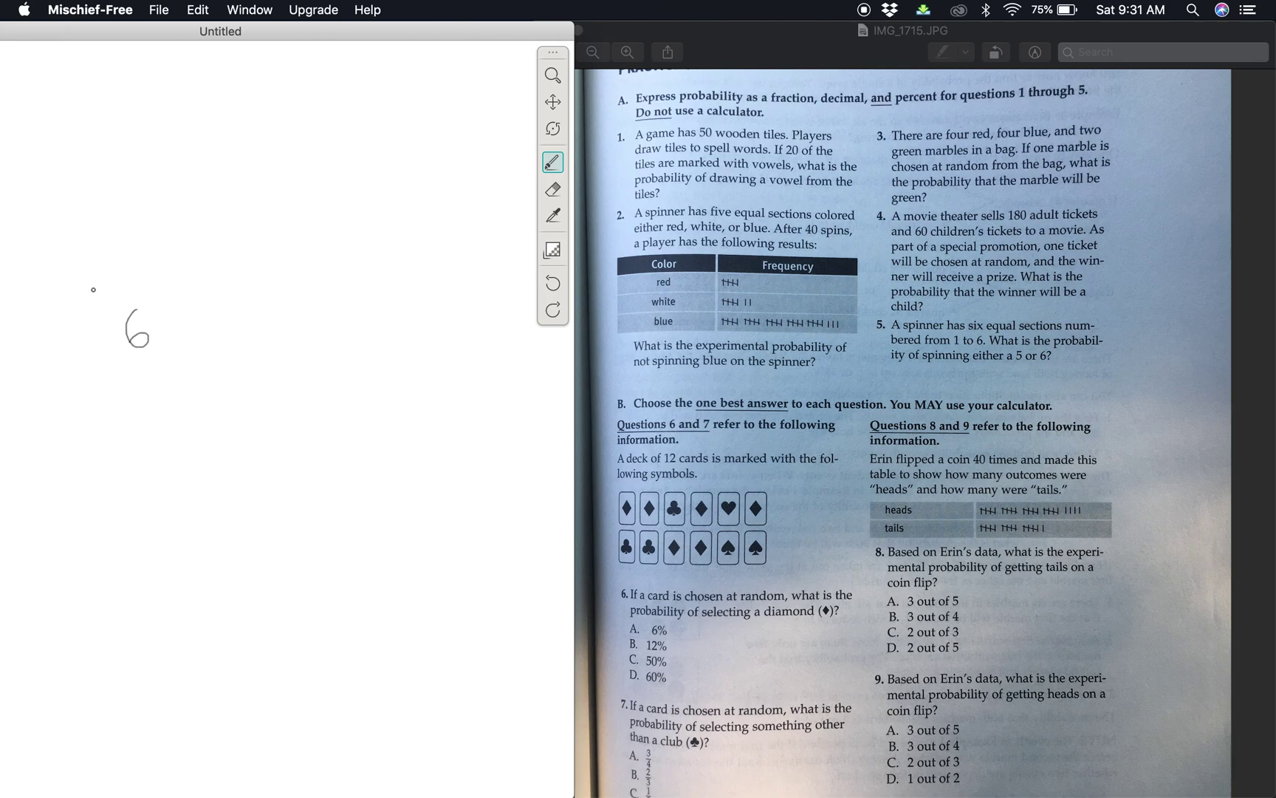
drag(93, 291, 169, 290)
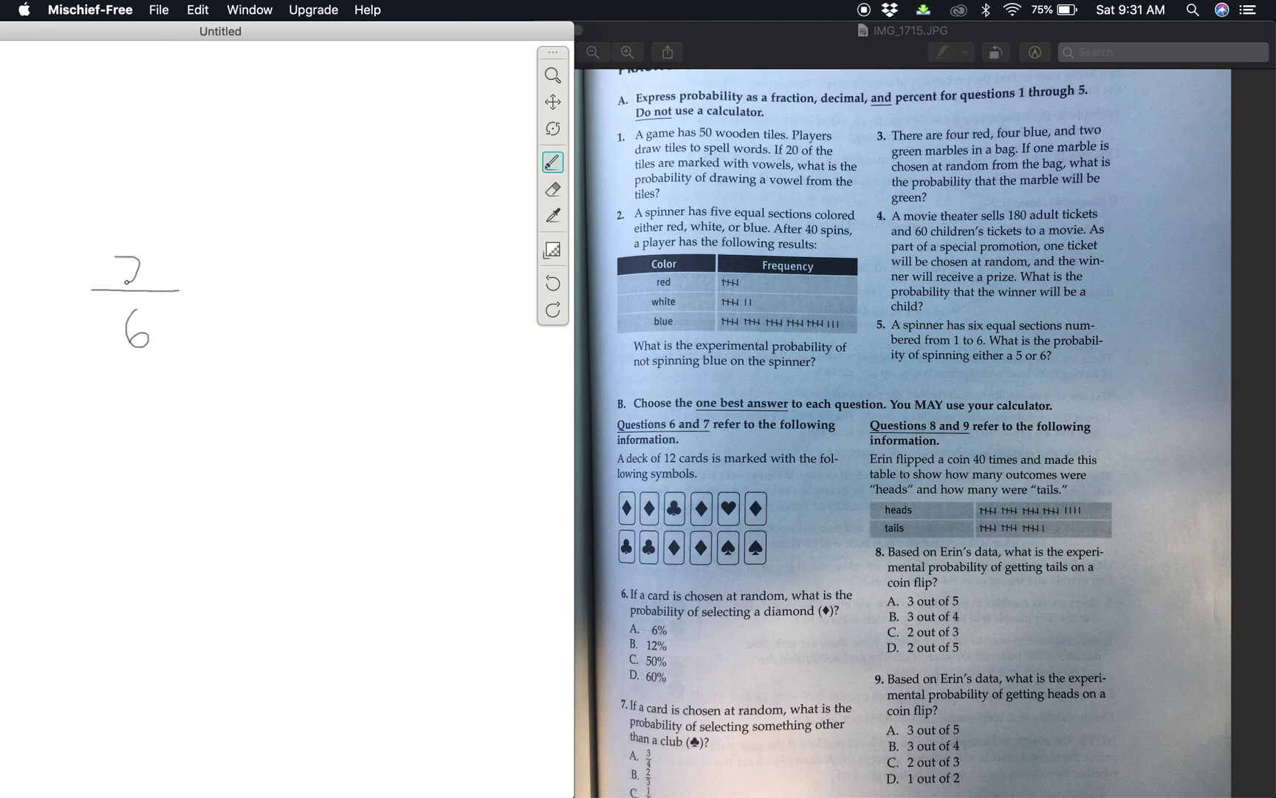
drag(126, 277, 142, 289)
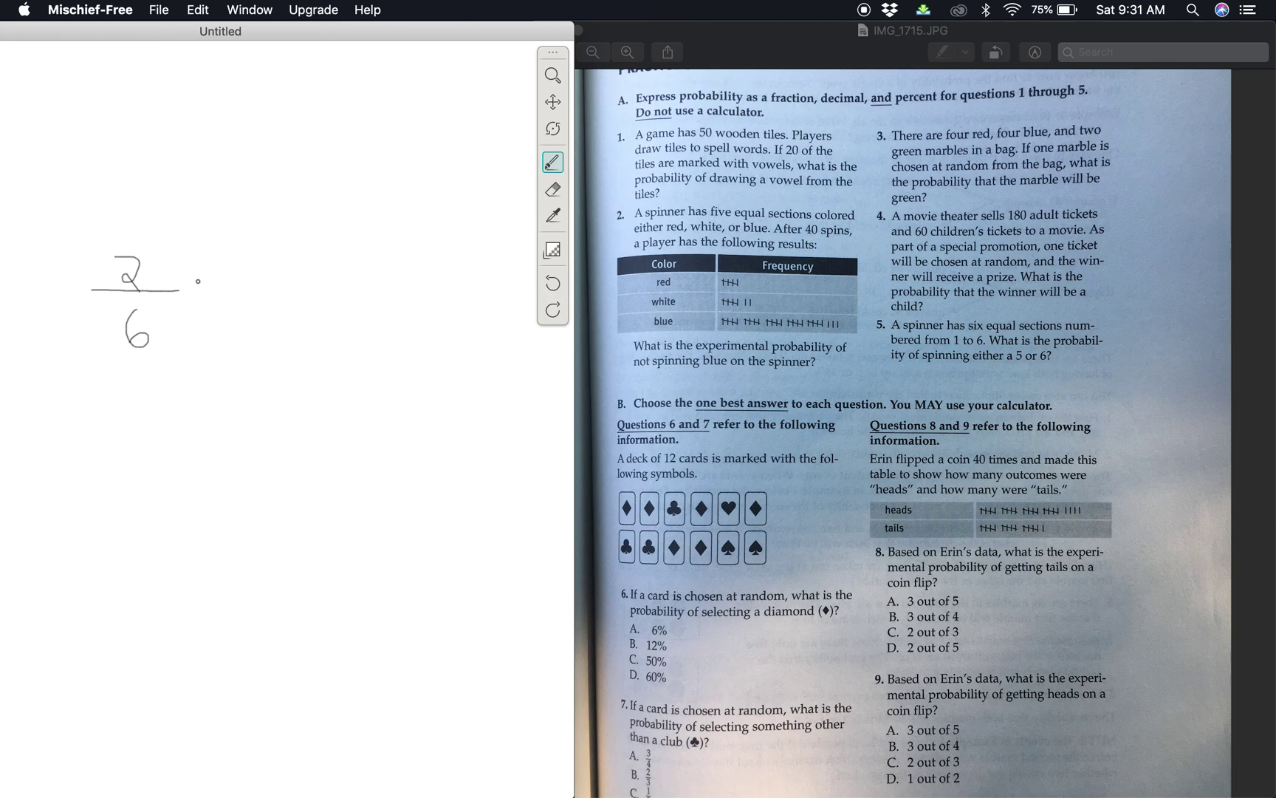
mouse_move(221, 325)
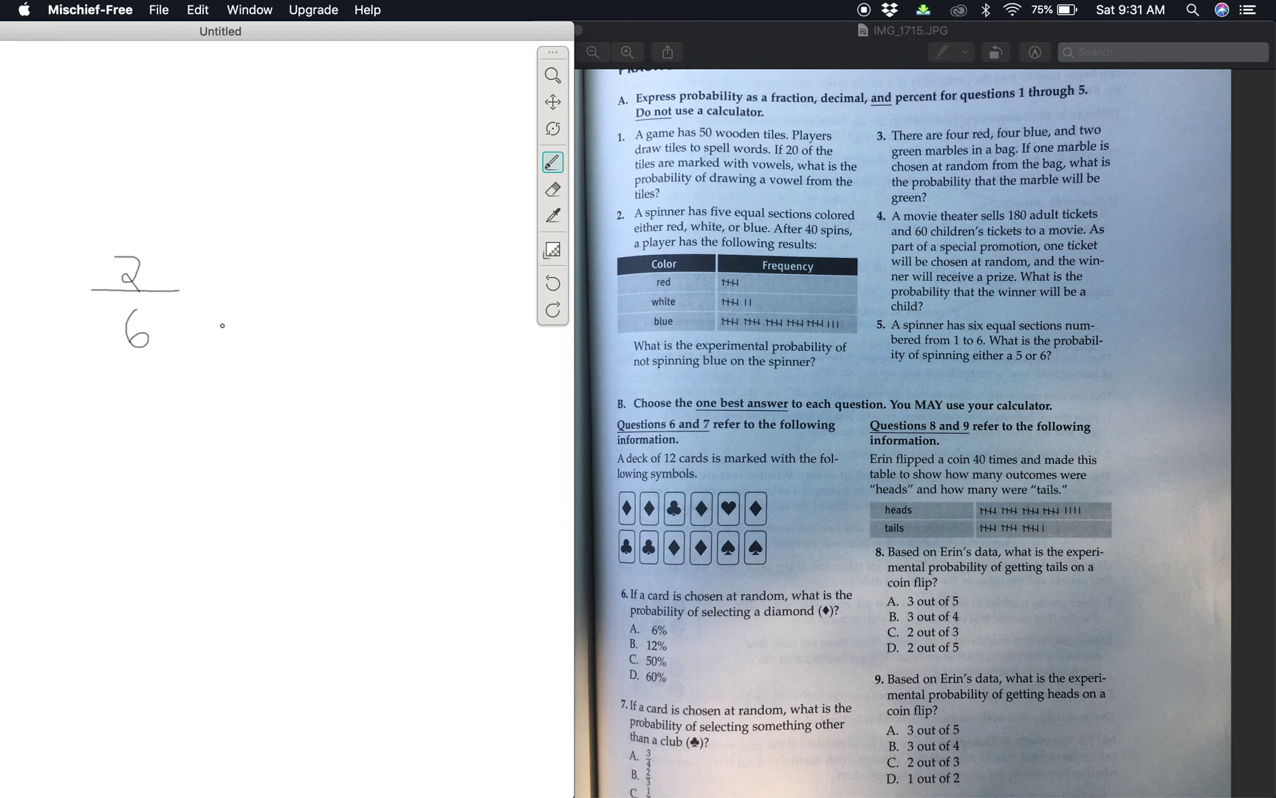
drag(236, 308, 229, 329)
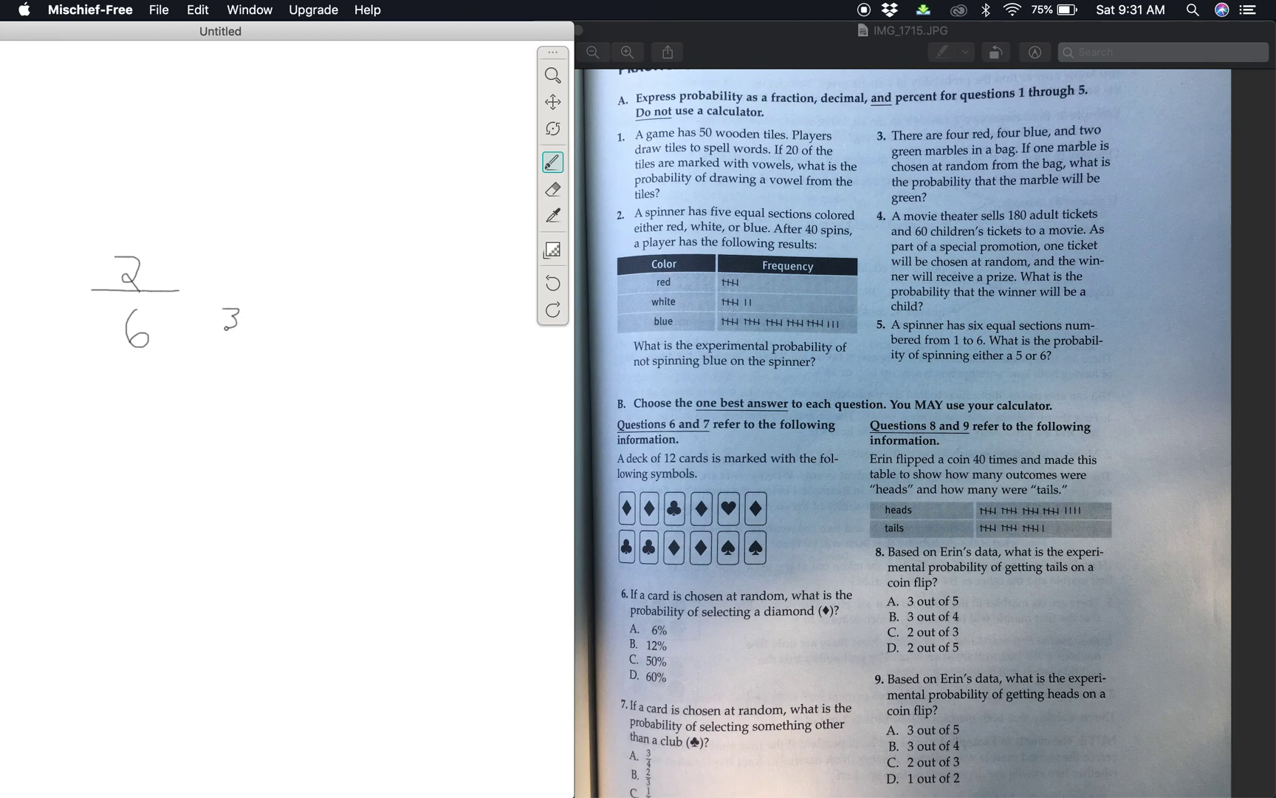
drag(233, 261, 232, 281)
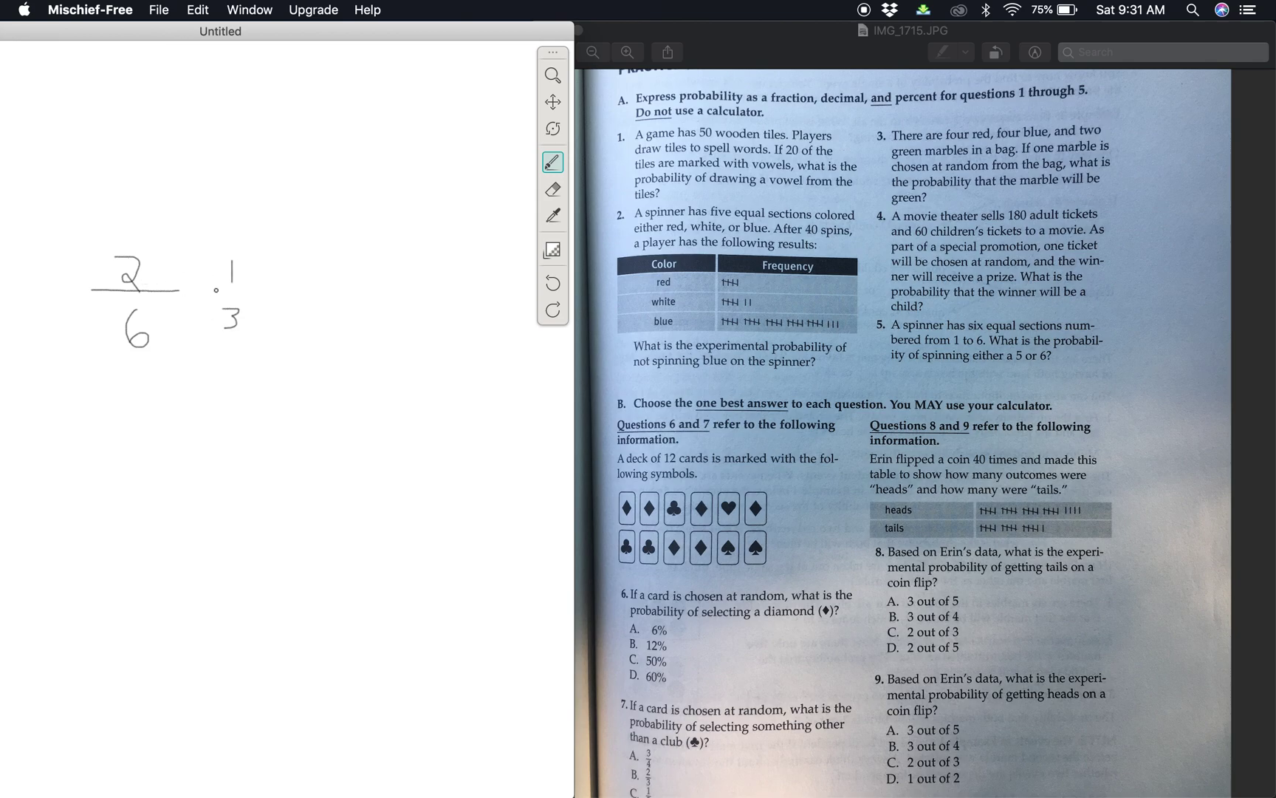
drag(211, 292, 261, 292)
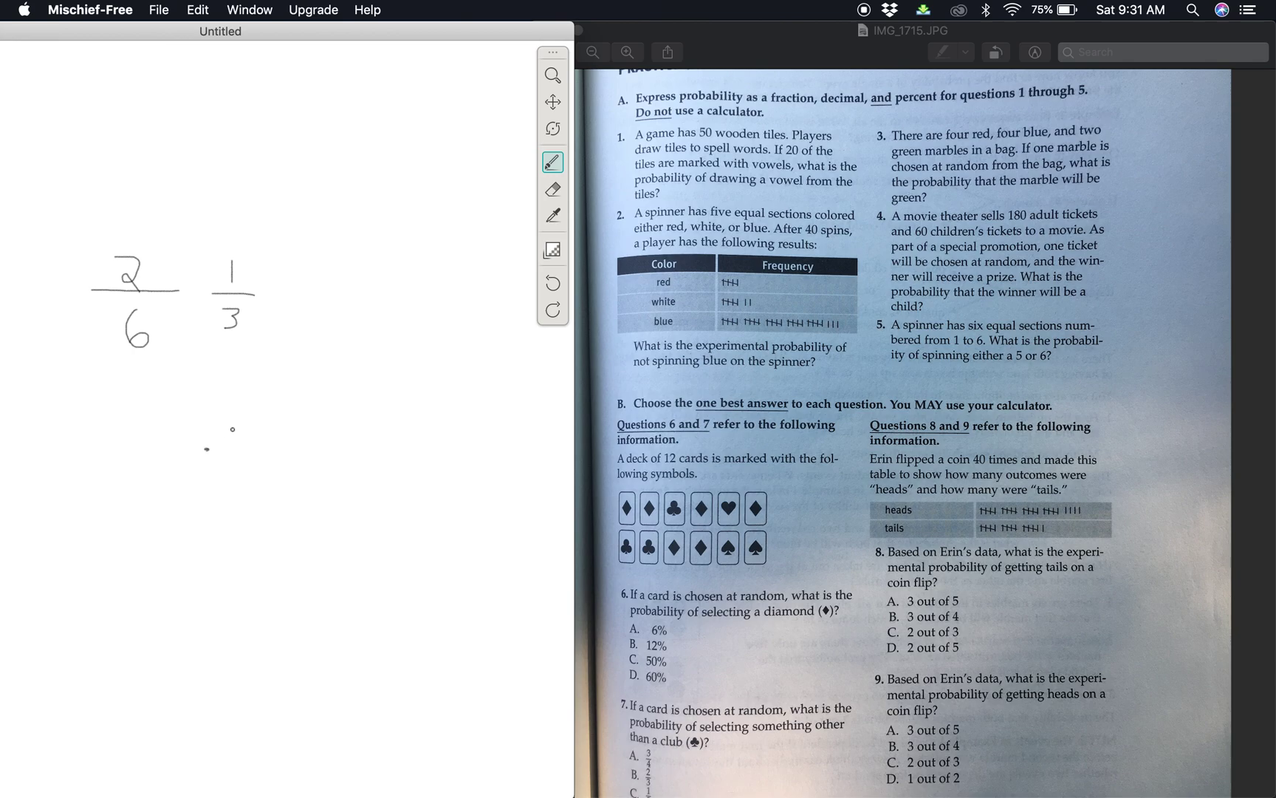
Write the decimal .33 and the percent 33 1/3 % below the fractions
drag(236, 415, 240, 444)
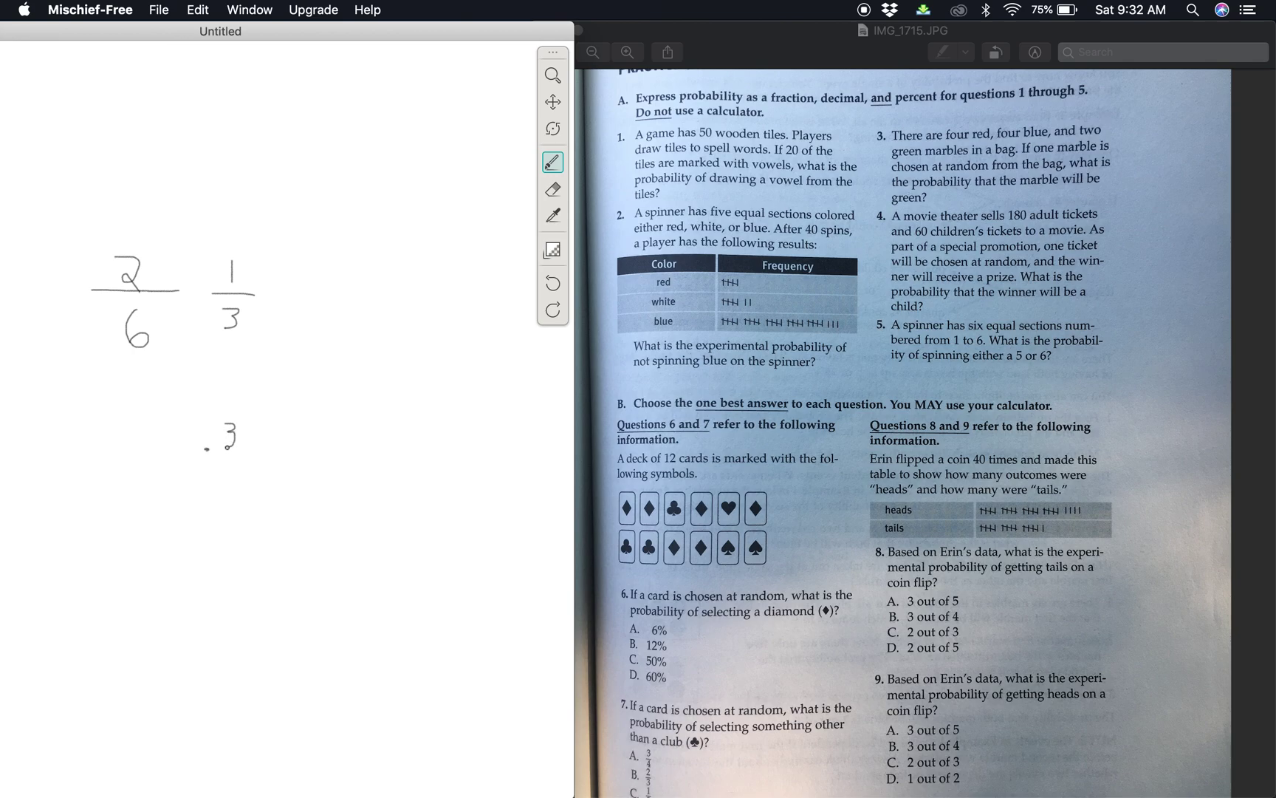
drag(256, 436, 264, 423)
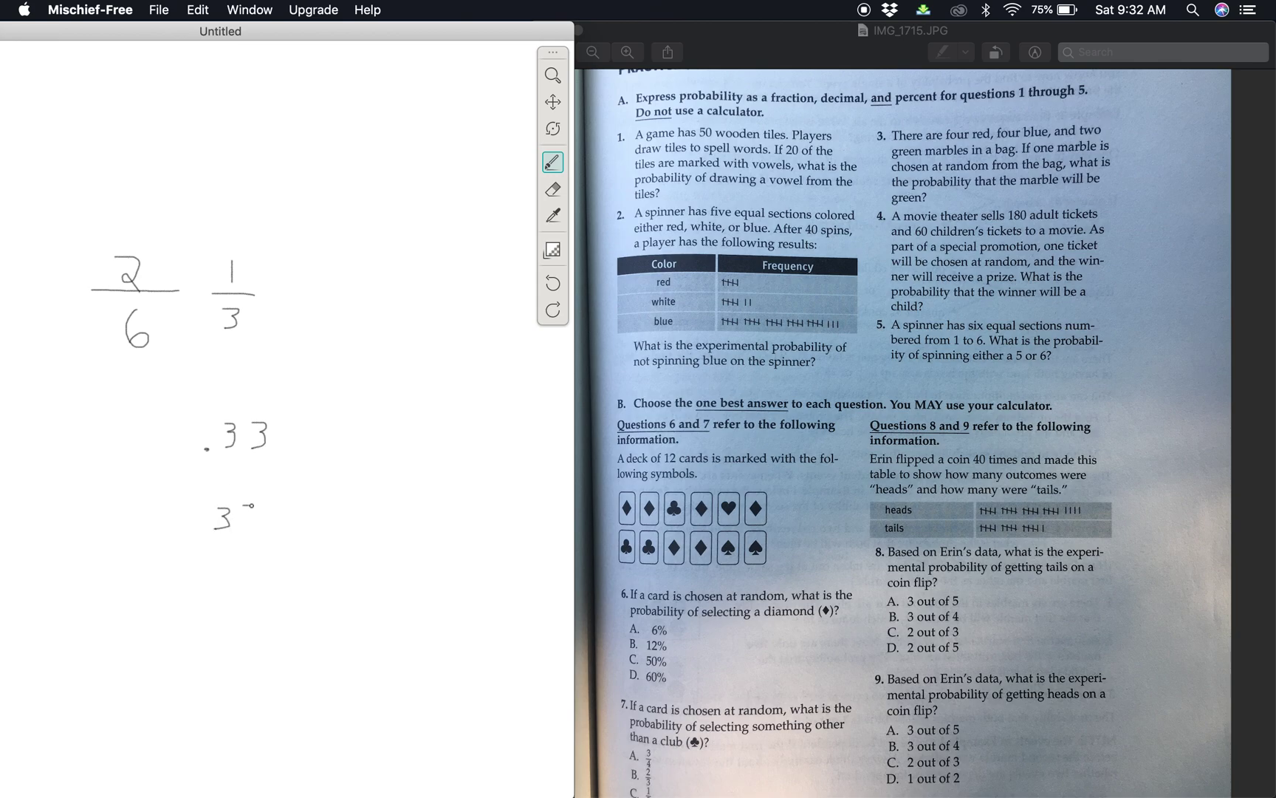
drag(218, 533, 229, 504)
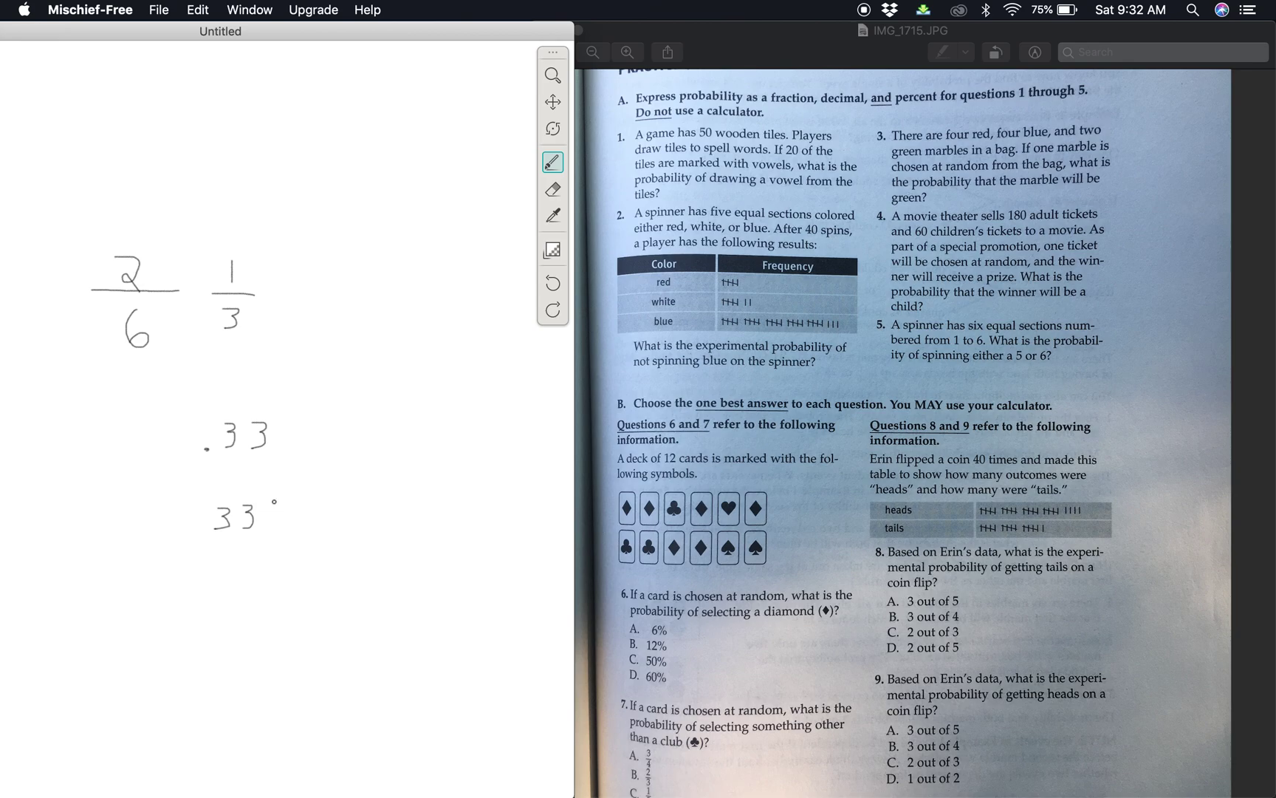
drag(265, 517, 286, 516)
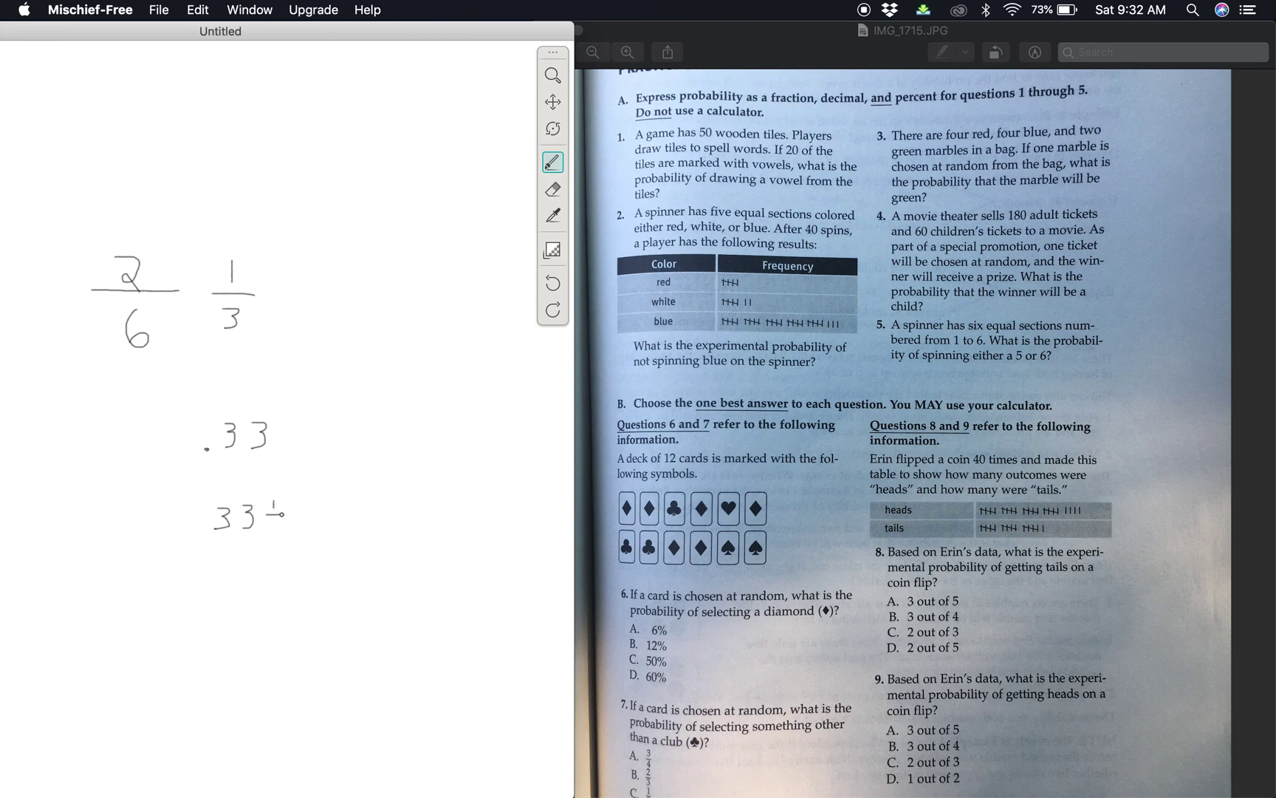
drag(277, 508, 271, 534)
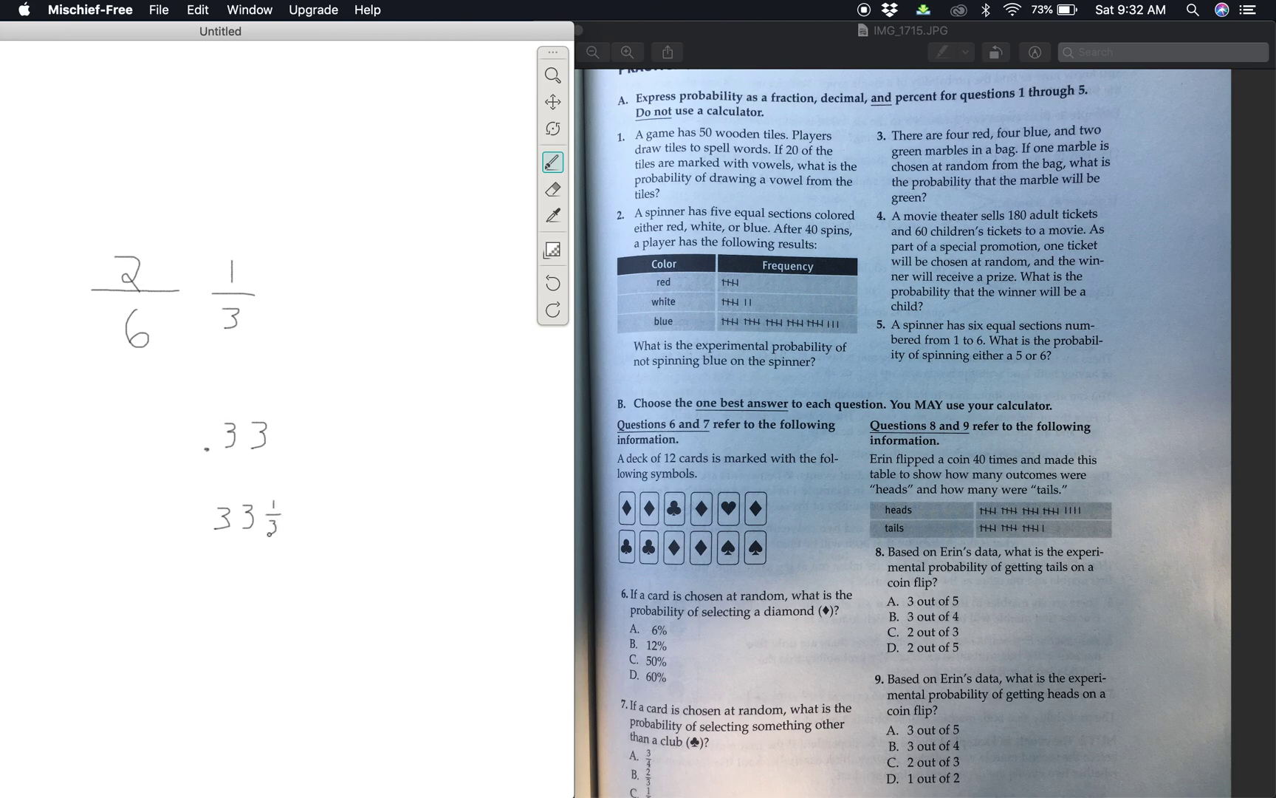
drag(288, 503, 313, 493)
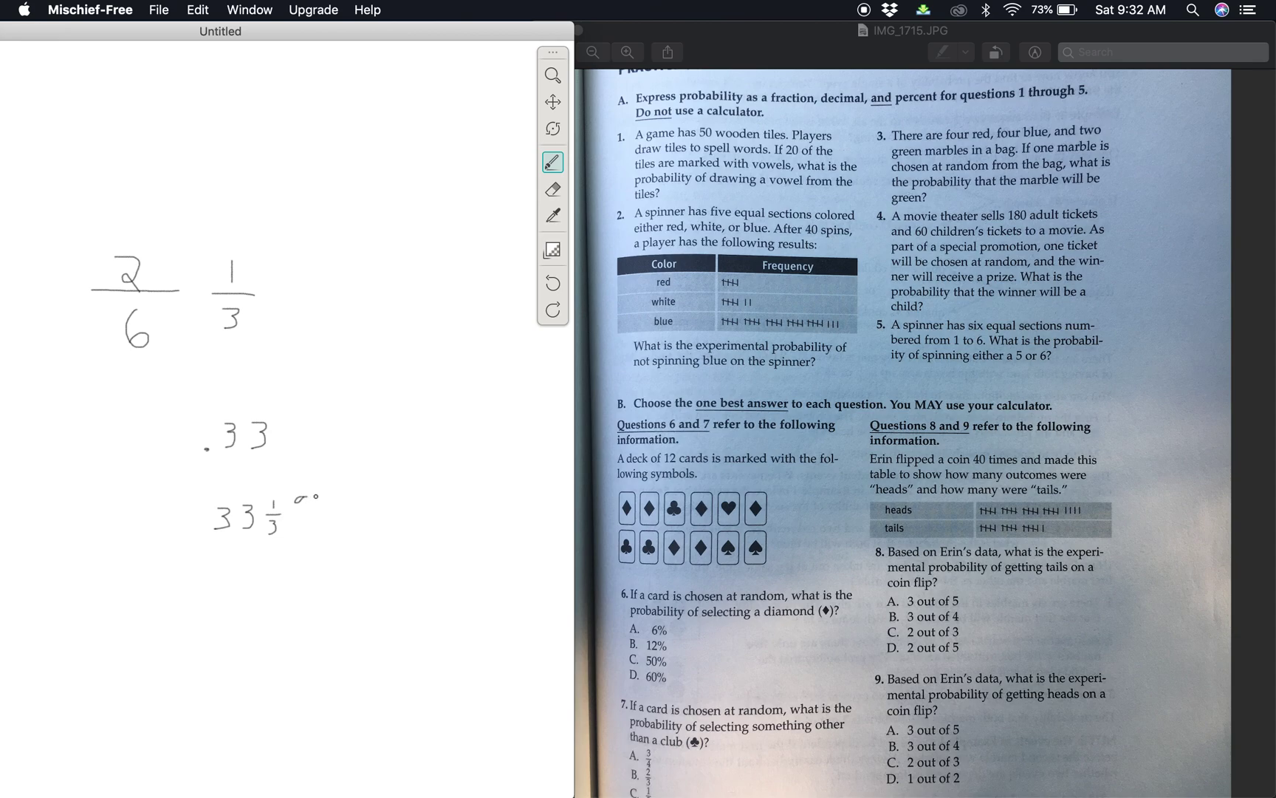
drag(300, 492, 325, 545)
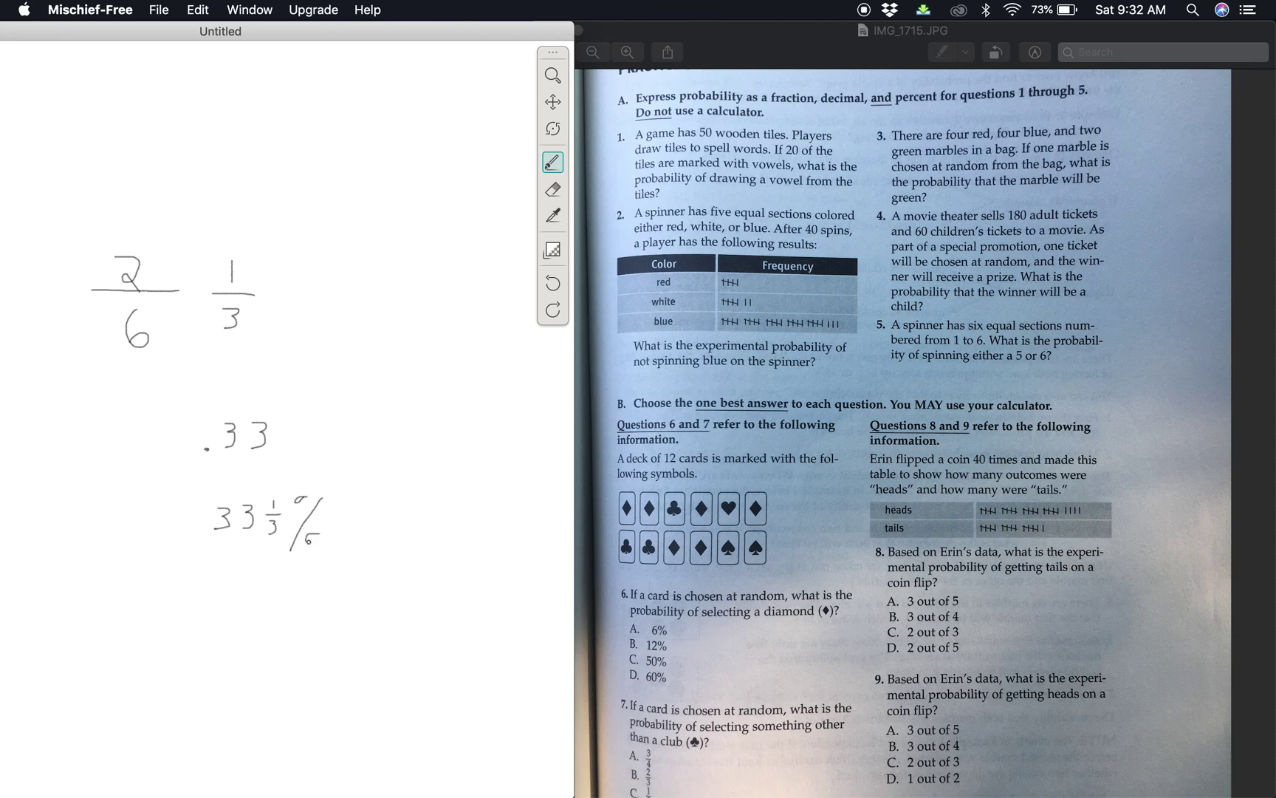
drag(313, 505, 325, 537)
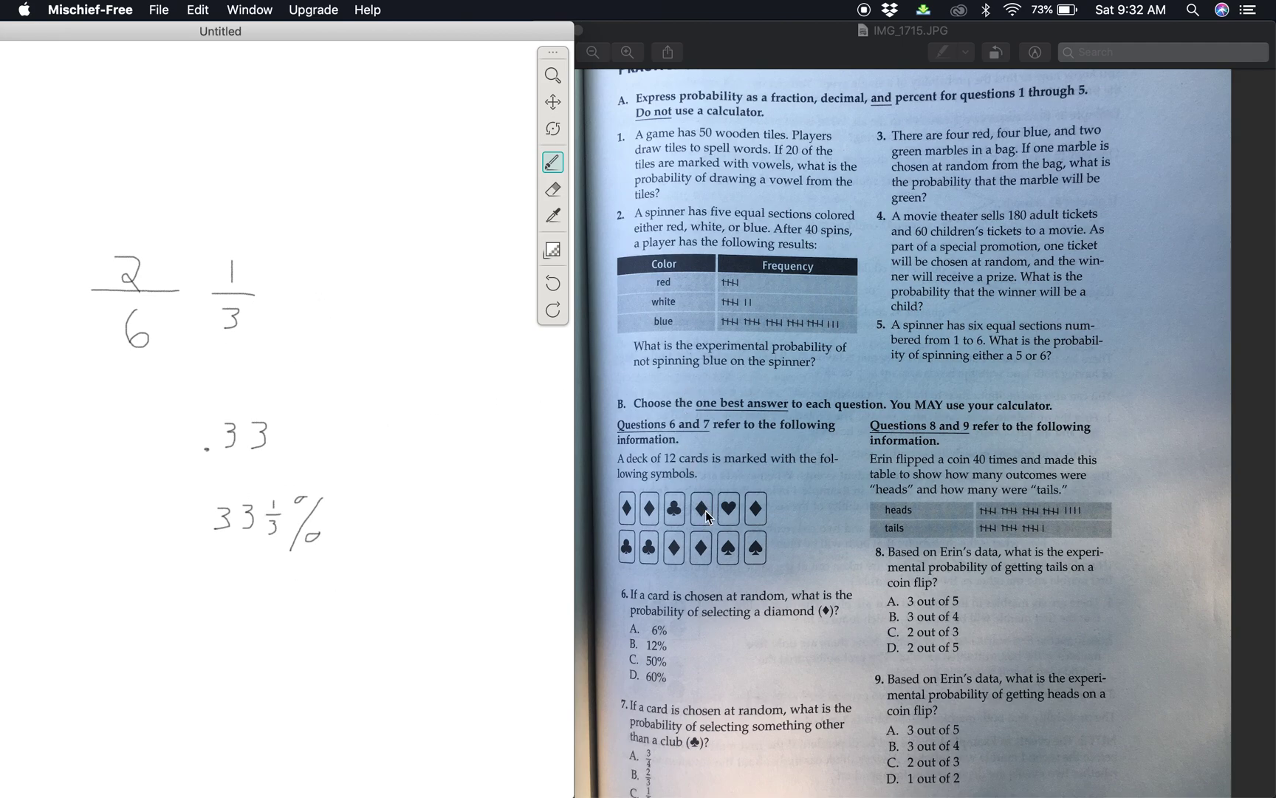
Wipe problem 5's spinner answer off the canvas with Edit > Clear Canvas
scroll(down, 3)
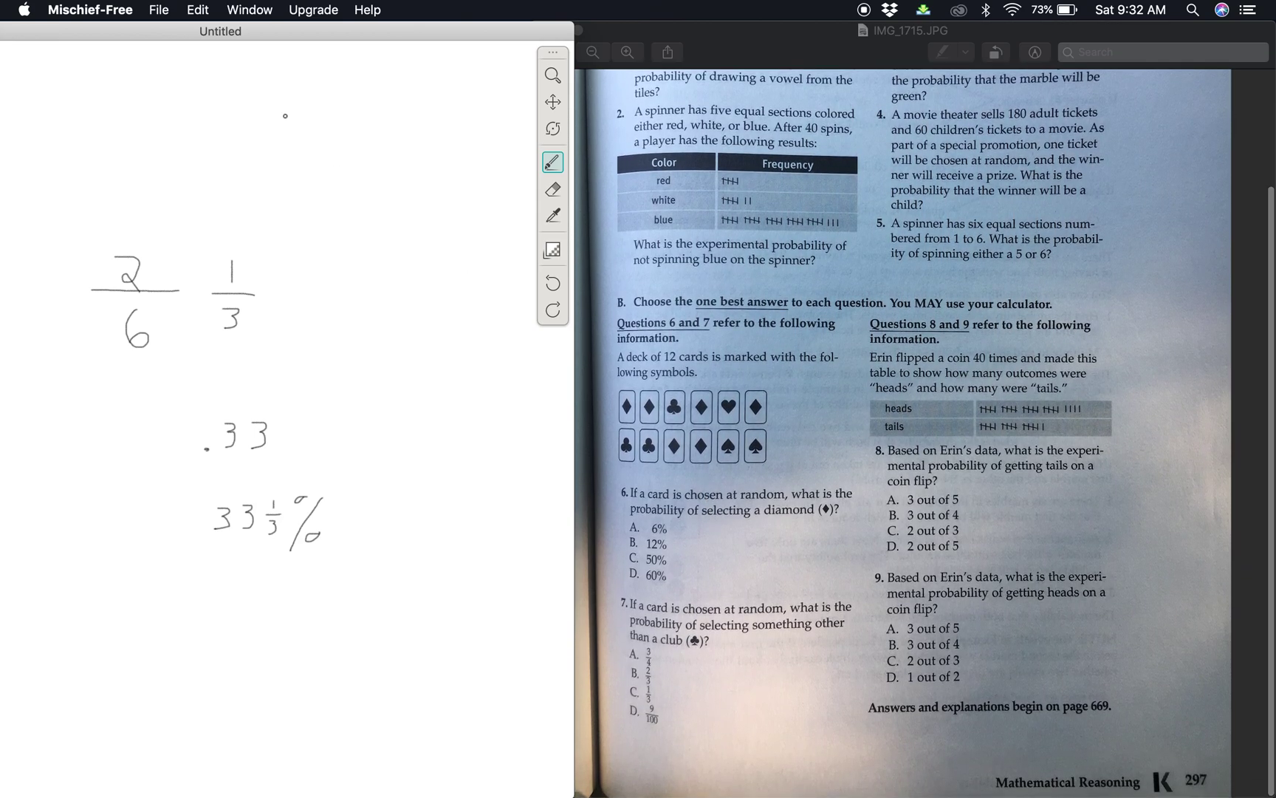
click(197, 9)
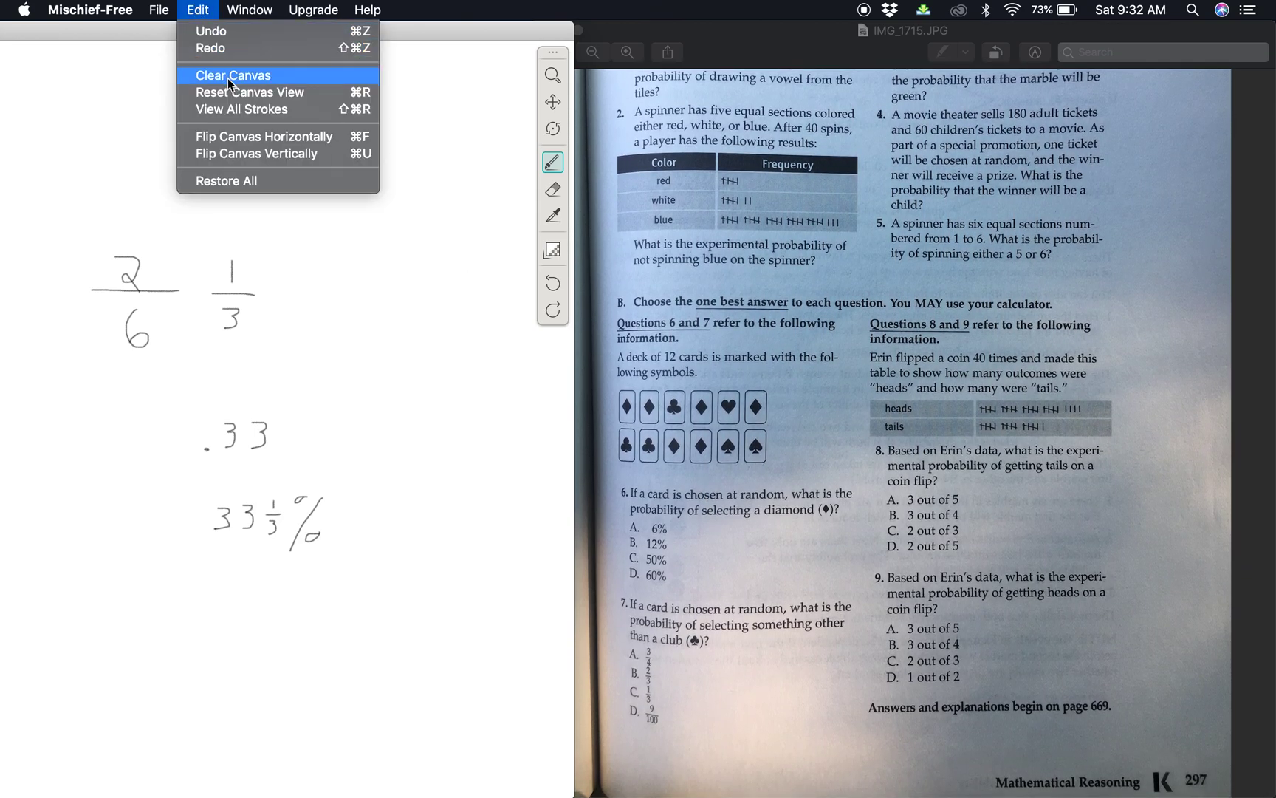
click(232, 75)
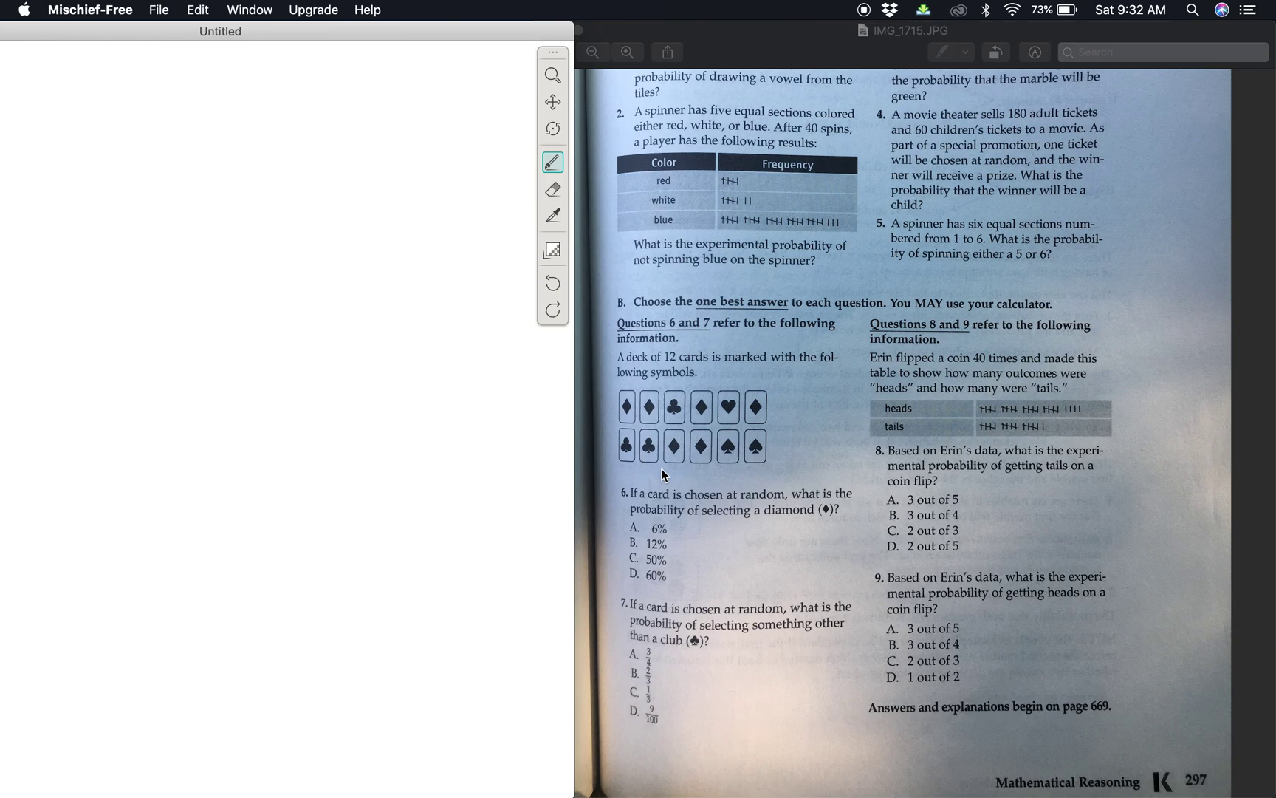
mouse_move(652, 337)
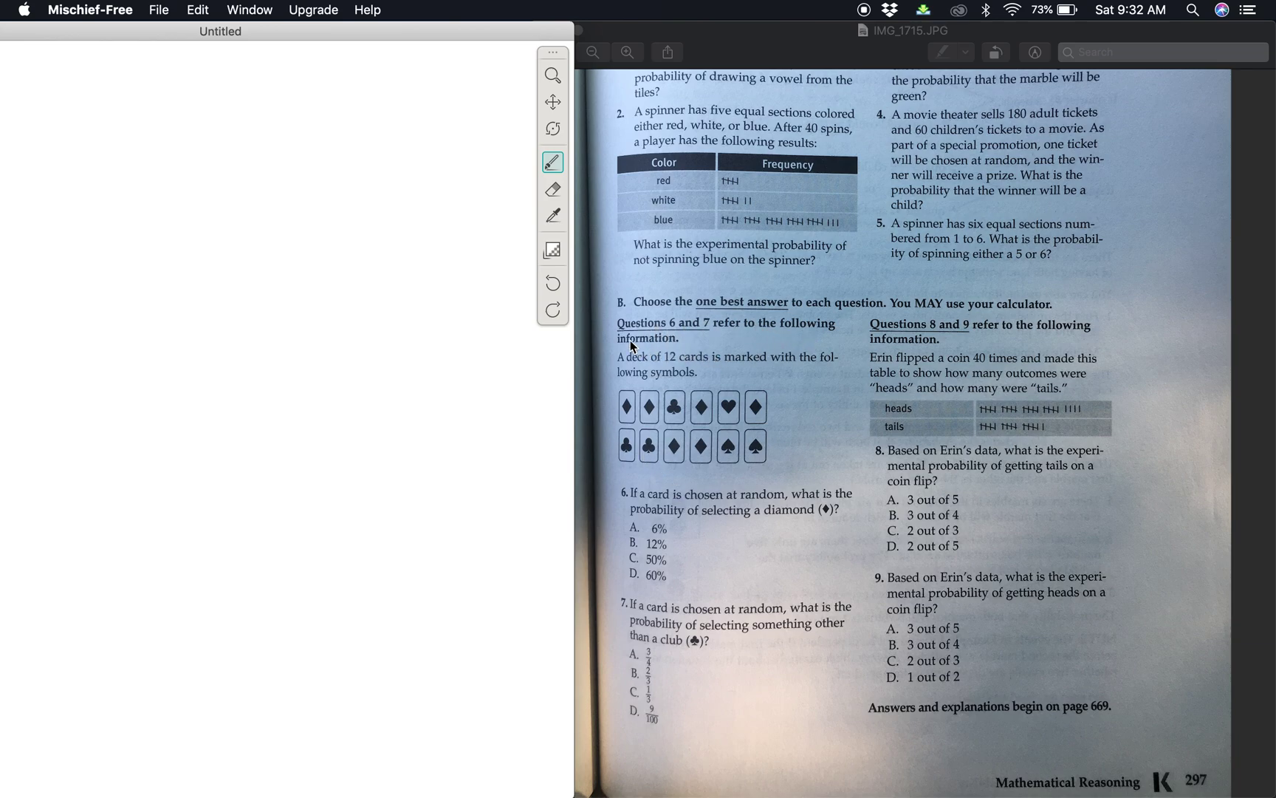
mouse_move(733, 368)
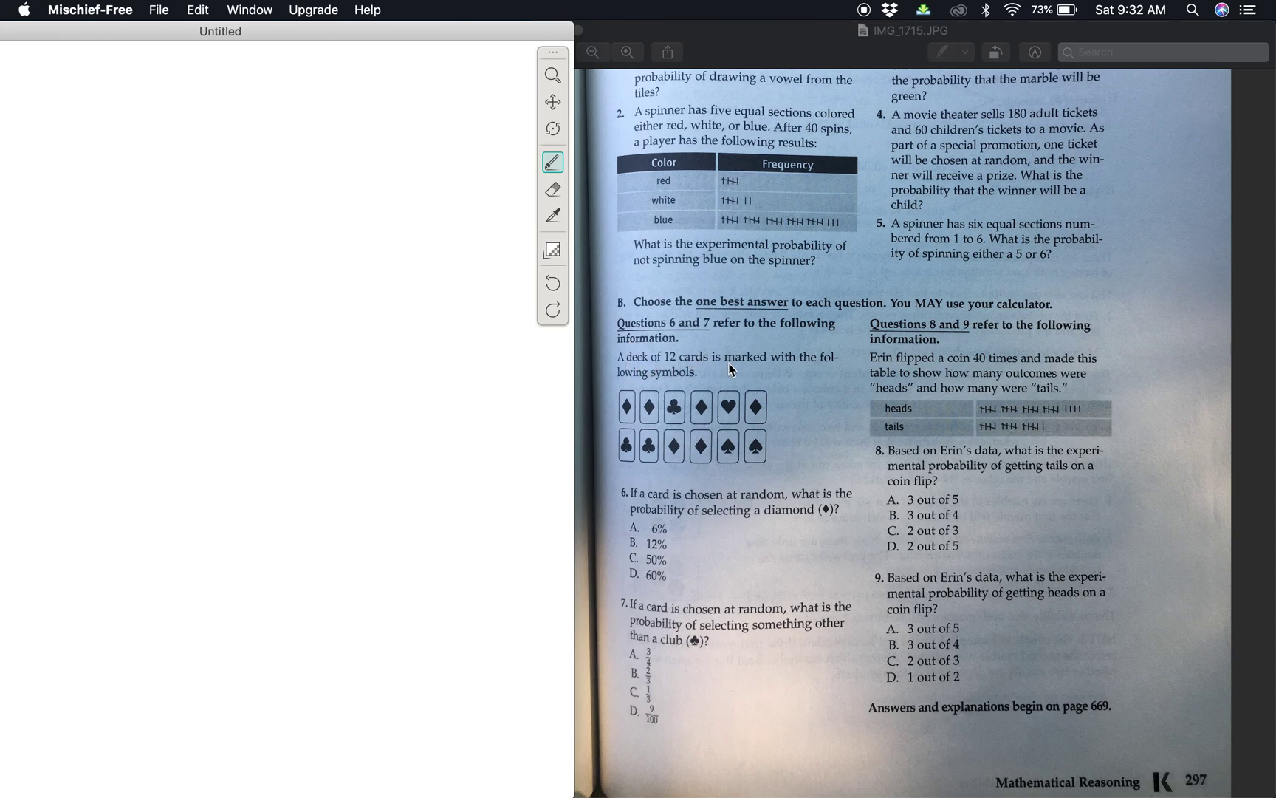
mouse_move(833, 363)
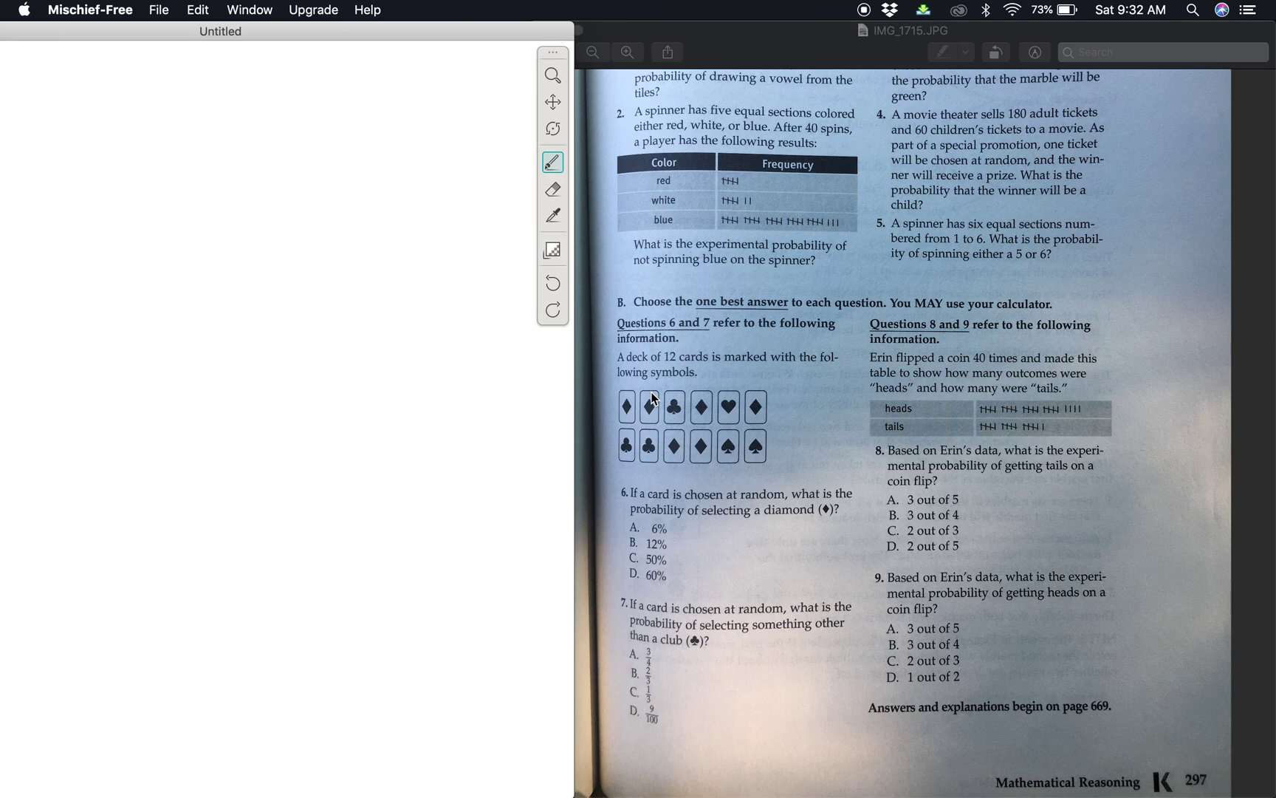
mouse_move(680, 476)
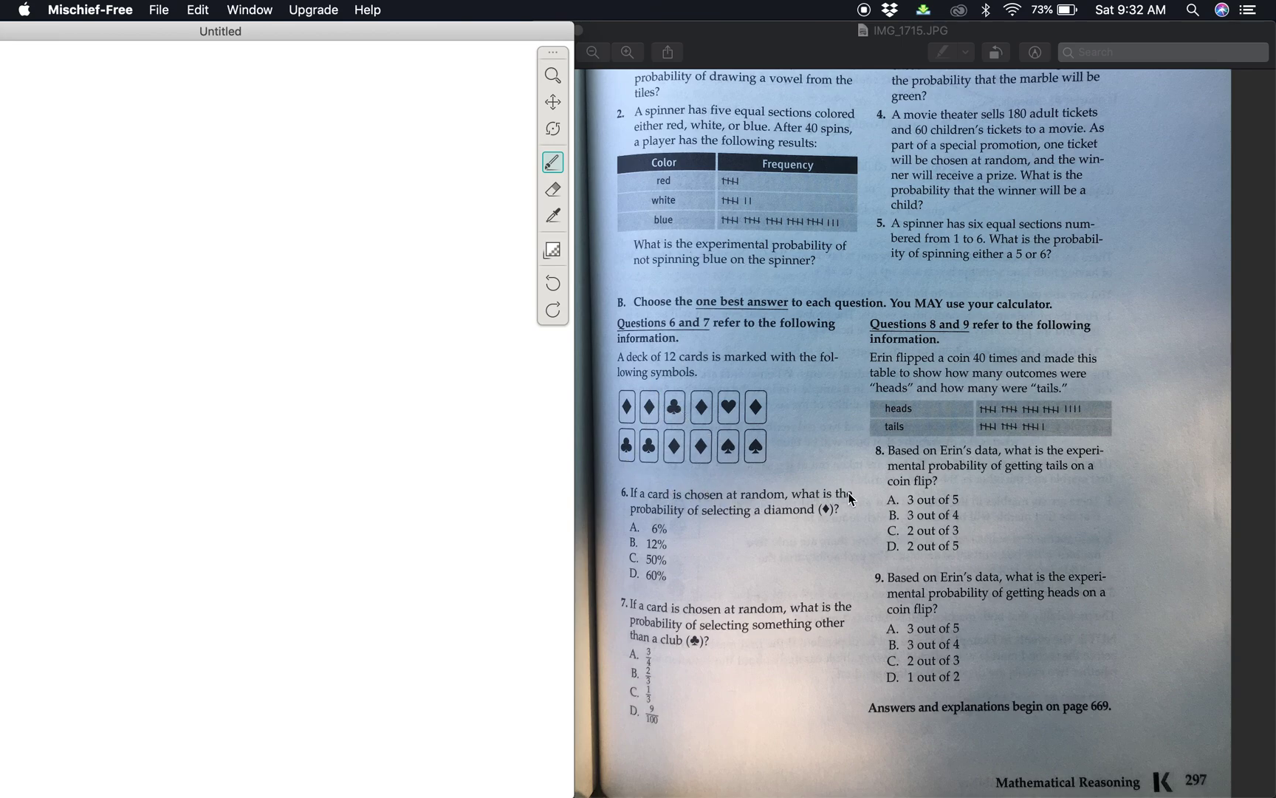
mouse_move(787, 520)
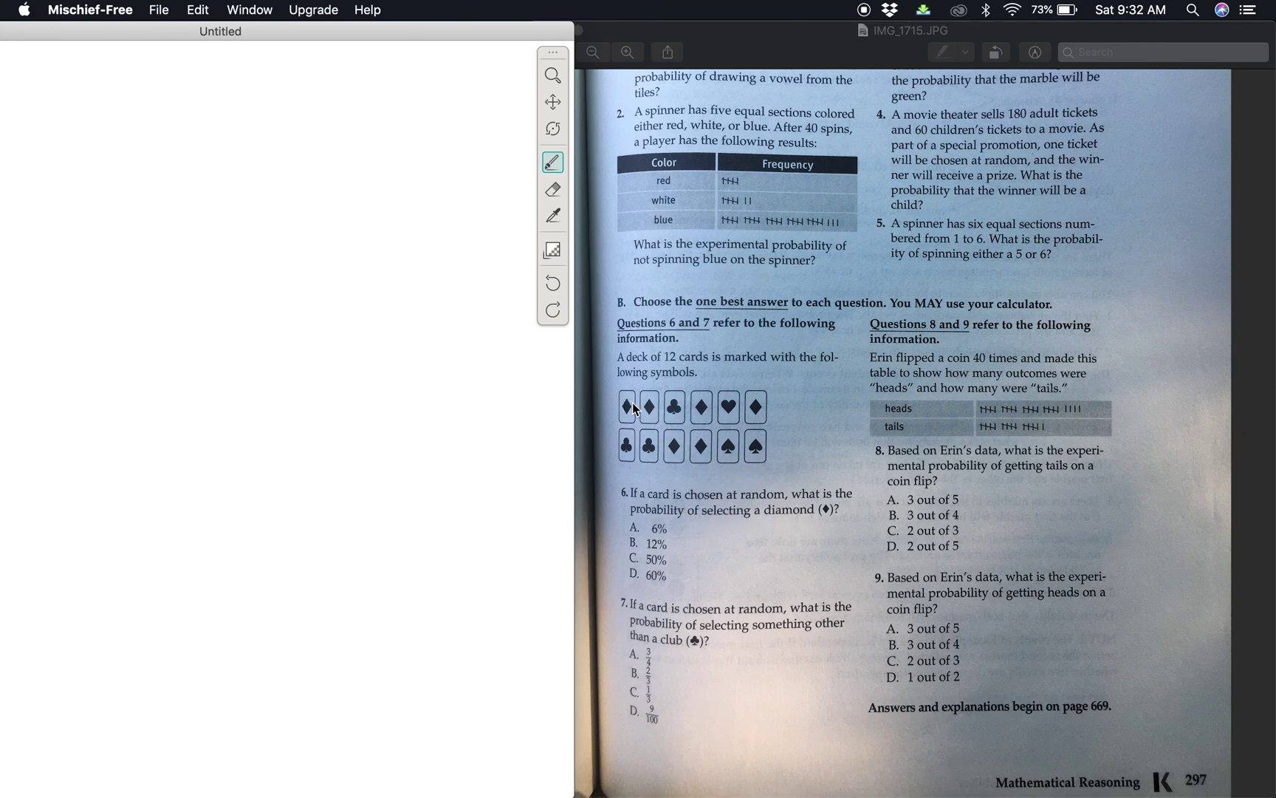
mouse_move(630, 416)
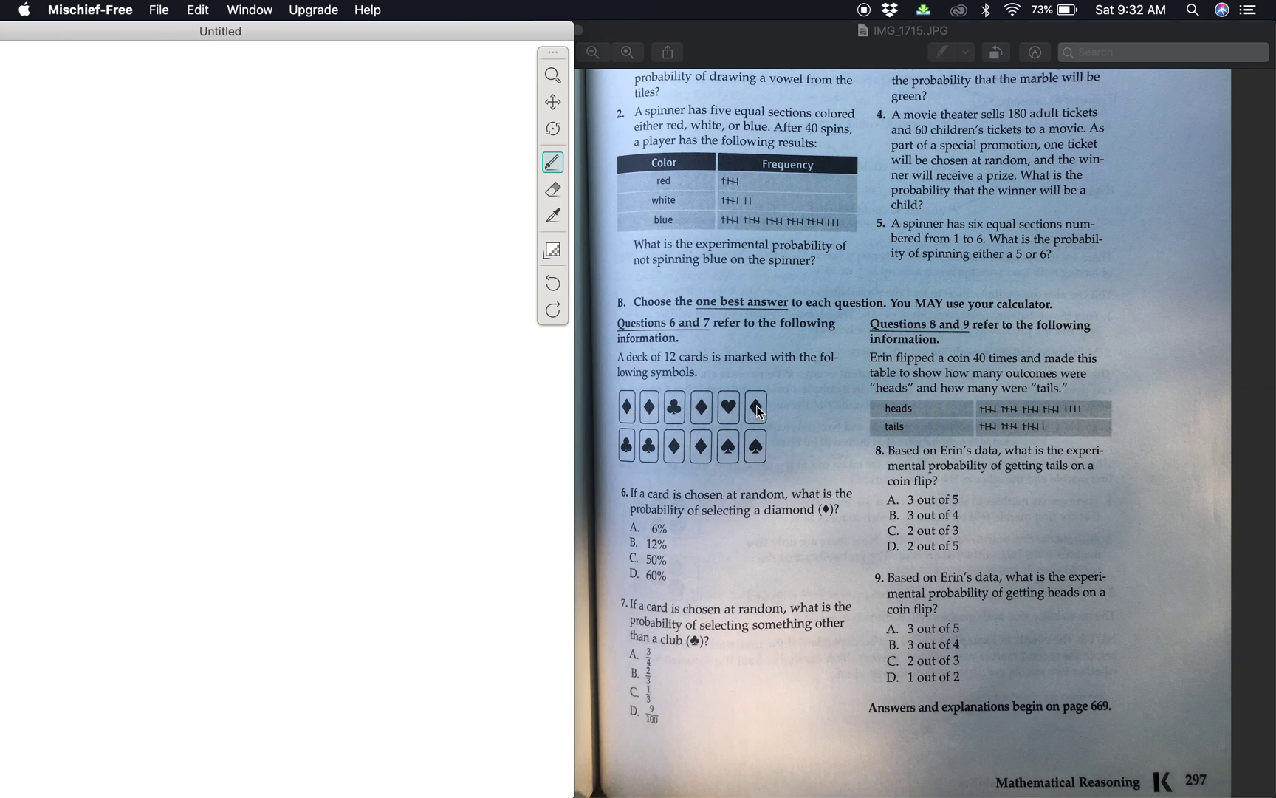
mouse_move(697, 454)
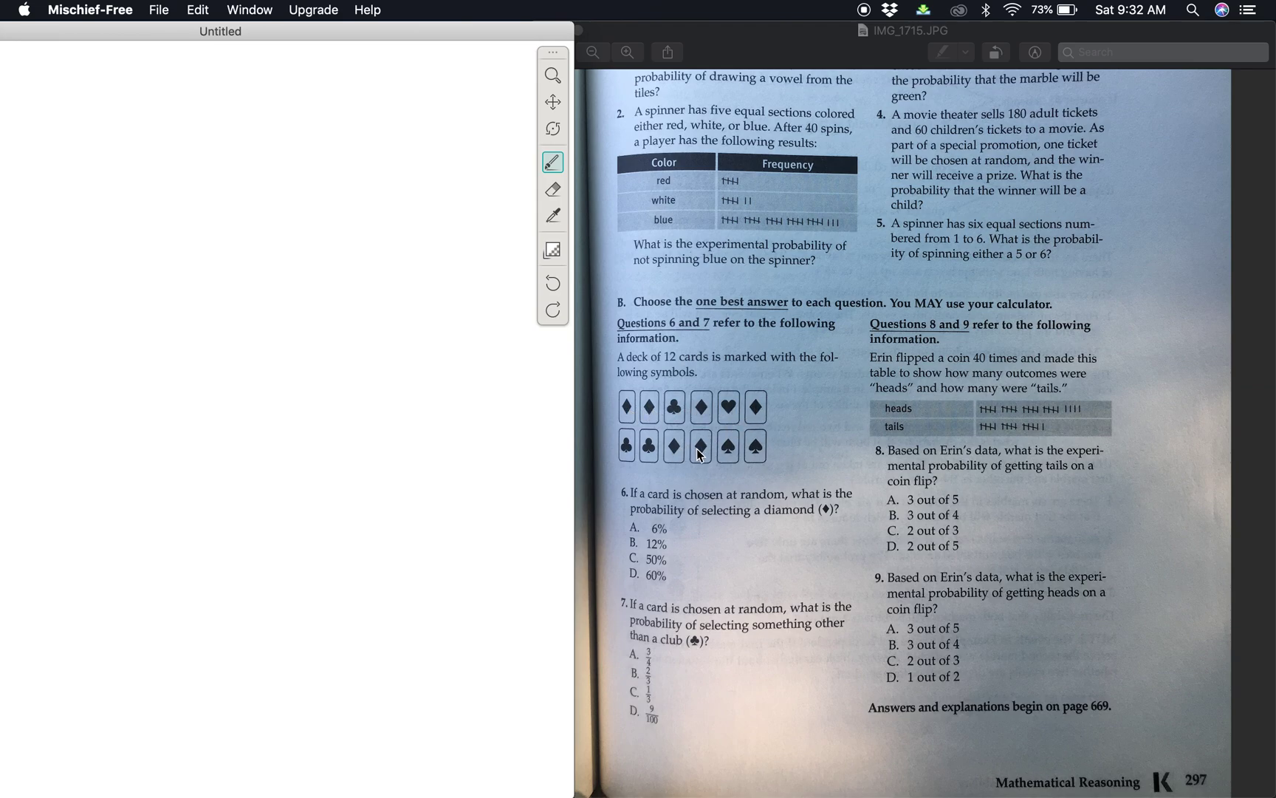
Handwrite the diamond probability 6 over 12 with a bar, and 50 below right
drag(101, 295, 114, 345)
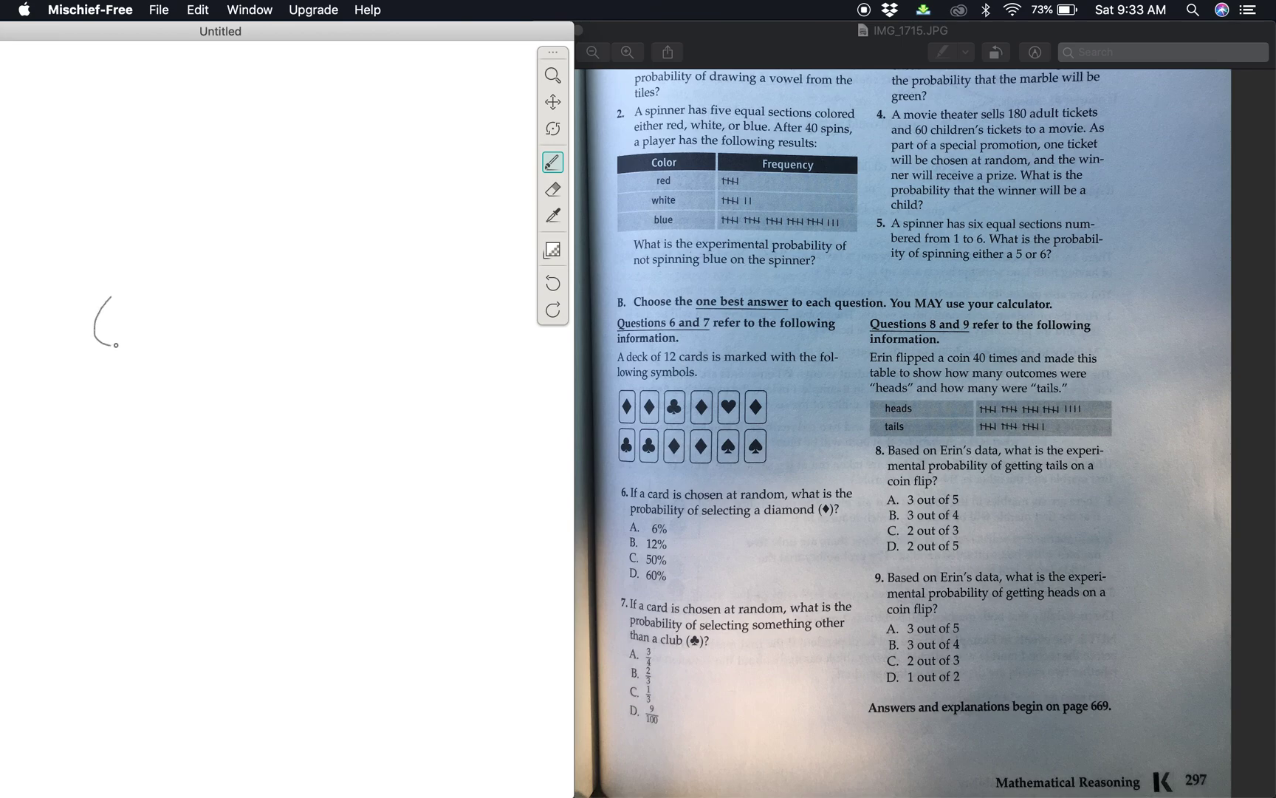
drag(114, 326, 143, 362)
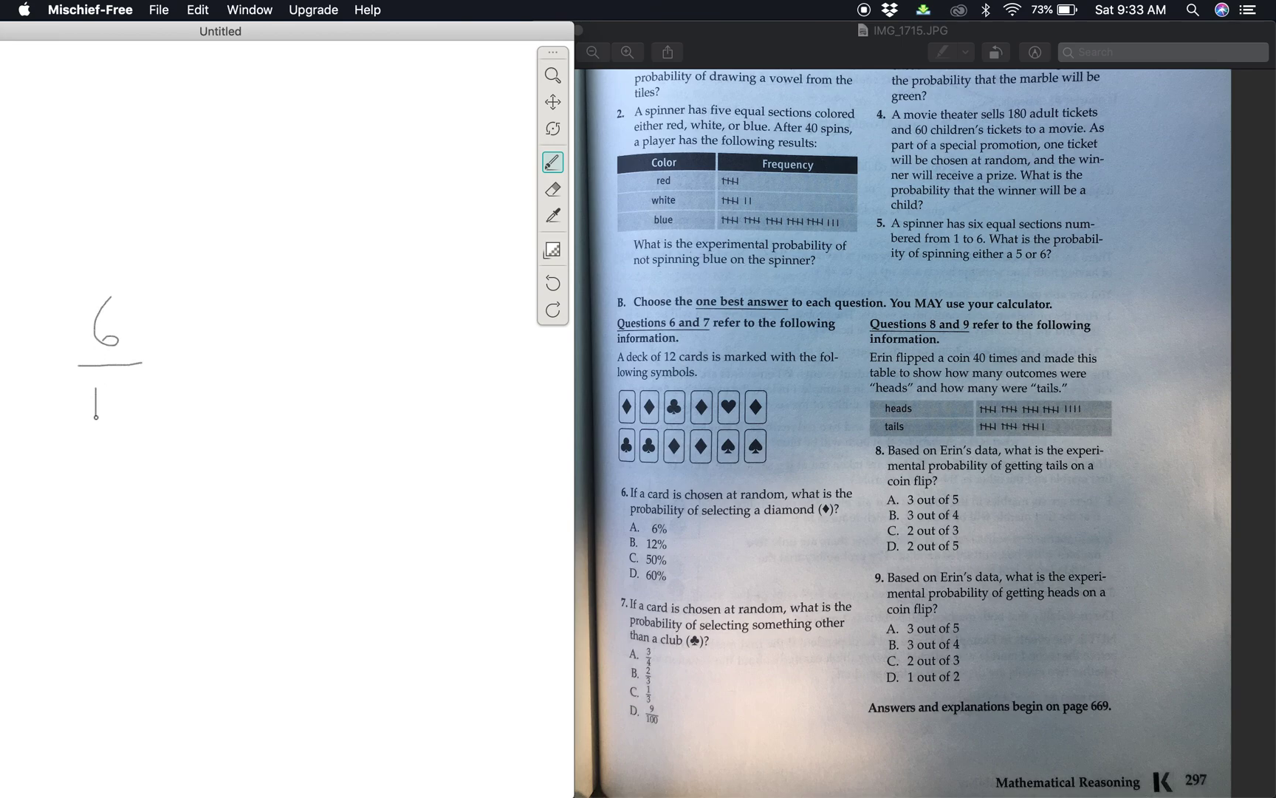
drag(96, 399, 126, 391)
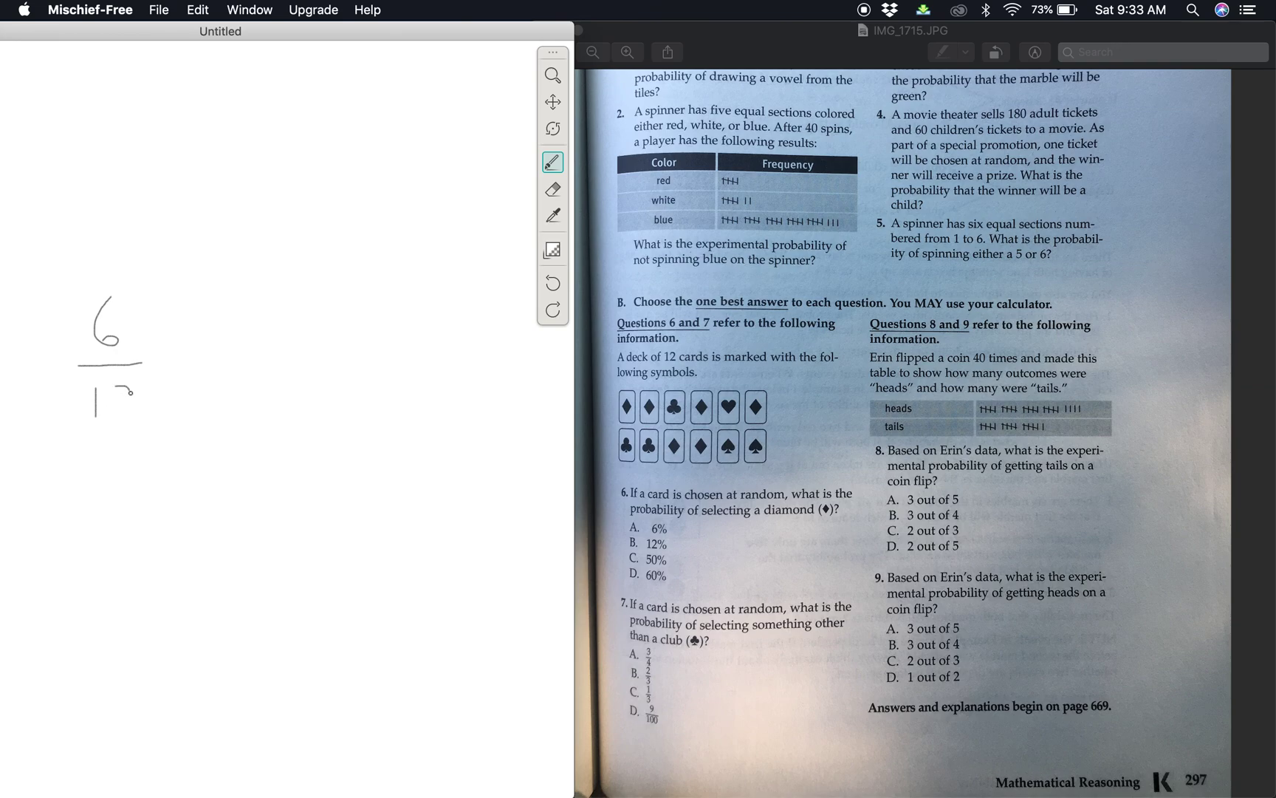
drag(110, 387, 143, 415)
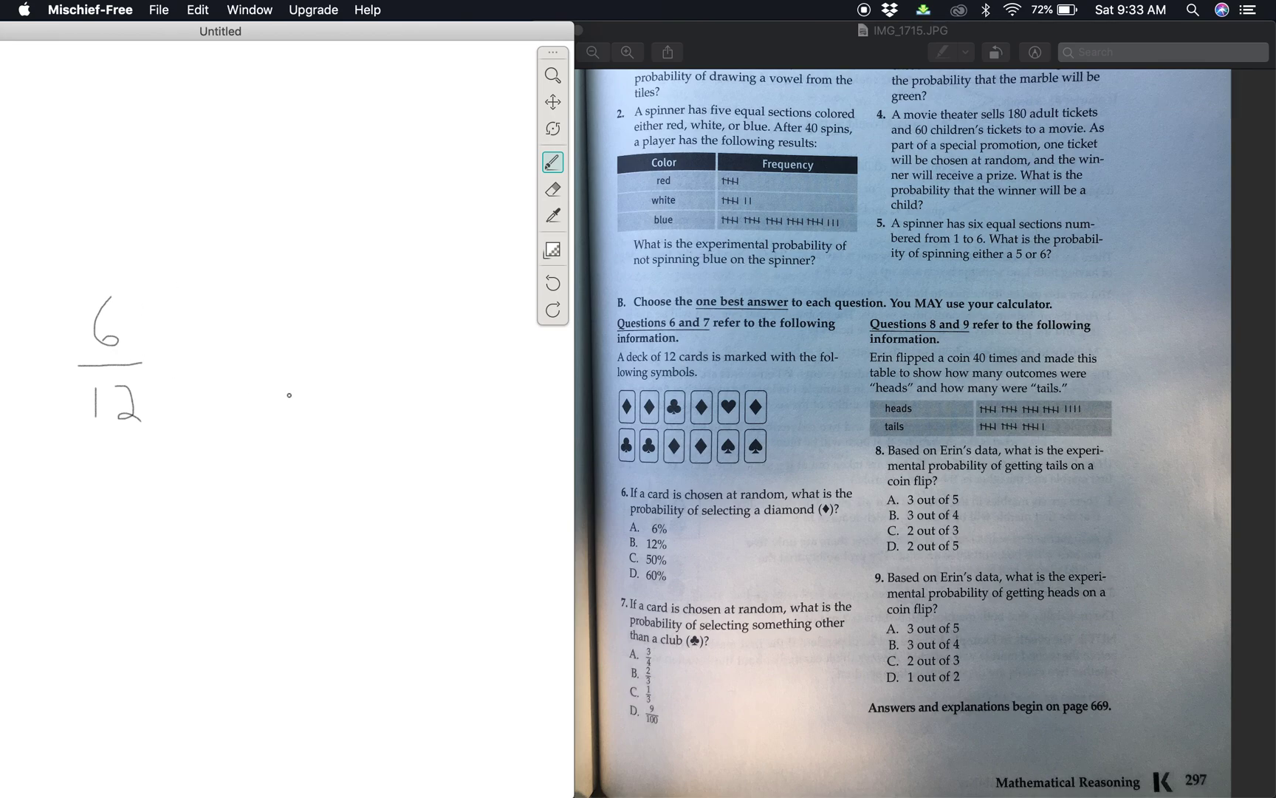
mouse_move(561, 542)
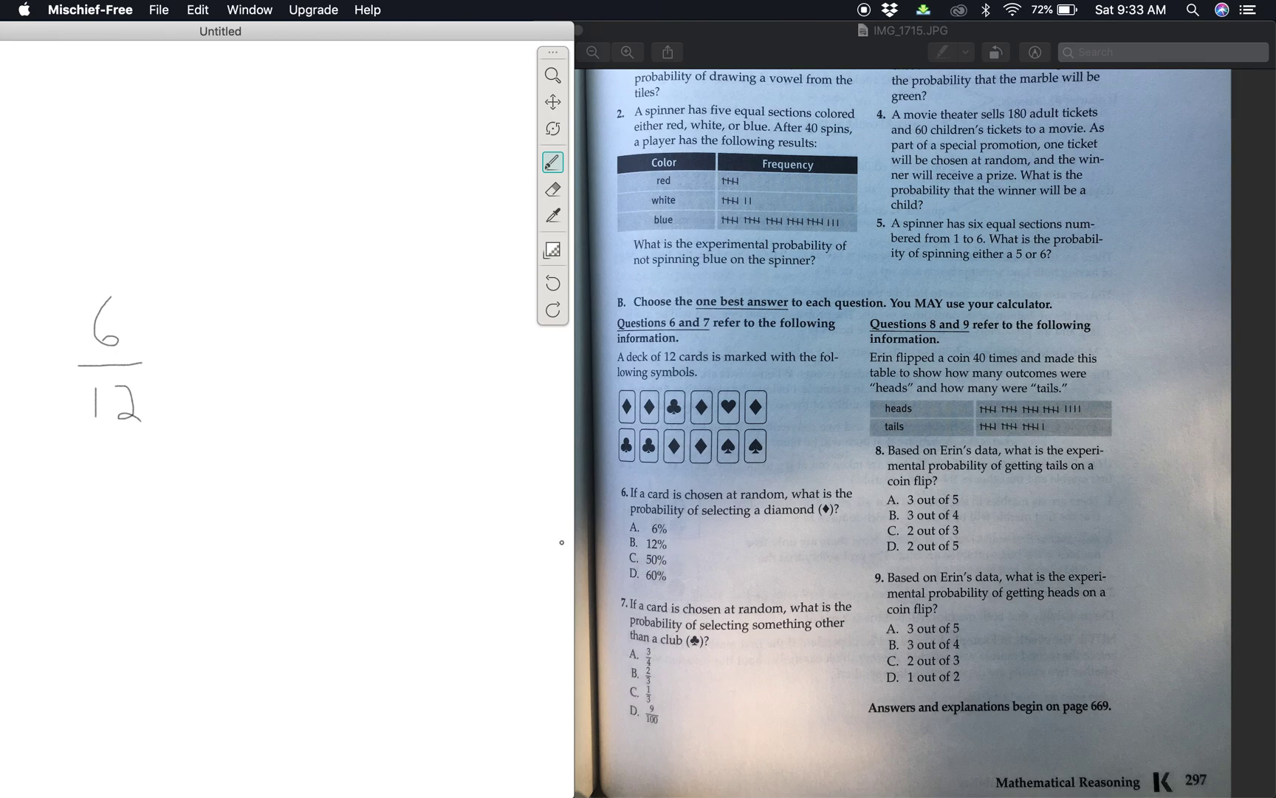
drag(313, 529, 337, 558)
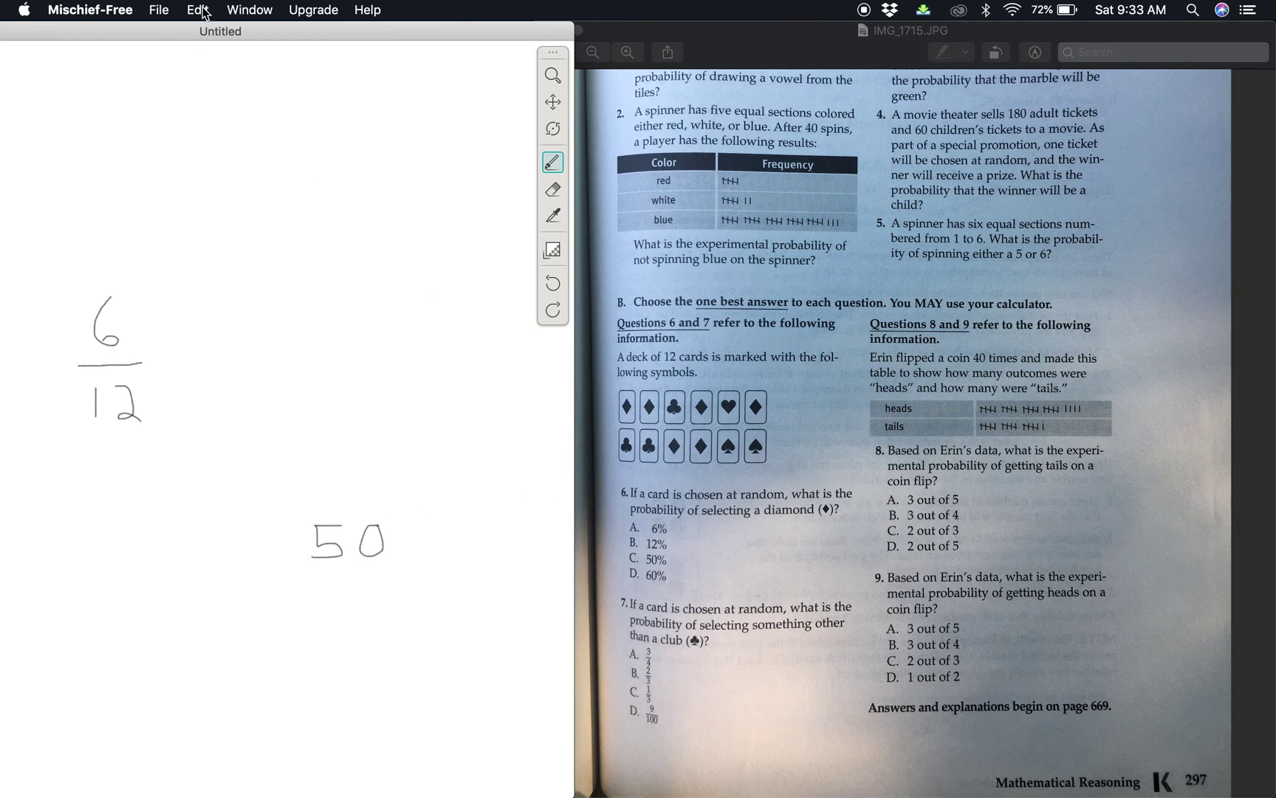
Clear the canvas and start handwriting the fraction 9/12
click(197, 9)
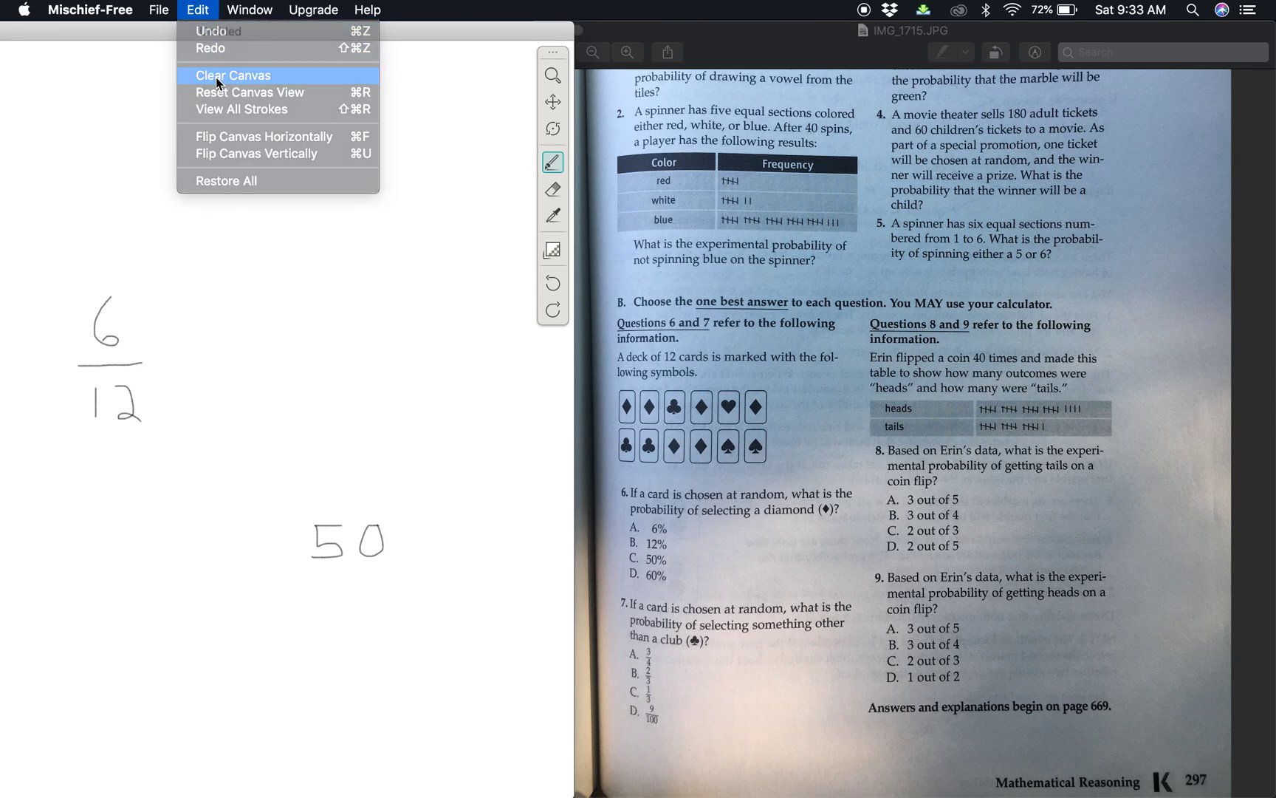
click(233, 73)
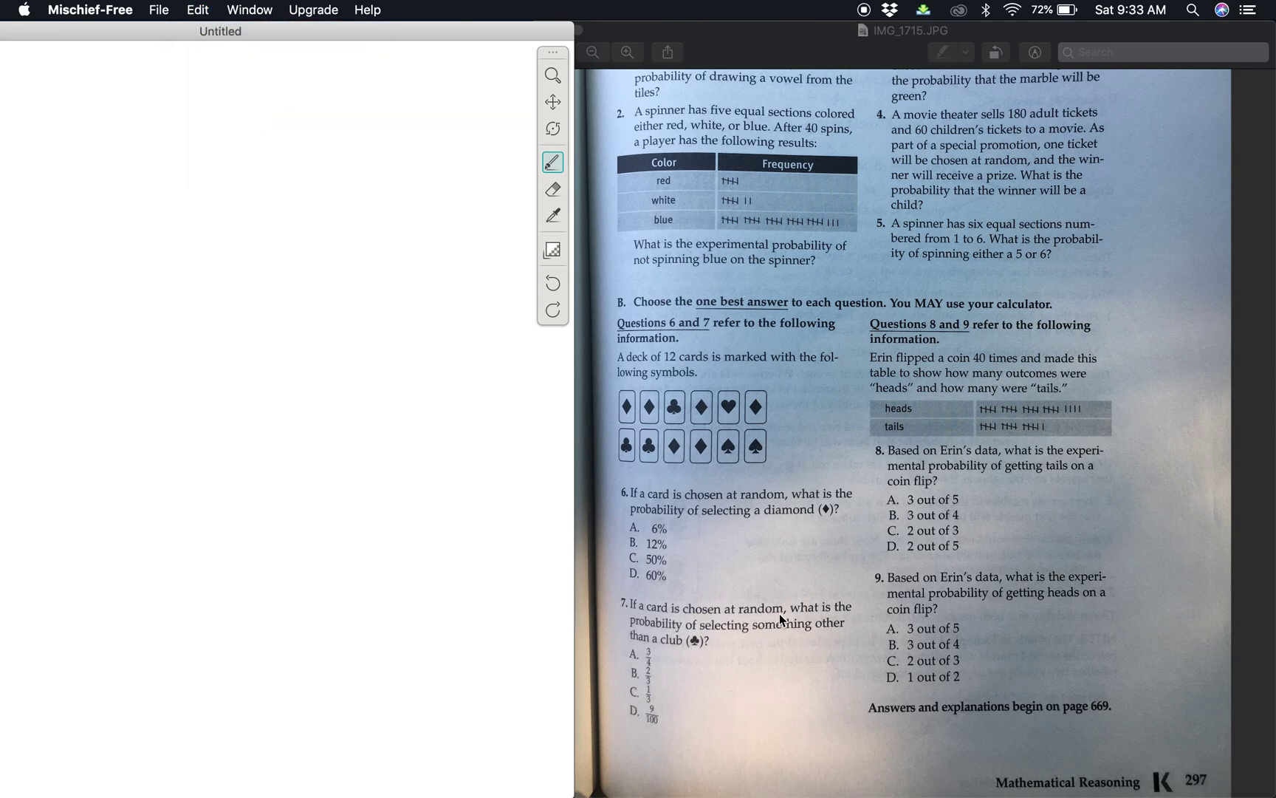
mouse_move(824, 621)
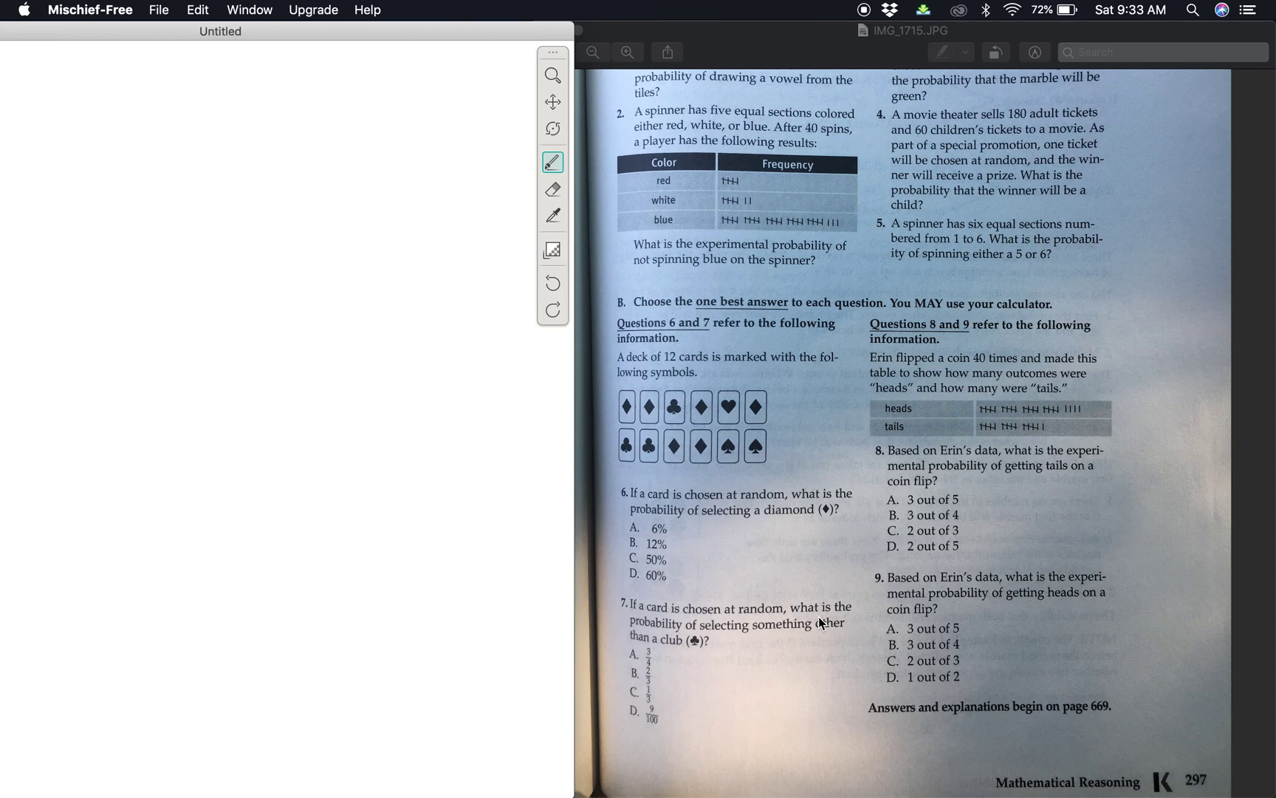
mouse_move(749, 631)
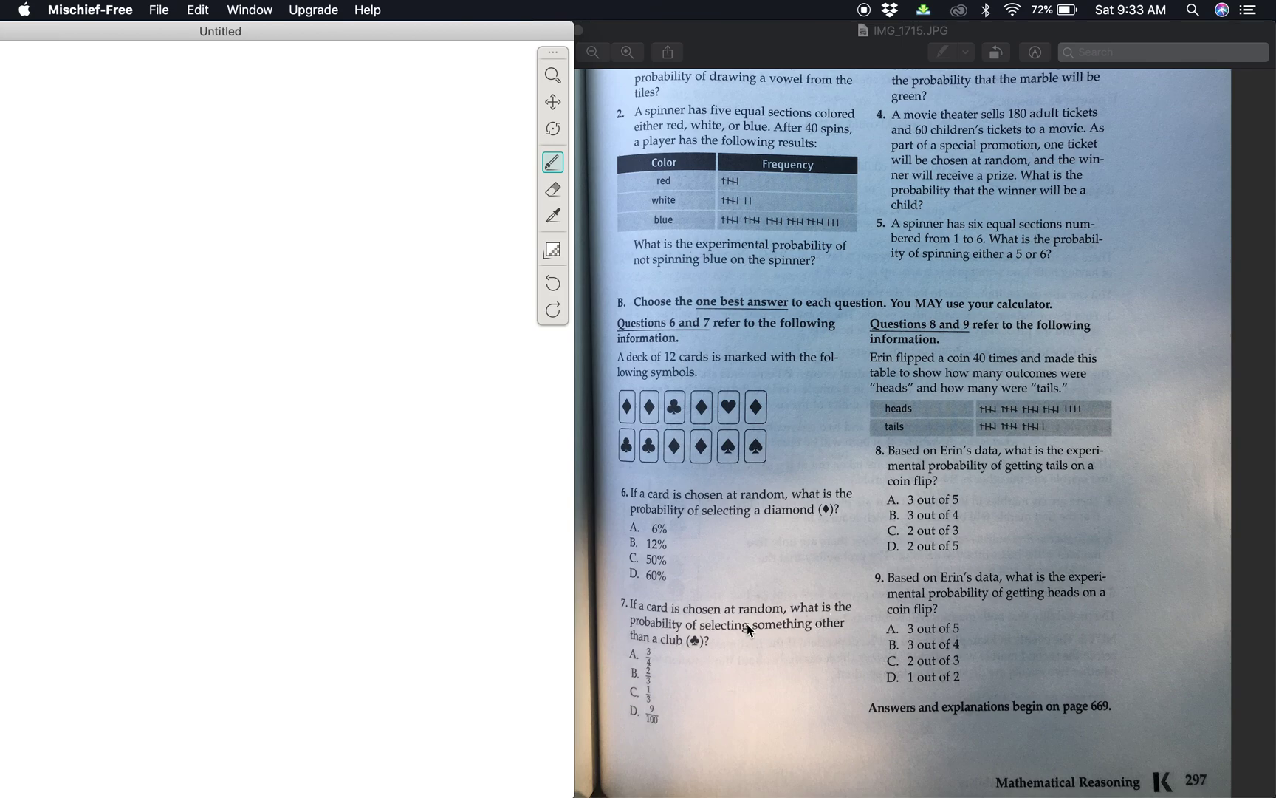
mouse_move(835, 633)
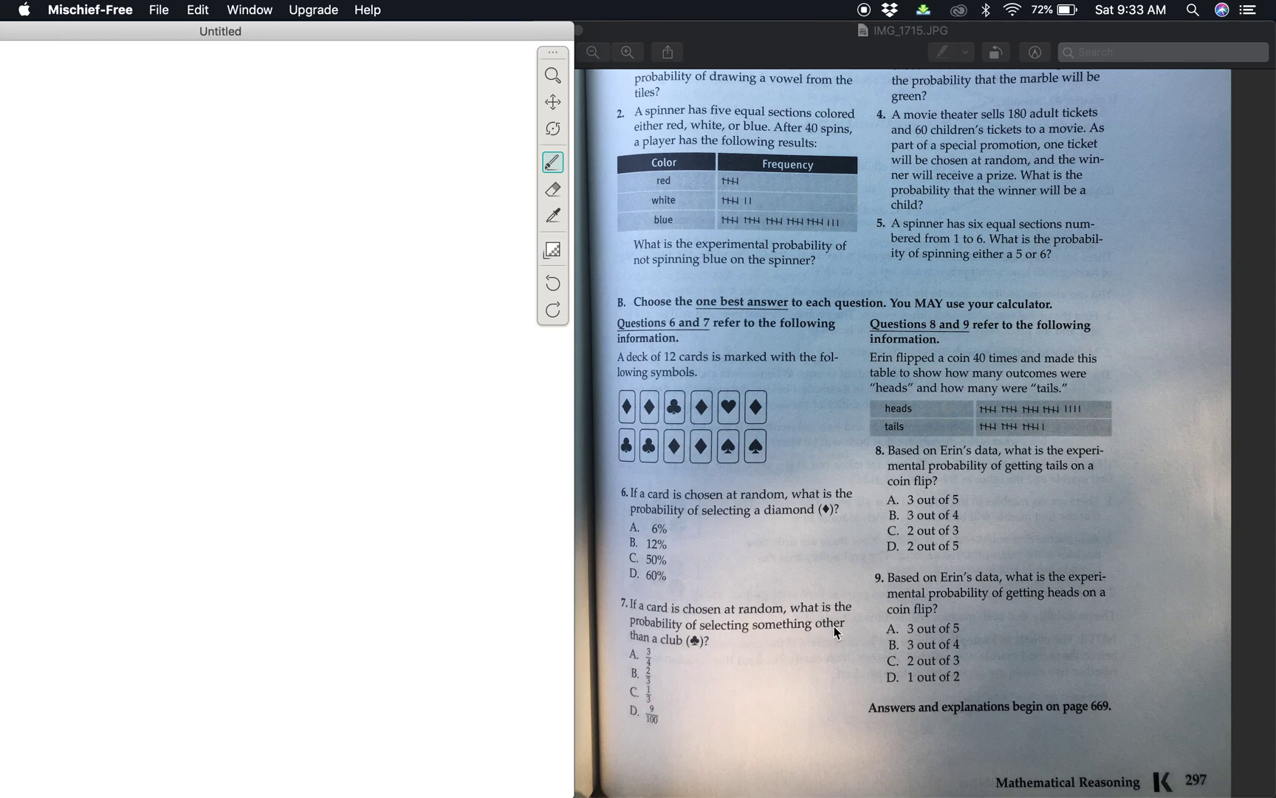
mouse_move(665, 652)
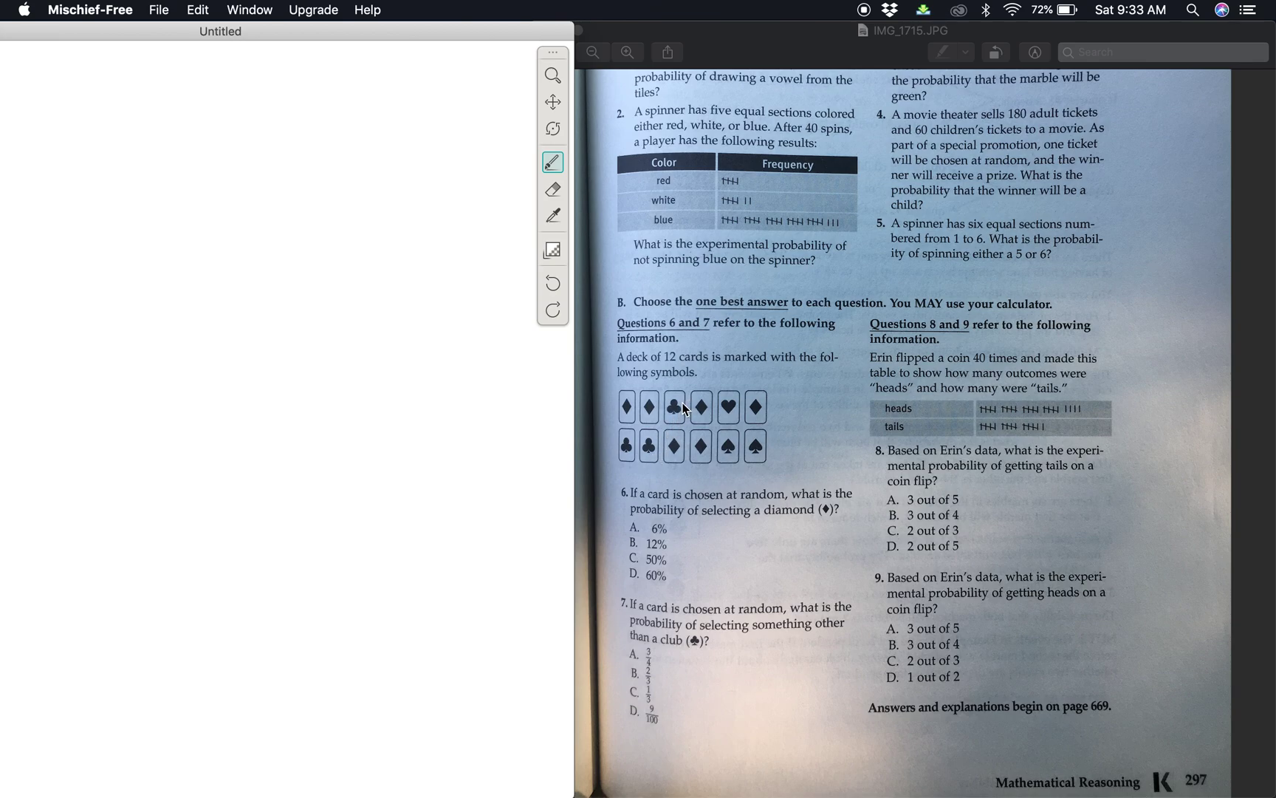
mouse_move(680, 415)
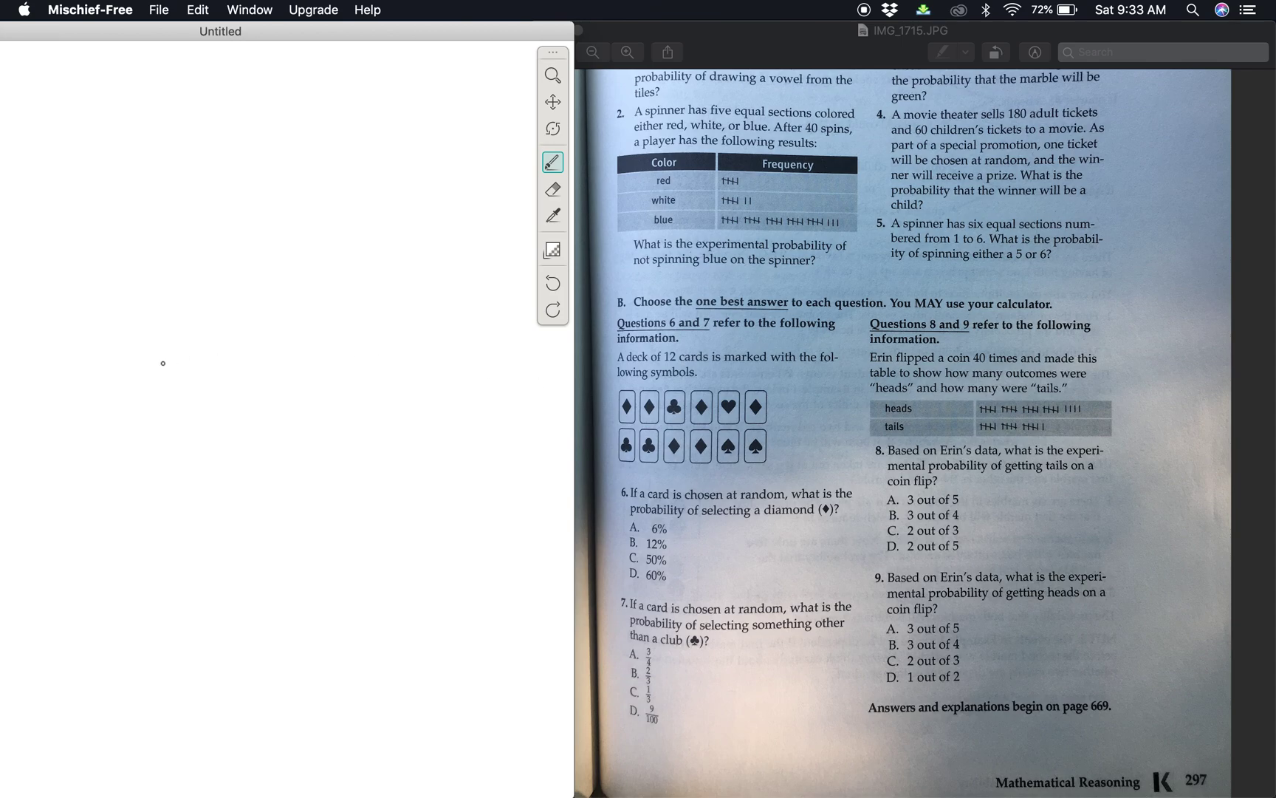
mouse_move(130, 345)
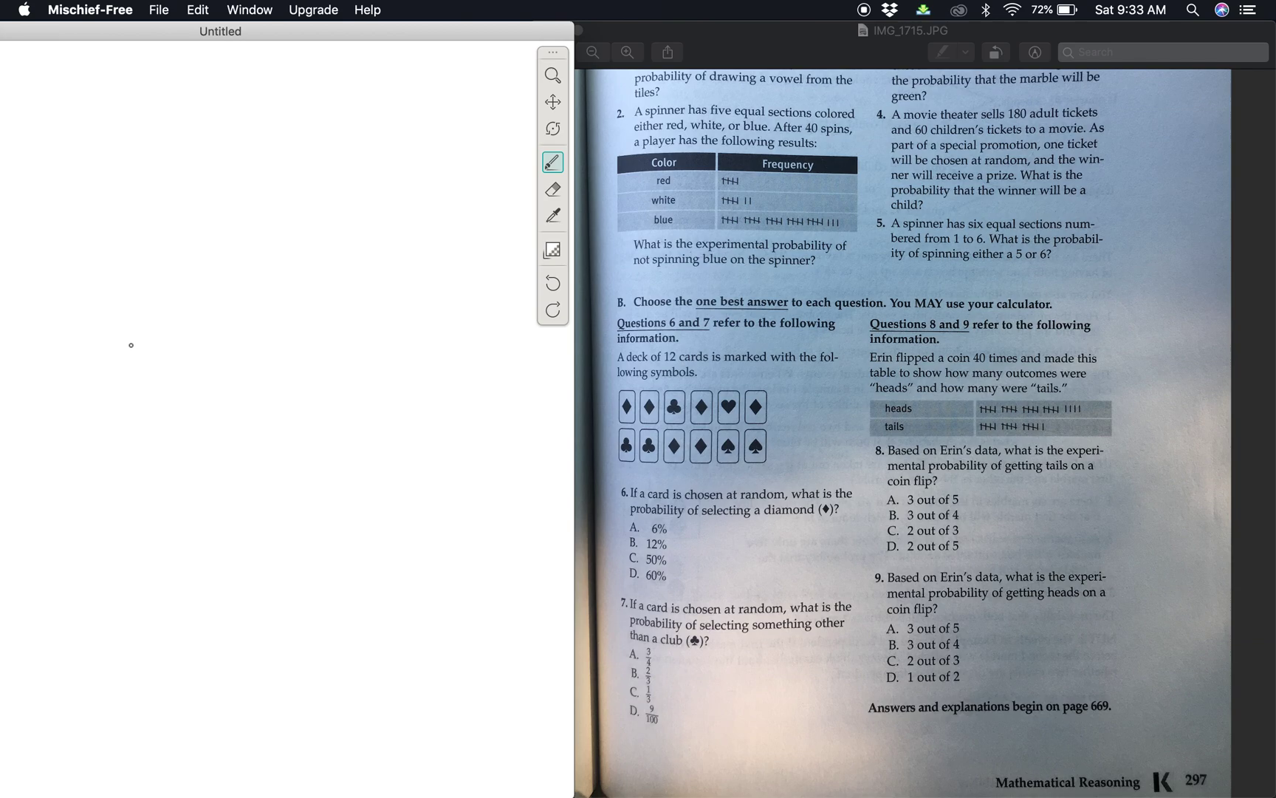
mouse_move(124, 332)
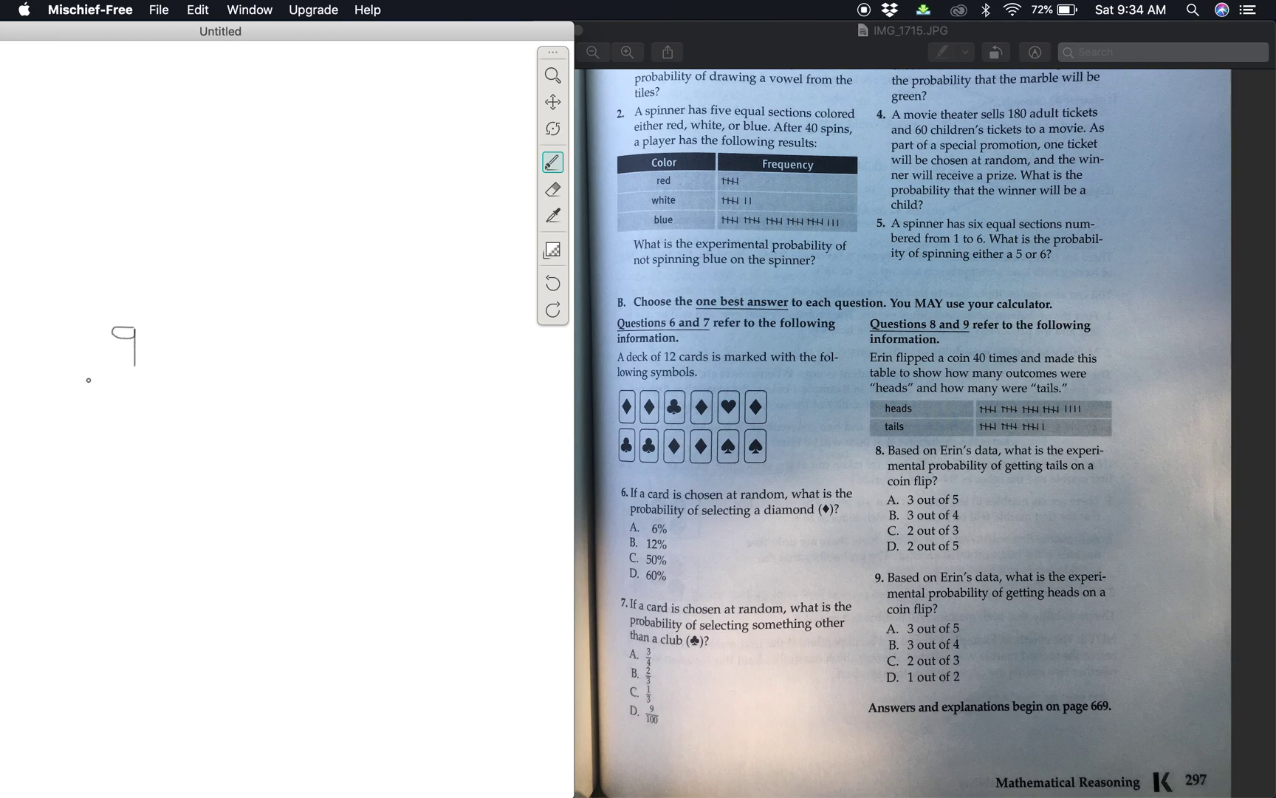
drag(89, 380, 181, 378)
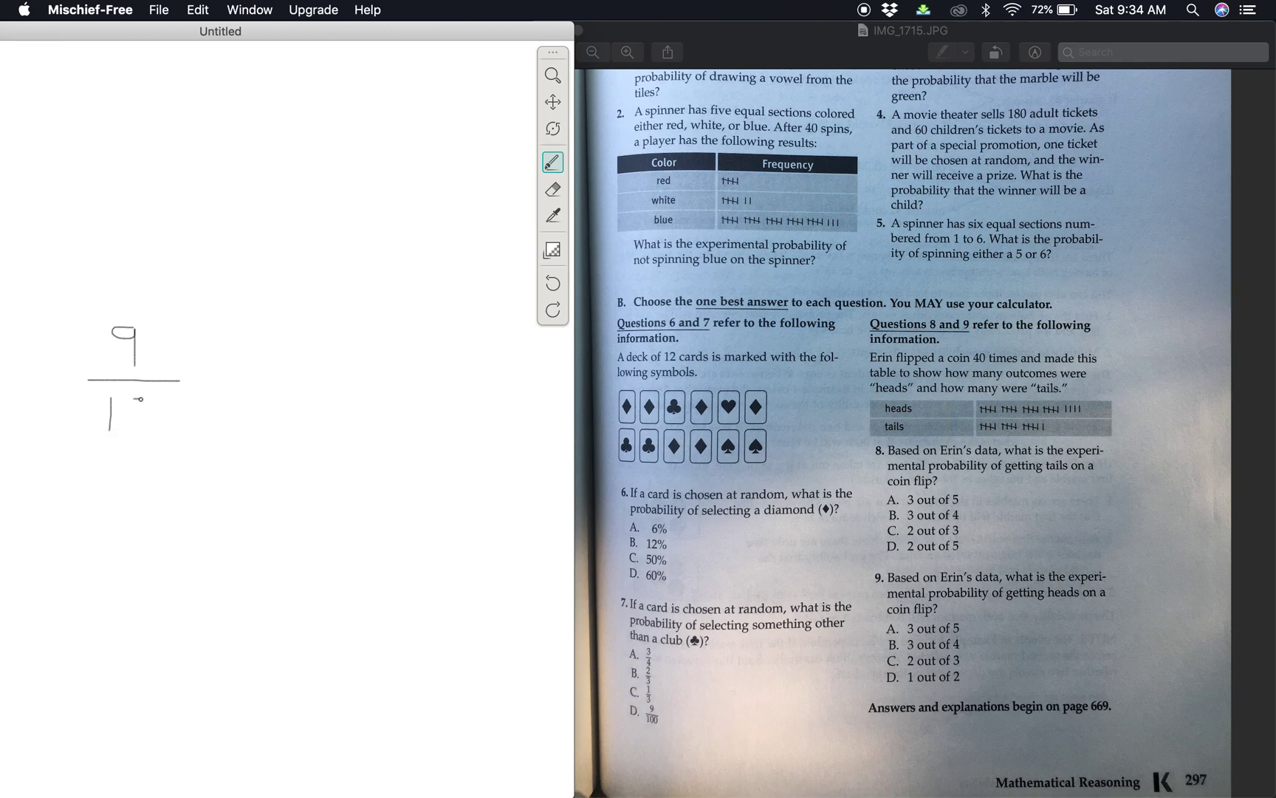
drag(142, 399, 154, 431)
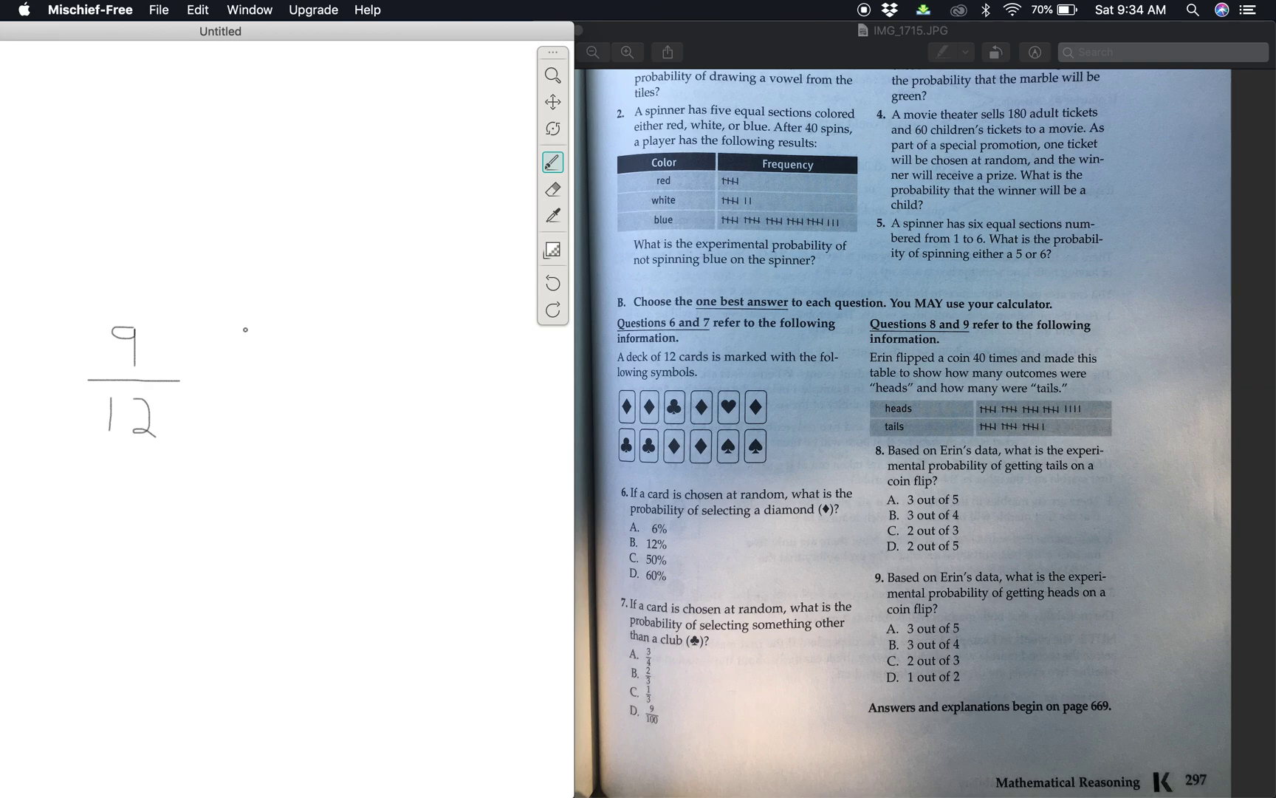
Handwrite the simplified fraction 3/4, then .75 and 75% below it
drag(241, 326, 256, 367)
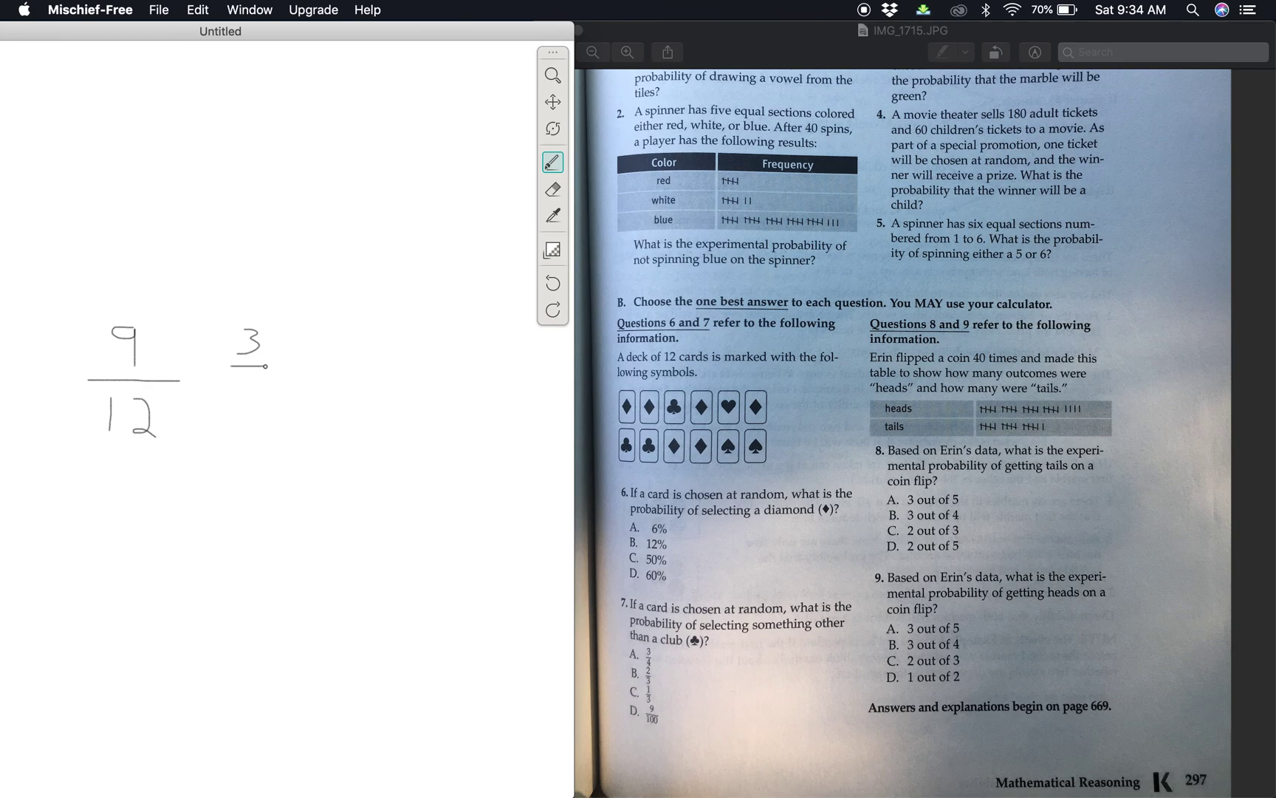
drag(265, 365, 254, 388)
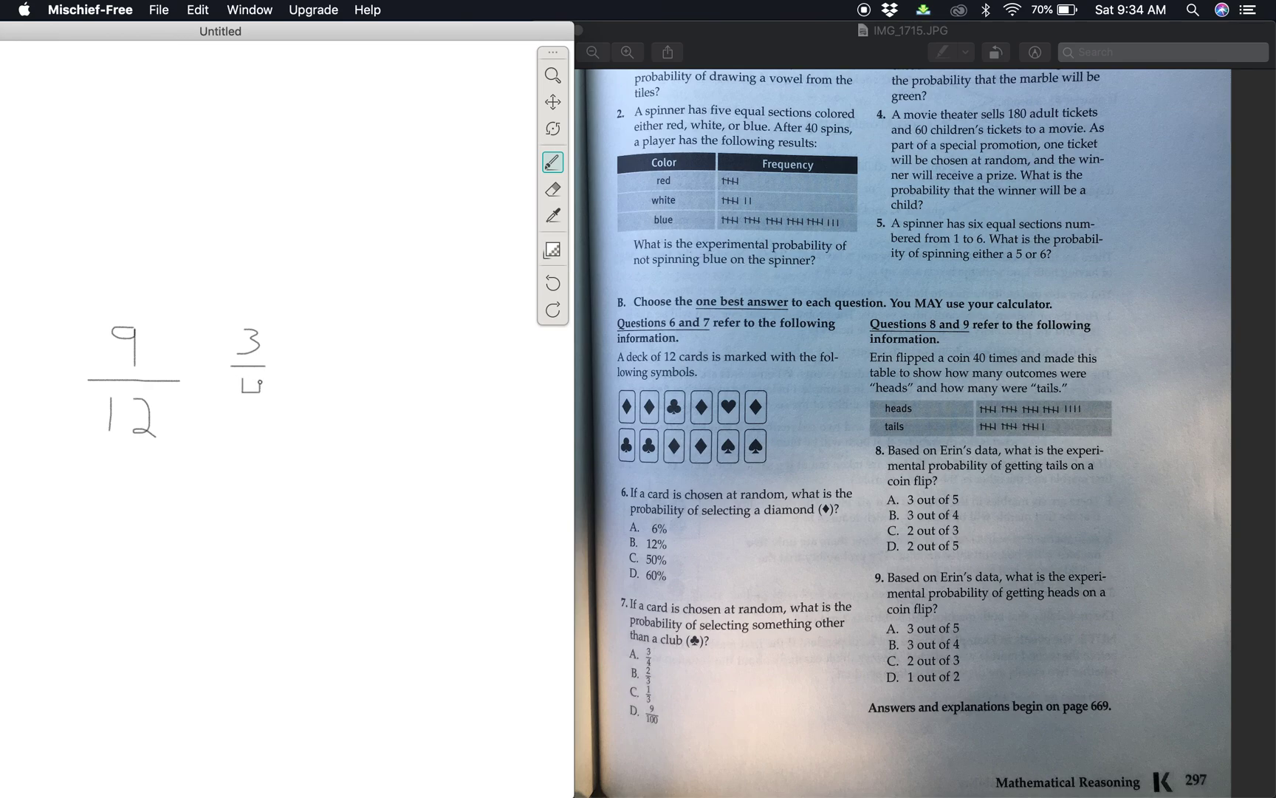
drag(261, 375, 260, 415)
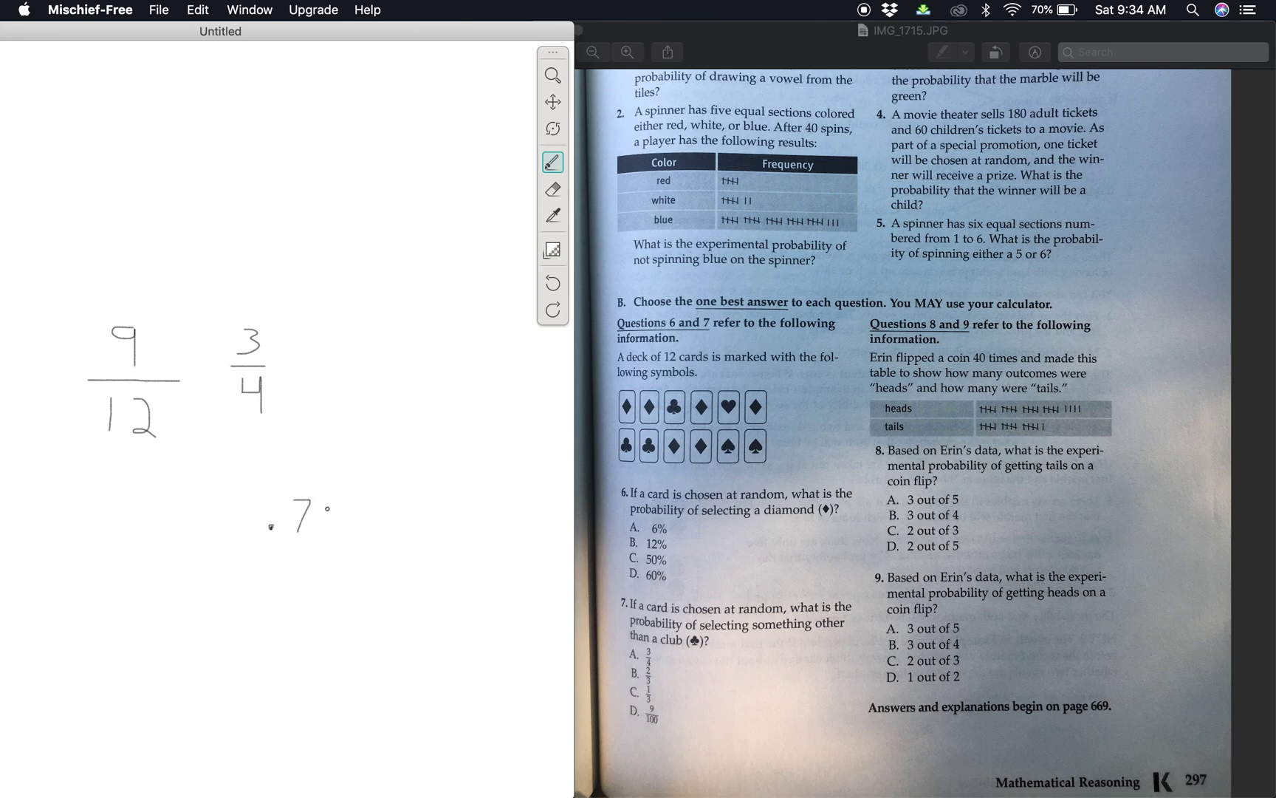
drag(325, 496, 342, 537)
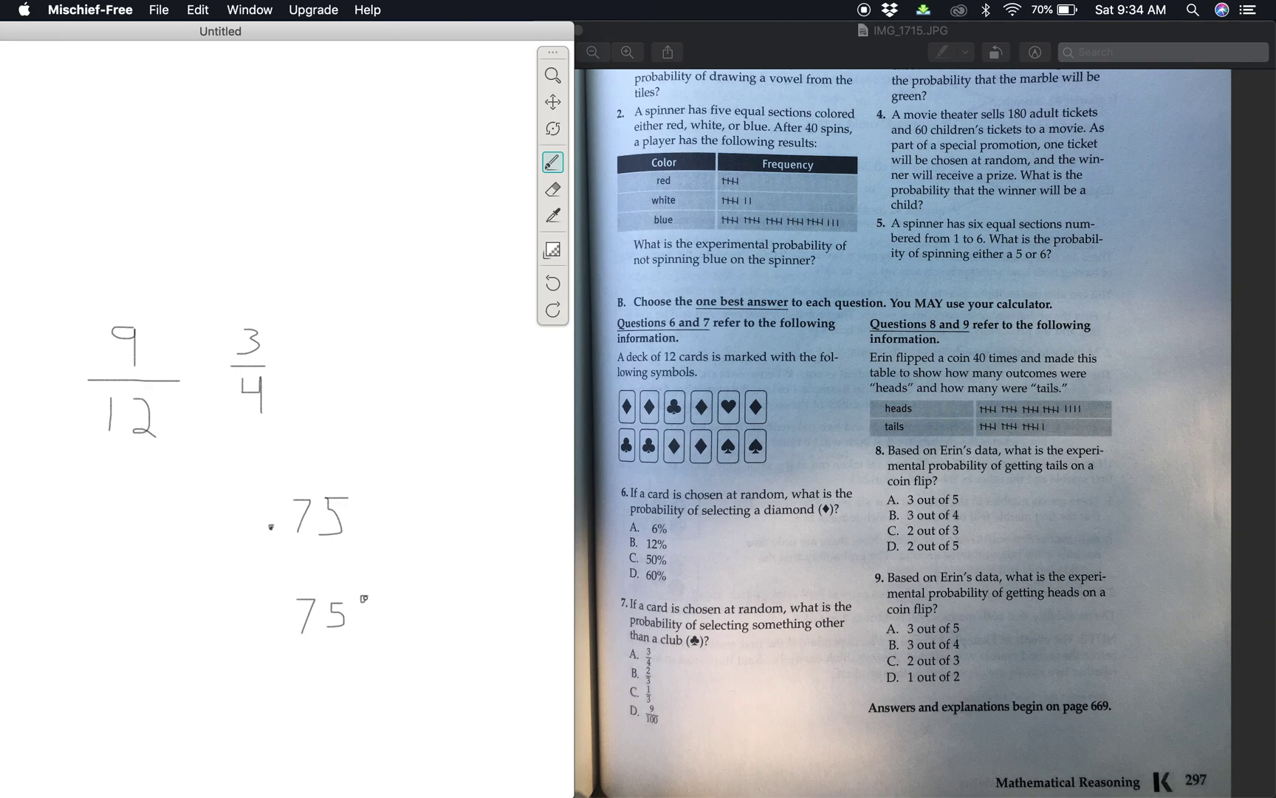
drag(362, 599, 382, 631)
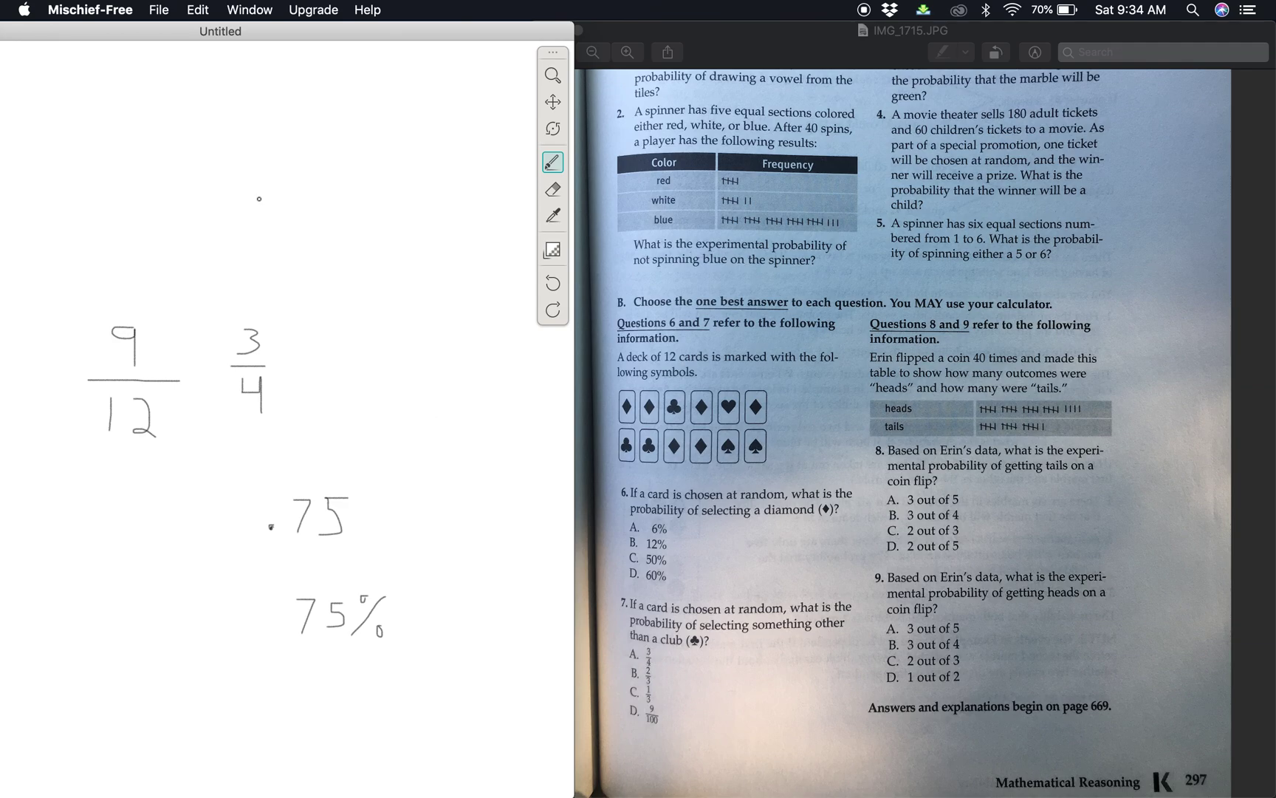
click(197, 9)
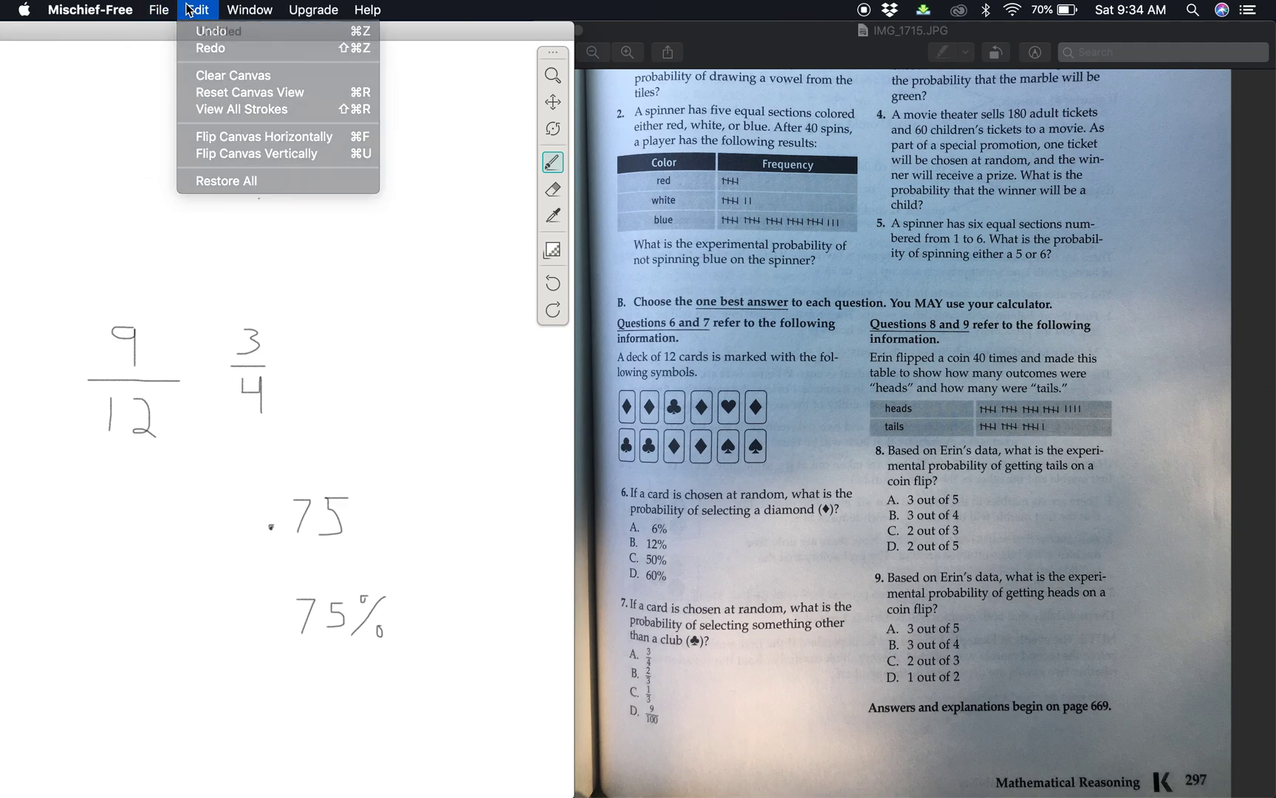
mouse_move(232, 74)
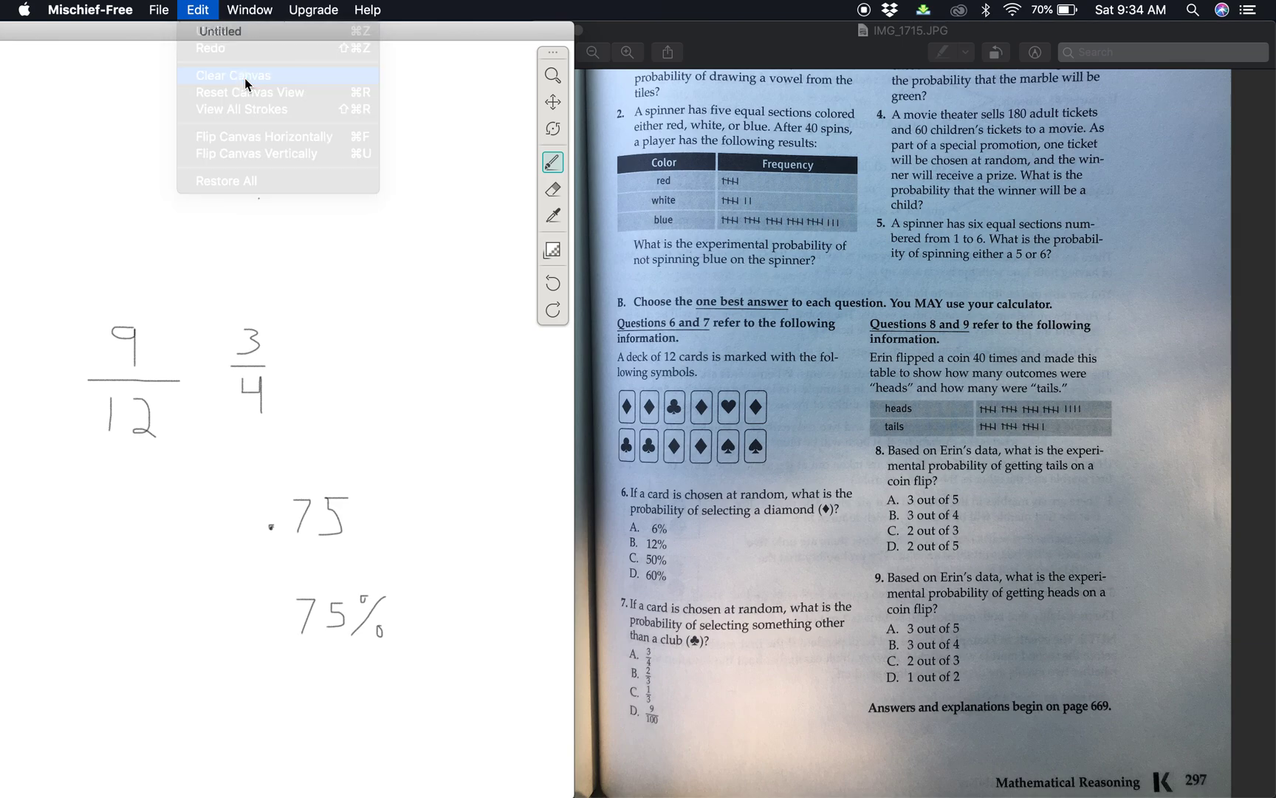
click(232, 75)
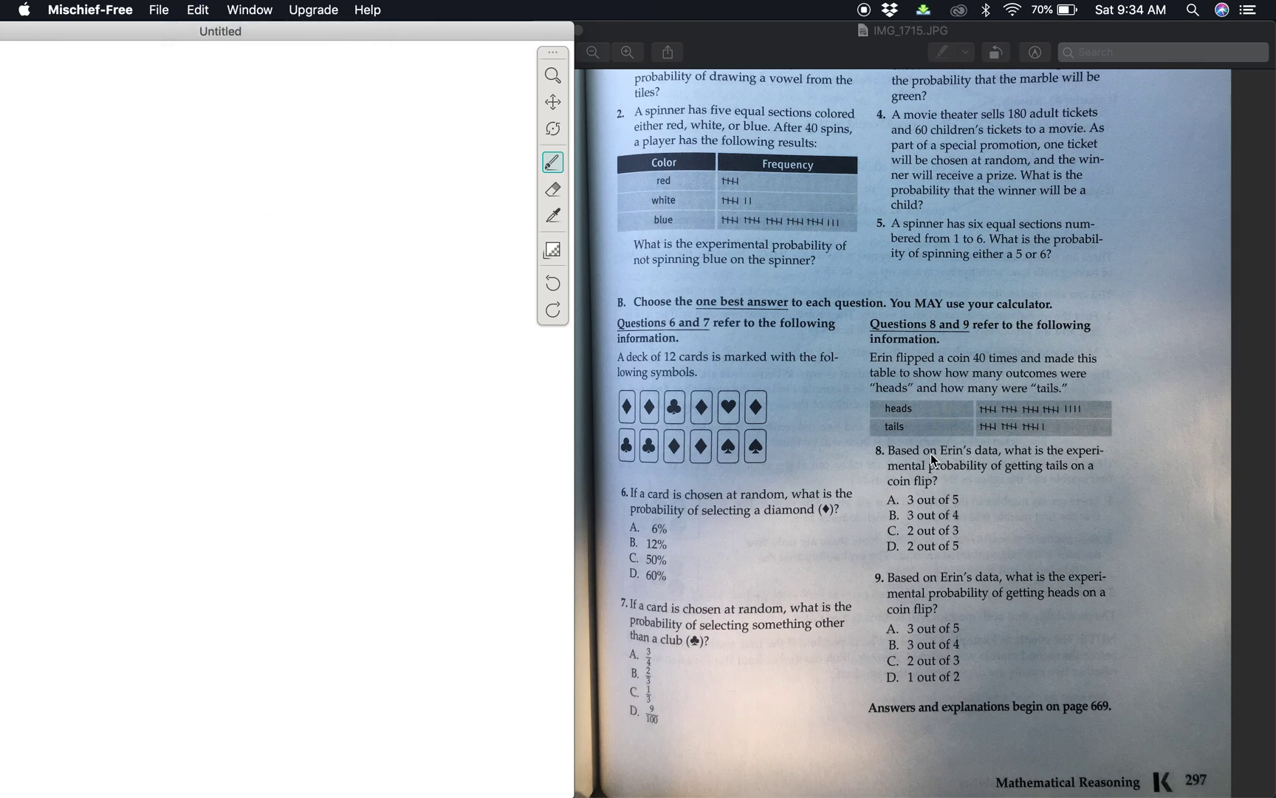
mouse_move(944, 370)
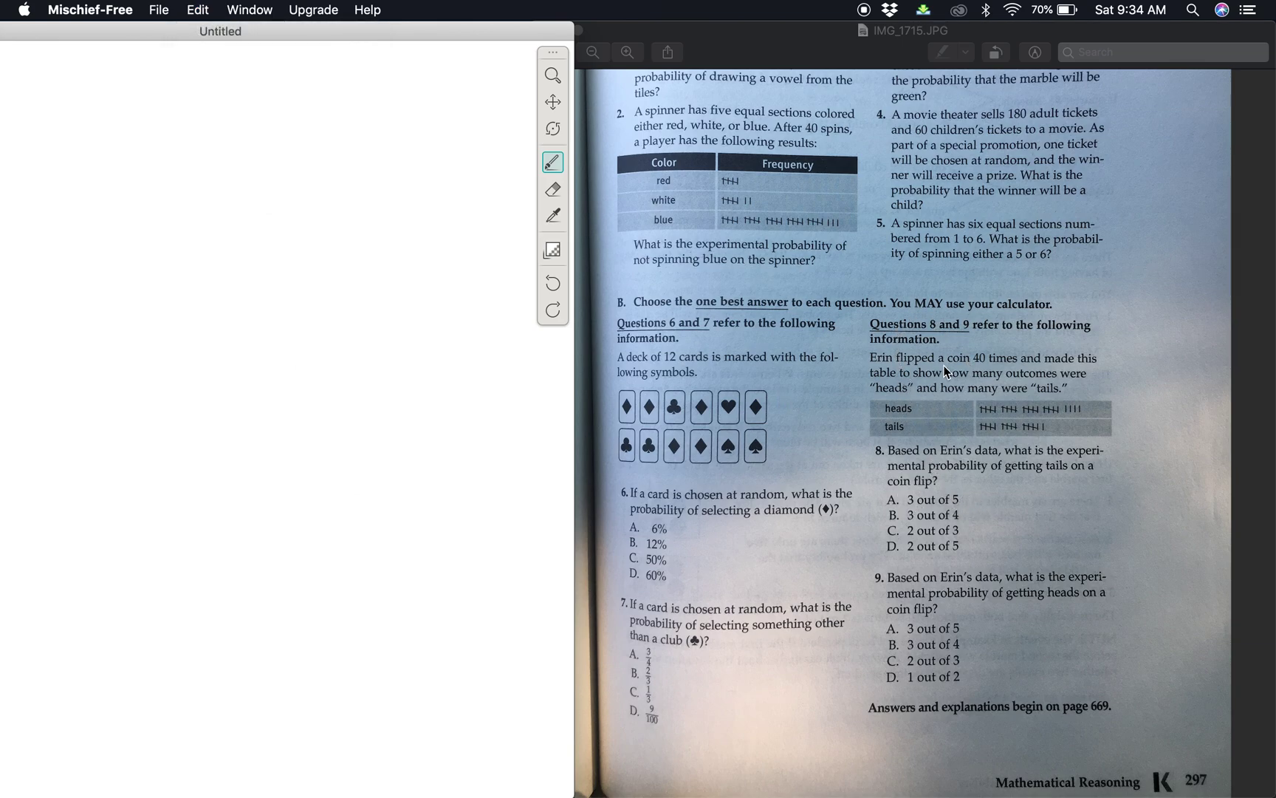
mouse_move(1014, 339)
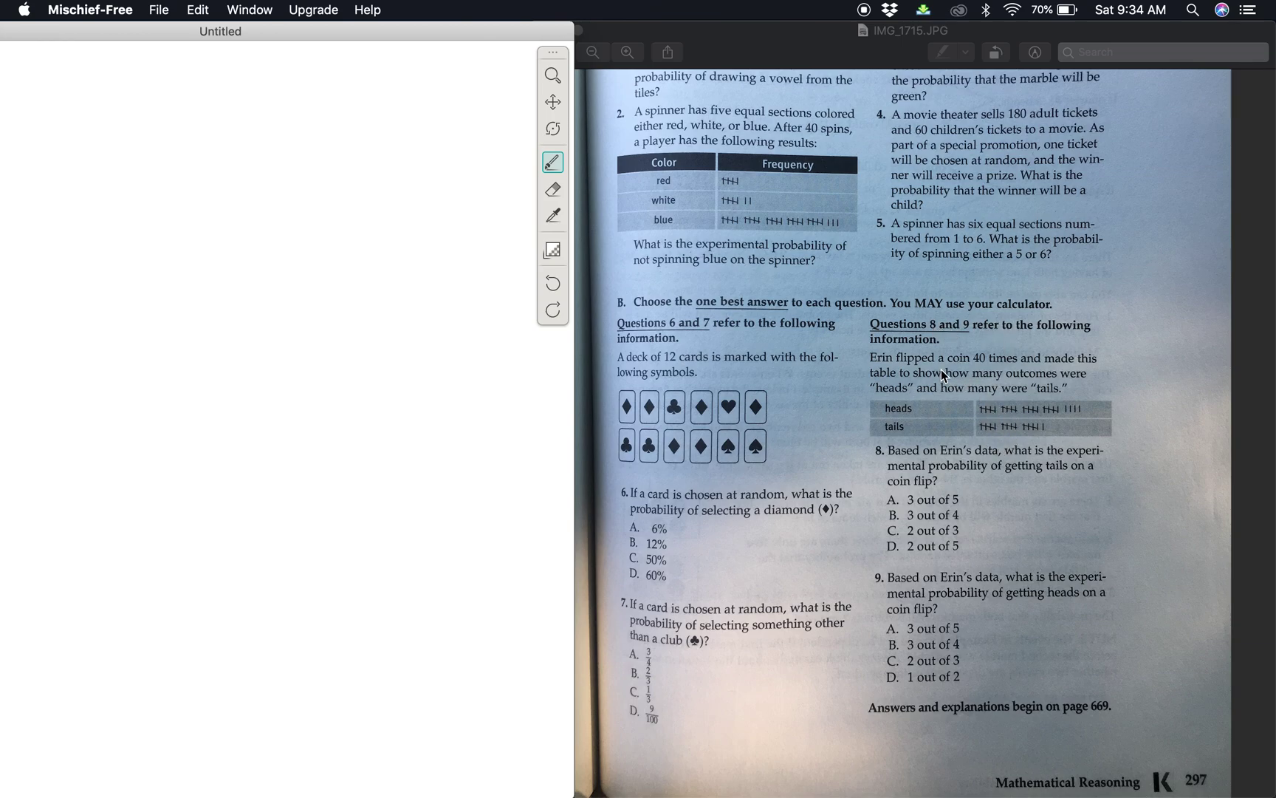
mouse_move(1039, 368)
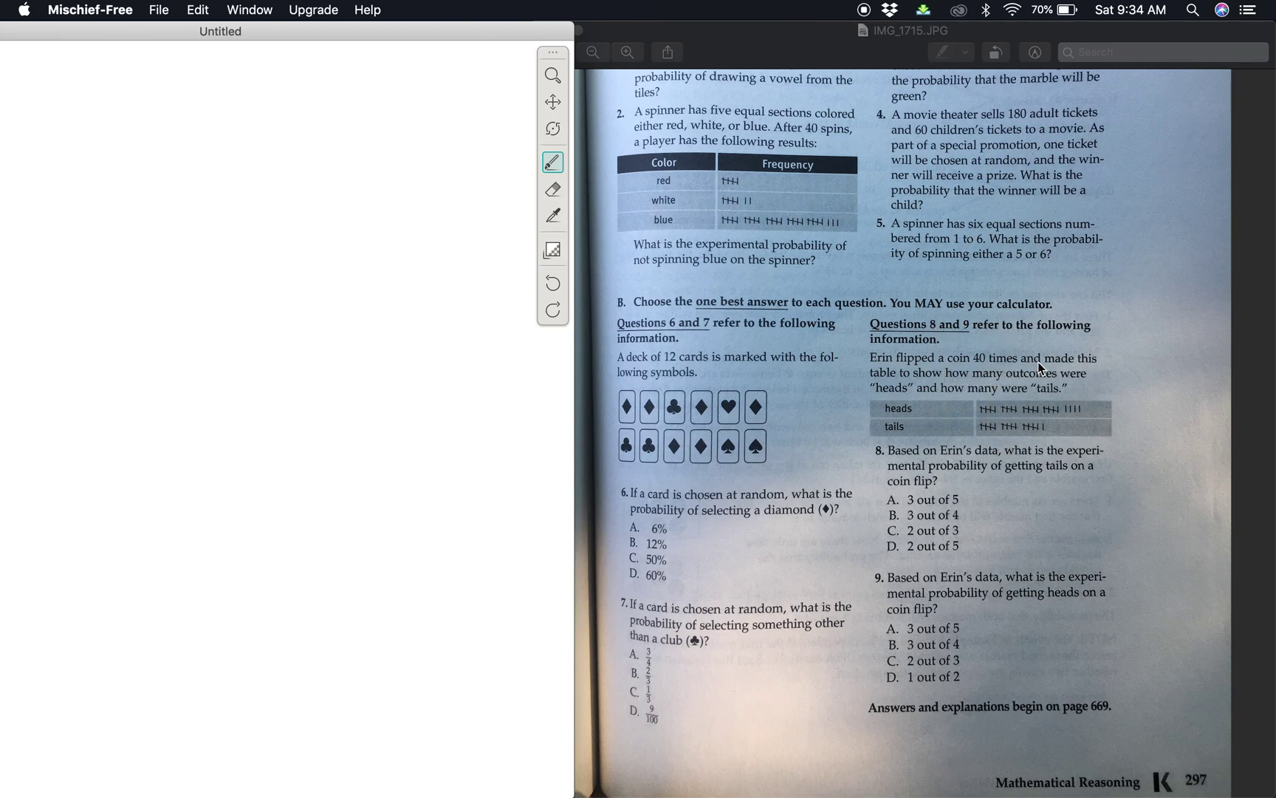
mouse_move(924, 394)
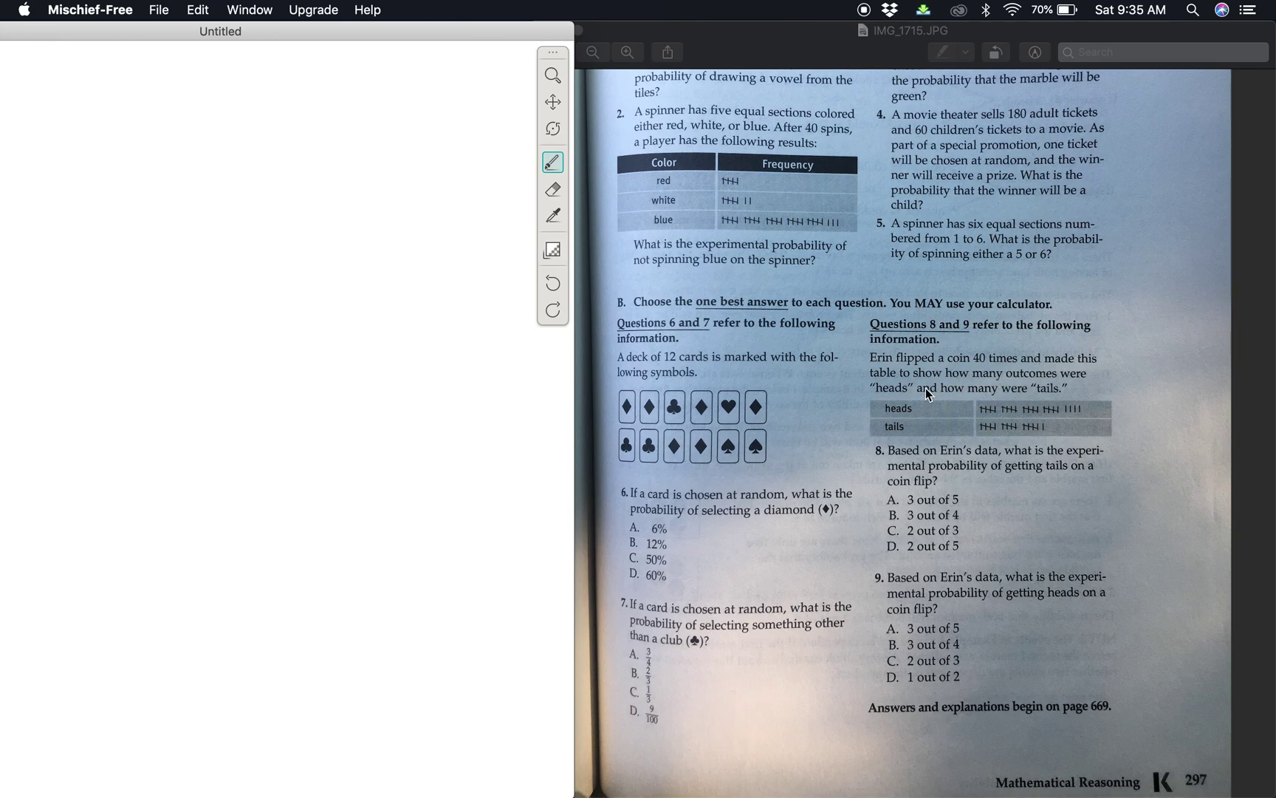
mouse_move(932, 405)
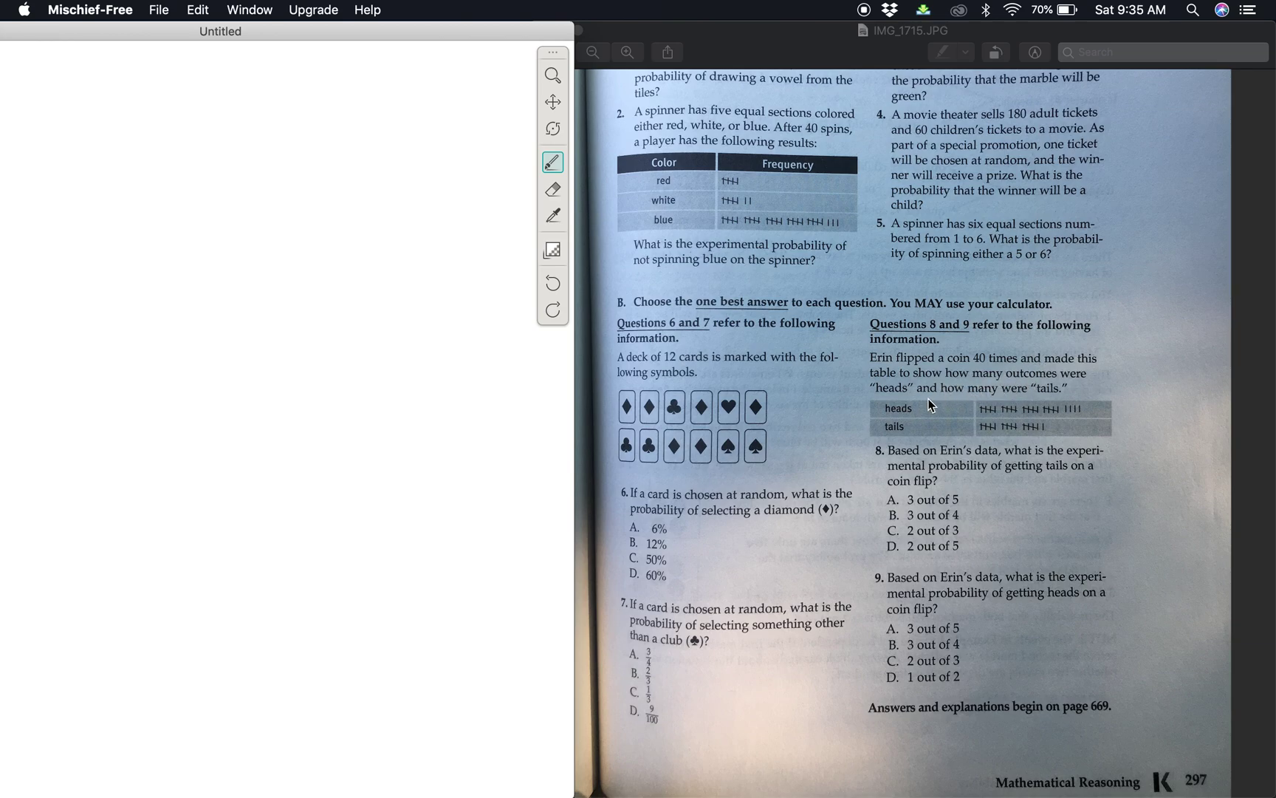
mouse_move(917, 404)
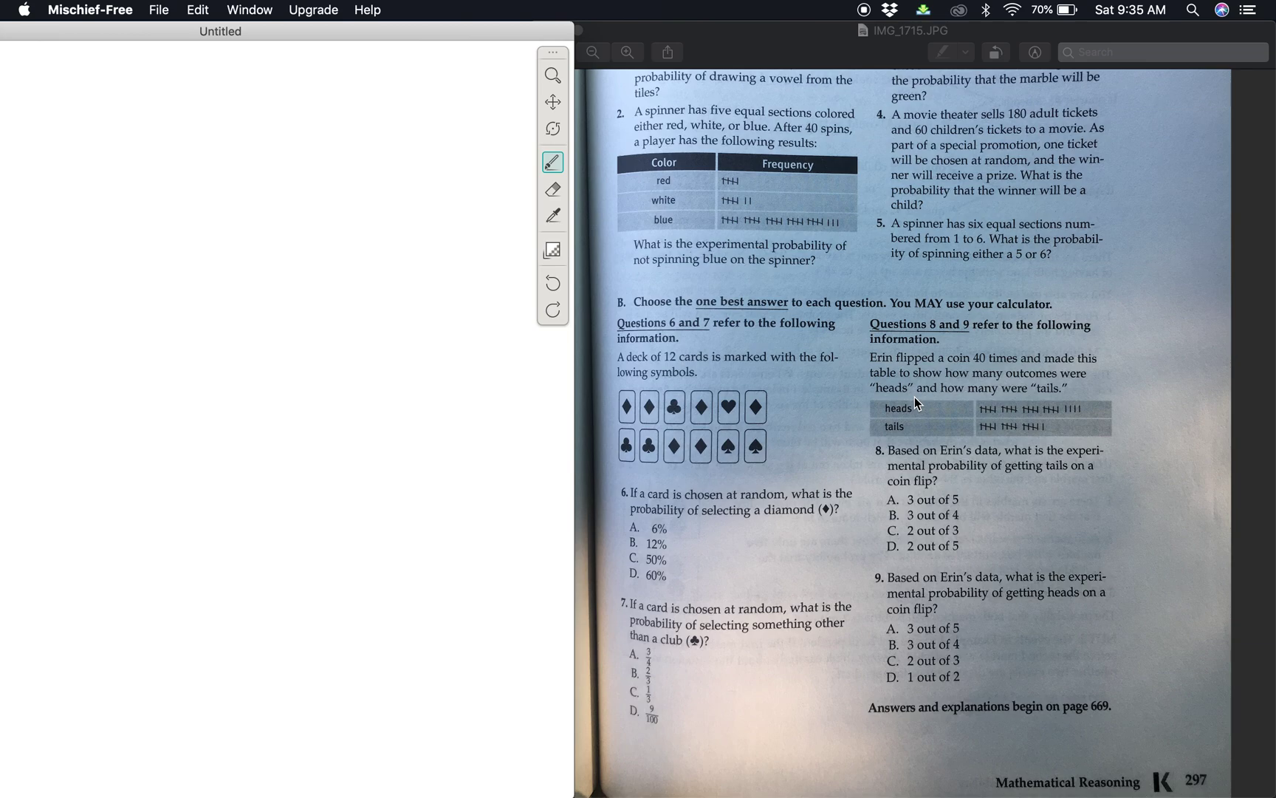
mouse_move(927, 468)
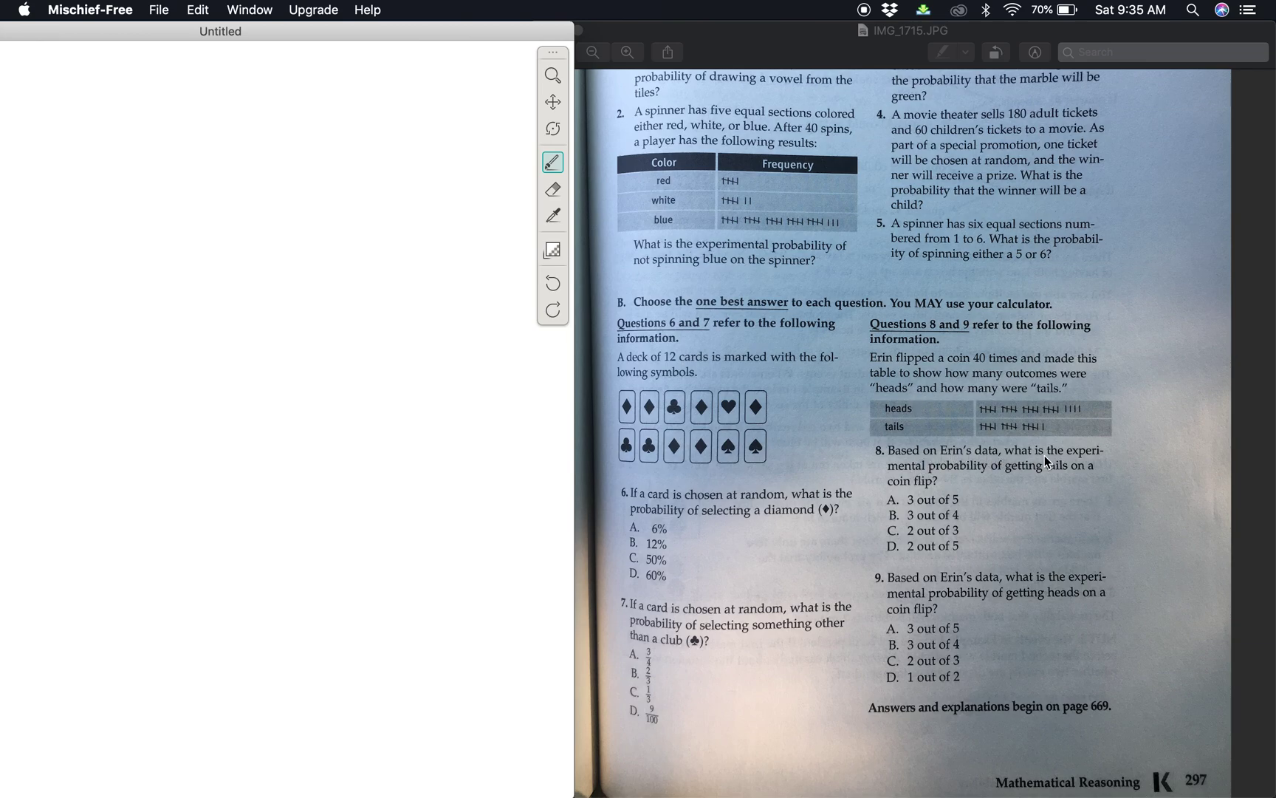
mouse_move(1089, 461)
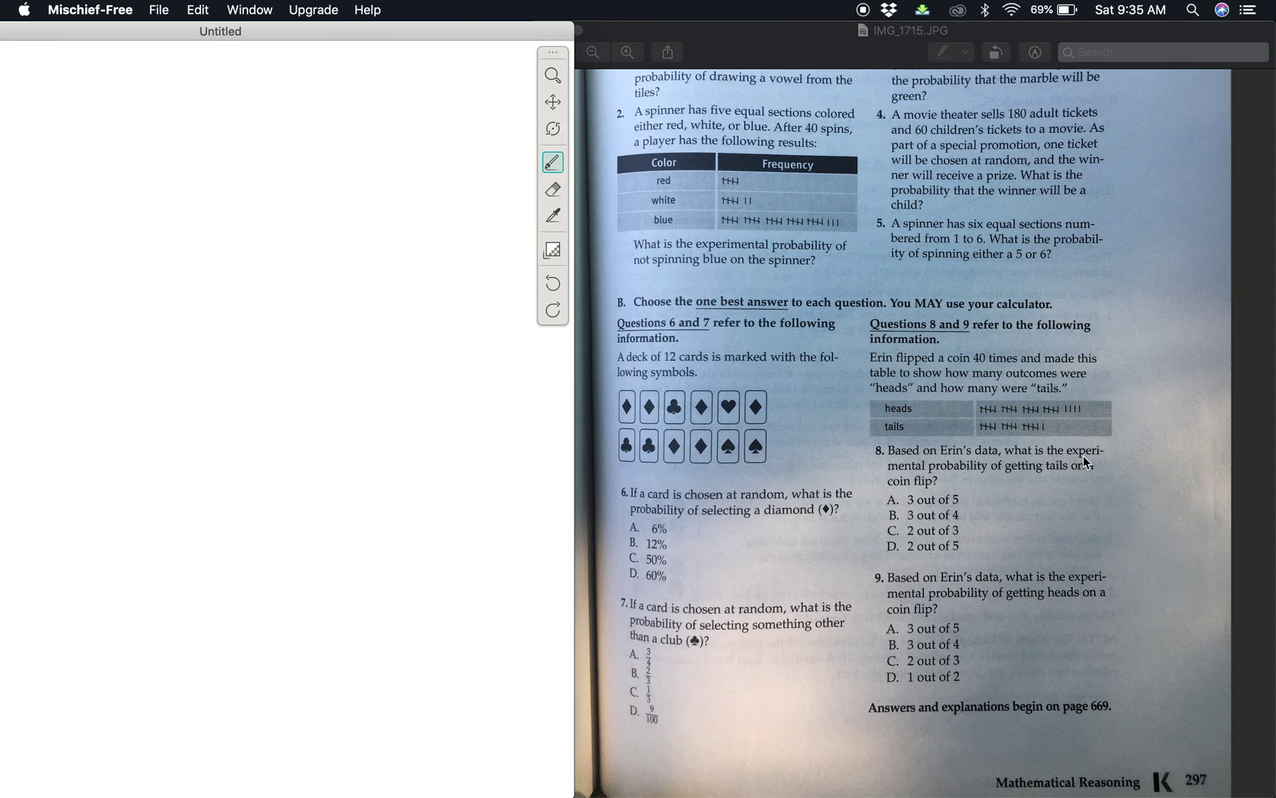
mouse_move(1000, 481)
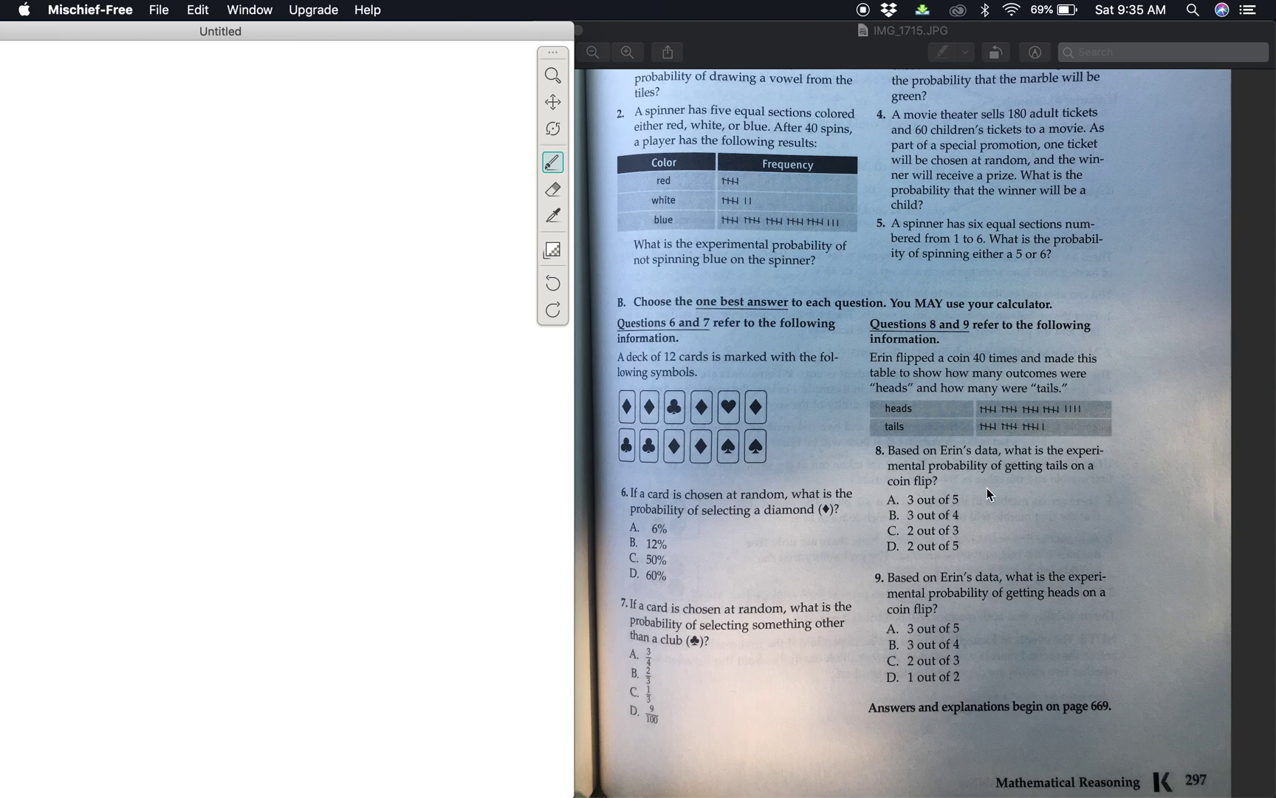
mouse_move(622, 474)
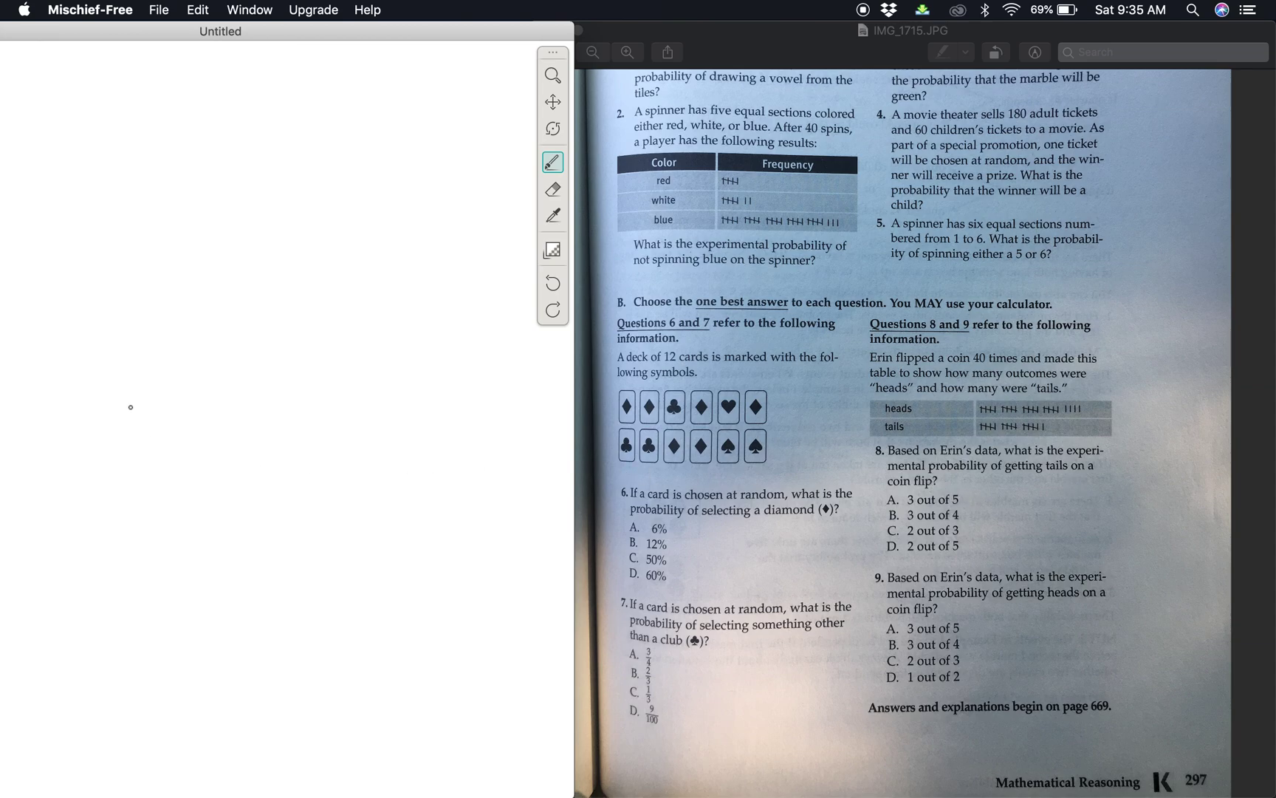
Handwrite the tails probability fraction 16/40
drag(130, 407, 142, 424)
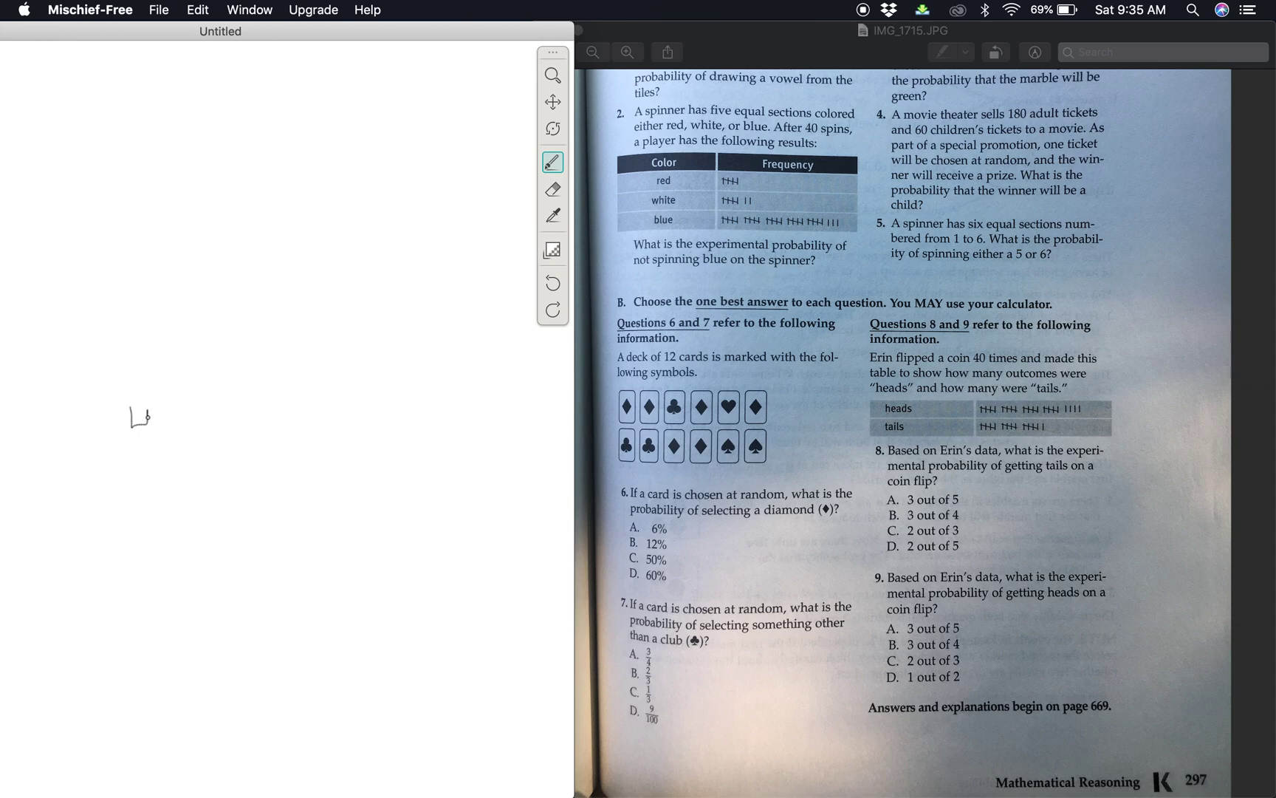
drag(135, 412, 170, 436)
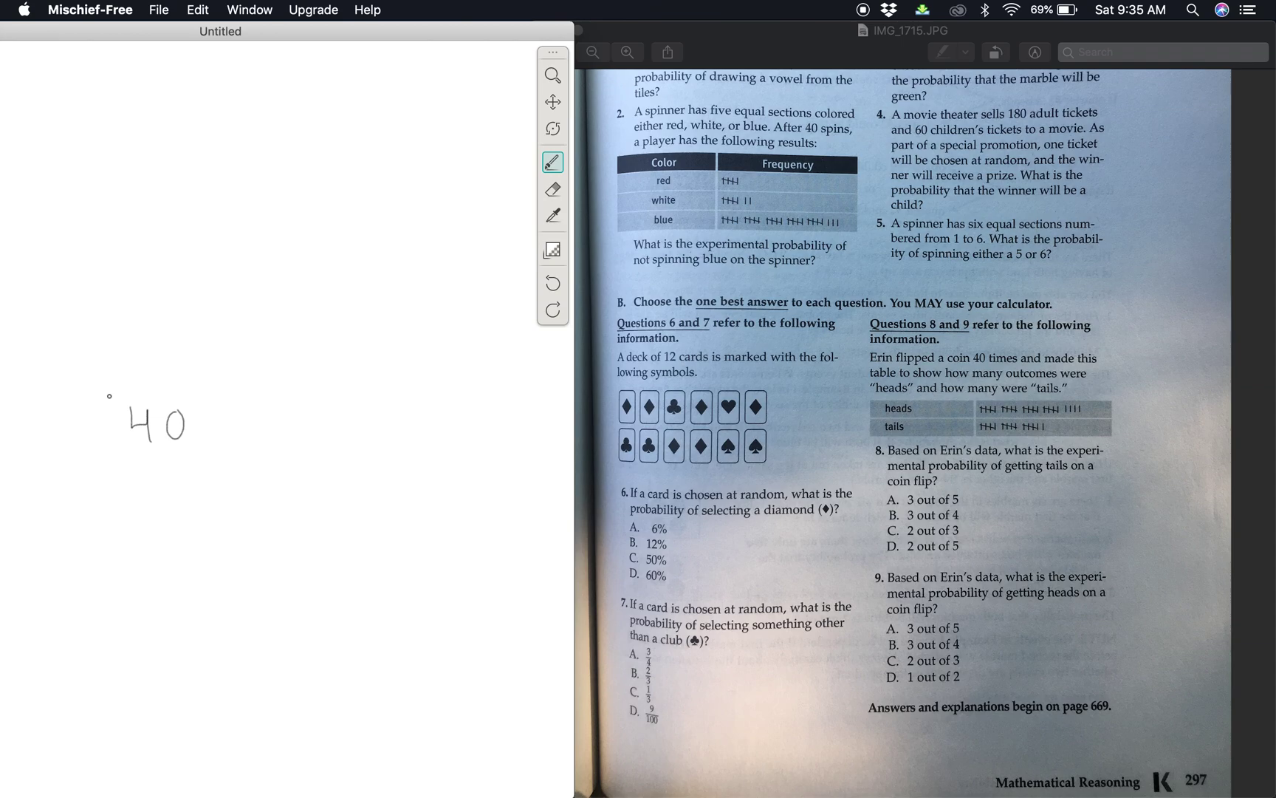
drag(110, 398, 208, 393)
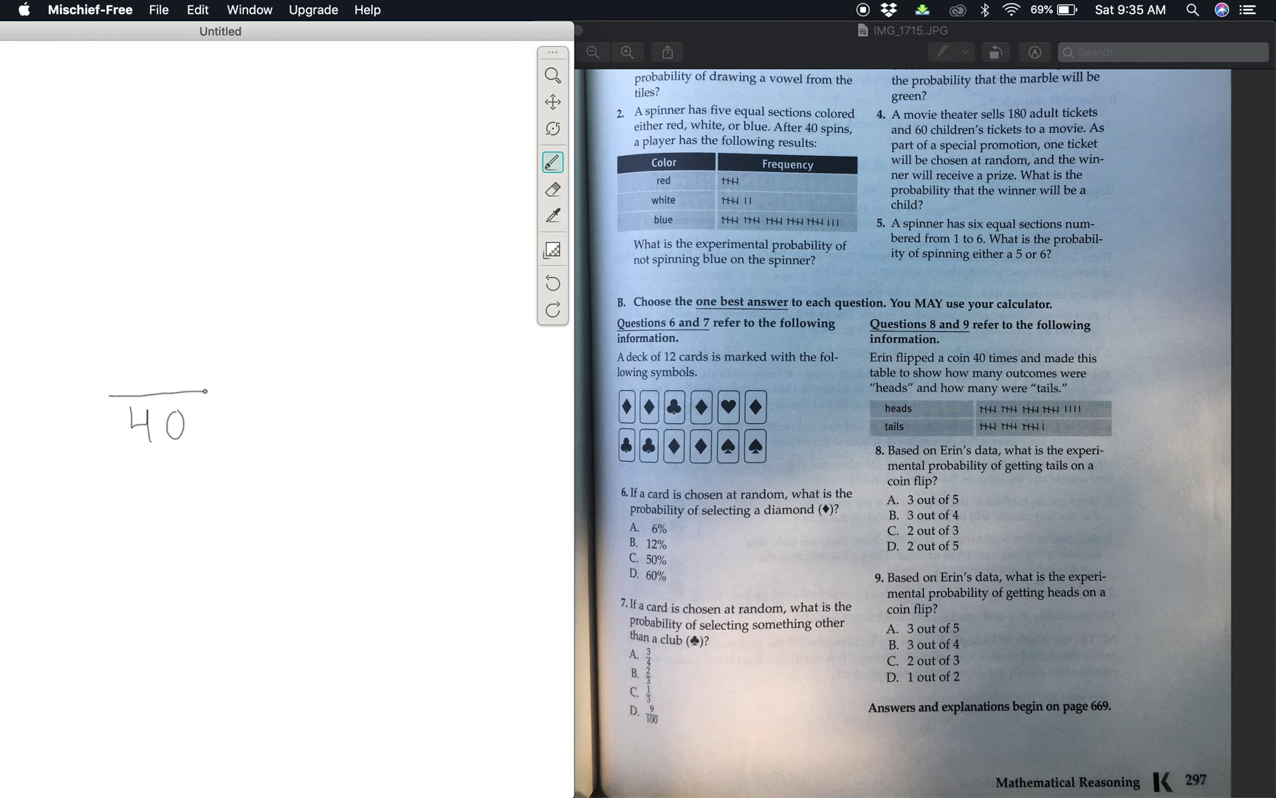
drag(140, 367, 141, 391)
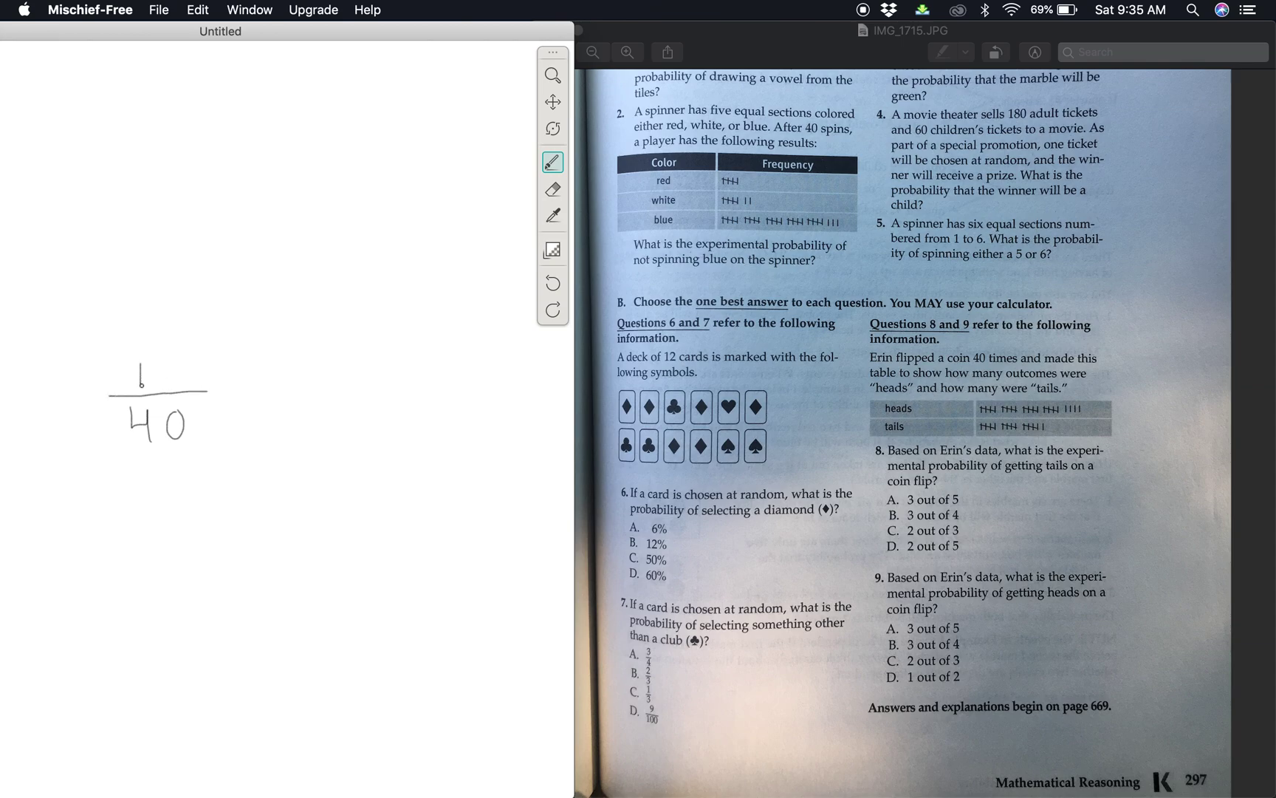
drag(155, 370, 171, 387)
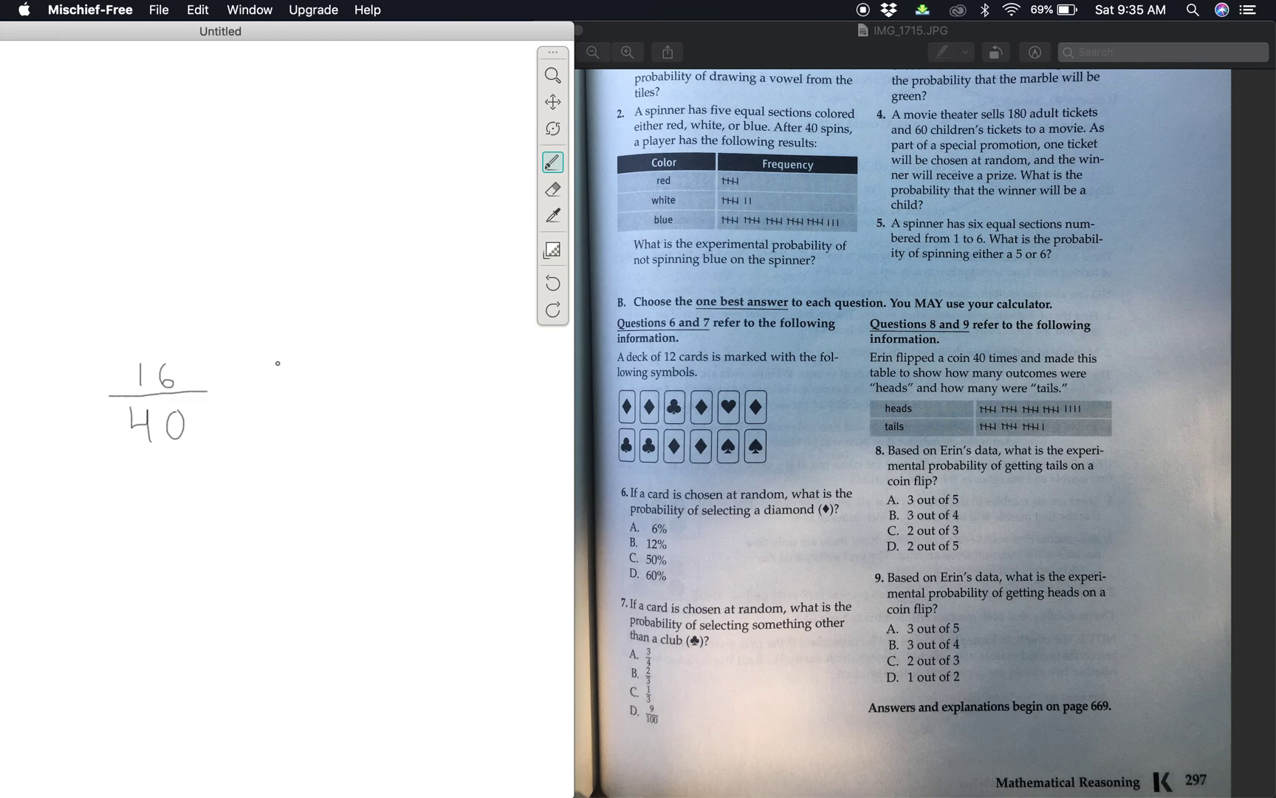
Write the simplified fraction 2/5 beside 16/40, then return to the Mischief canvas
drag(277, 362, 285, 386)
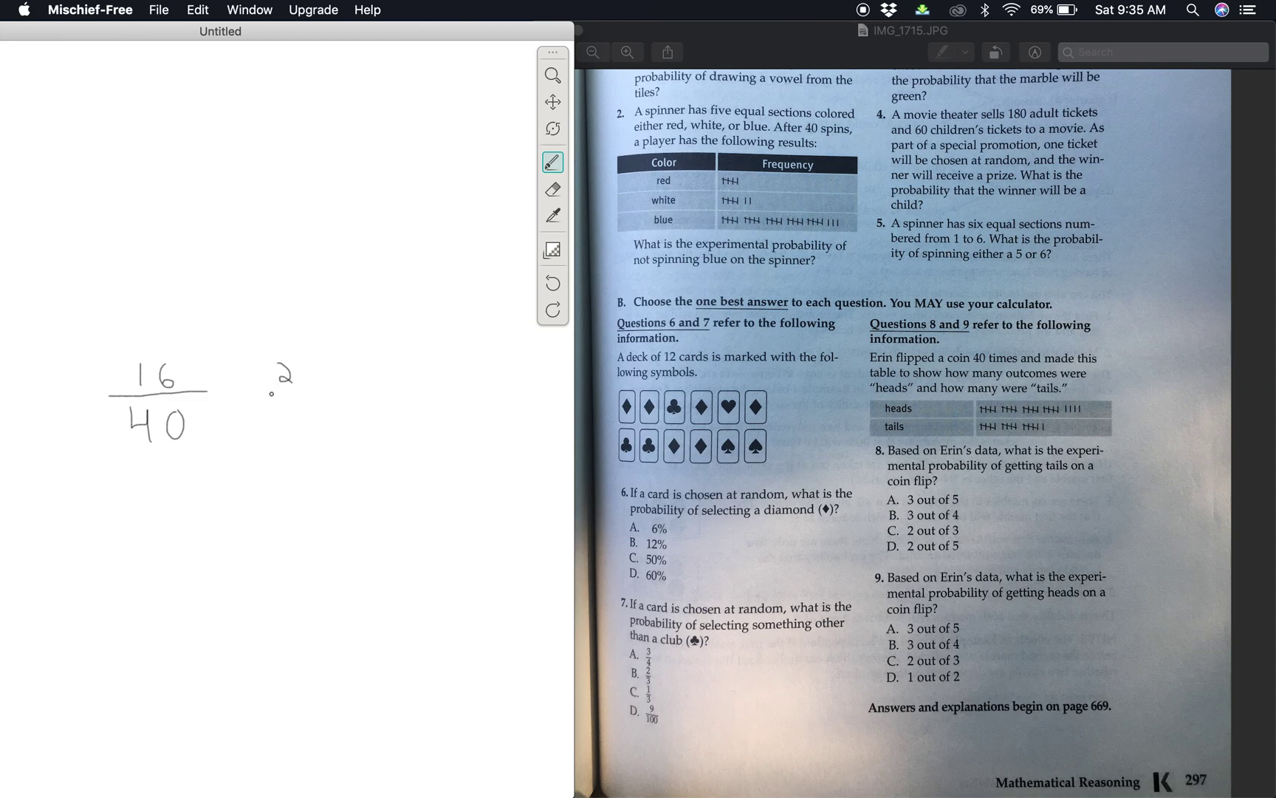
drag(266, 395, 311, 394)
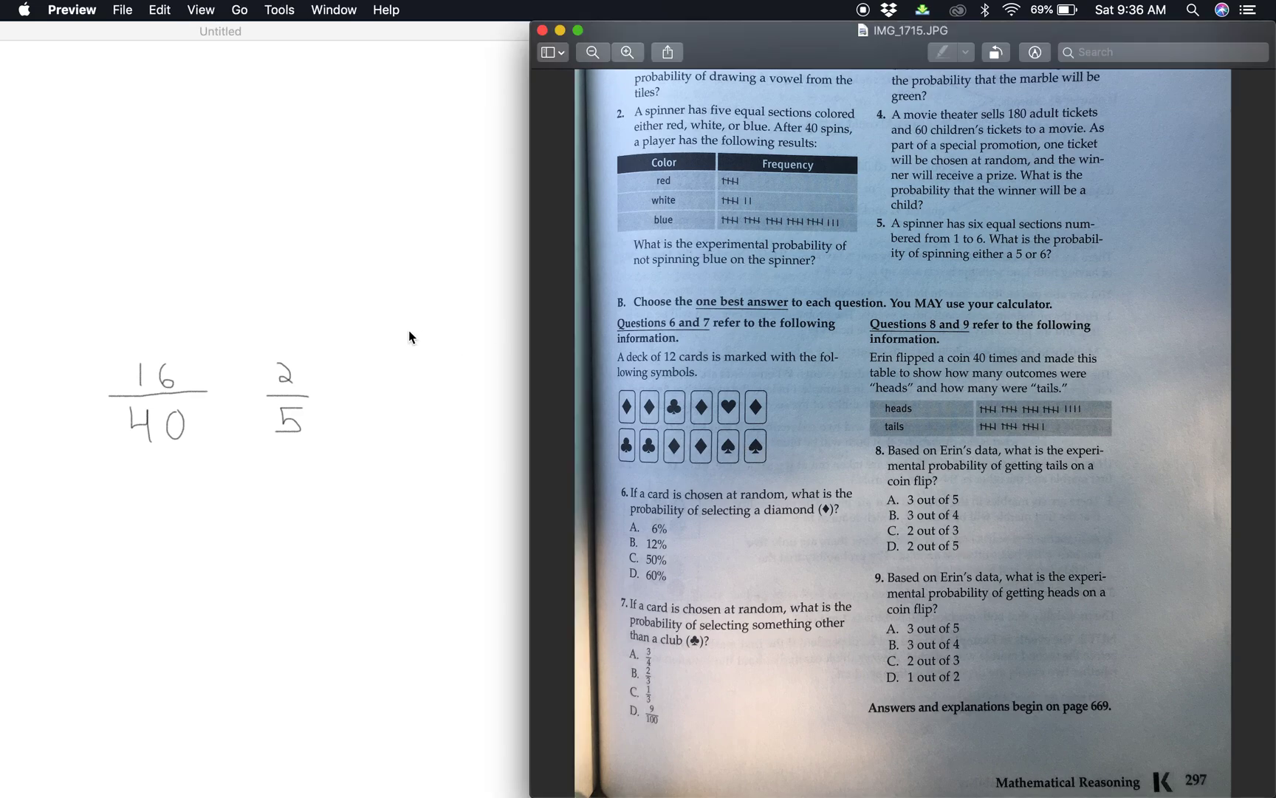
click(197, 9)
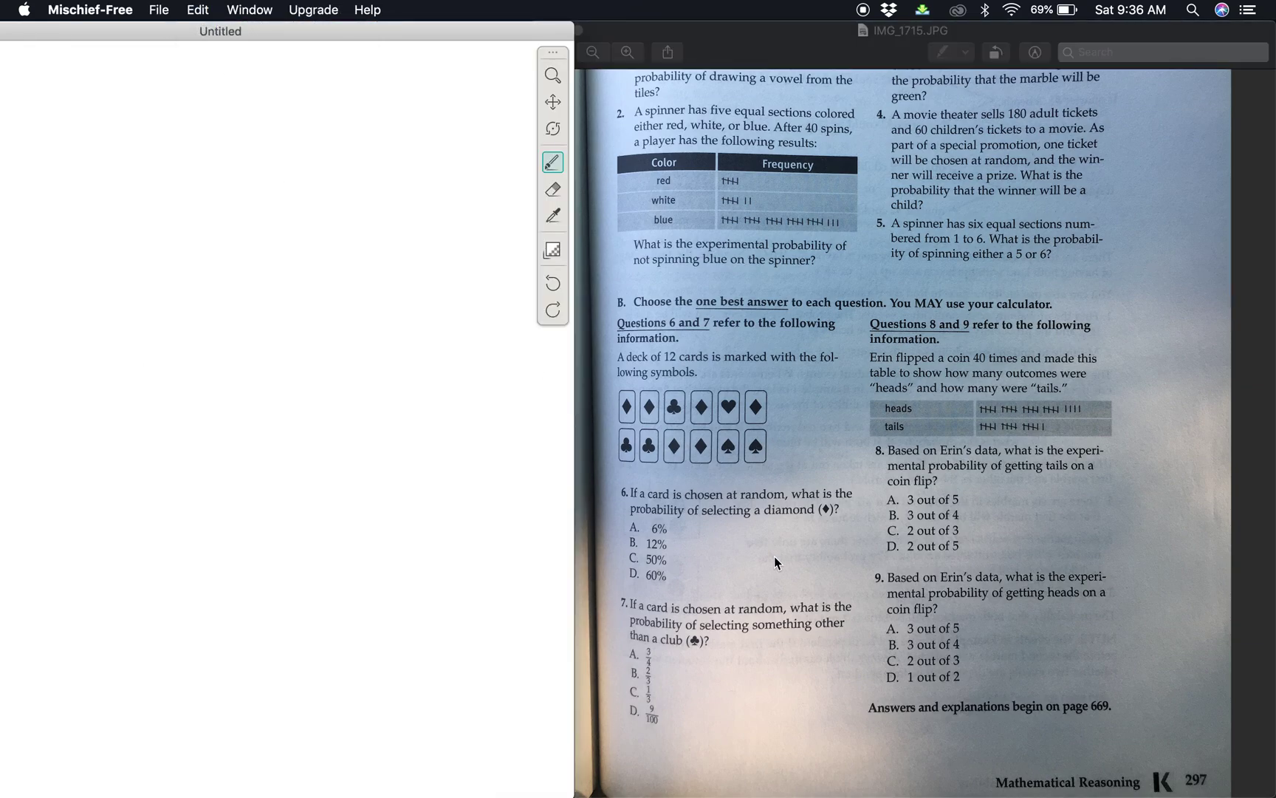
mouse_move(1001, 592)
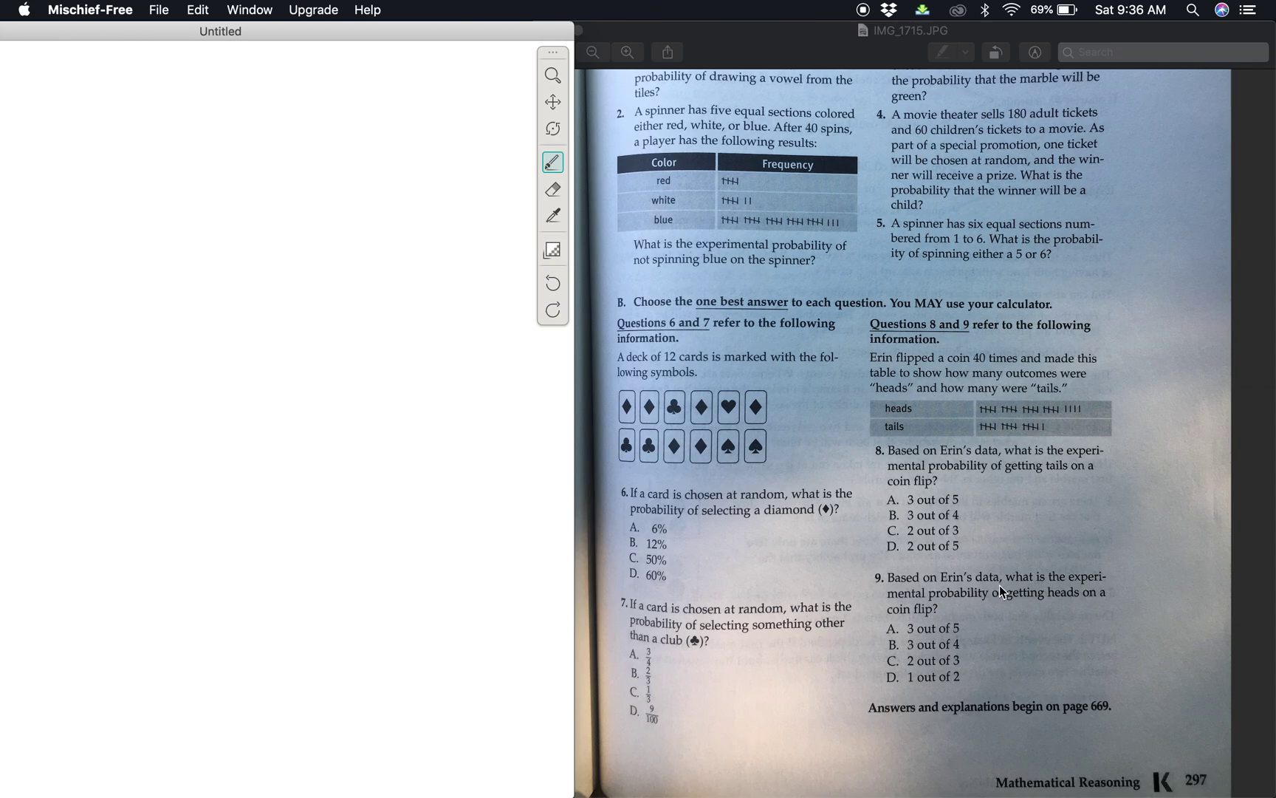
mouse_move(1060, 607)
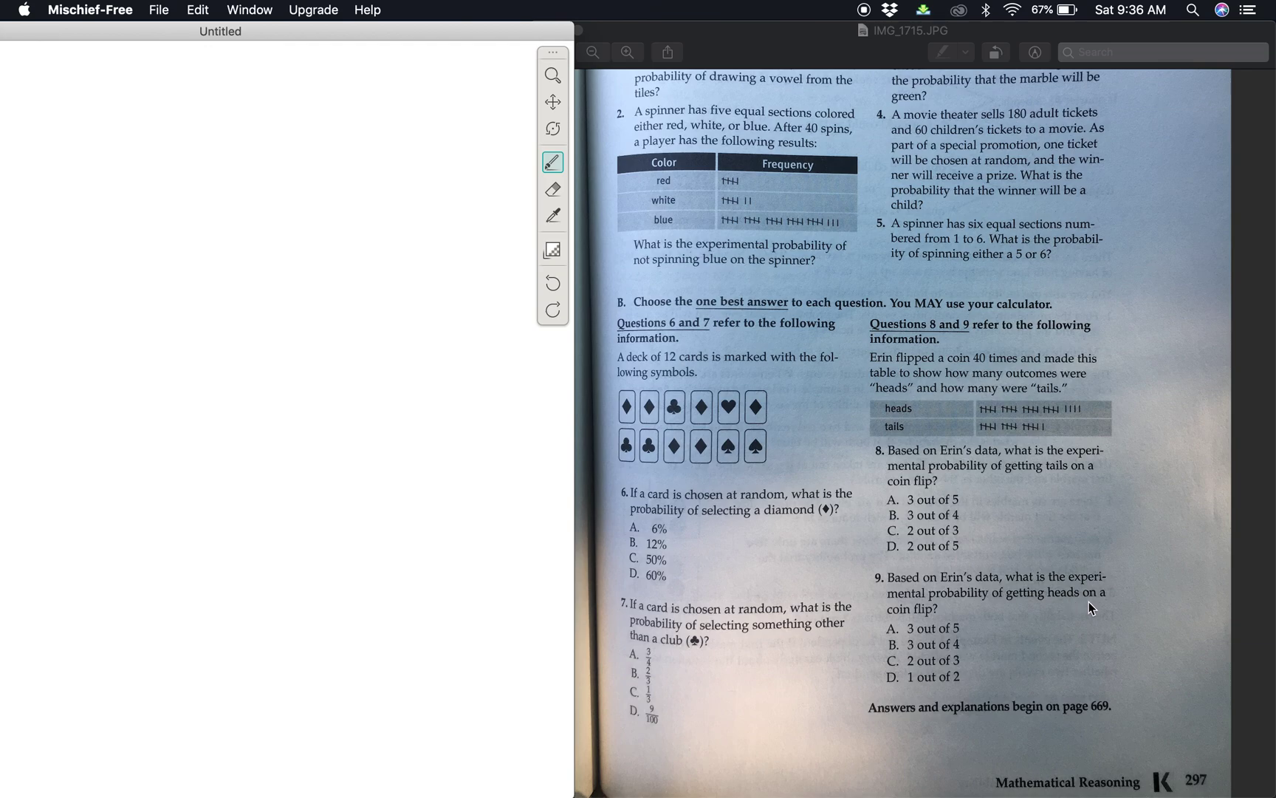
mouse_move(998, 600)
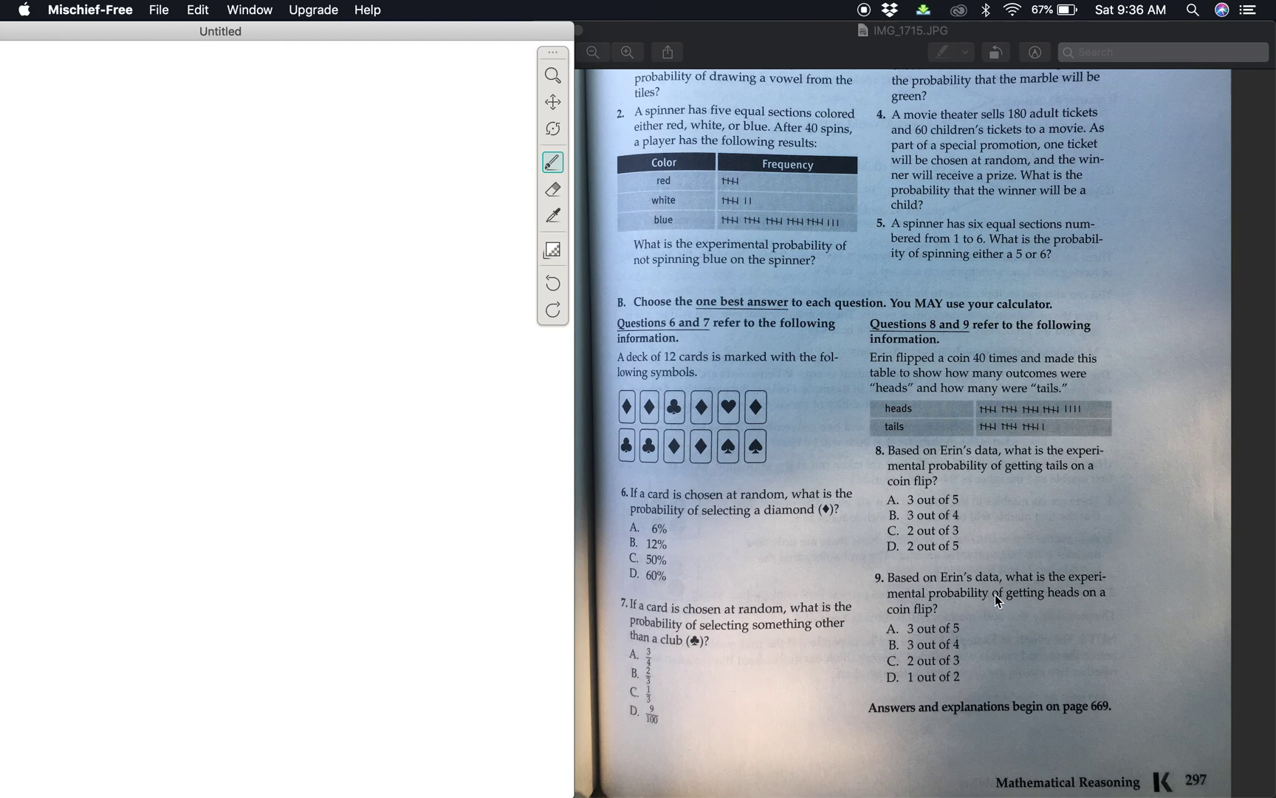
mouse_move(986, 600)
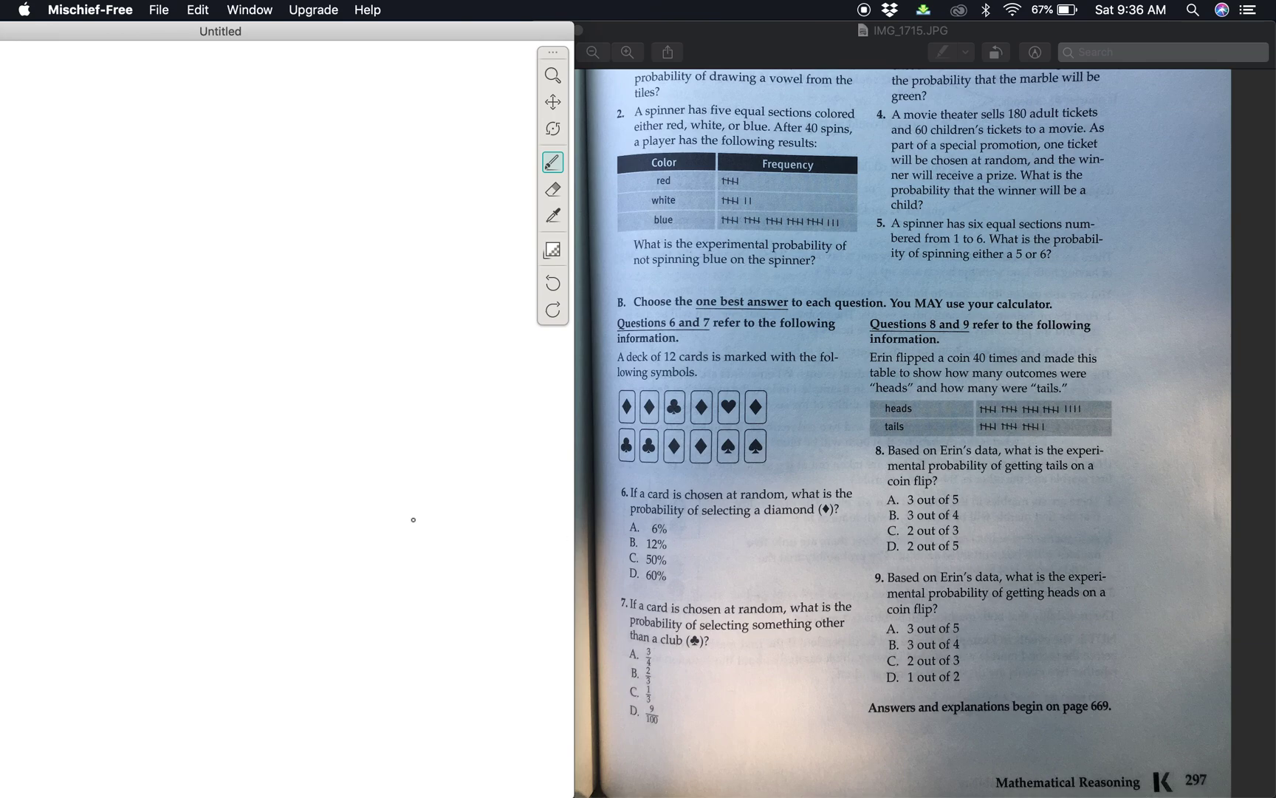
mouse_move(1046, 415)
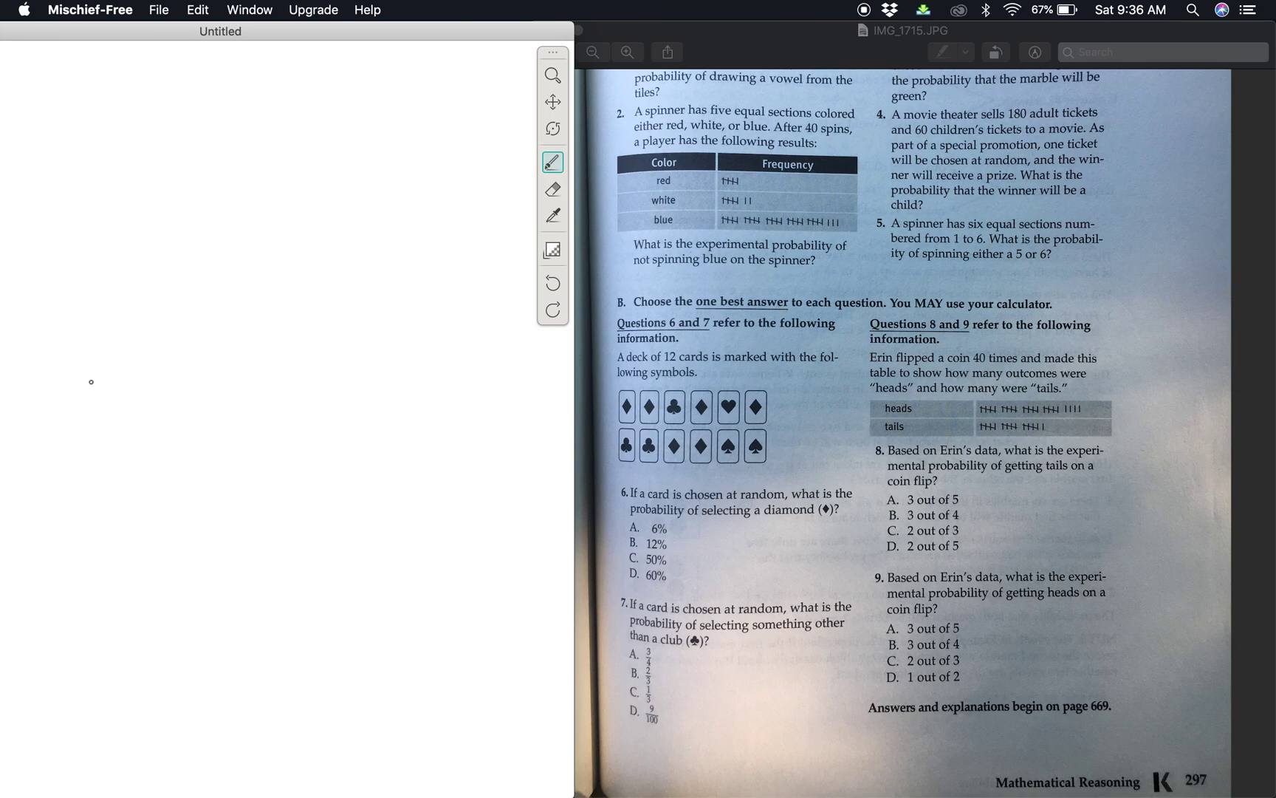
Handwrite 24/40 with the simplified fraction 3/5 beside it
drag(94, 395, 142, 386)
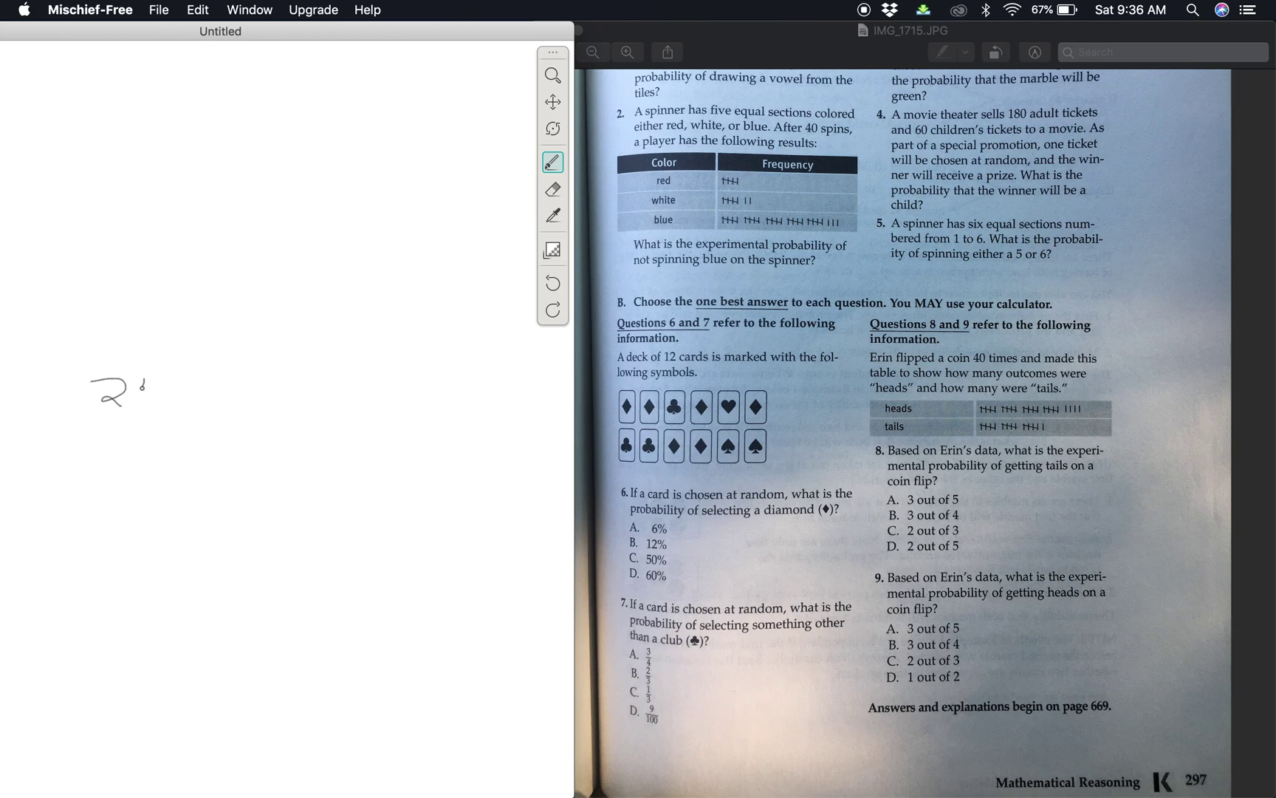
drag(142, 374, 151, 415)
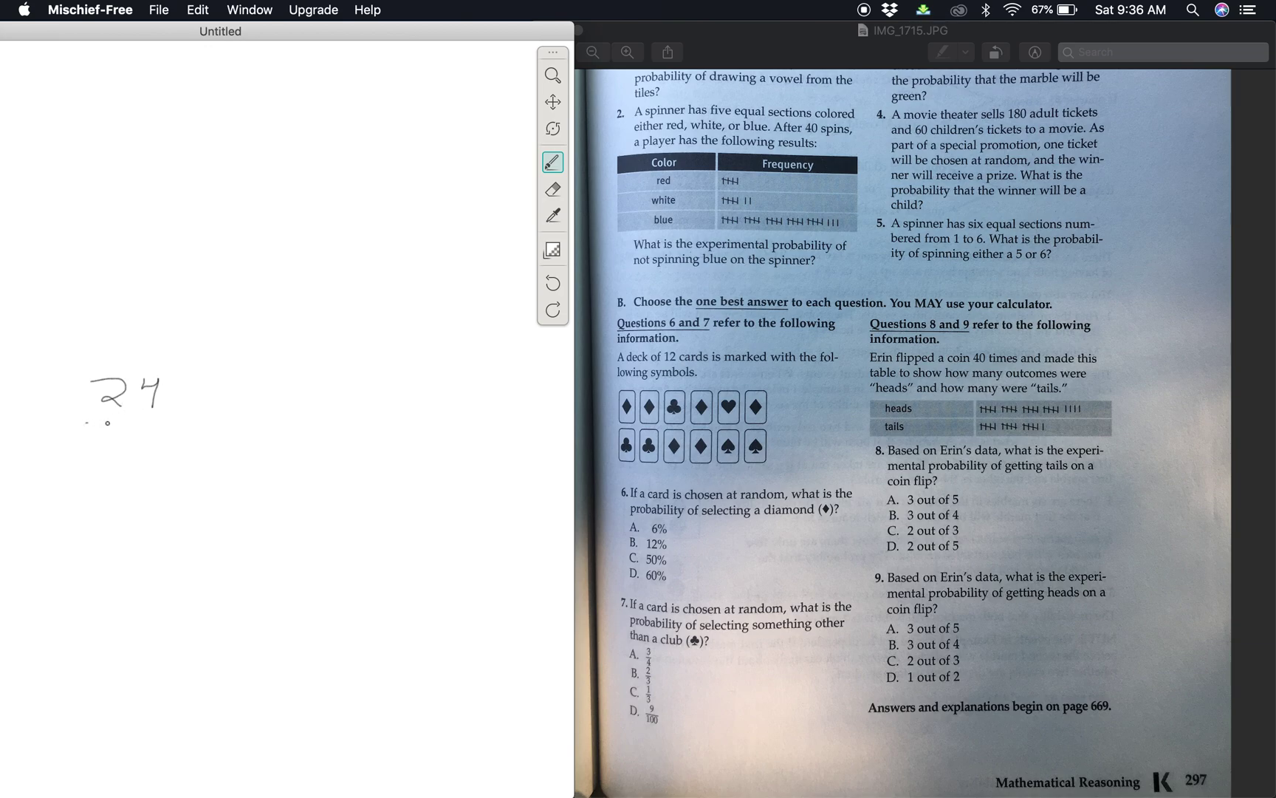
drag(89, 423, 170, 423)
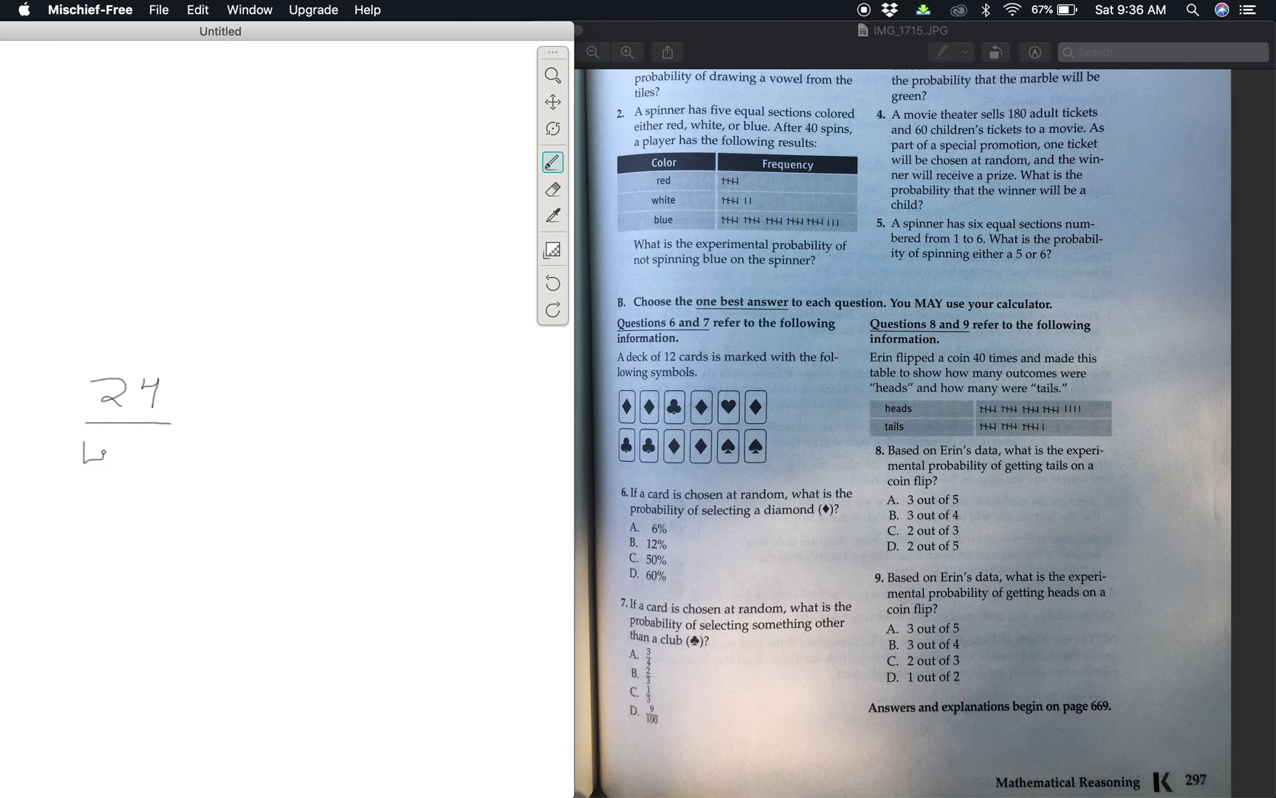
drag(90, 455, 151, 468)
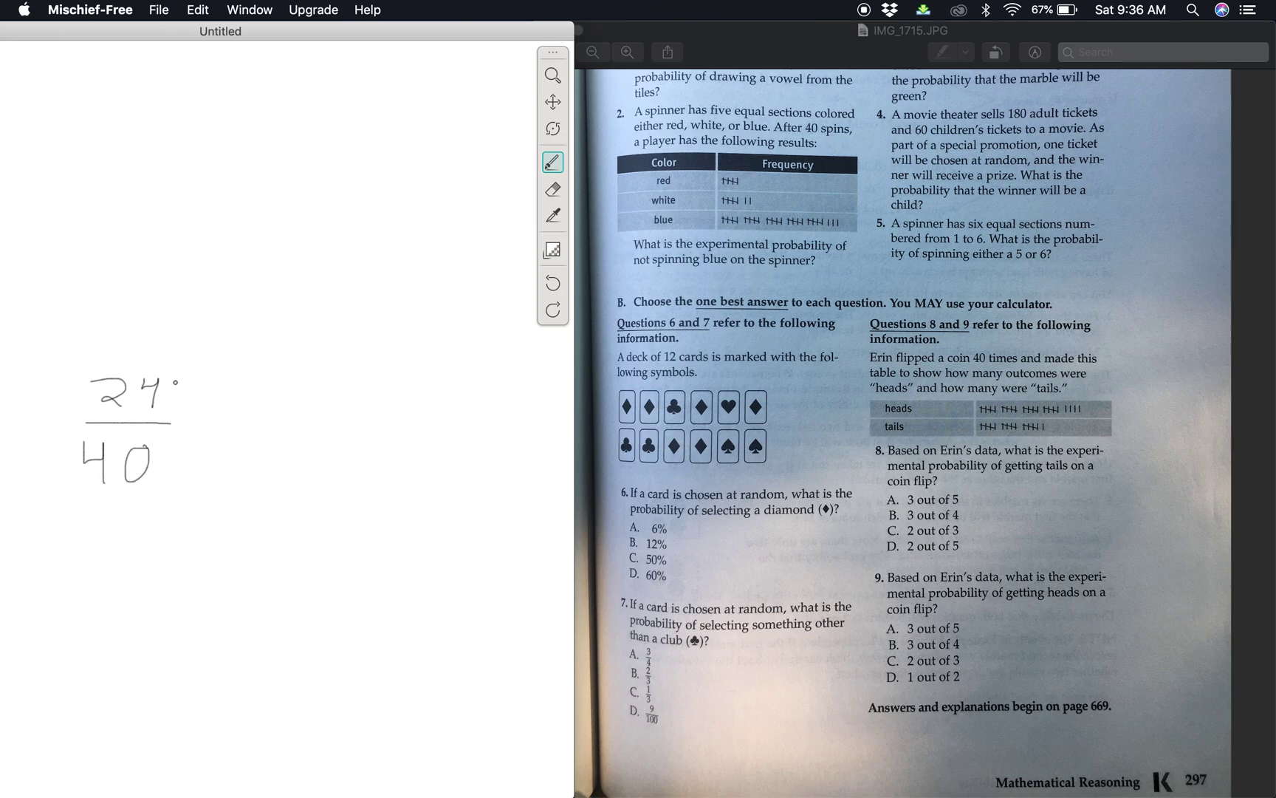
drag(293, 382, 308, 398)
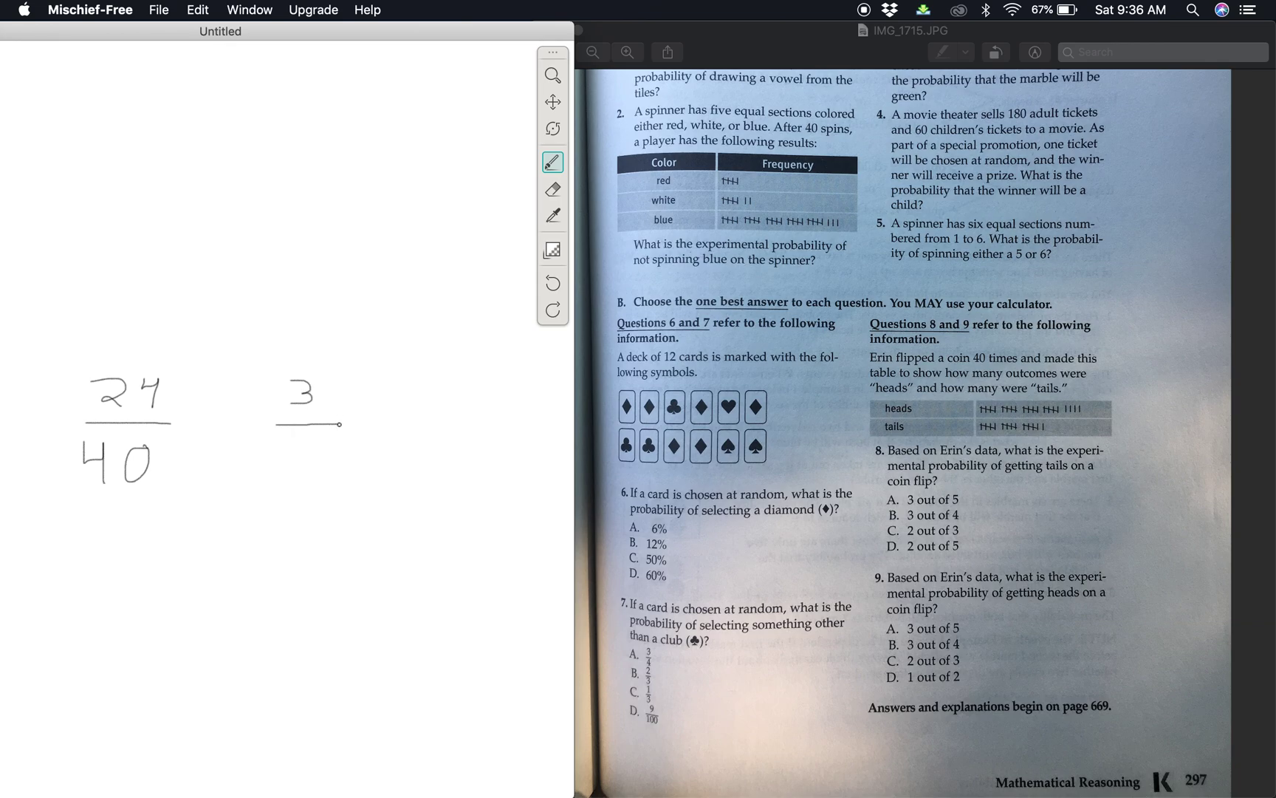
drag(305, 431, 305, 456)
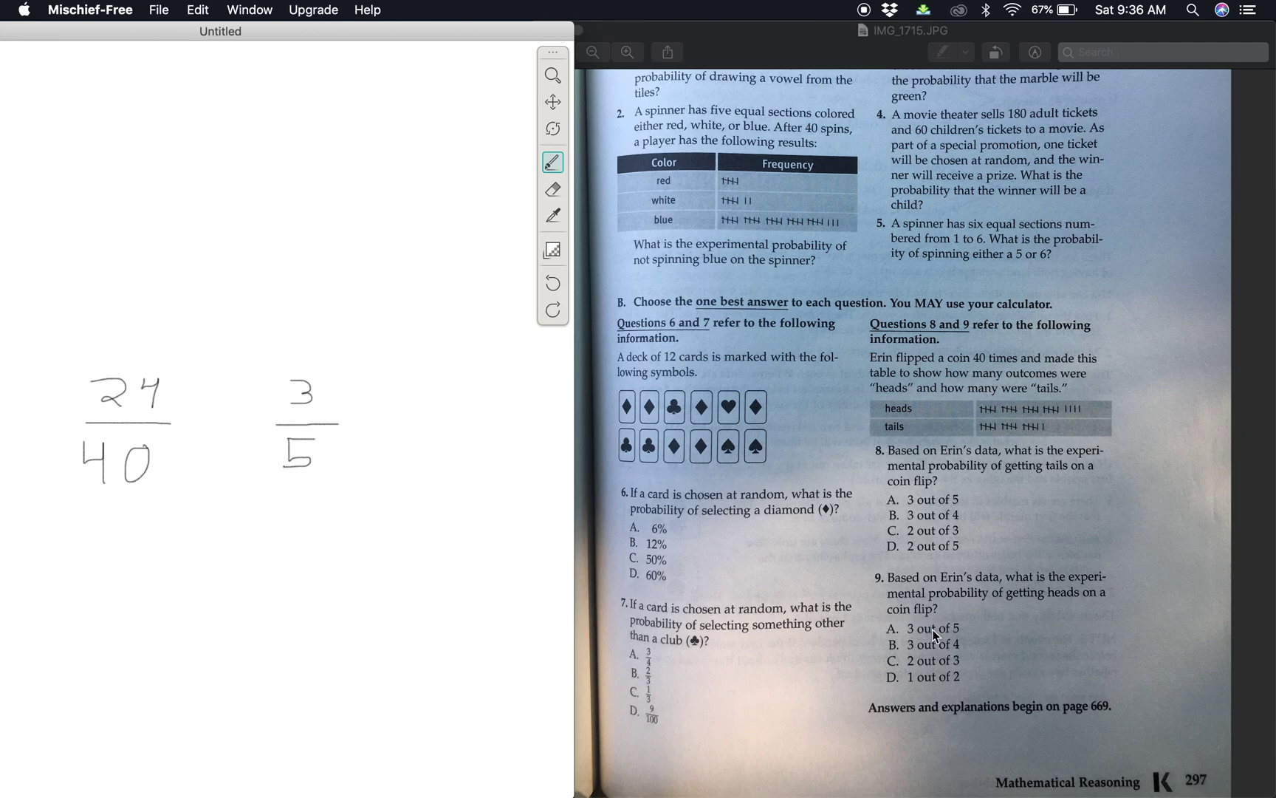
mouse_move(933, 641)
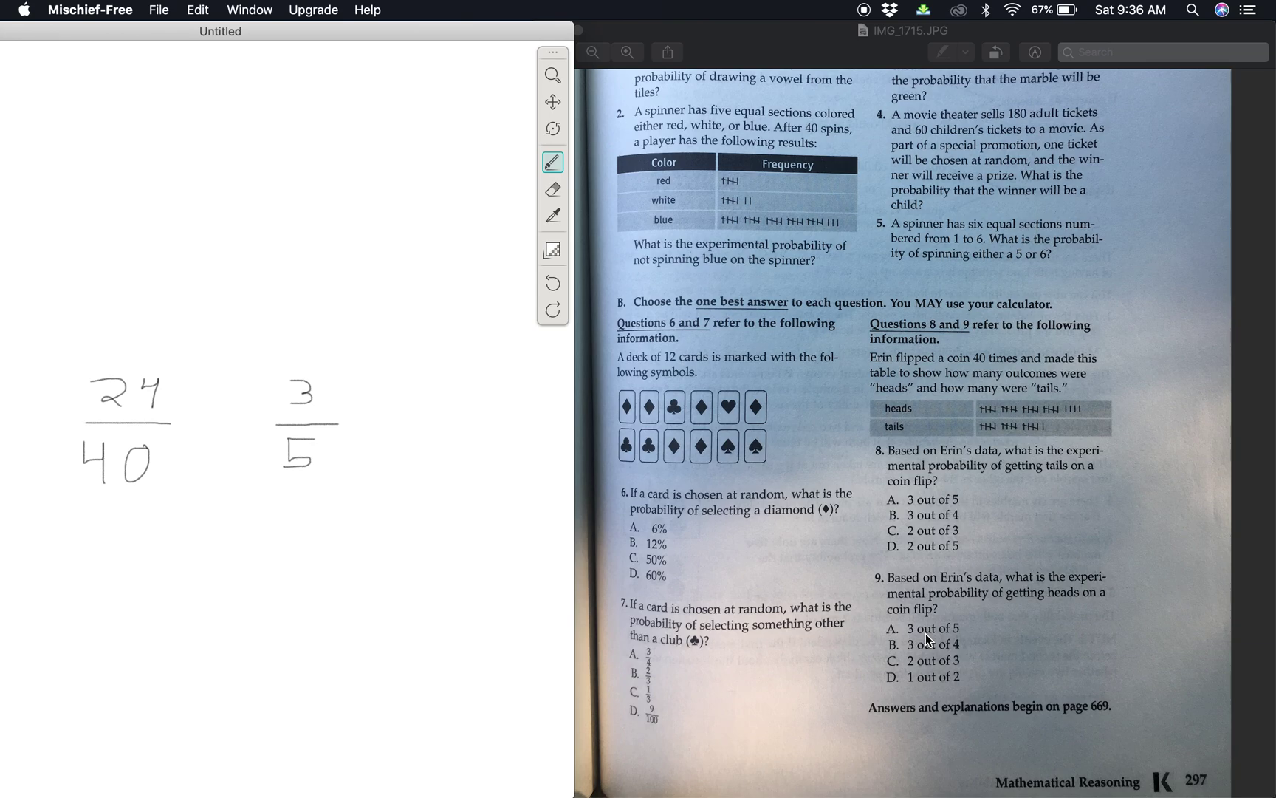
mouse_move(956, 631)
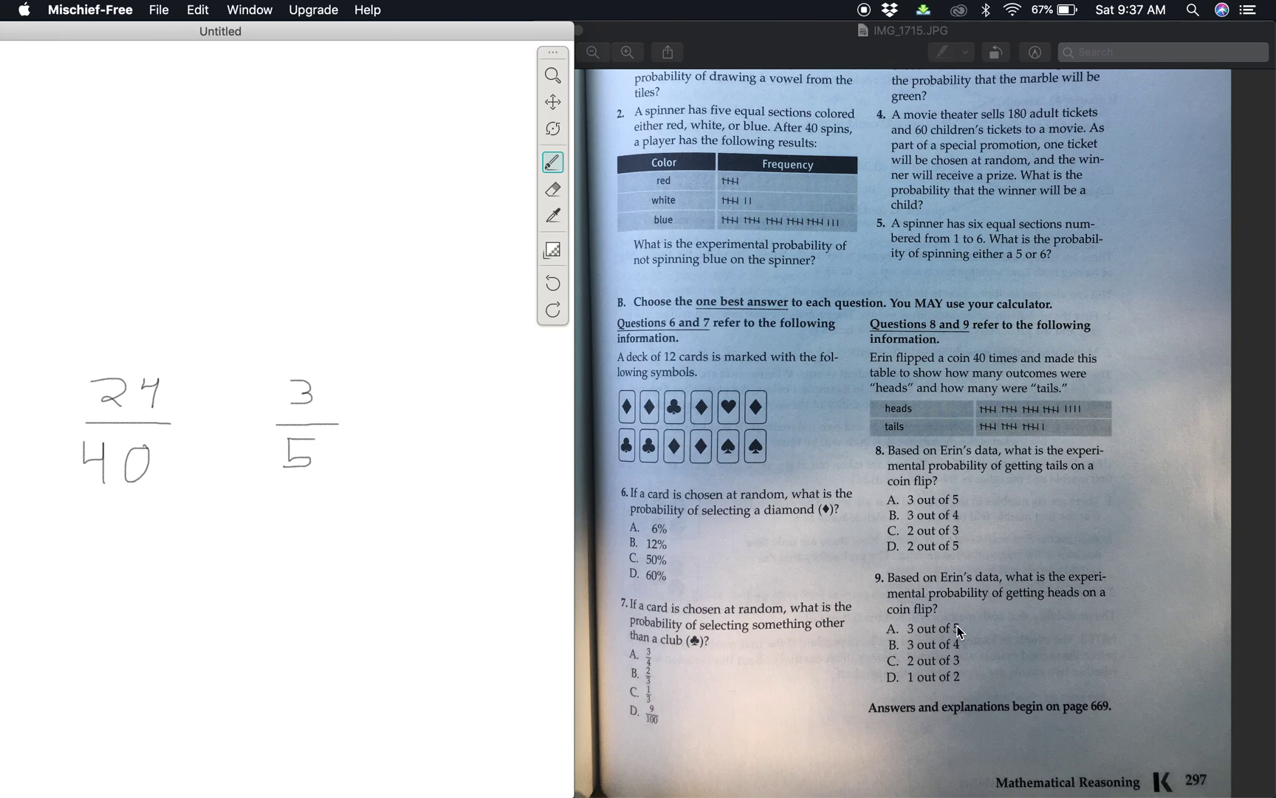
mouse_move(1048, 334)
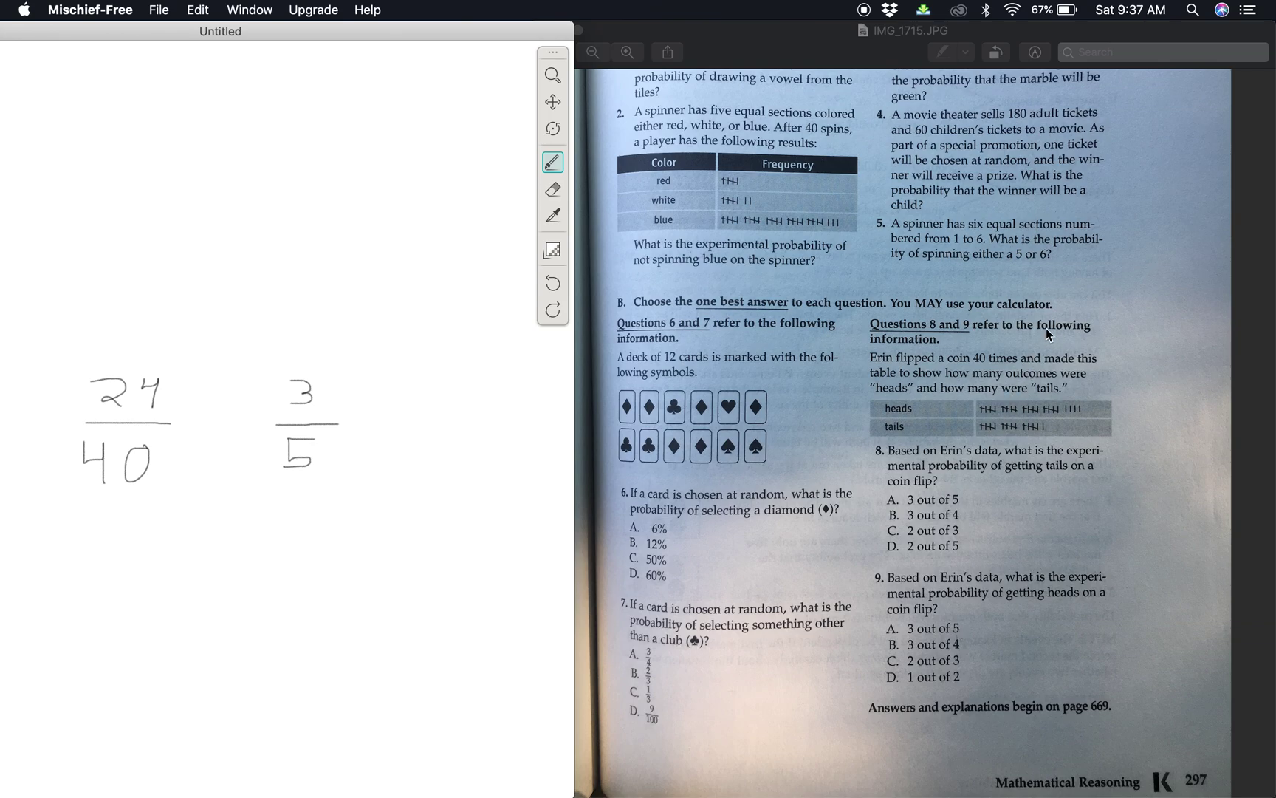
mouse_move(963, 144)
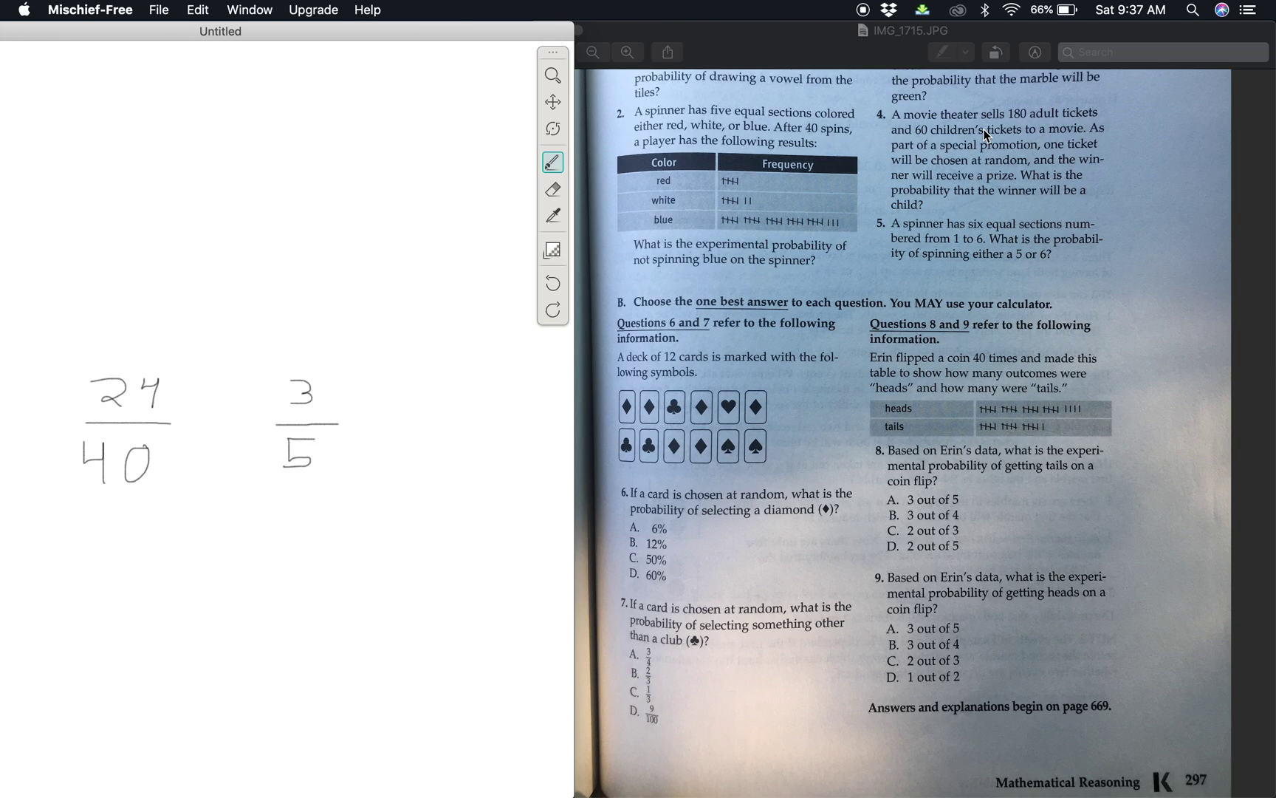
mouse_move(936, 62)
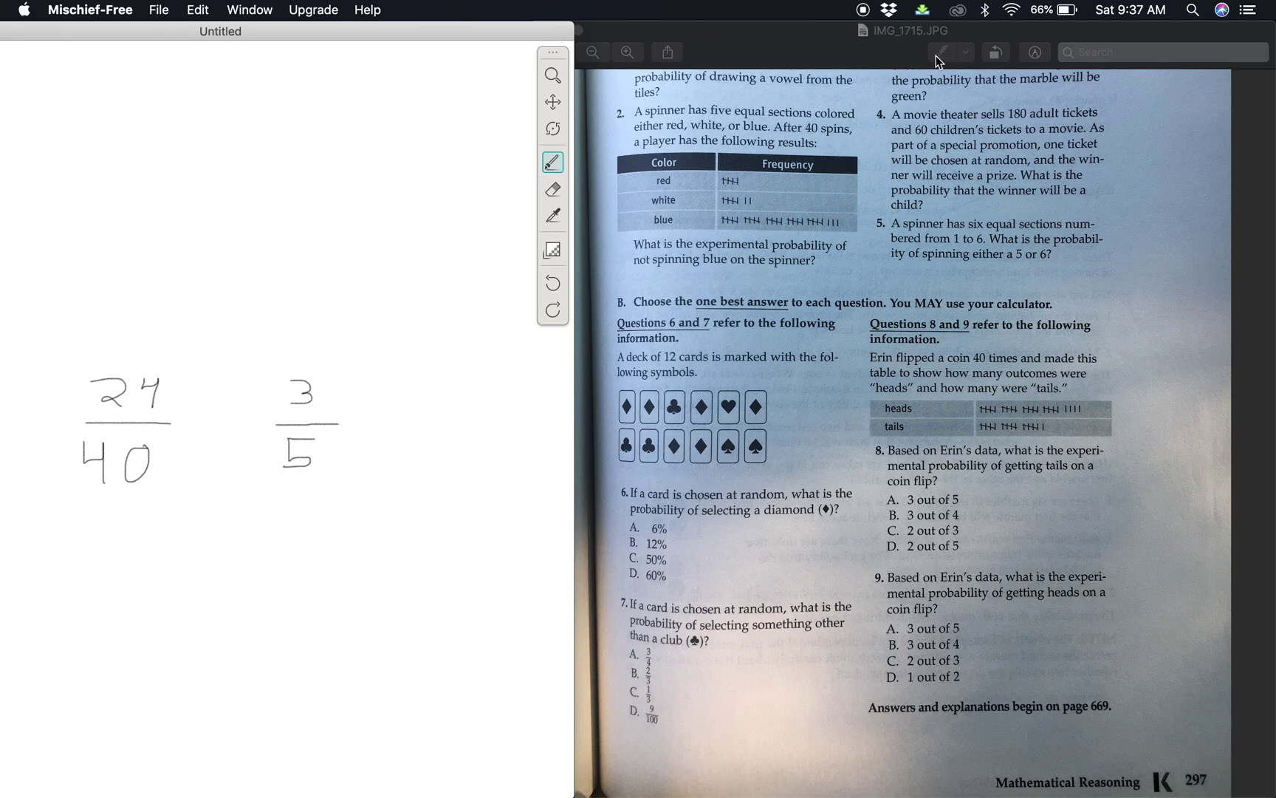